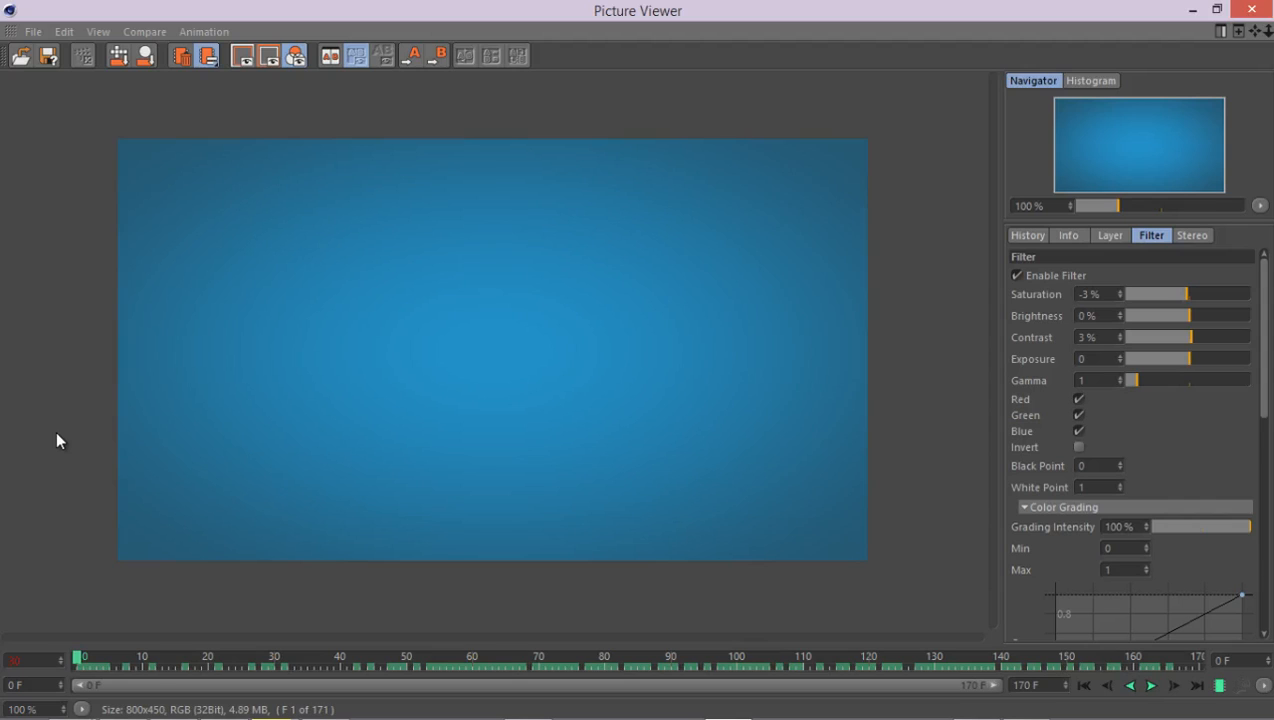
pyautogui.moveTo(68, 442)
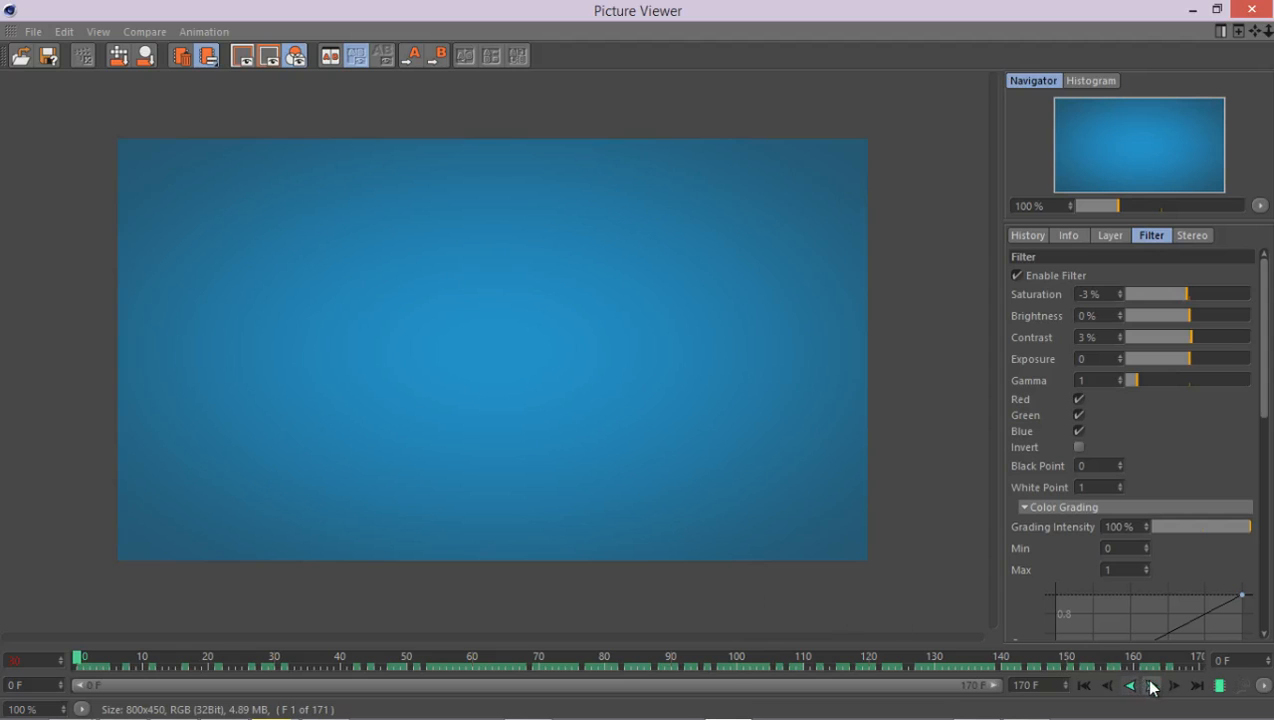
# - Play the rendered folding-panel animation in the Picture Viewer, scrub back through frames, then close it
pyautogui.click(1152, 684)
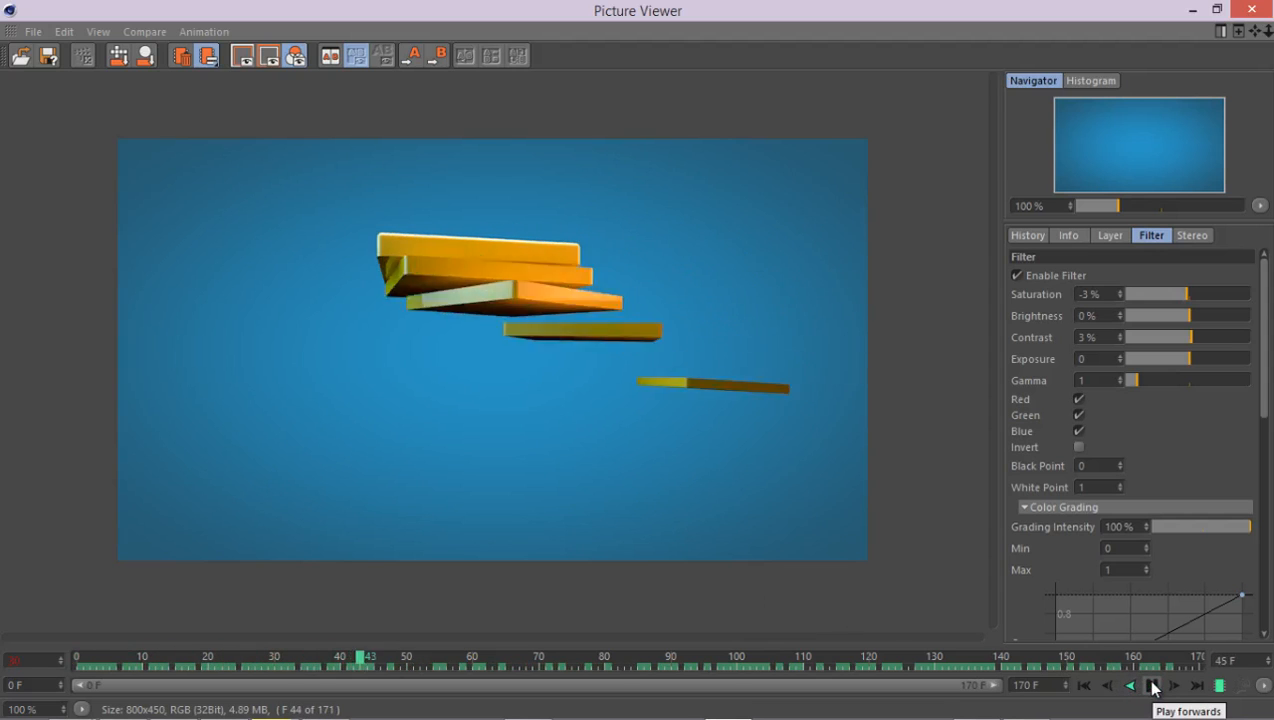
pyautogui.click(1152, 686)
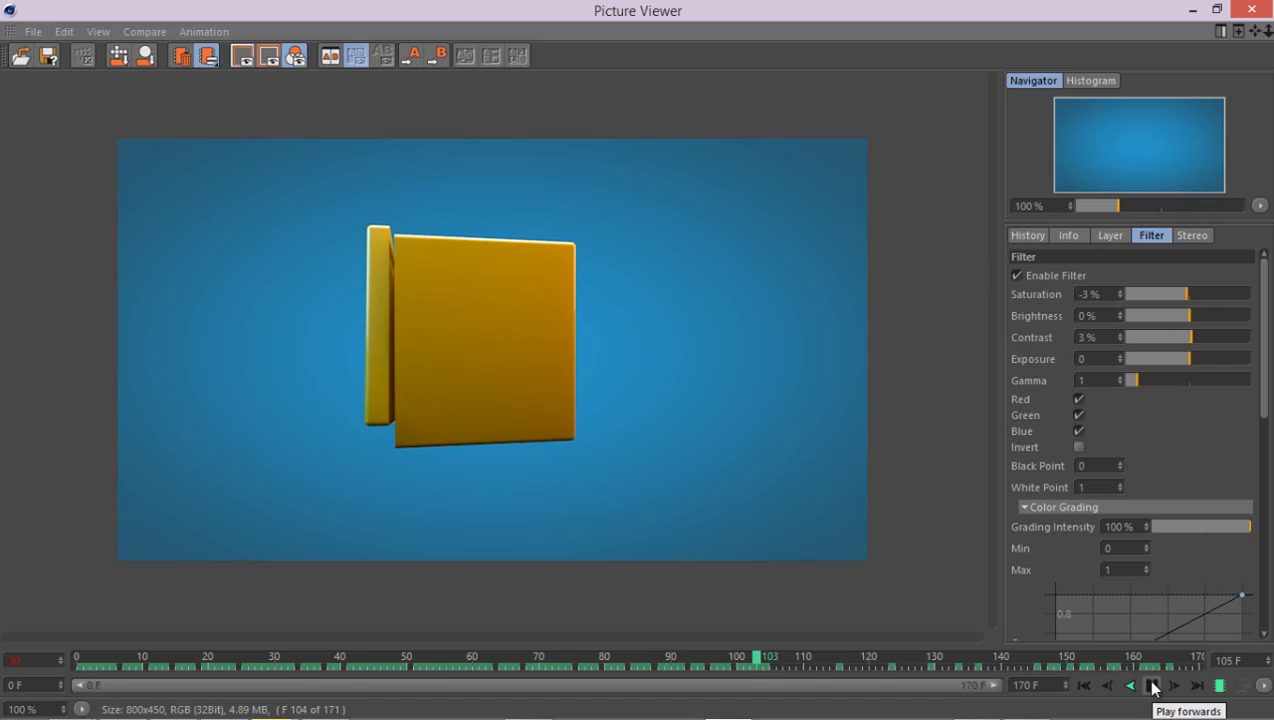
pyautogui.click(1152, 684)
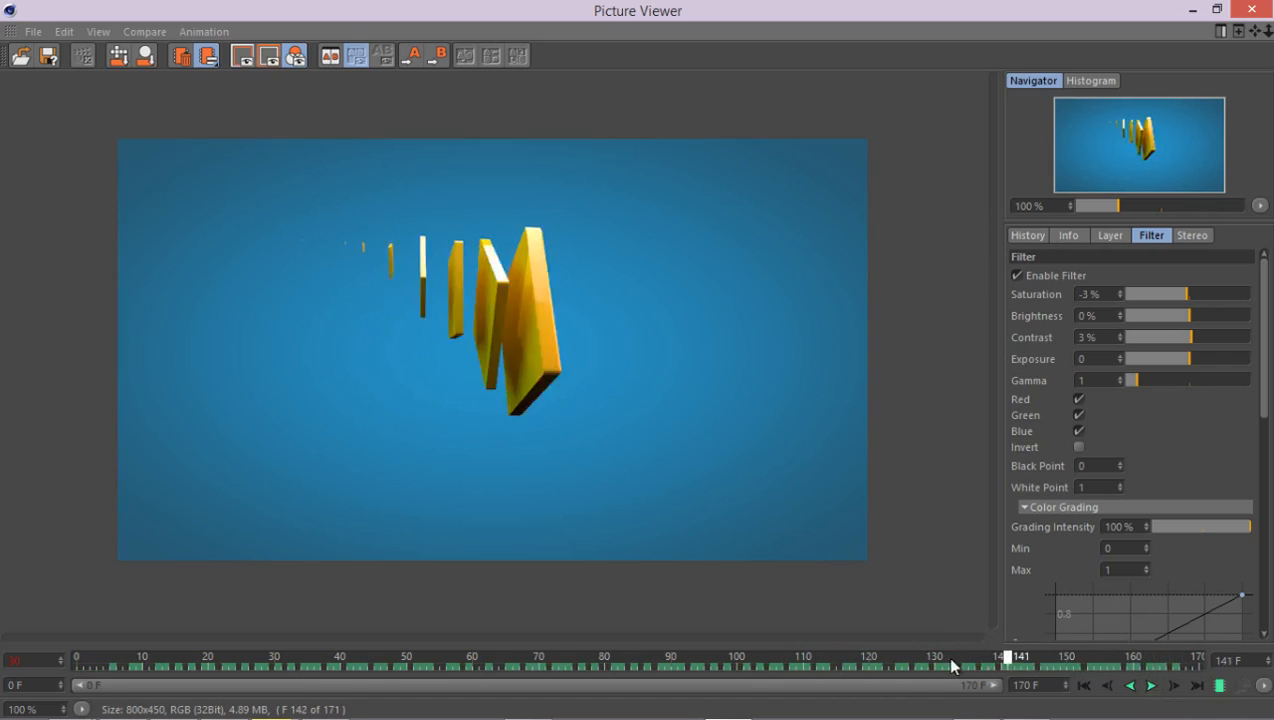
pyautogui.click(504, 658)
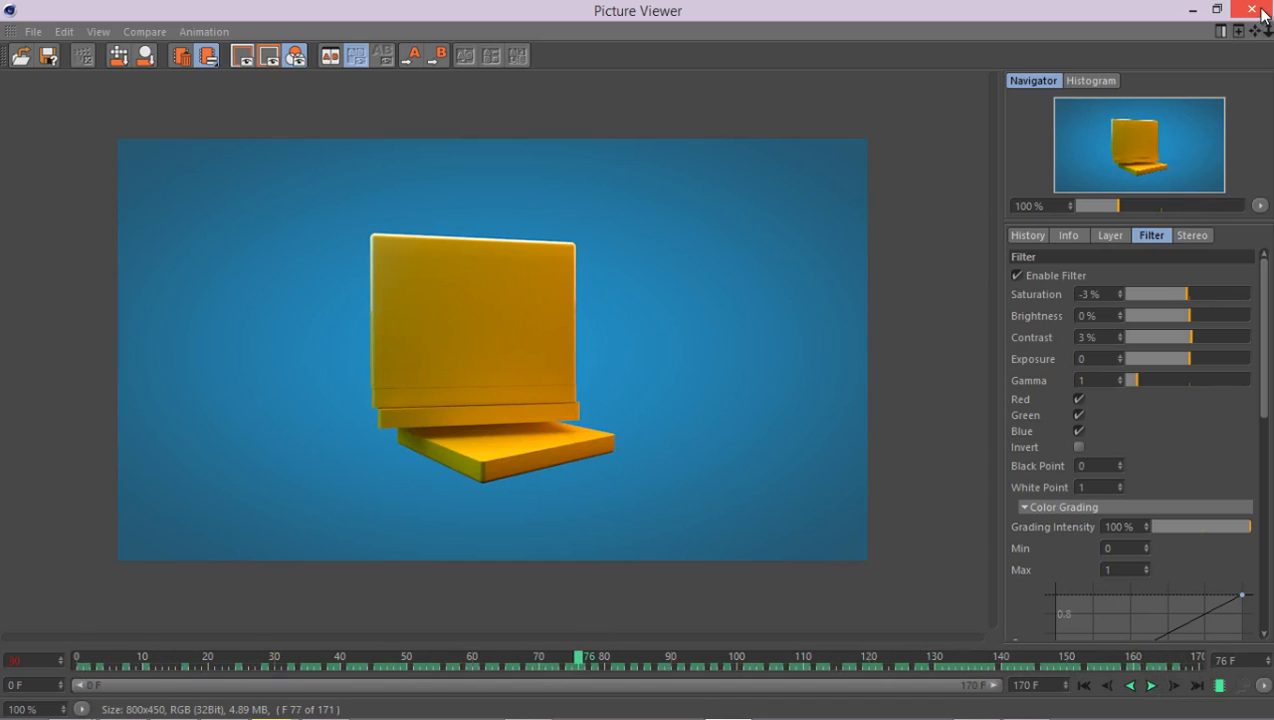
pyautogui.click(1252, 8)
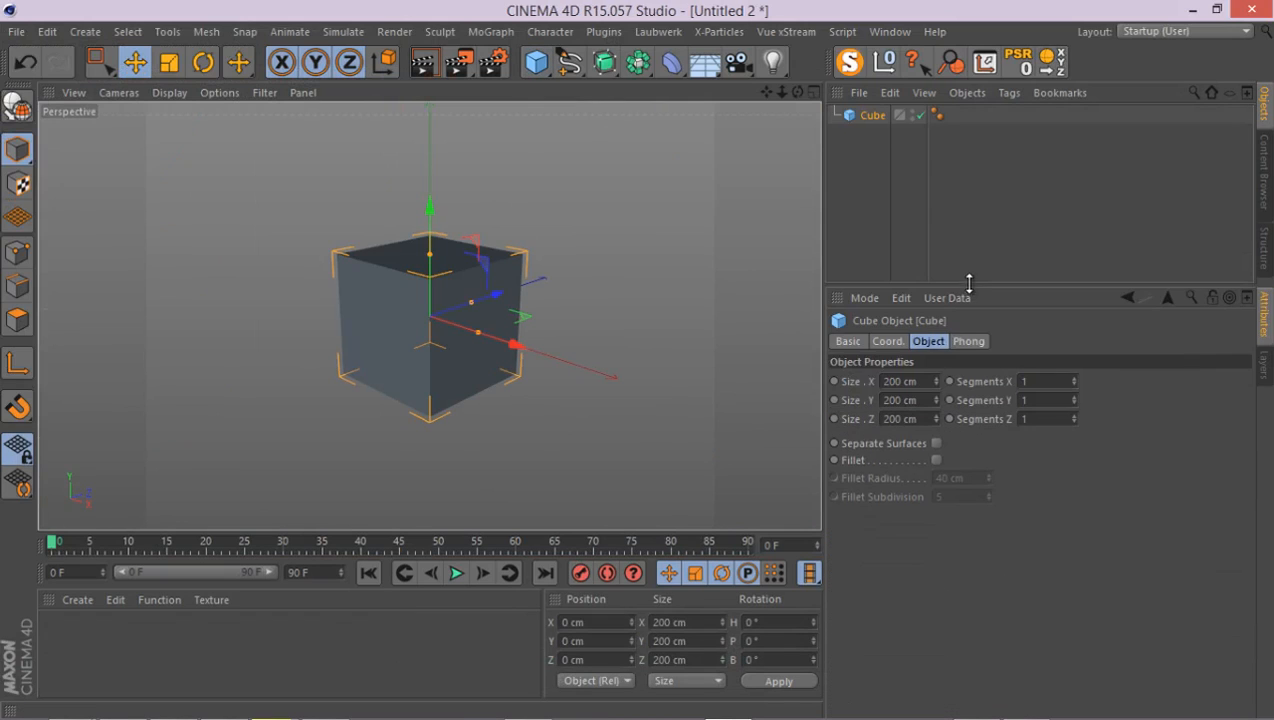
# - Enable Fillet on the 200 cm cube and convert it to an editable polygon object
pyautogui.click(936, 460)
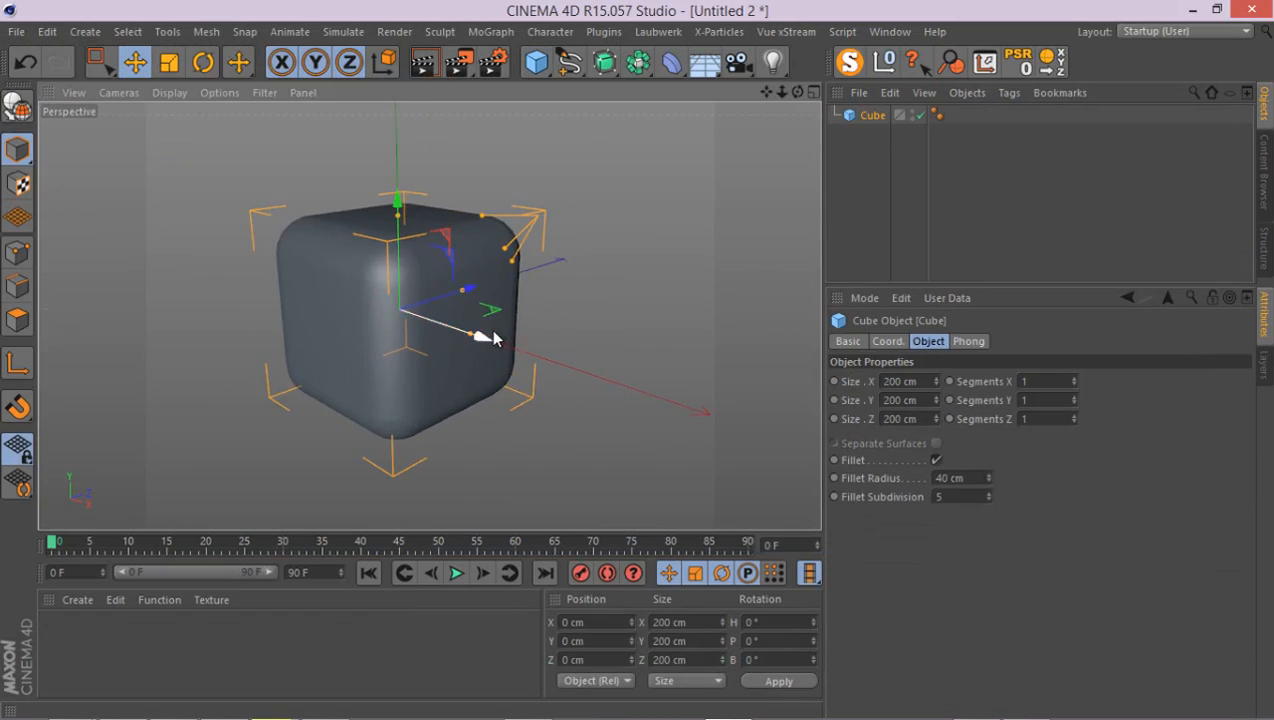
pyautogui.tripleClick(948, 478)
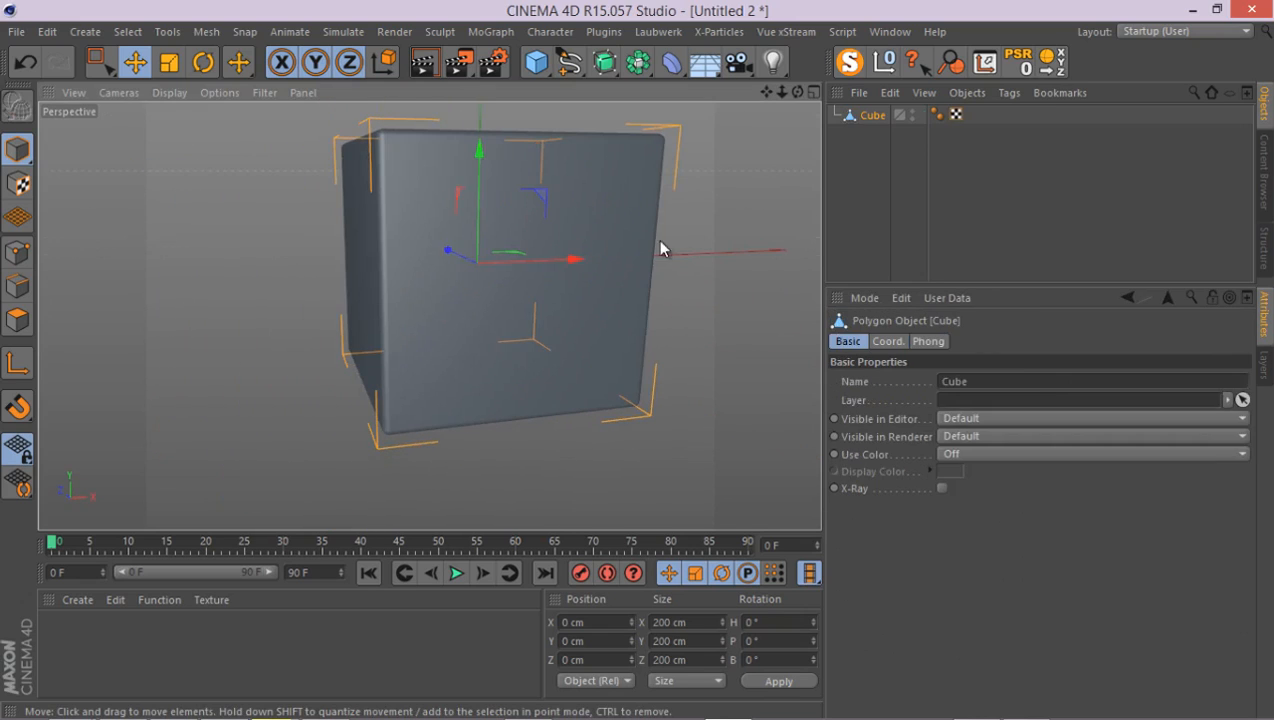
pyautogui.moveTo(498, 300)
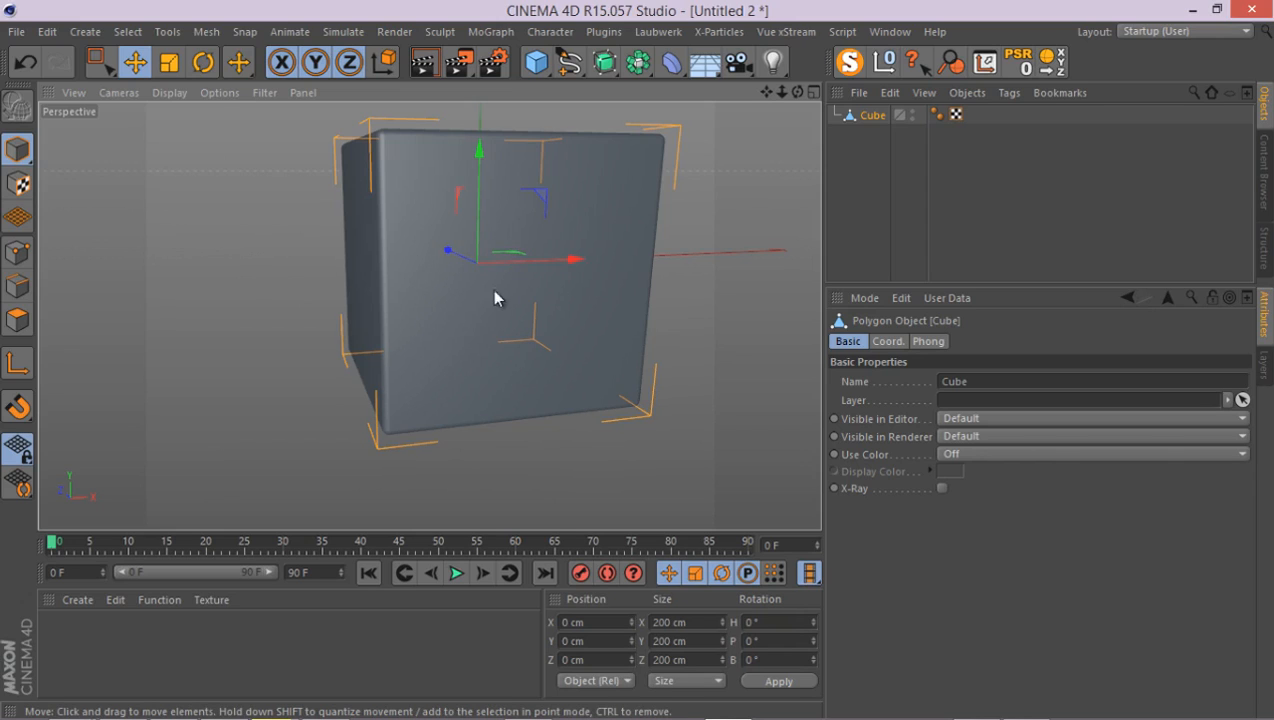
# - Pull the view back so the whole cube is visible before switching to the Front view
pyautogui.moveTo(496, 298); pyautogui.dragTo(500, 344)
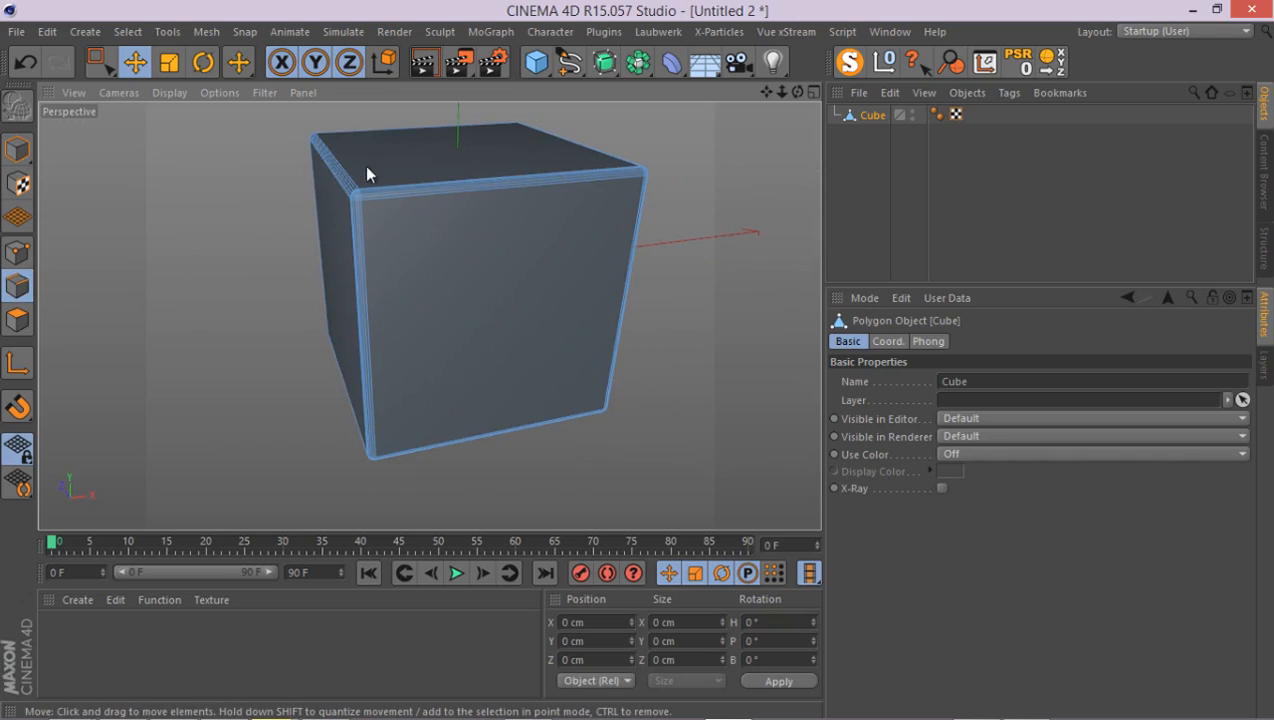
pyautogui.moveTo(460, 248)
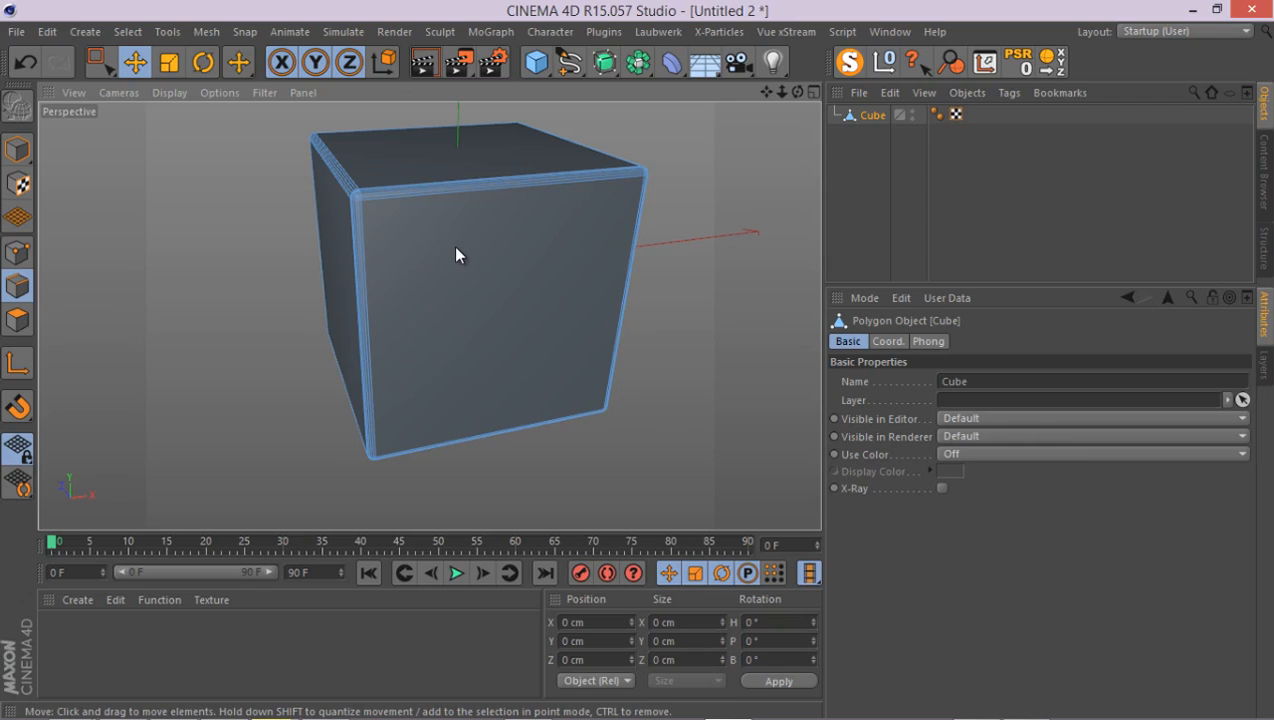
pyautogui.moveTo(416, 244)
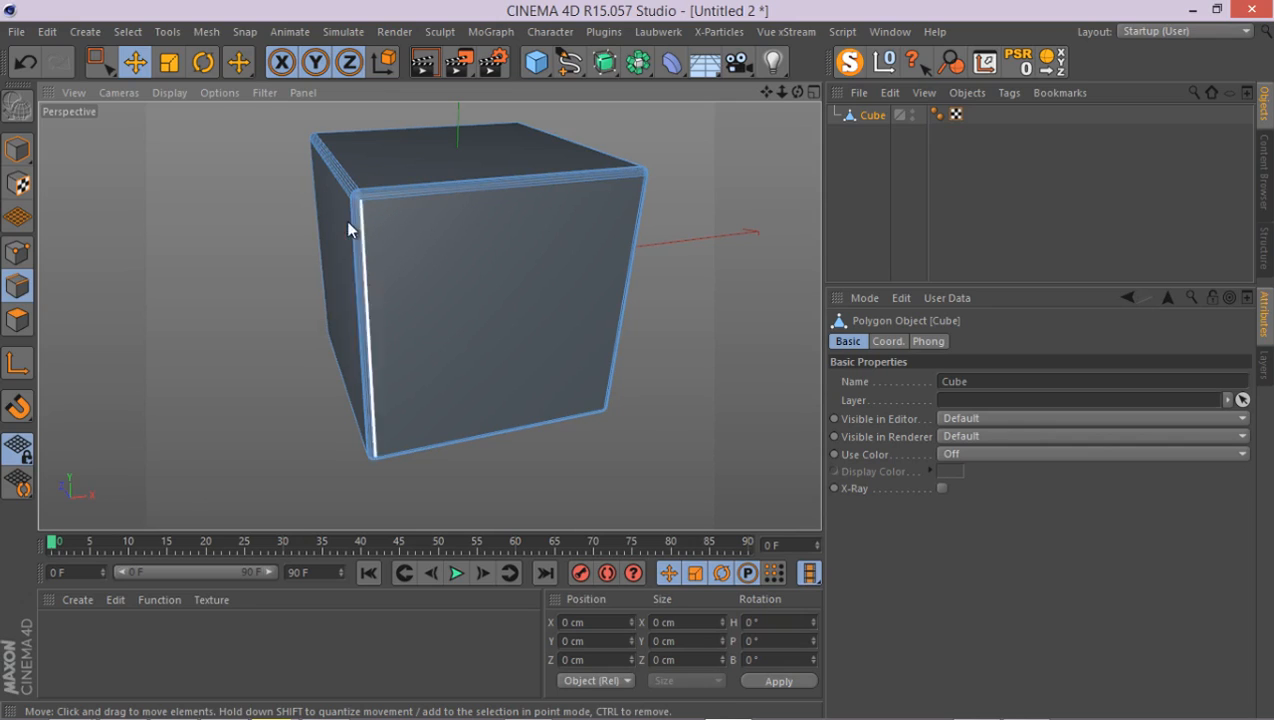
pyautogui.moveTo(332, 220)
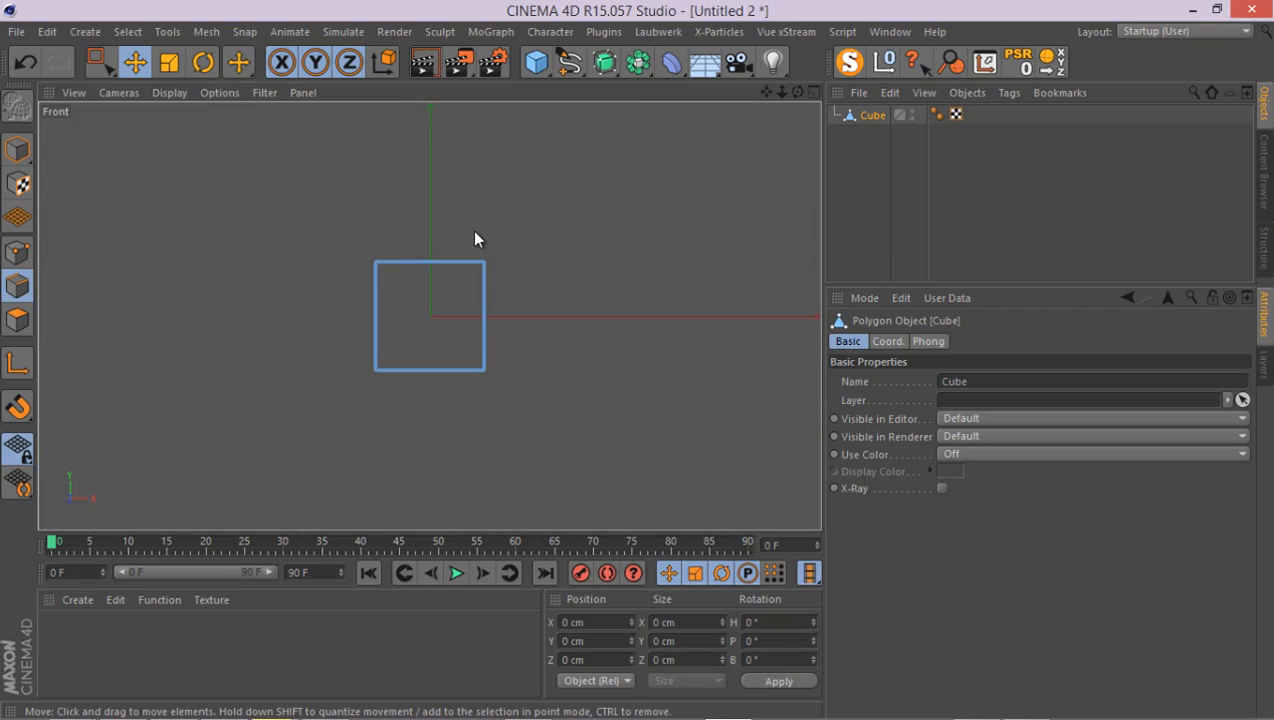
# - Use Rectangle Selection with hidden elements allowed and Tolerant Selection on for the side edges
pyautogui.moveTo(430, 316); pyautogui.dragTo(492, 360)
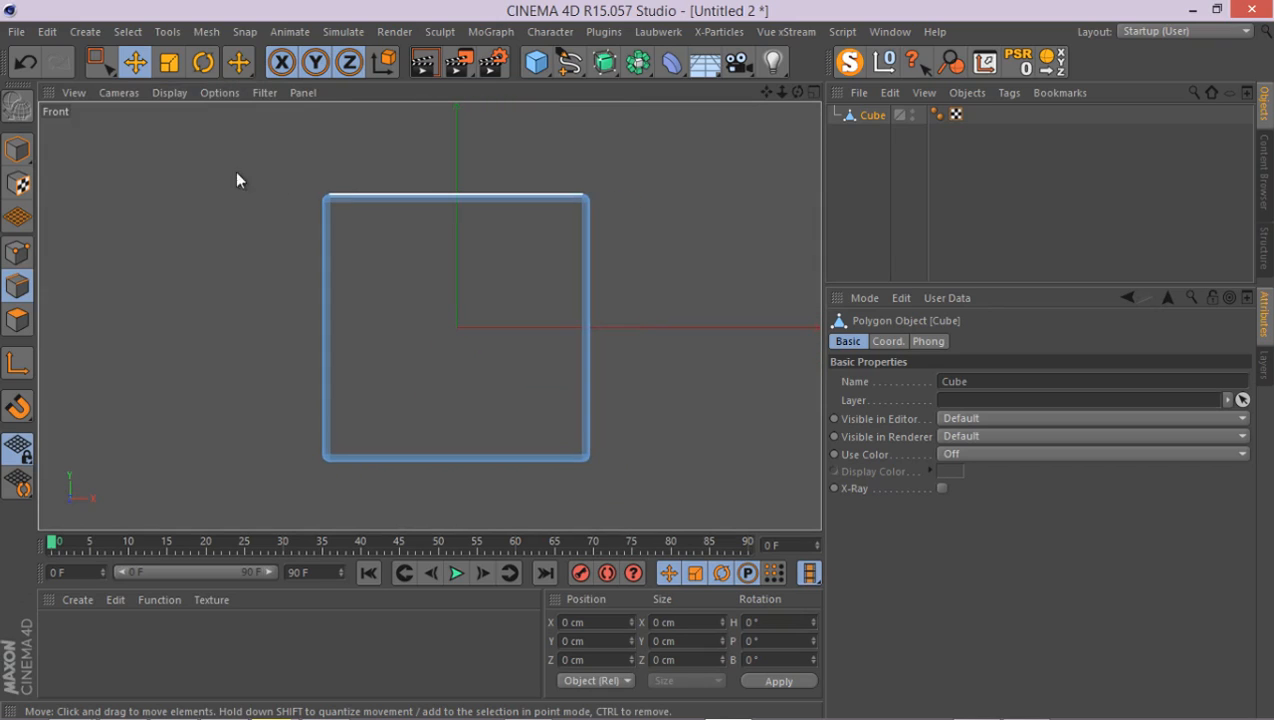
pyautogui.click(100, 62)
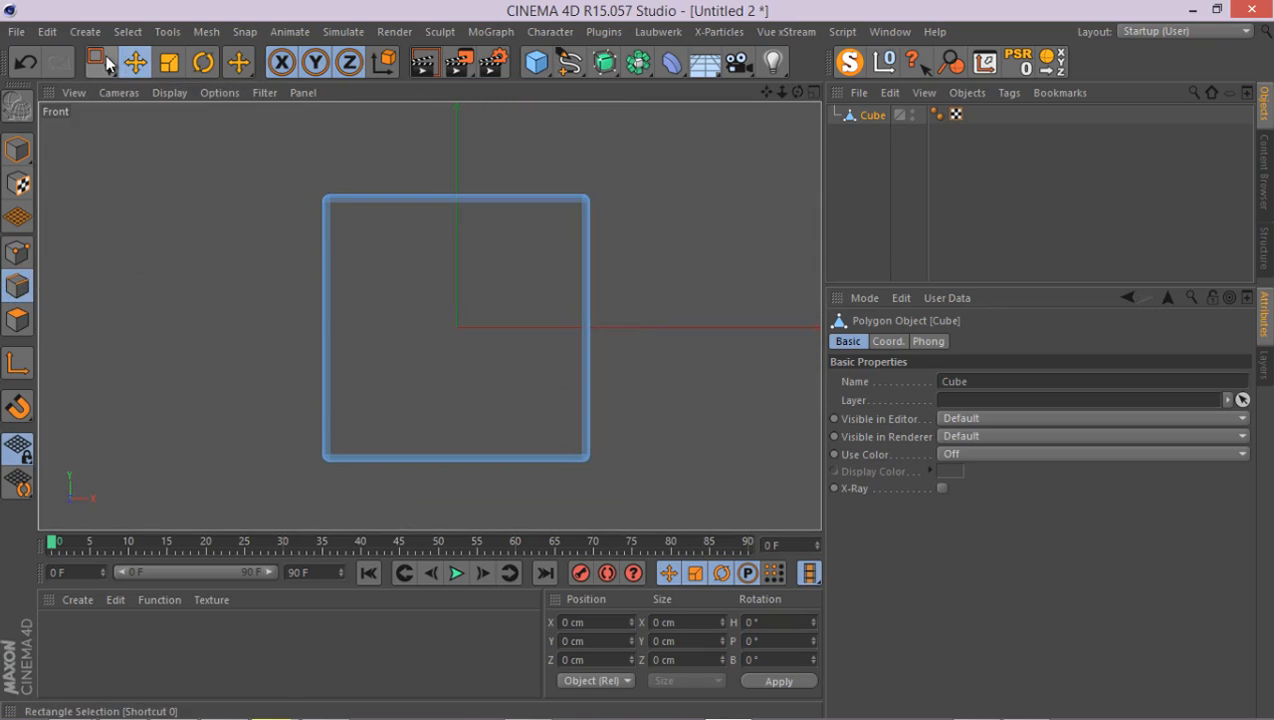
pyautogui.click(102, 62)
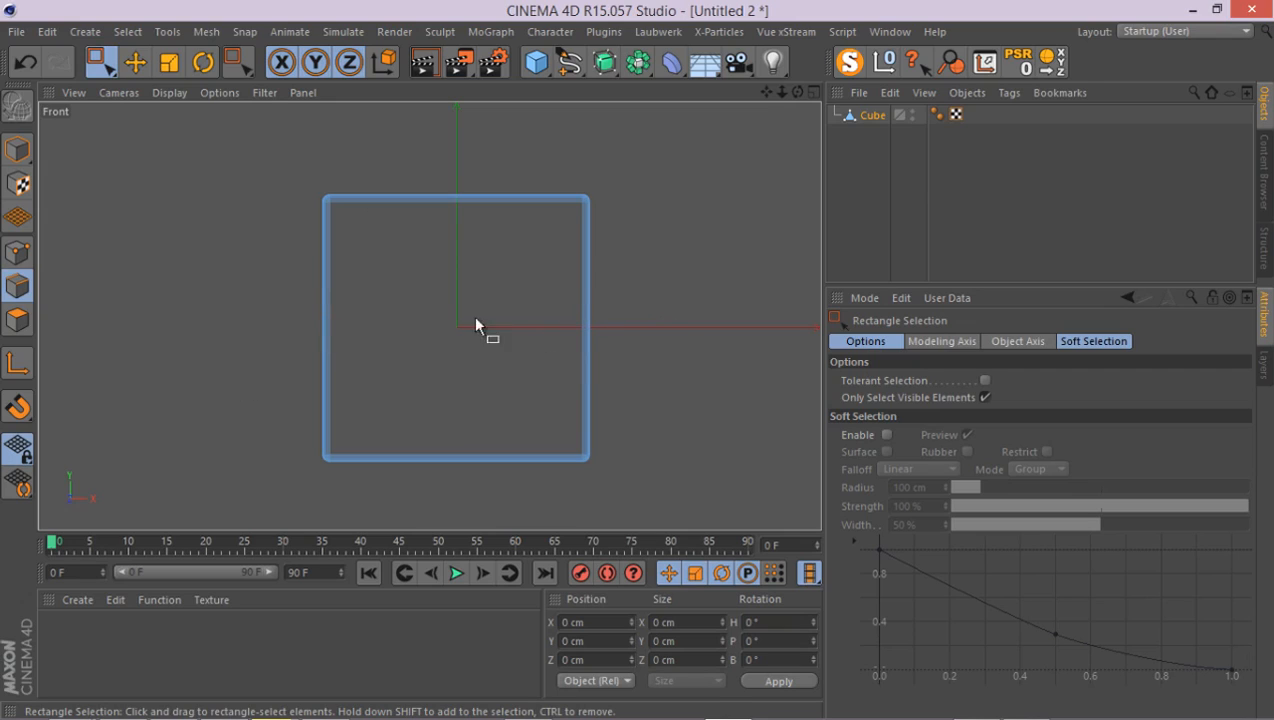
pyautogui.moveTo(978, 396)
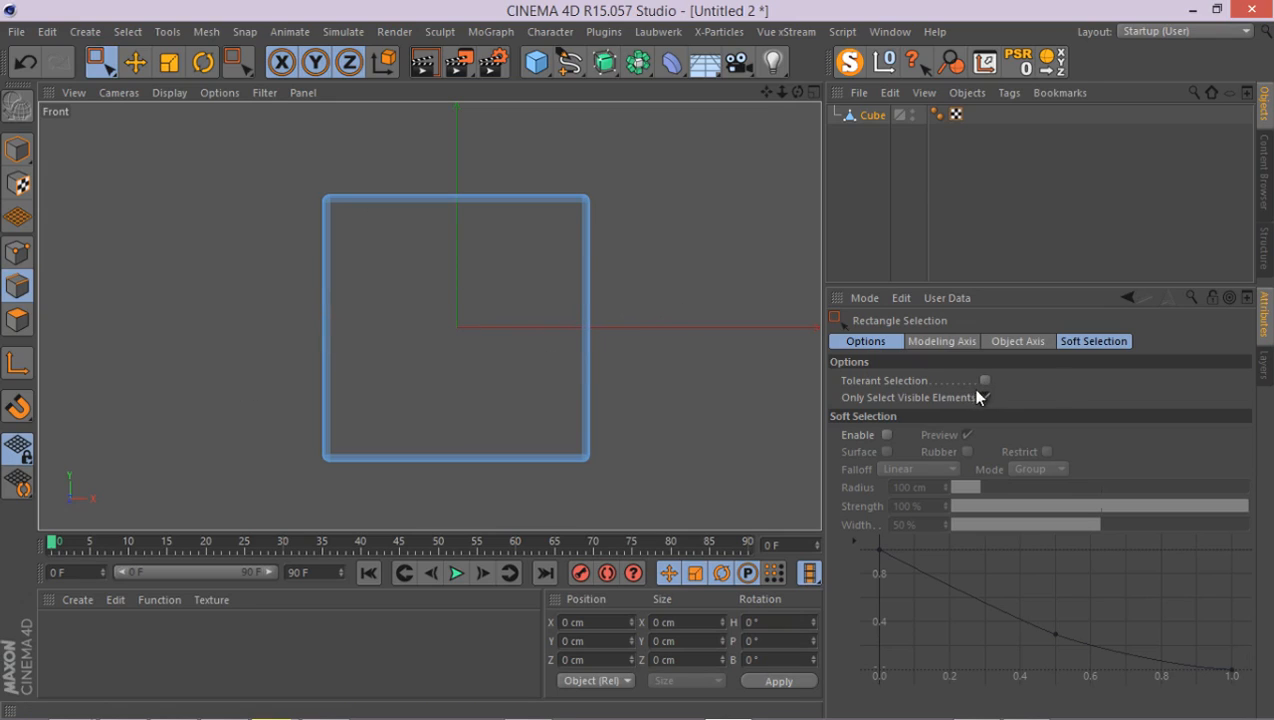
pyautogui.click(984, 380)
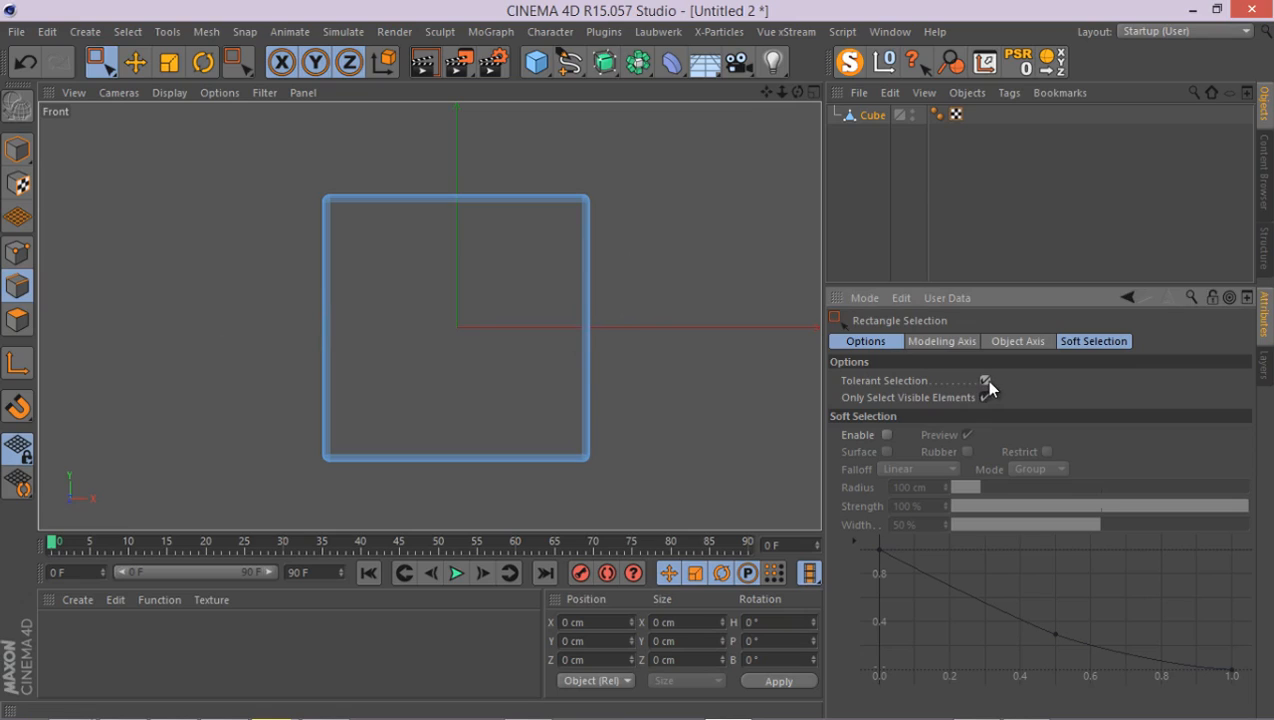
pyautogui.click(984, 380)
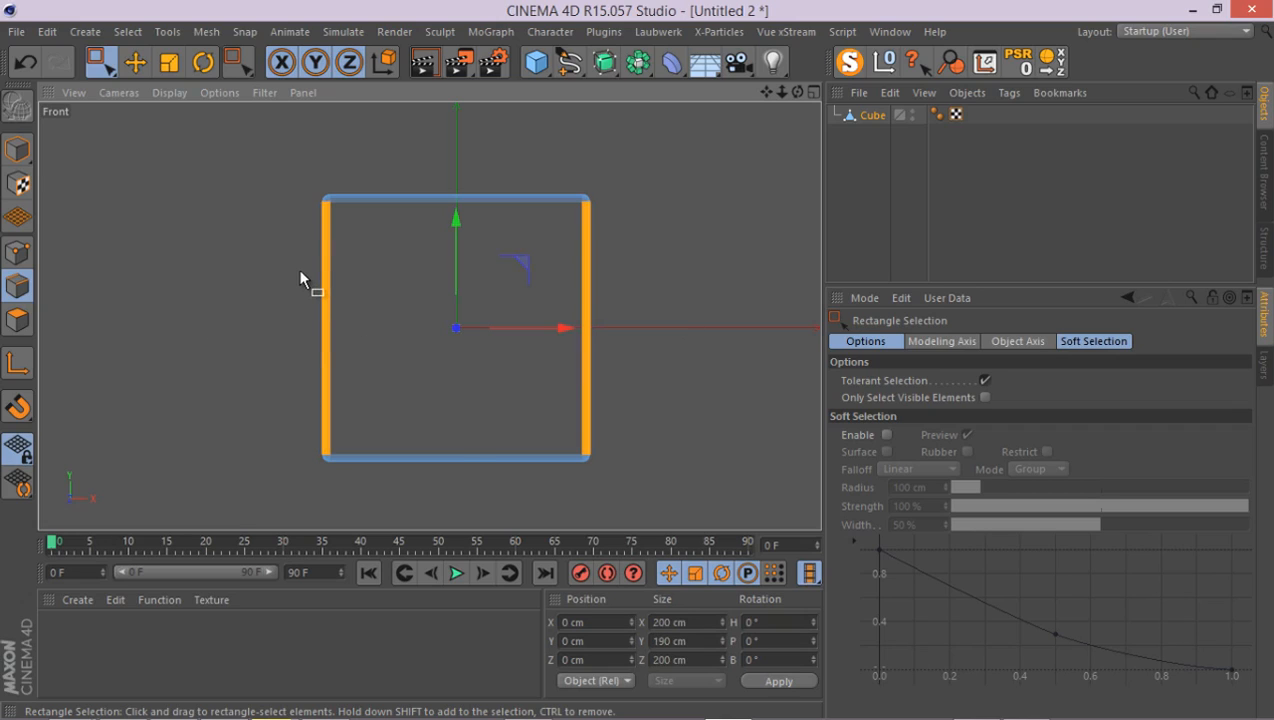
# - Edge Cut the selected side edges with Subdivision 10, giving ten horizontal loops
pyautogui.click(238, 62)
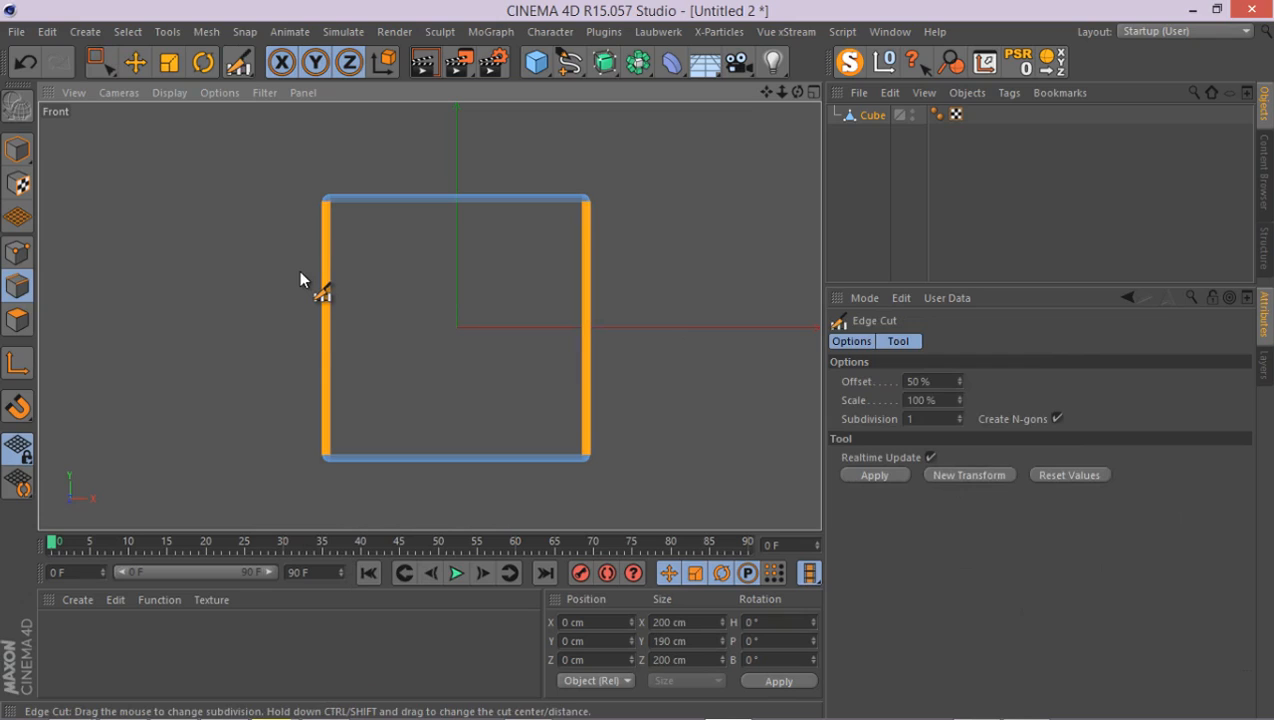
pyautogui.moveTo(1048, 414)
pyautogui.write('0')
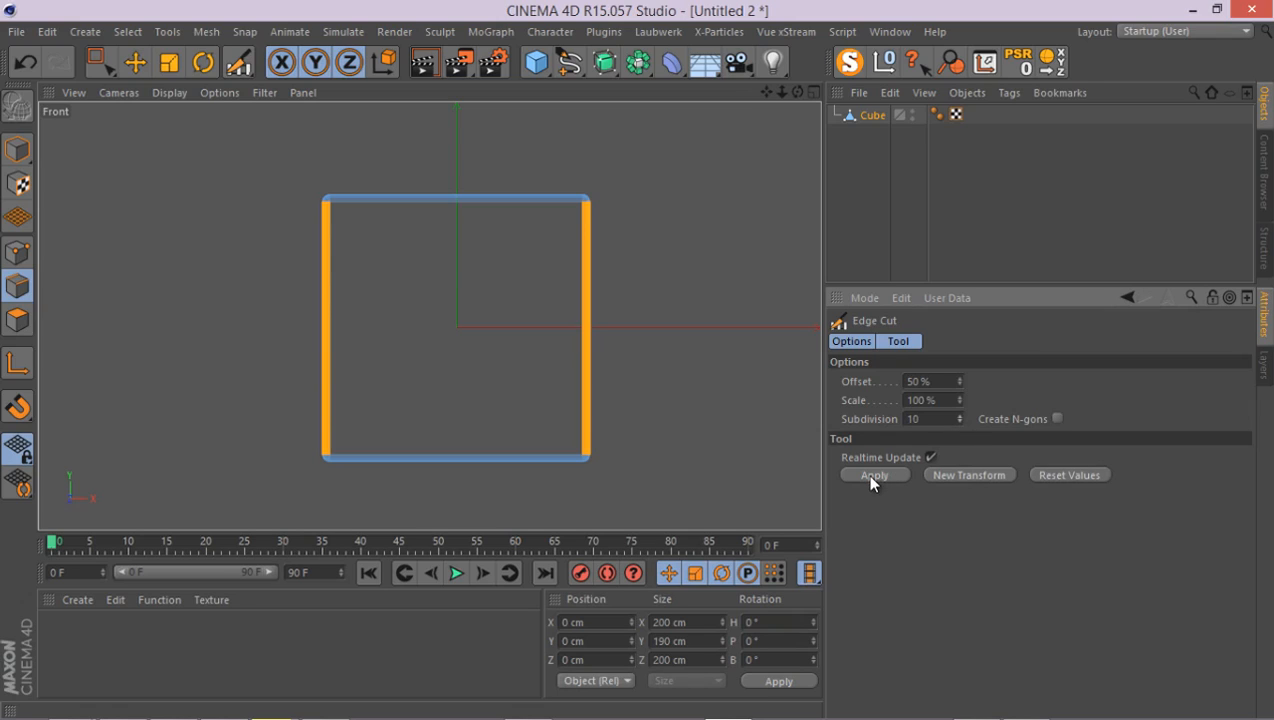
pyautogui.click(874, 474)
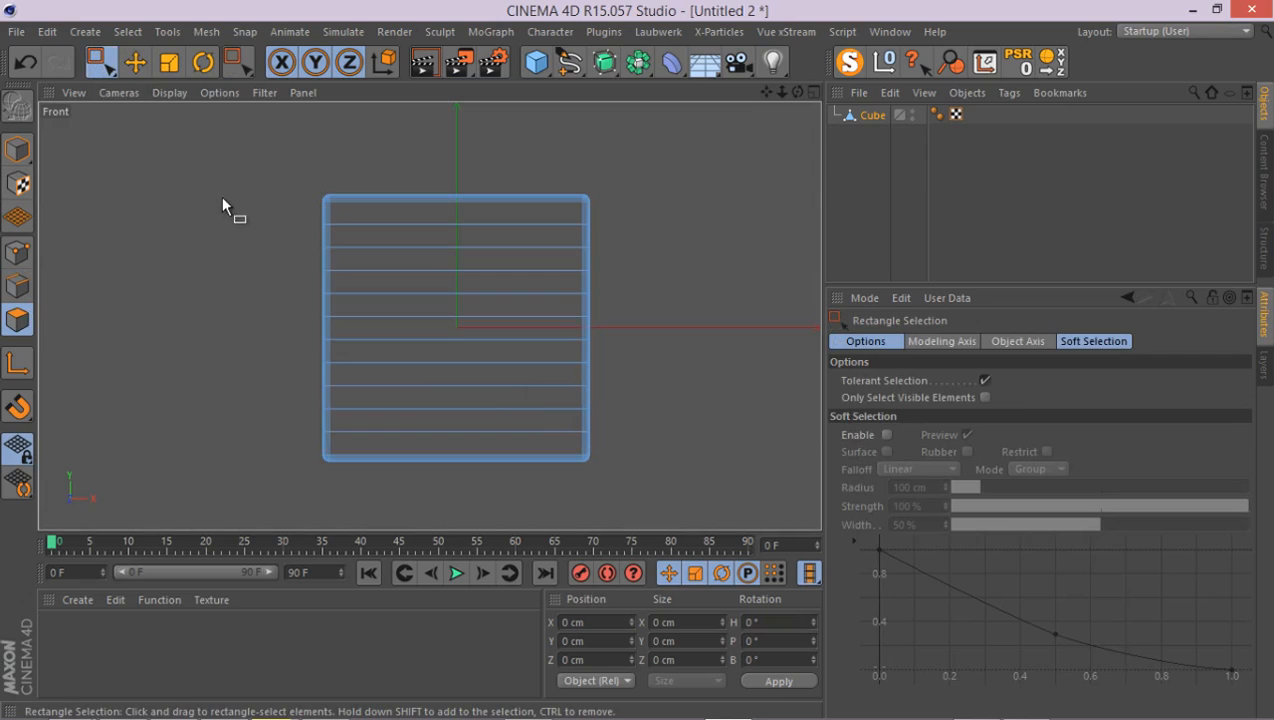
pyautogui.moveTo(556, 276)
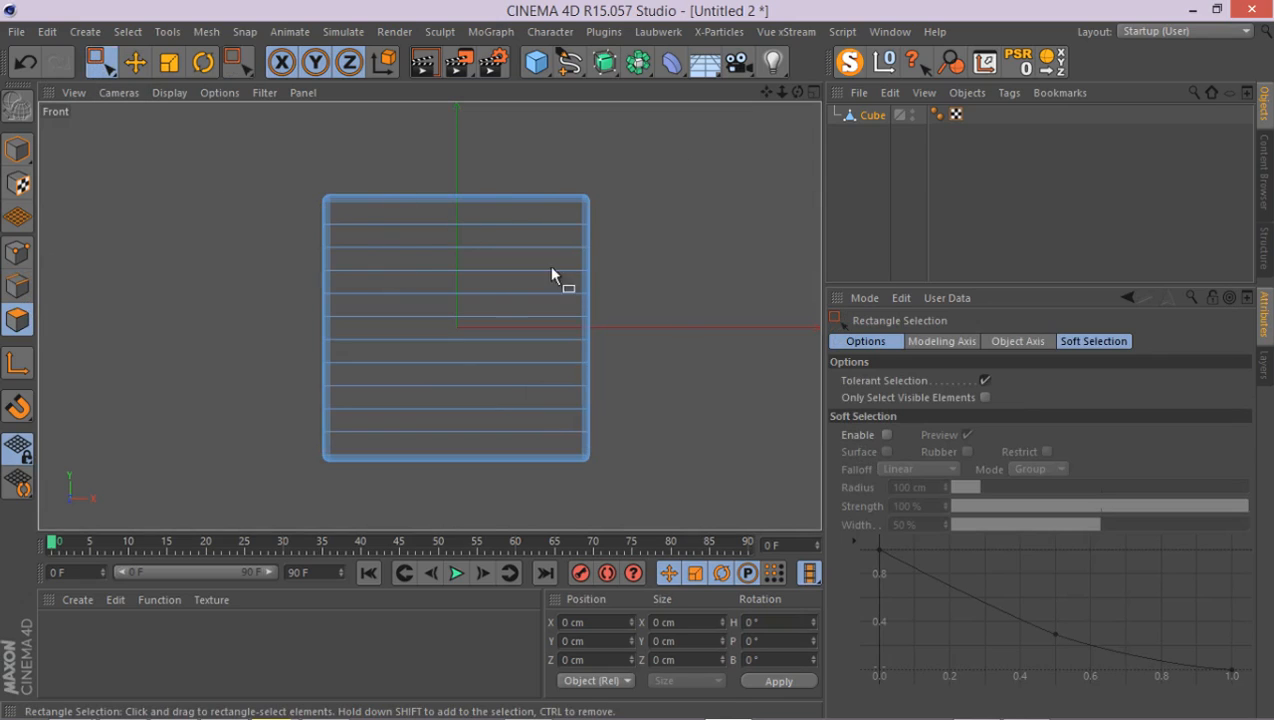
pyautogui.moveTo(516, 210)
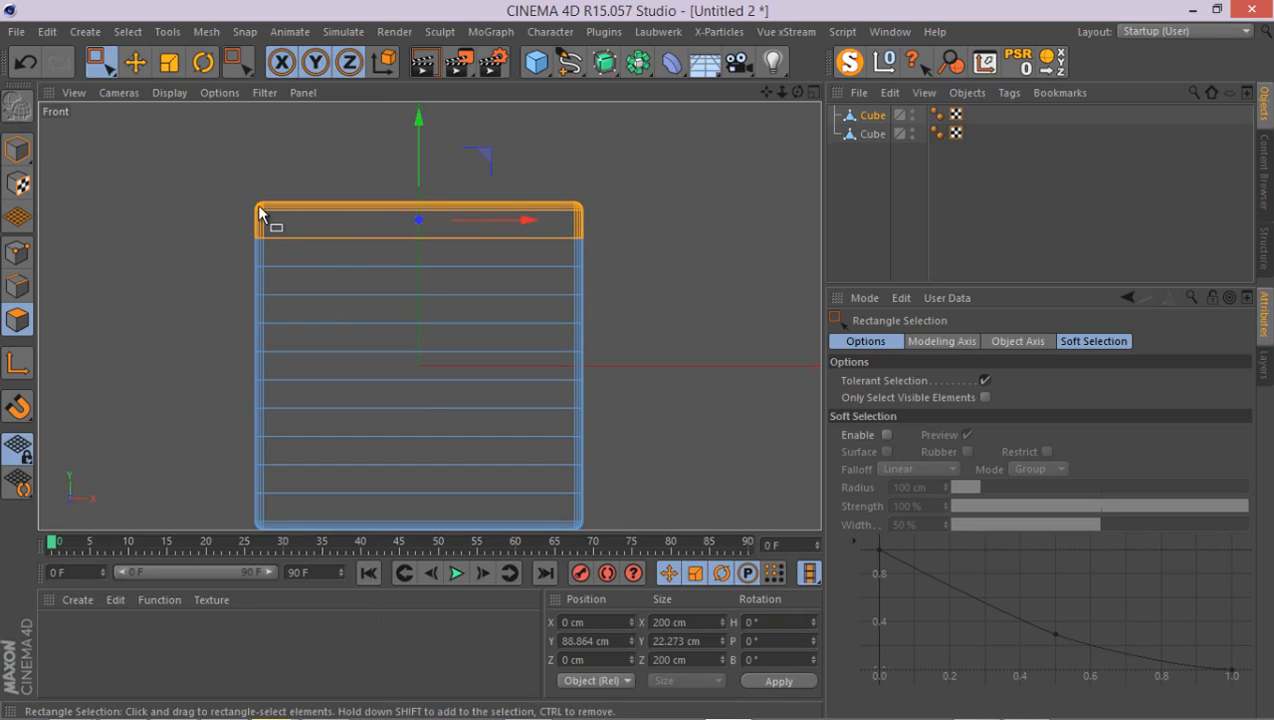
pyautogui.moveTo(258, 252)
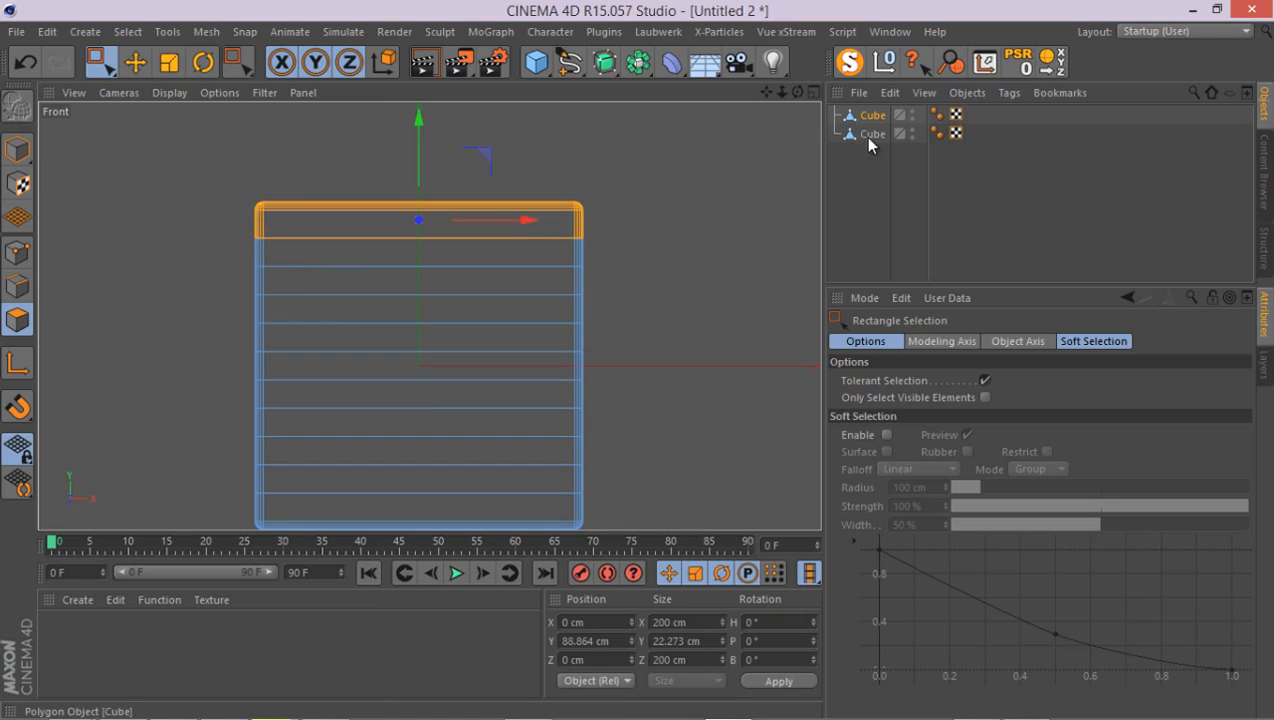
pyautogui.moveTo(856, 136)
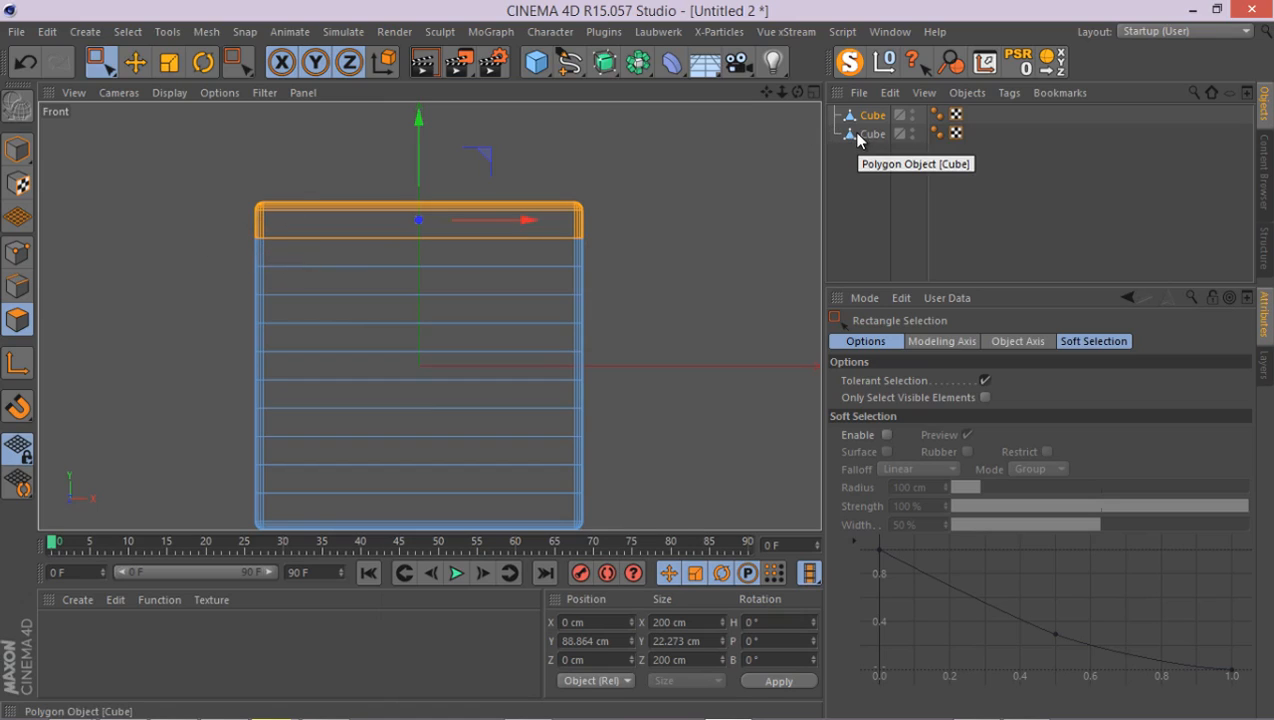
pyautogui.moveTo(258, 300)
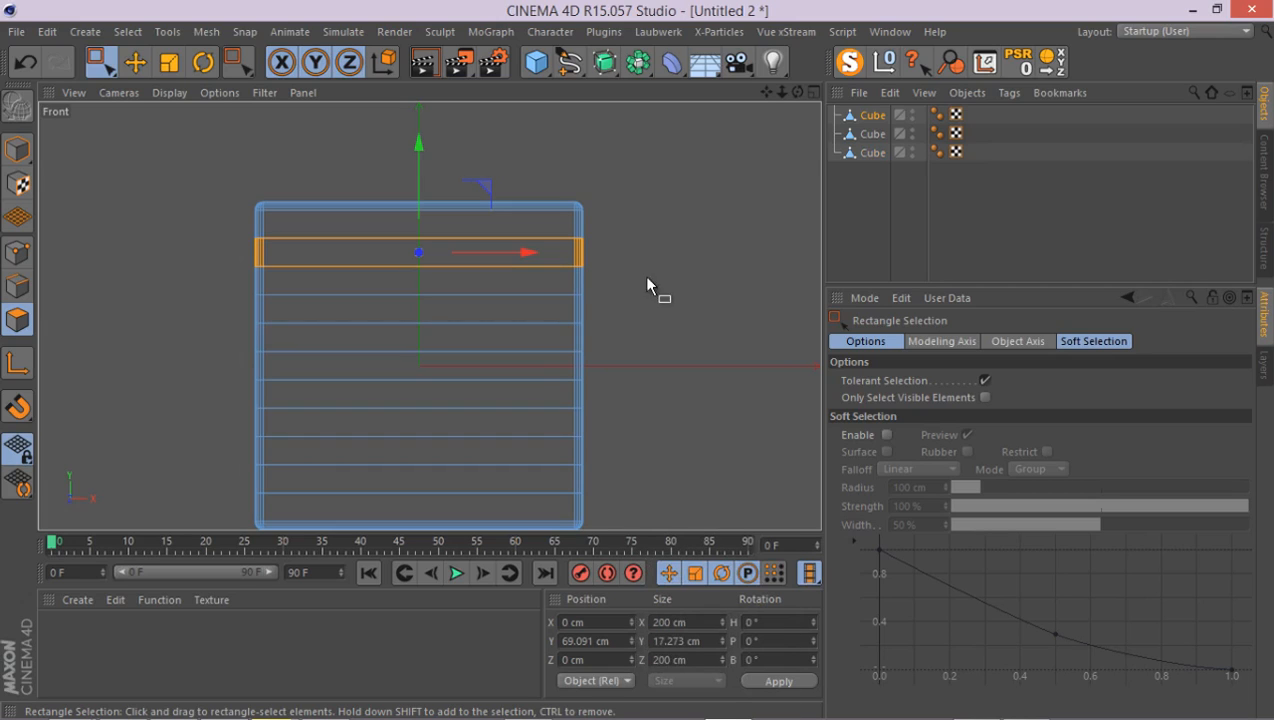
# - Rectangle-select the remaining slices' polygons and Split each into its own Cube object
pyautogui.moveTo(648, 284); pyautogui.dragTo(210, 320)
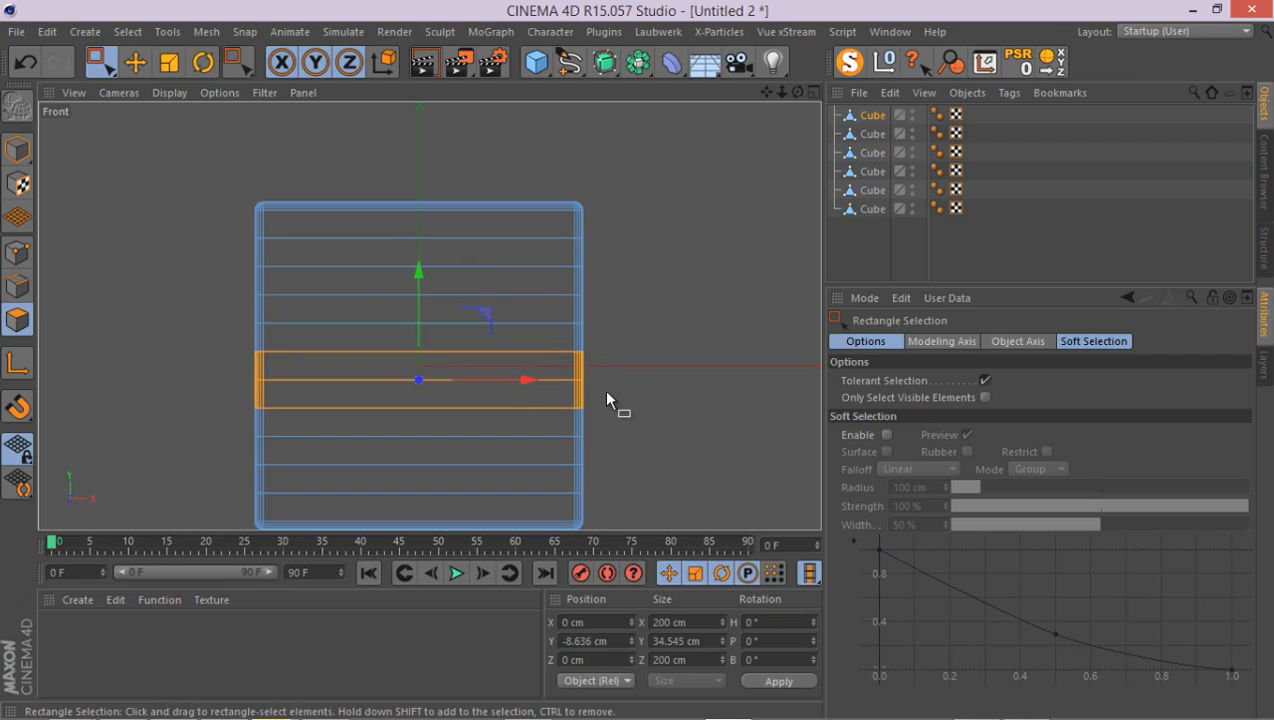
pyautogui.moveTo(608, 398); pyautogui.dragTo(178, 430)
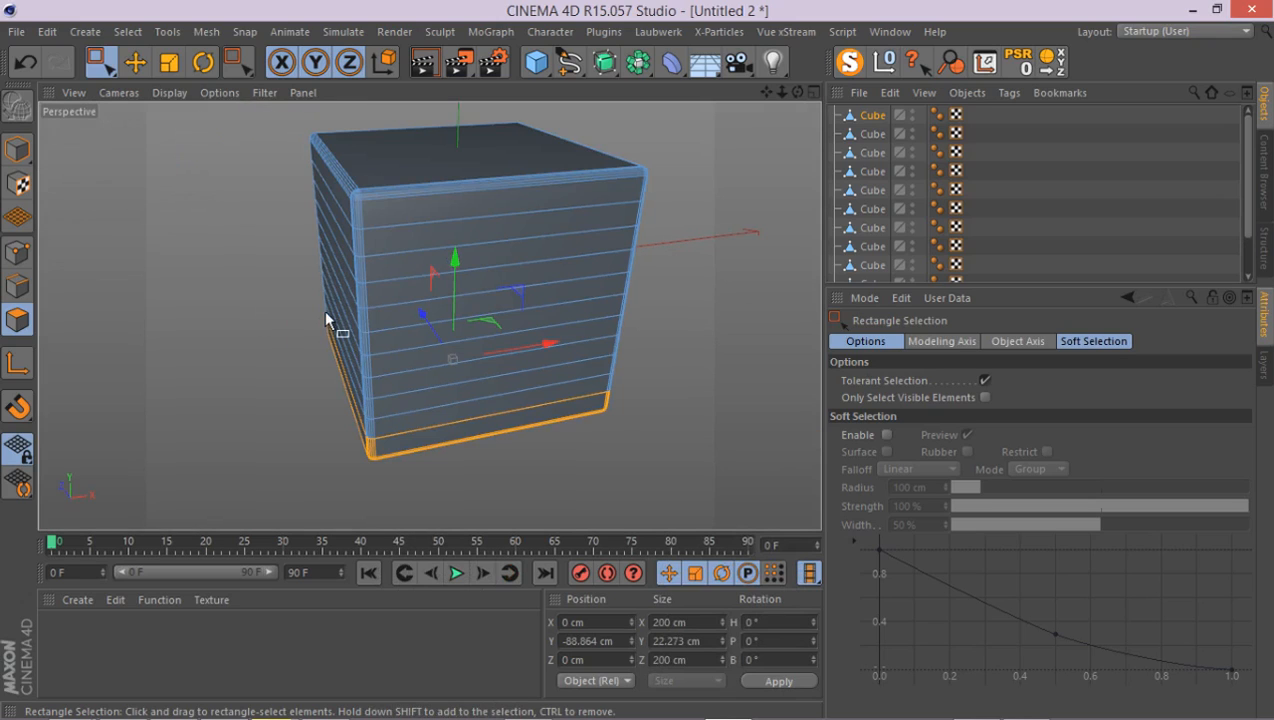
pyautogui.moveTo(1044, 290)
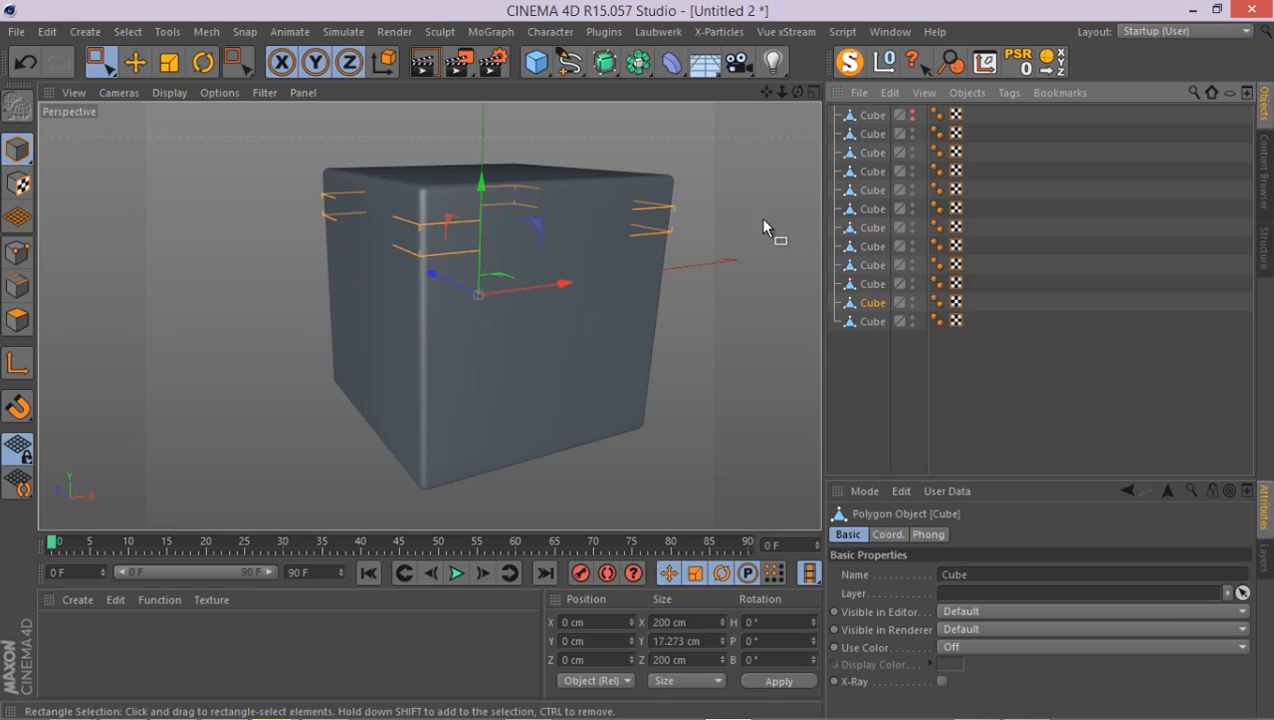
pyautogui.moveTo(668, 284)
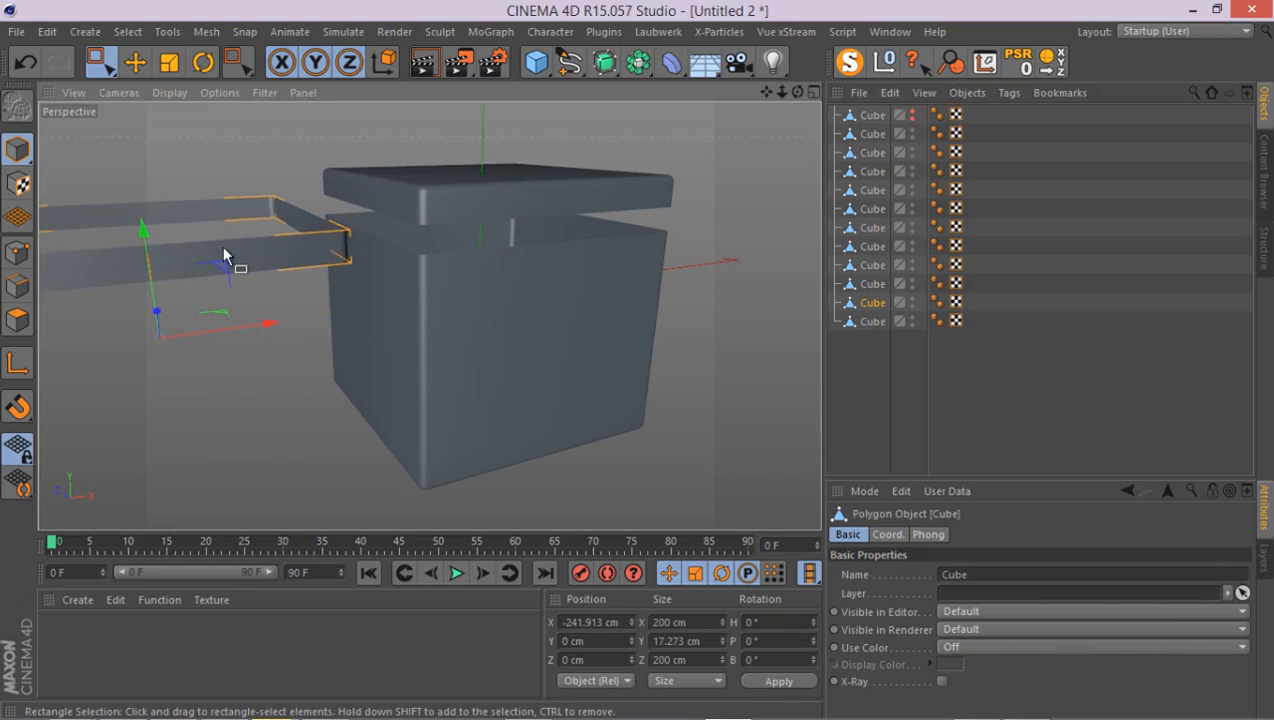
pyautogui.moveTo(324, 290)
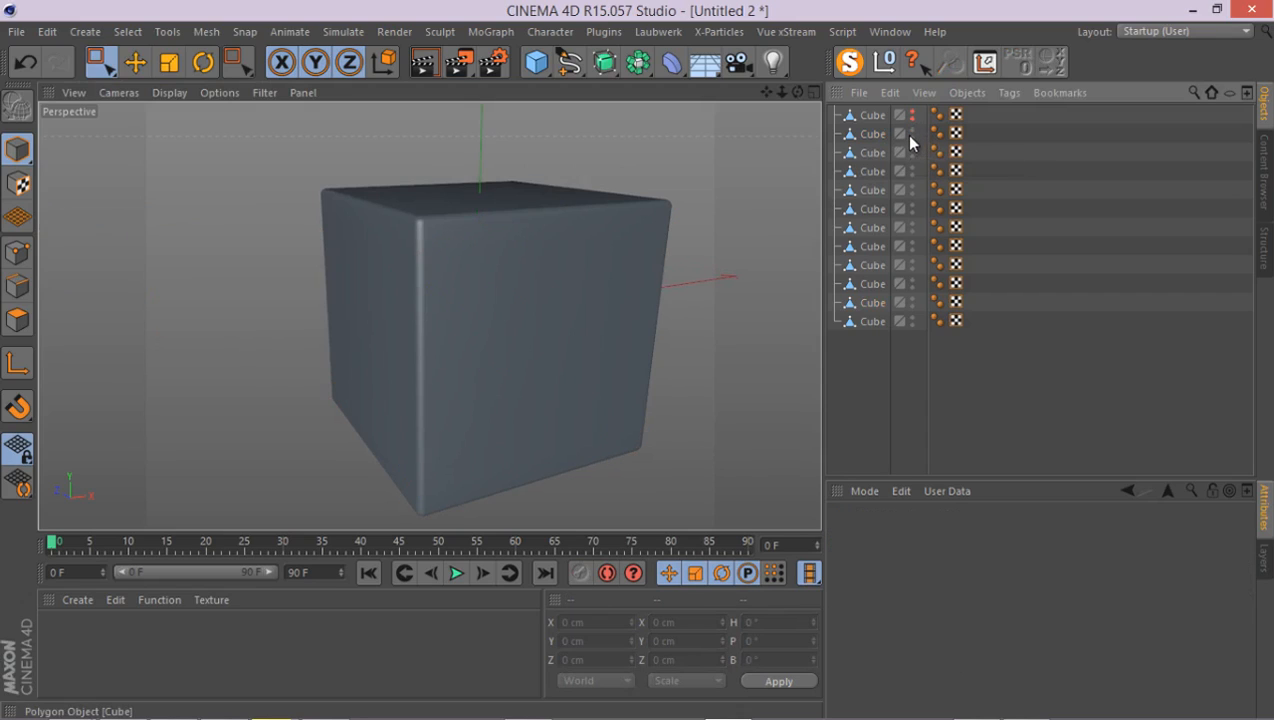
pyautogui.moveTo(906, 250)
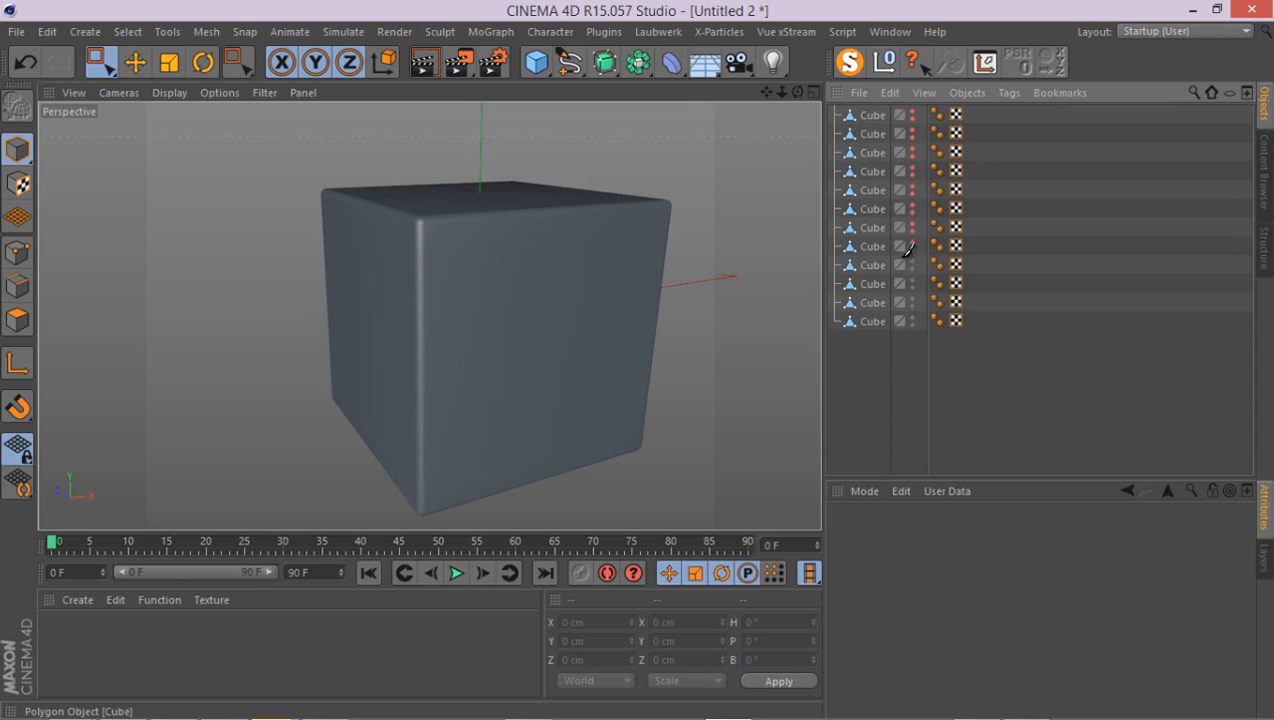
# - Select one hollow slice and cap its open edge with Close Polygon Hole
pyautogui.click(872, 132)
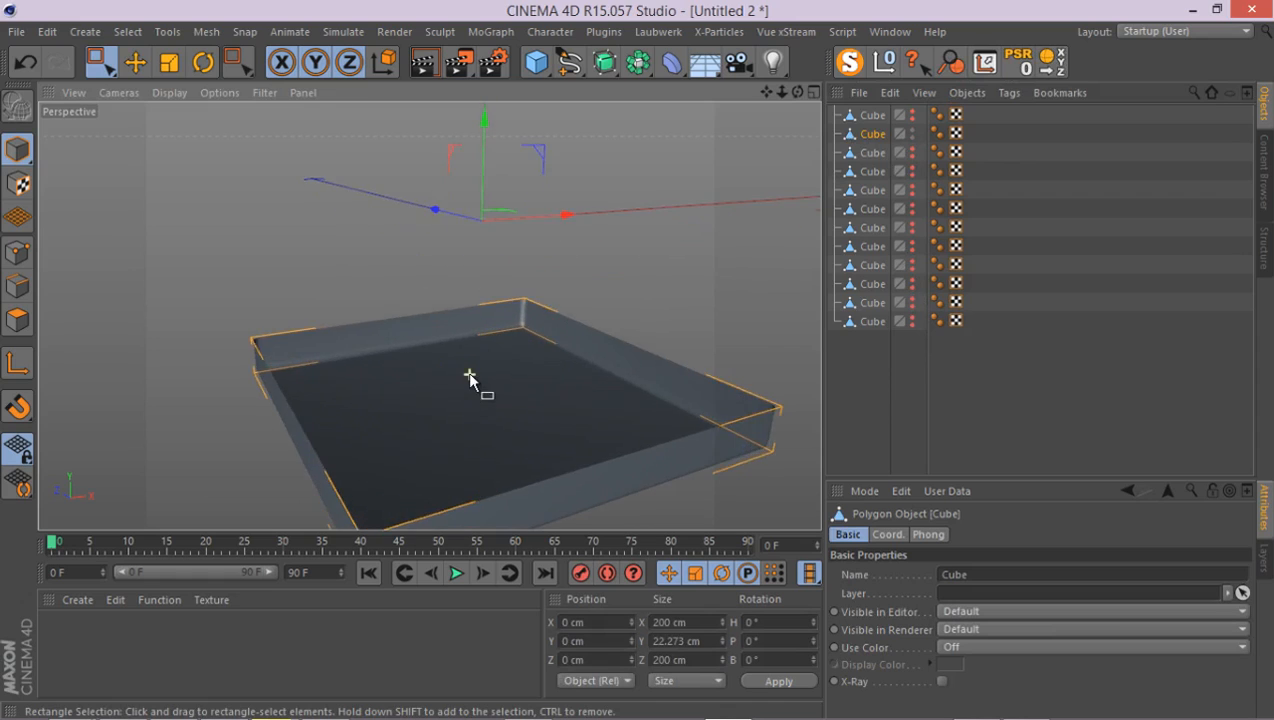
pyautogui.moveTo(470, 378); pyautogui.dragTo(390, 308)
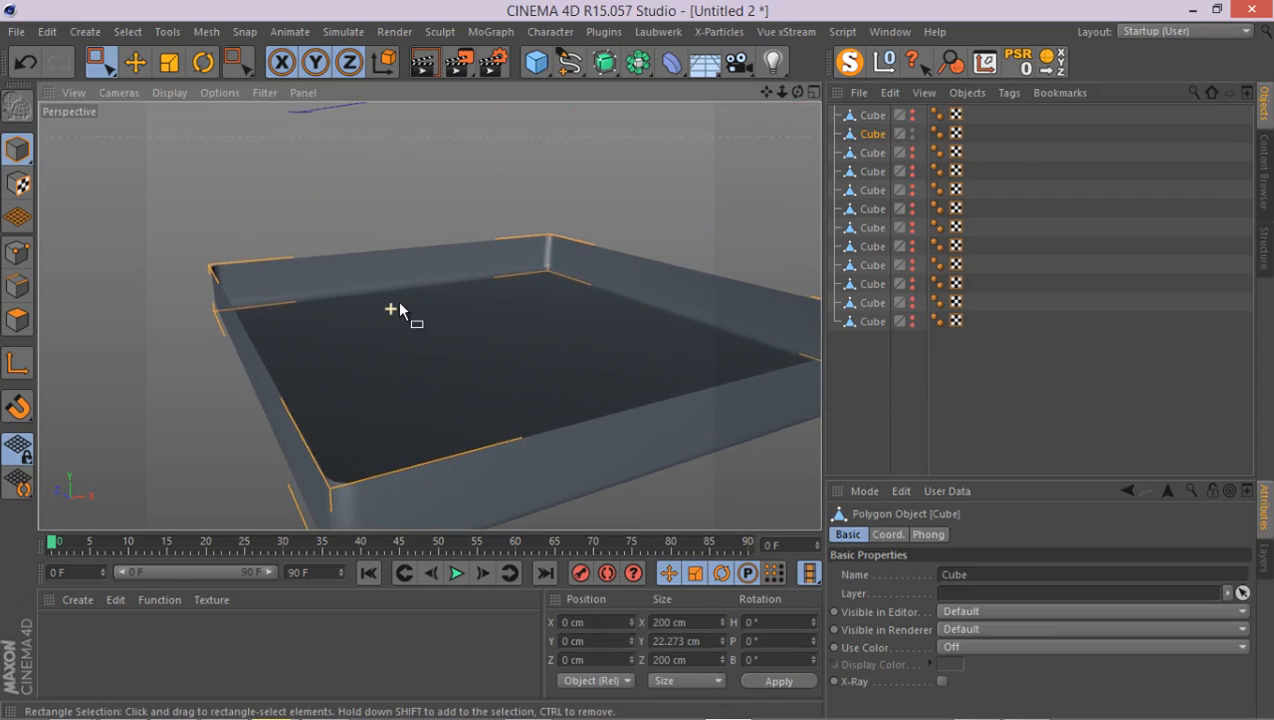
pyautogui.moveTo(390, 308); pyautogui.dragTo(508, 328)
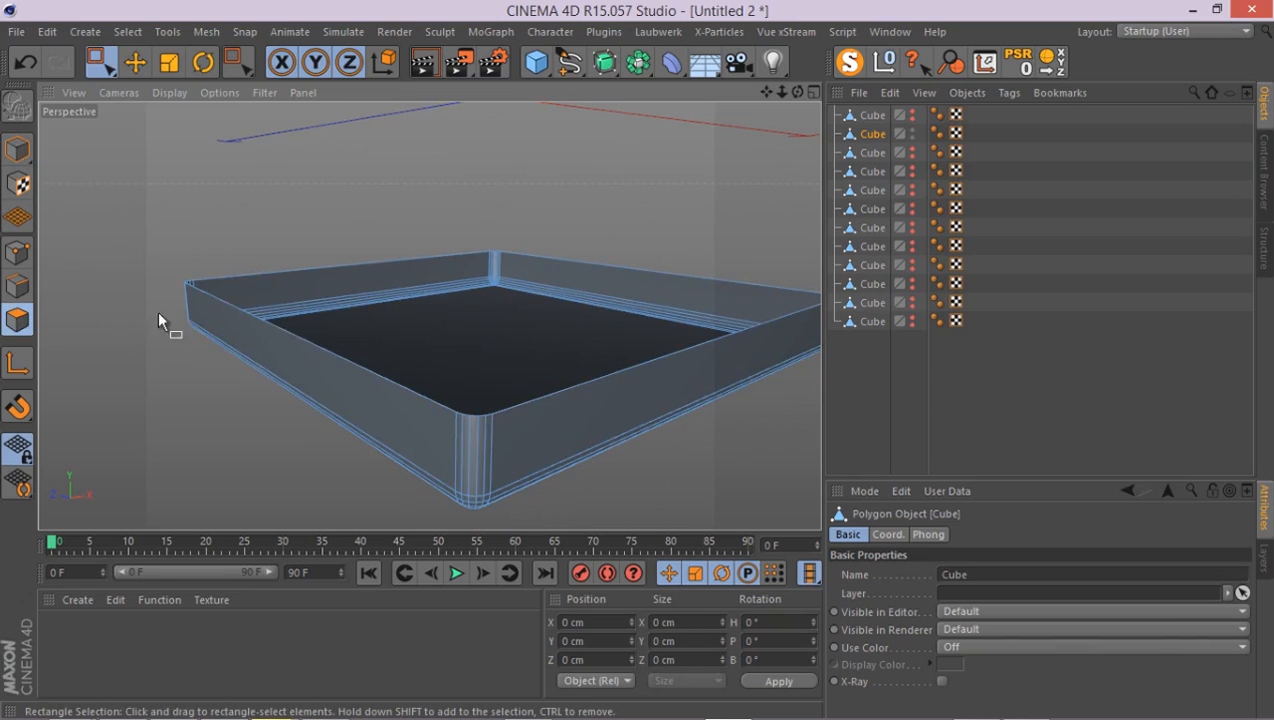
pyautogui.press('m')
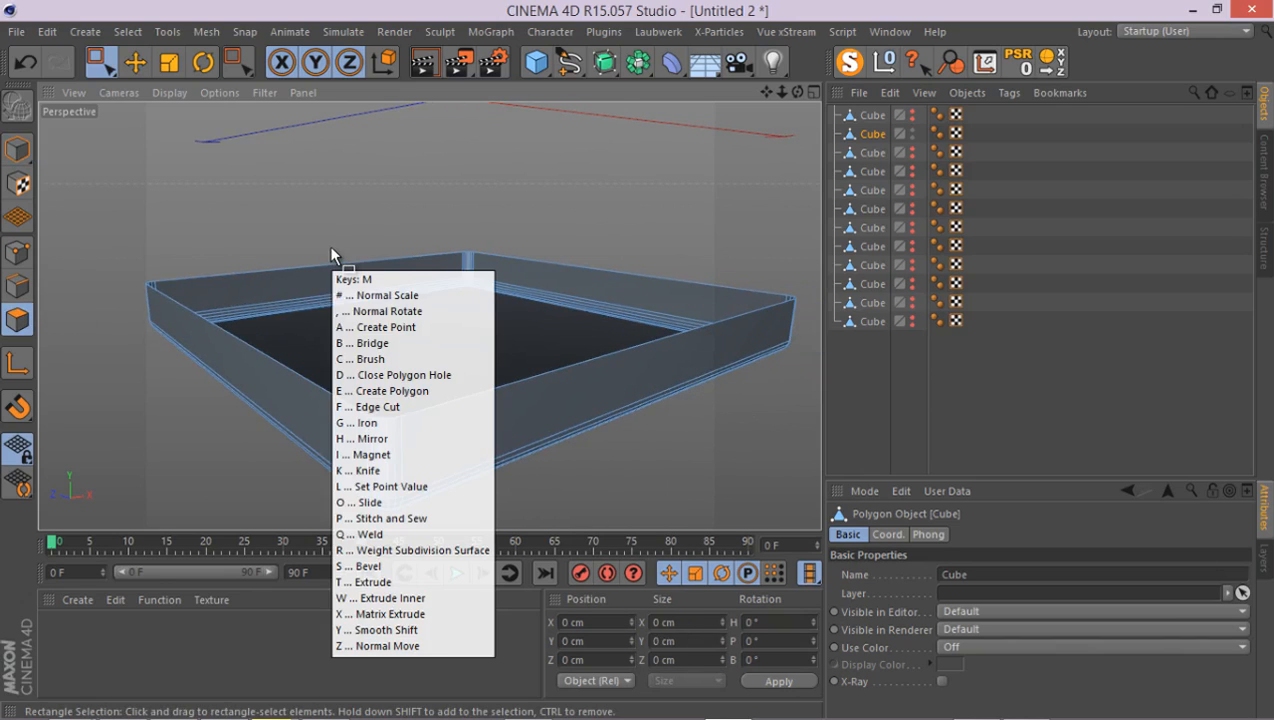
pyautogui.click(404, 374)
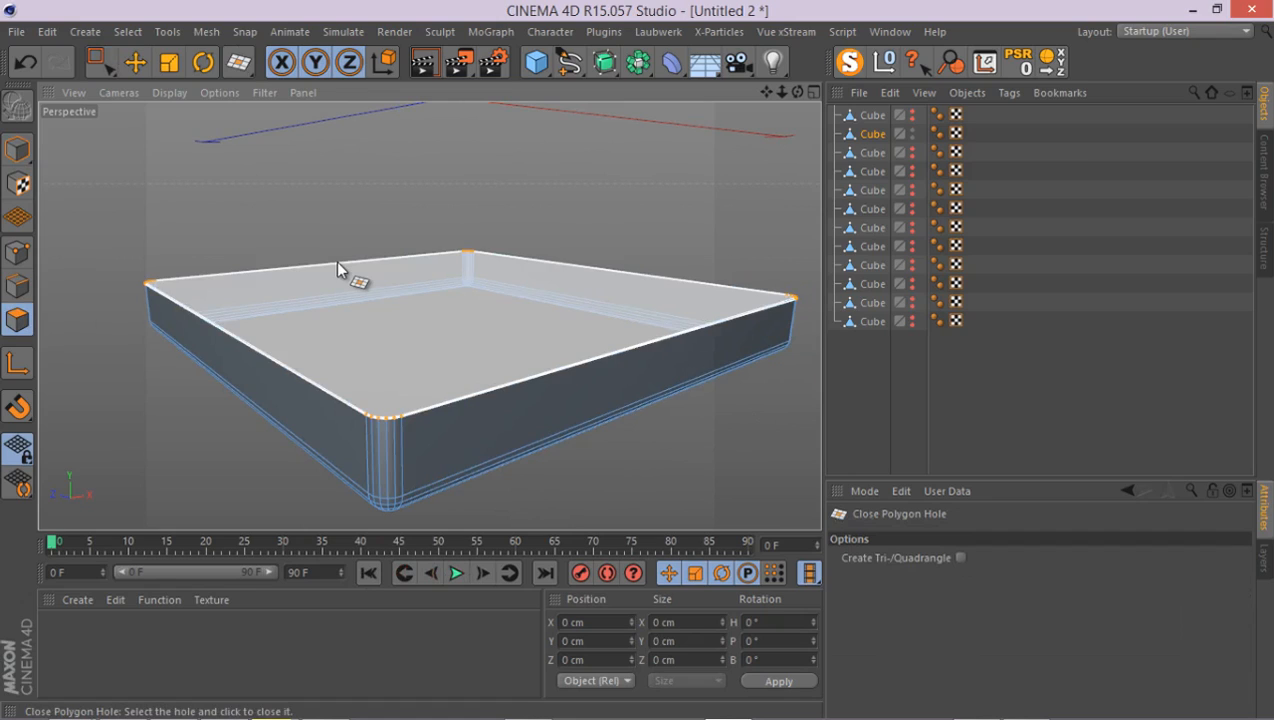
pyautogui.click(340, 270)
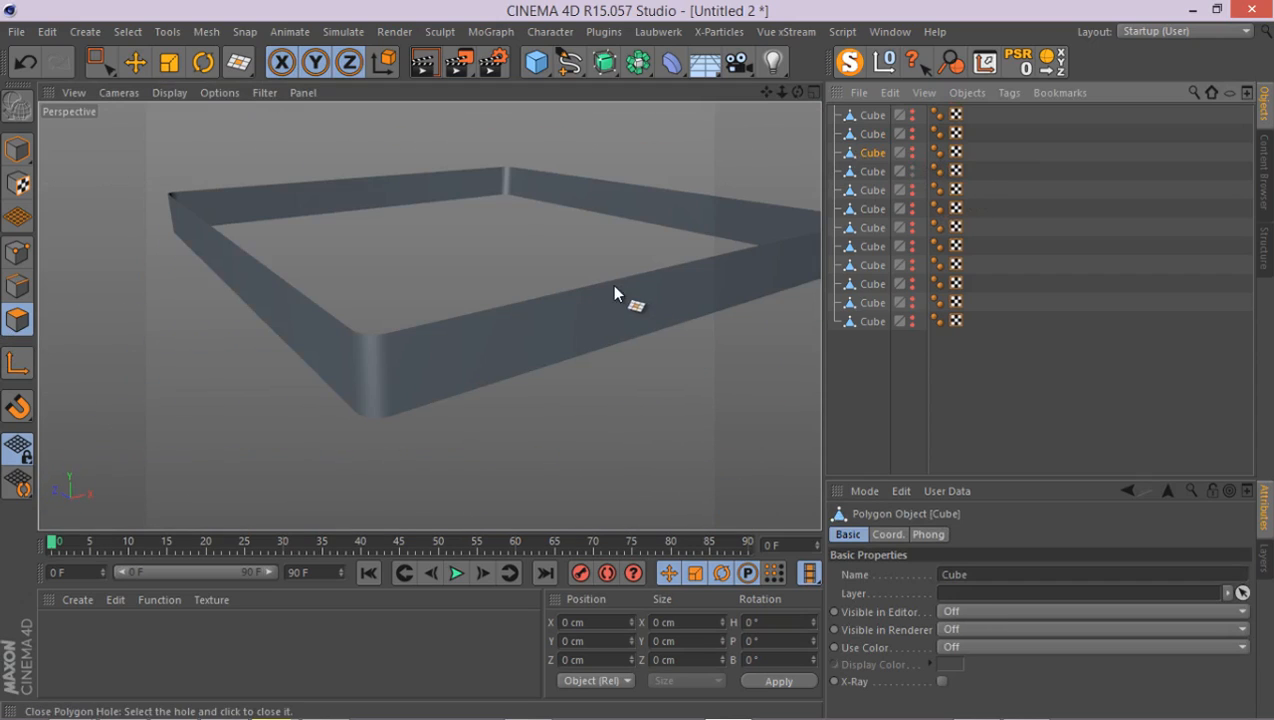
# - Cap the open holes on each remaining Cube slice with Close Polygon Hole
pyautogui.click(598, 288)
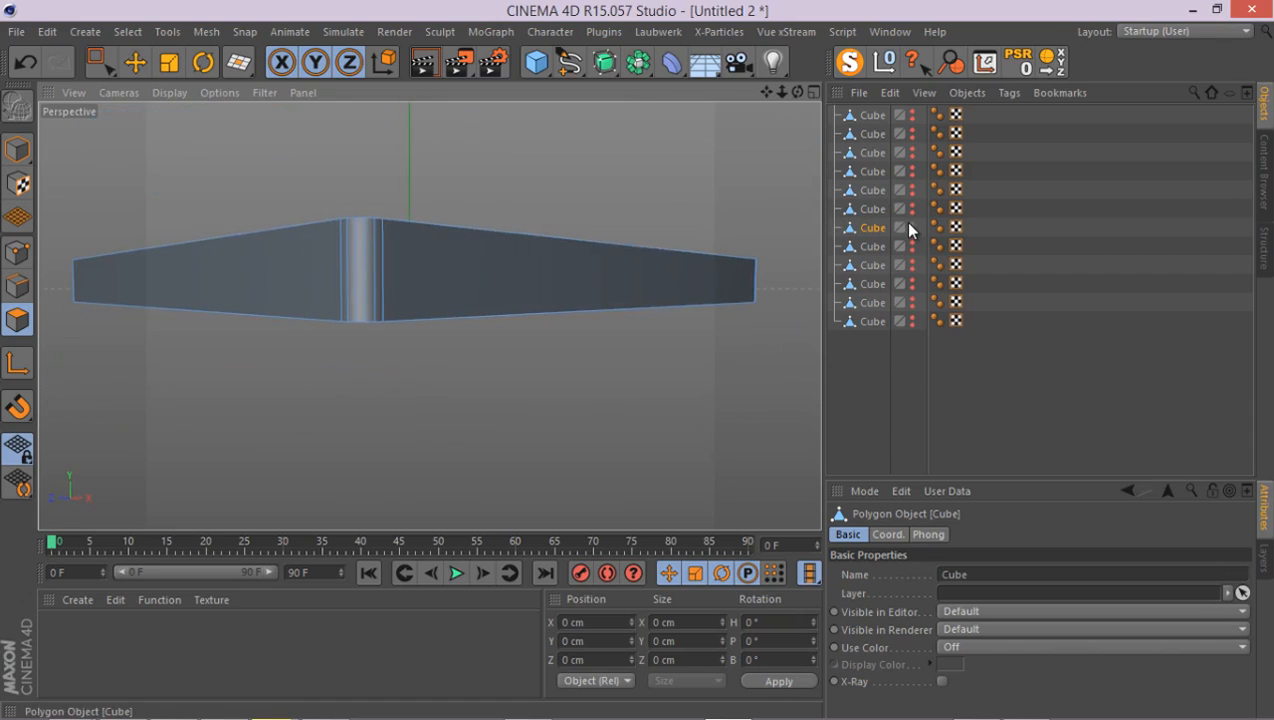
pyautogui.click(912, 228)
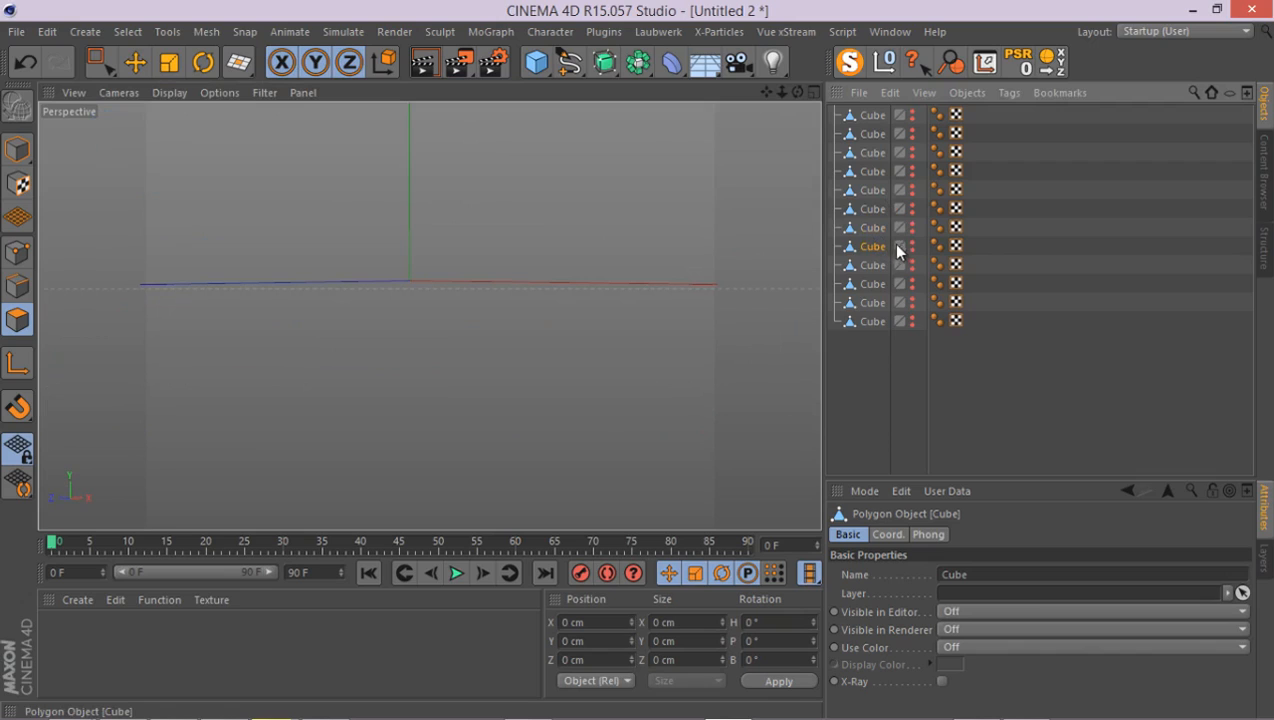
pyautogui.click(872, 246)
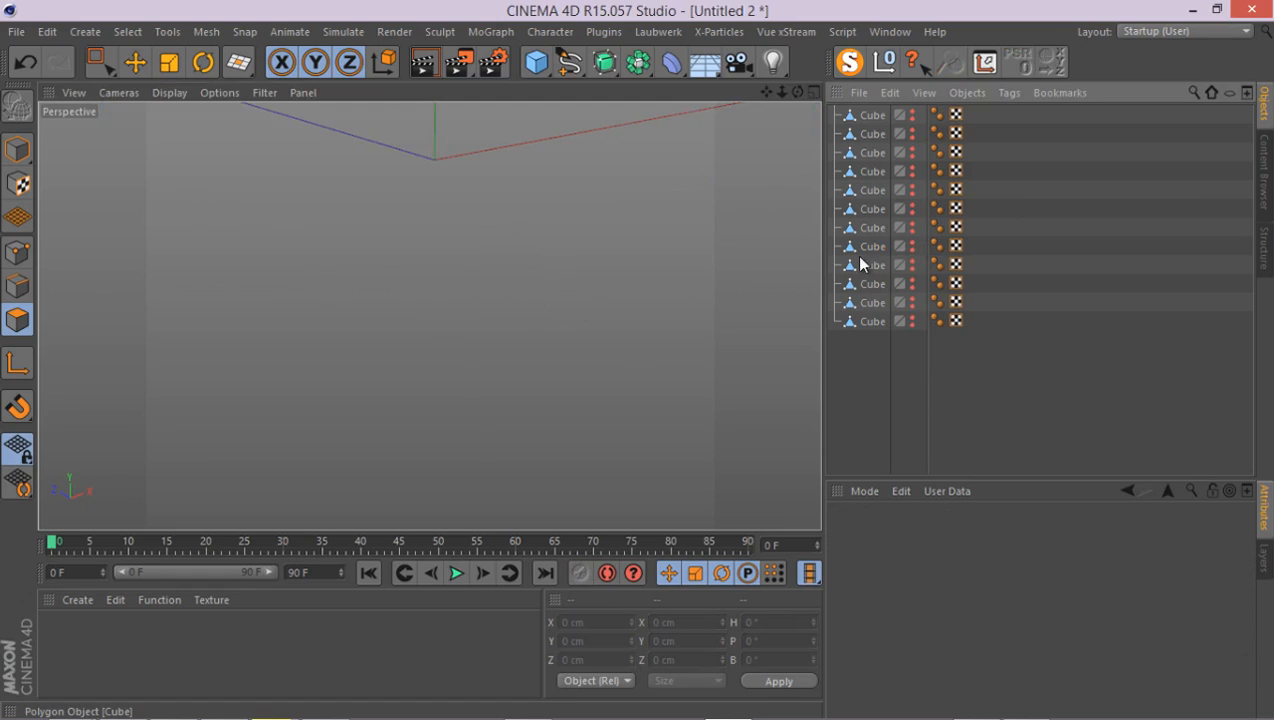
pyautogui.click(872, 264)
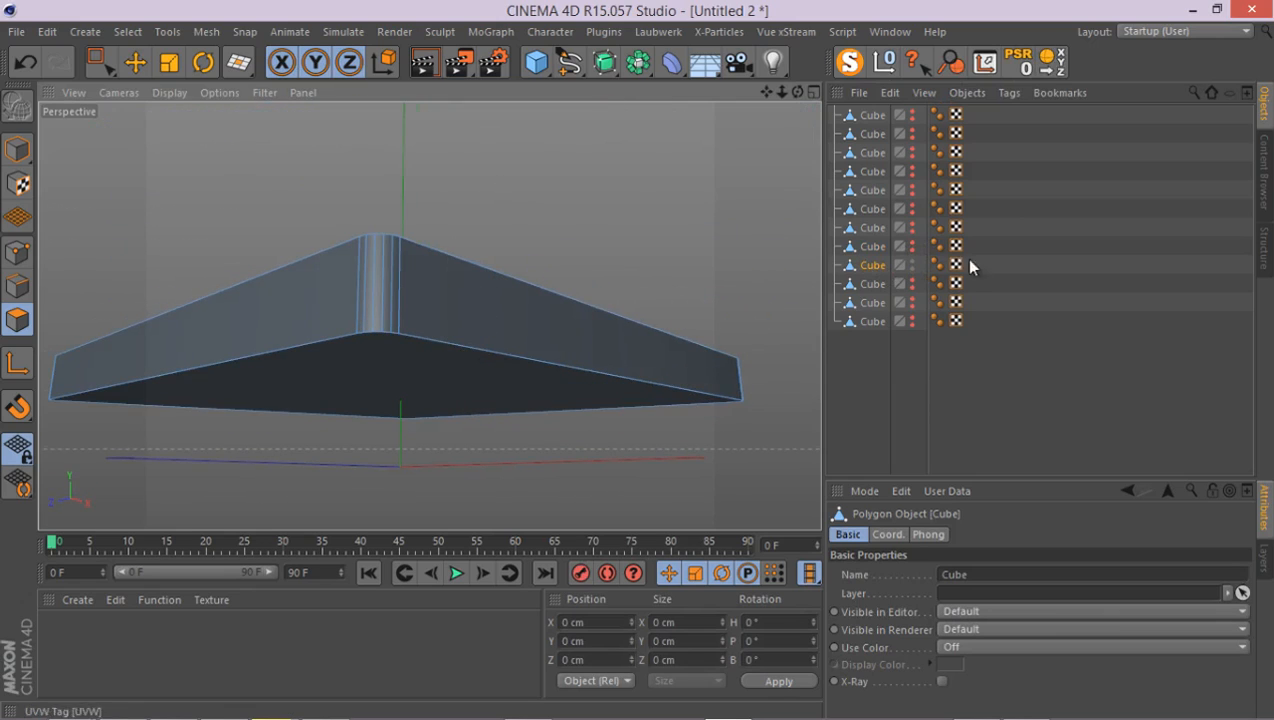
pyautogui.click(936, 264)
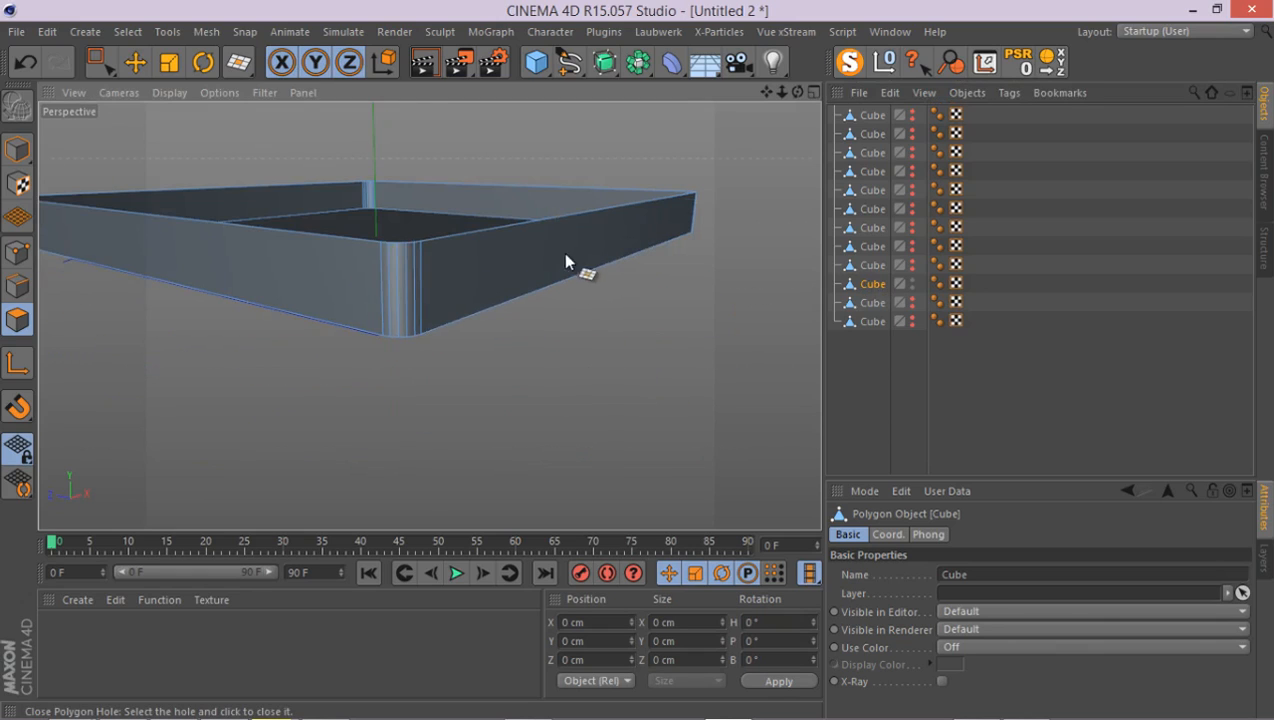
pyautogui.click(568, 262)
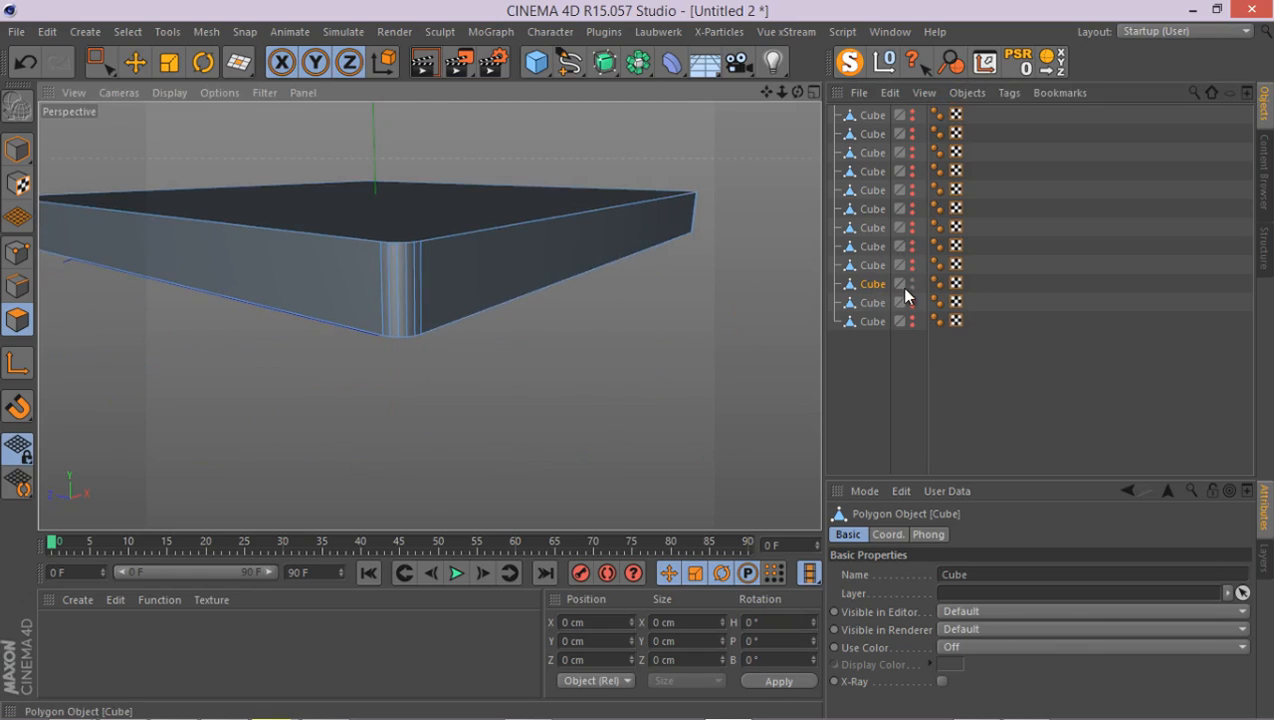
pyautogui.click(900, 284)
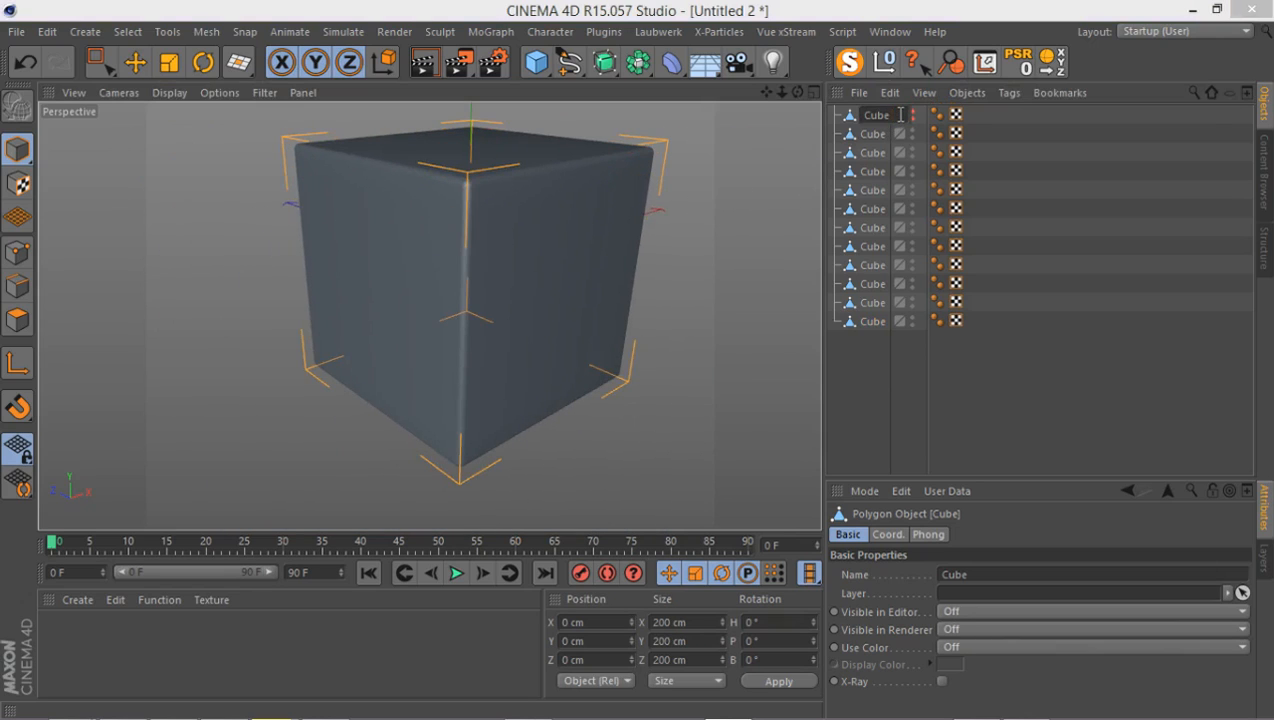
# - Rename the first cube to Cube Original and bring up the MoGraph object menu
pyautogui.doubleClick(876, 114)
pyautogui.write(' Original')
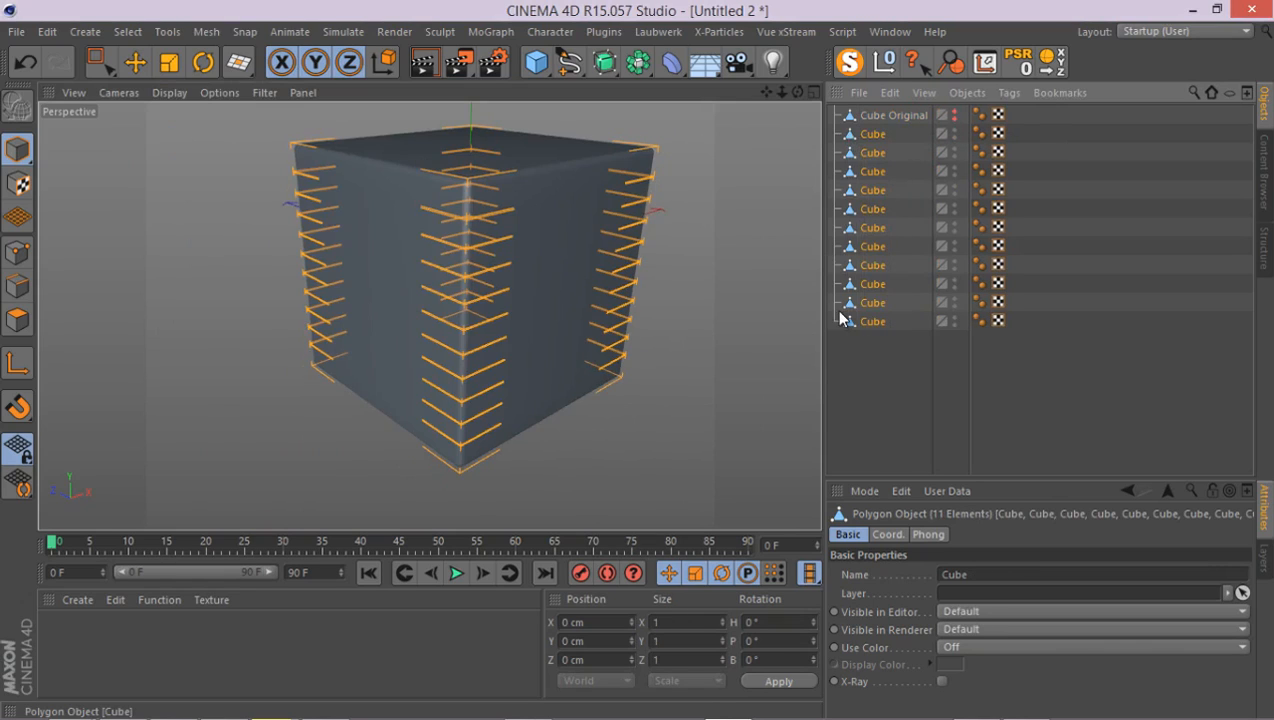
pyautogui.moveTo(872, 372)
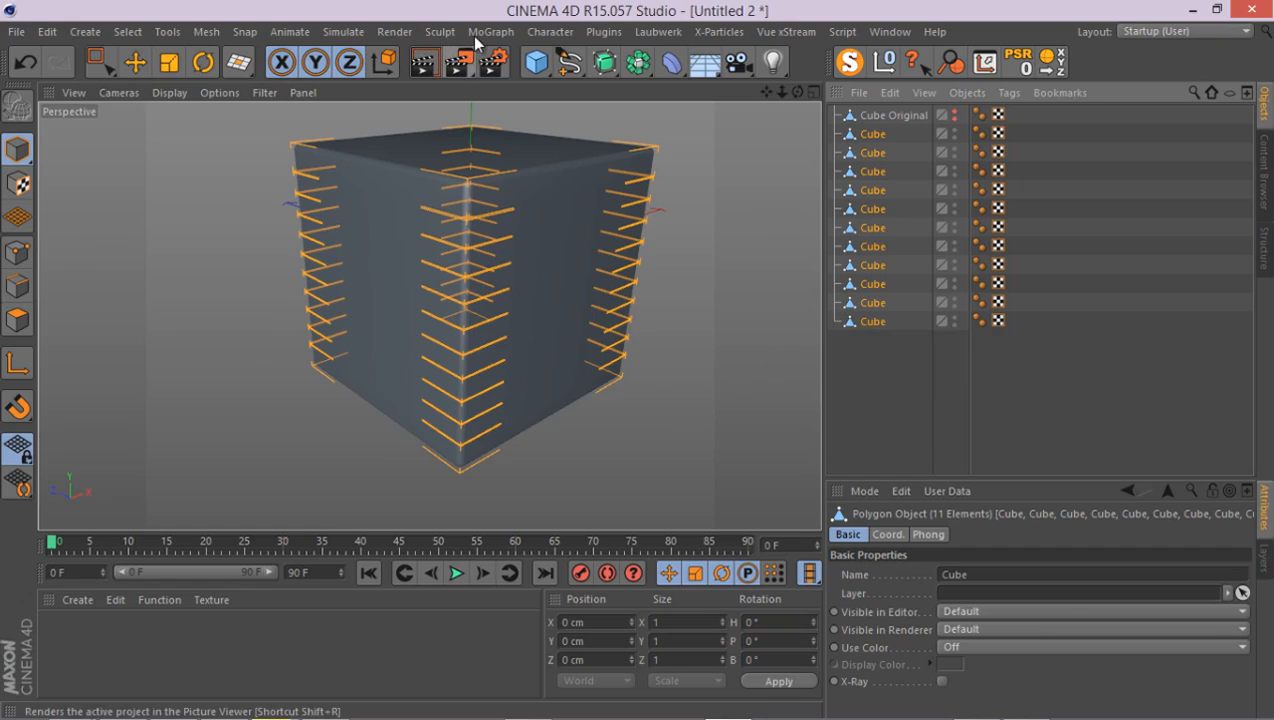
pyautogui.click(490, 32)
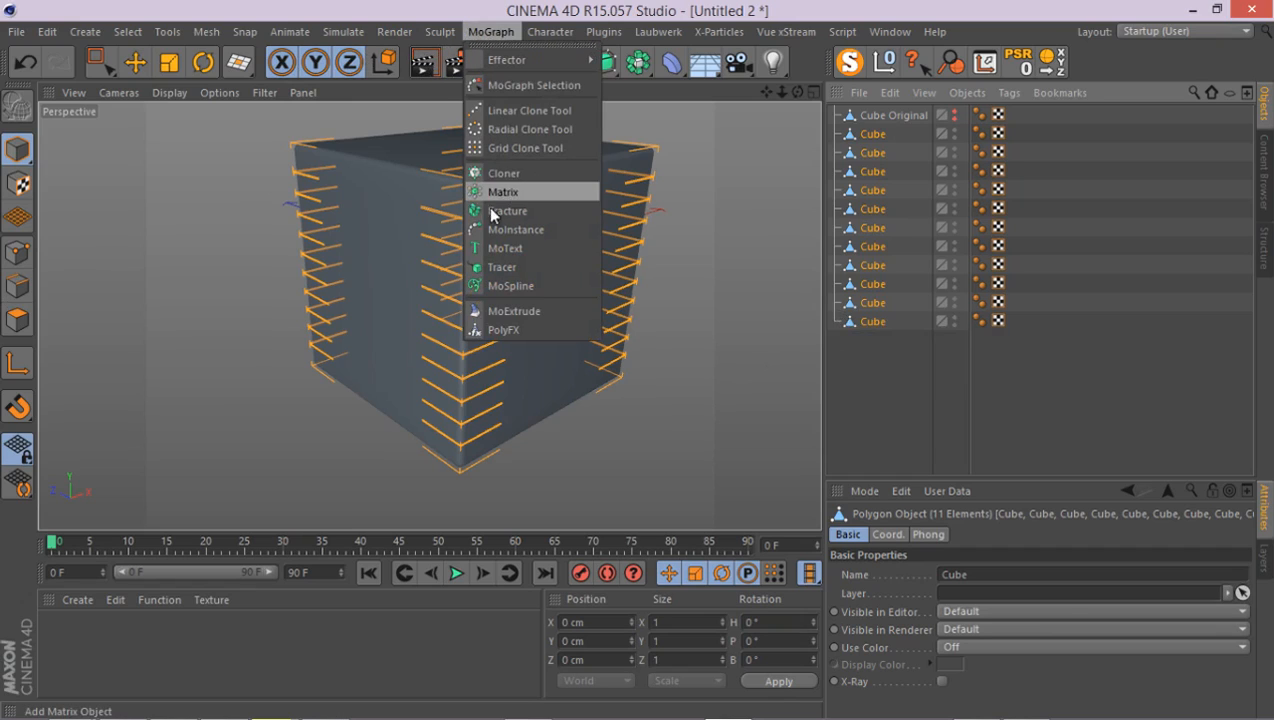
pyautogui.moveTo(508, 210)
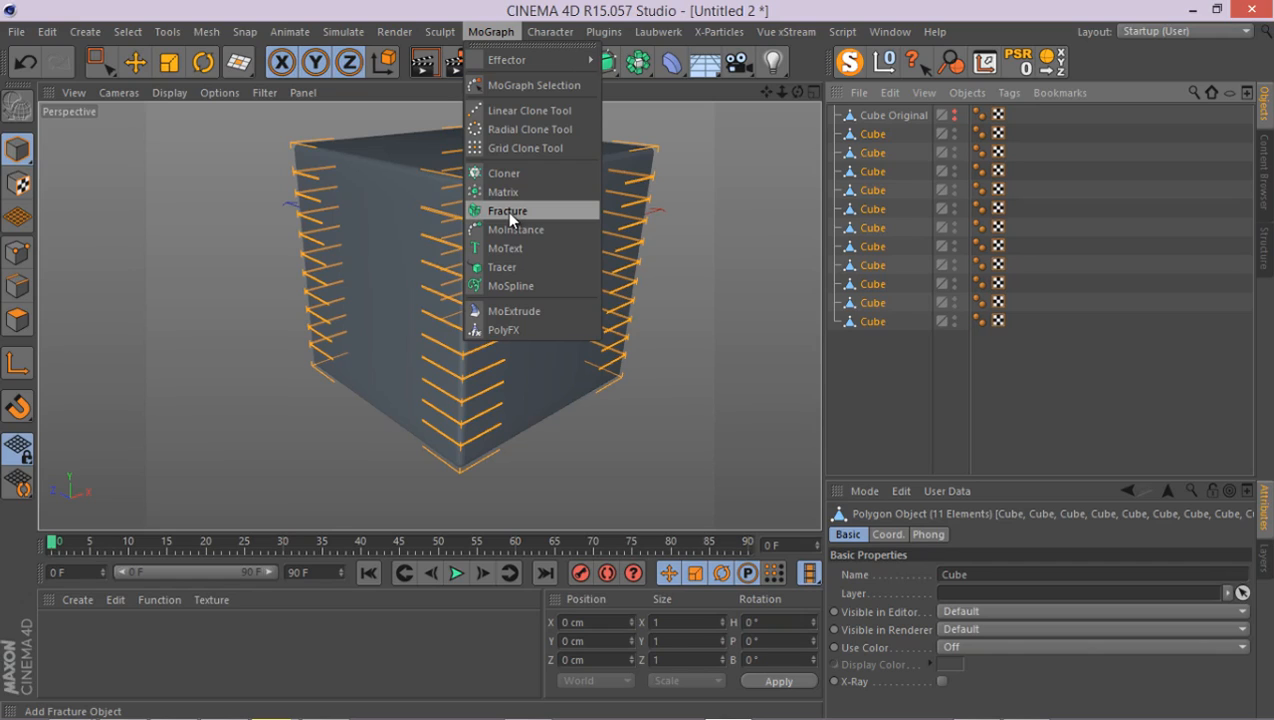
# - Add a Fracture object and parent the ten cube slices under it, collapsed
pyautogui.click(508, 210)
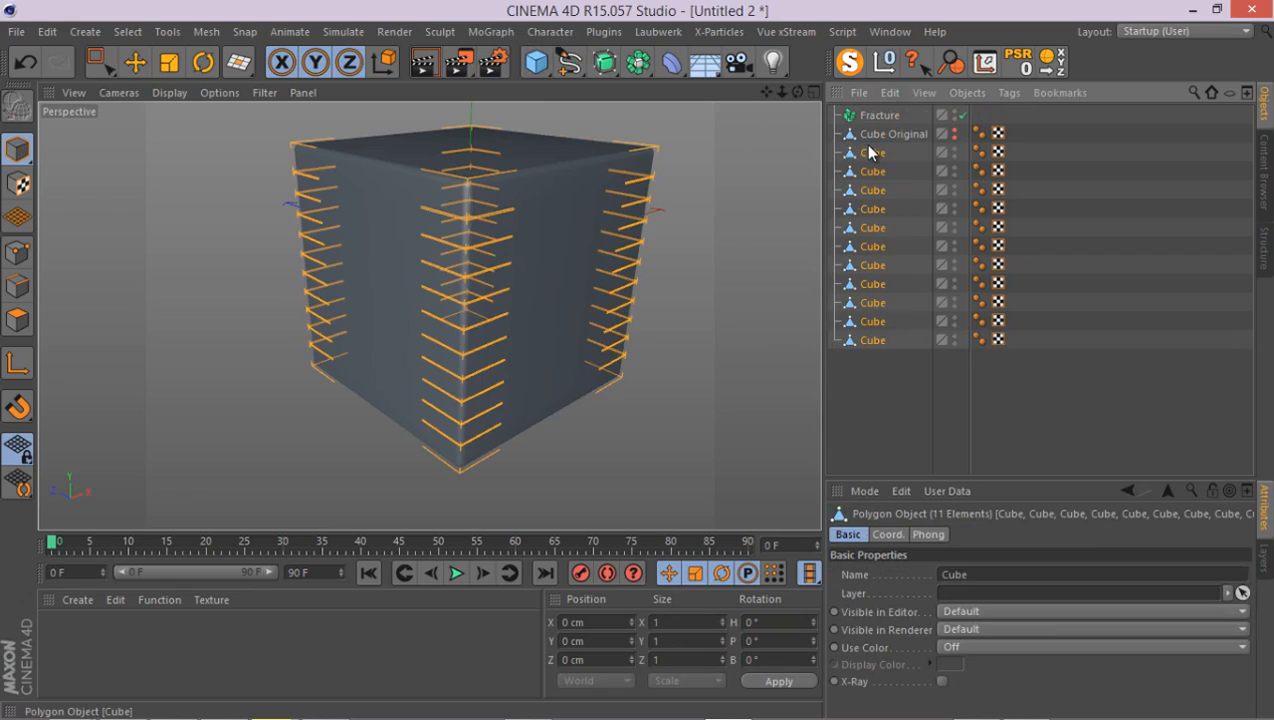
pyautogui.click(838, 114)
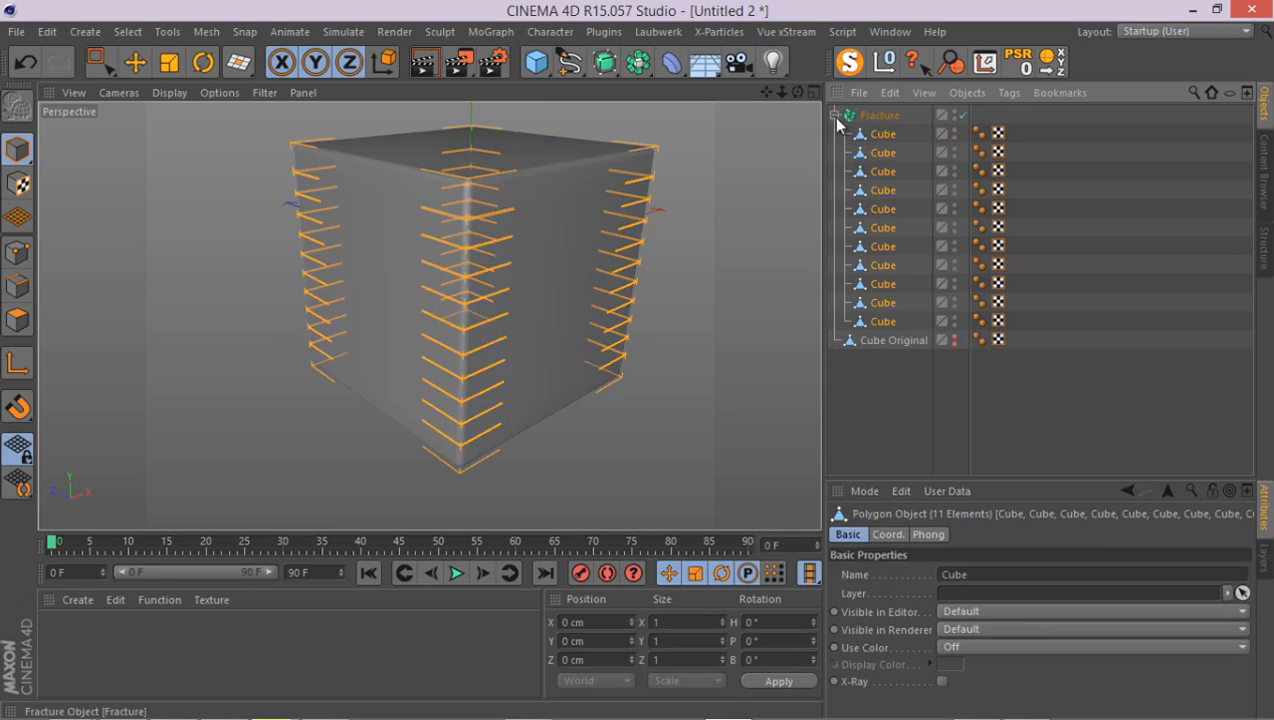
pyautogui.click(838, 114)
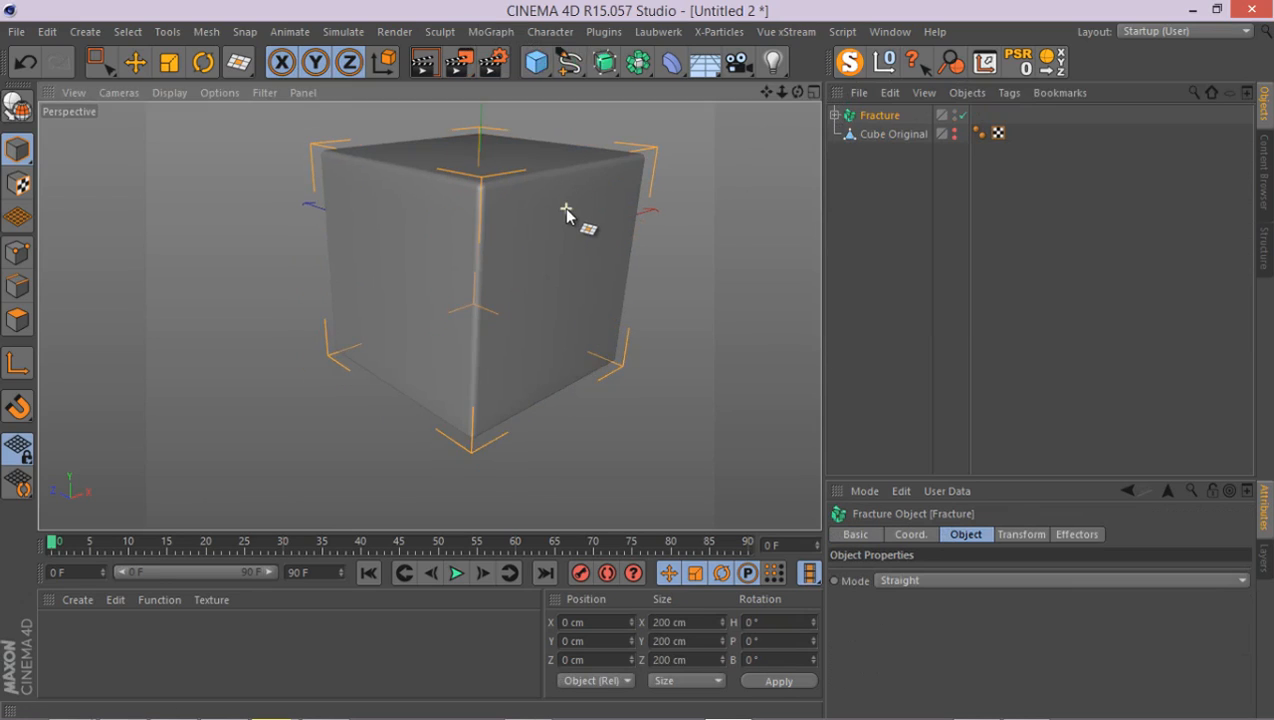
pyautogui.moveTo(564, 216); pyautogui.dragTo(120, 276)
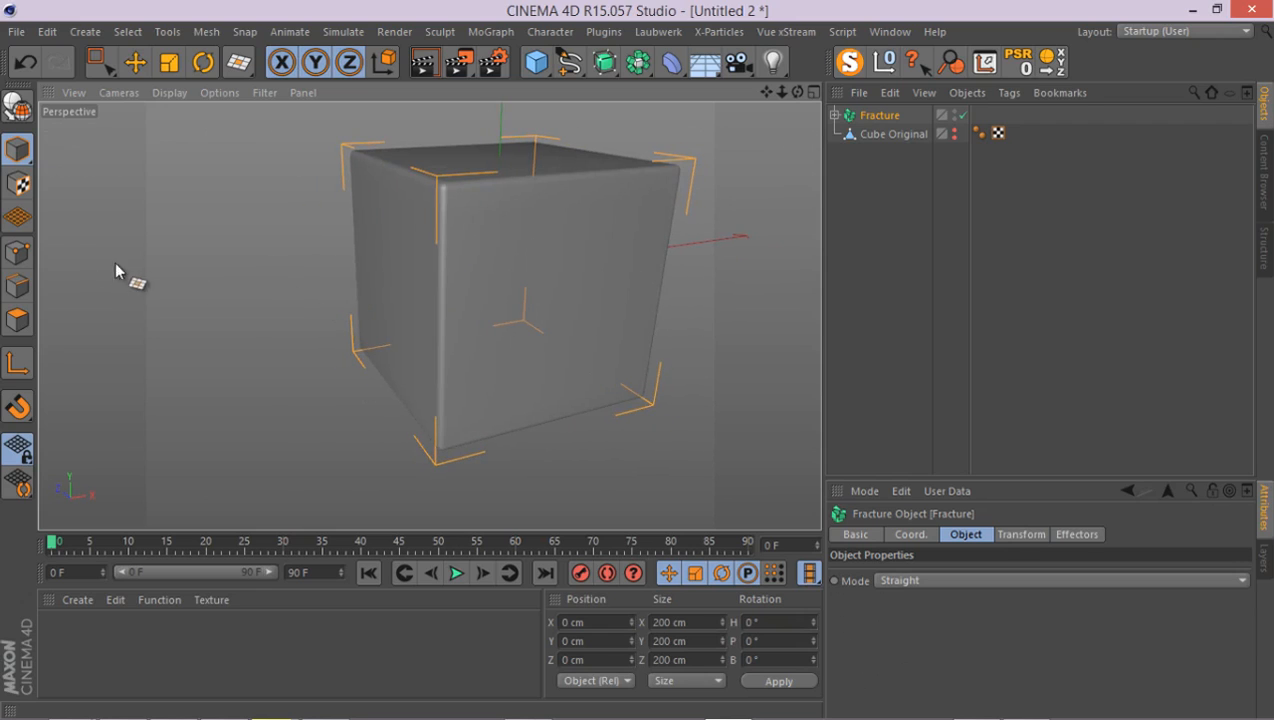
pyautogui.moveTo(120, 276); pyautogui.dragTo(570, 184)
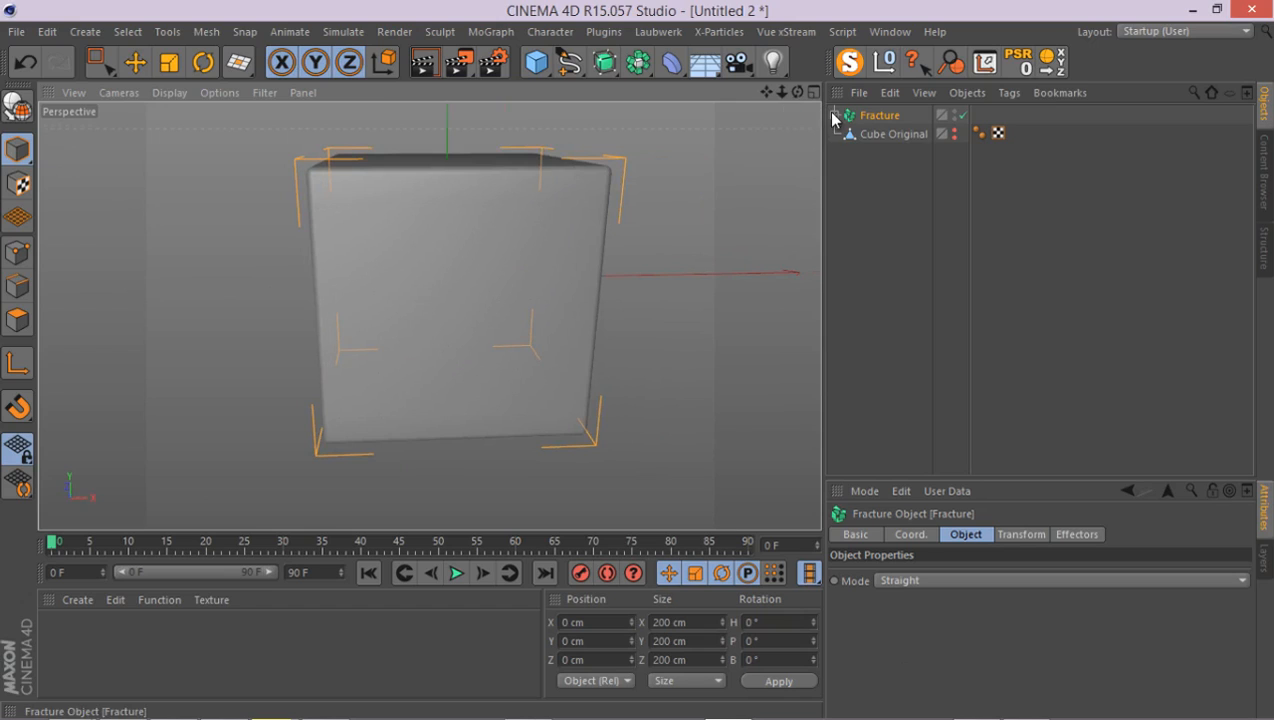
# - Create a Null renamed Slice 1 and a duplicate named Slice 2
pyautogui.click(836, 114)
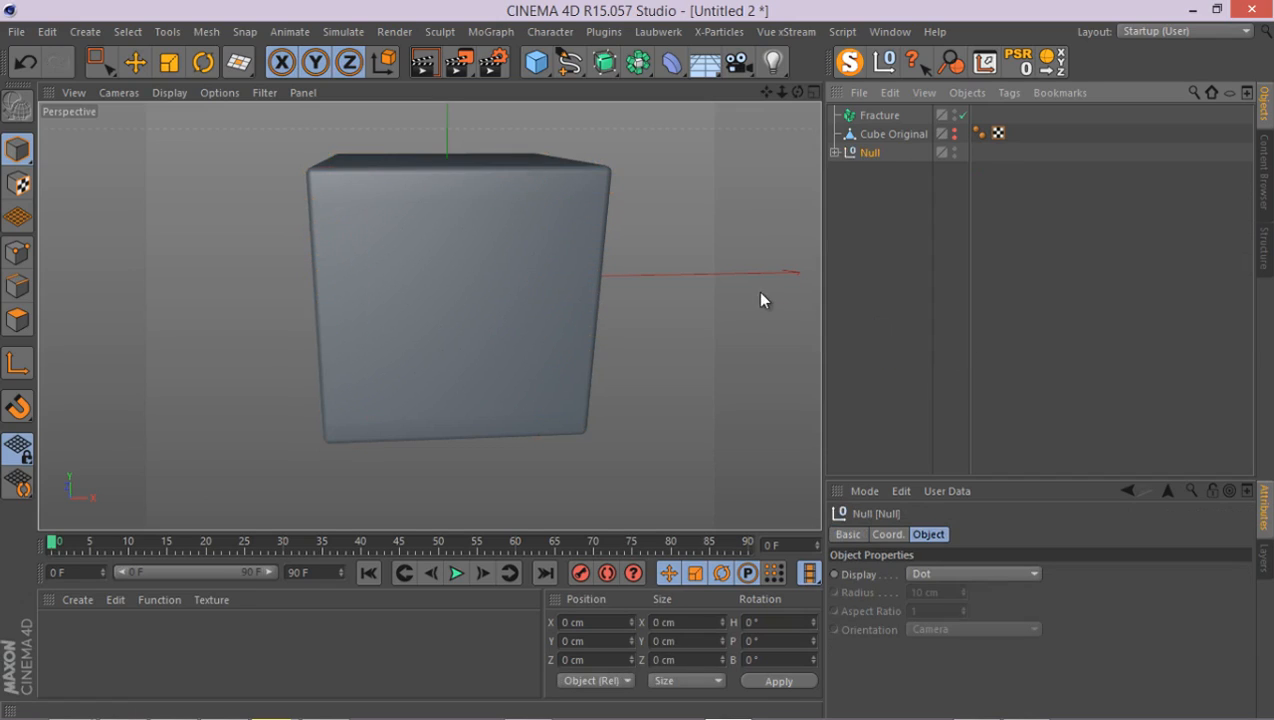
pyautogui.doubleClick(868, 152)
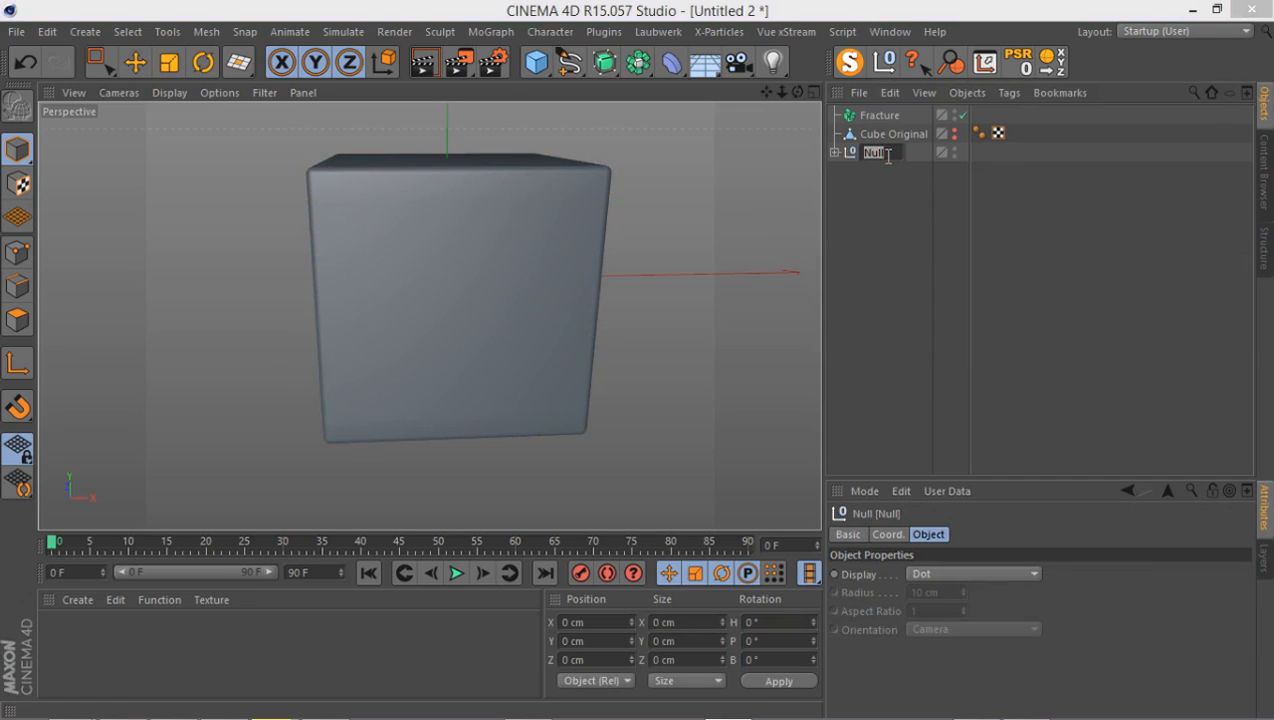
pyautogui.write('Slice 1')
pyautogui.write('Slice 2')
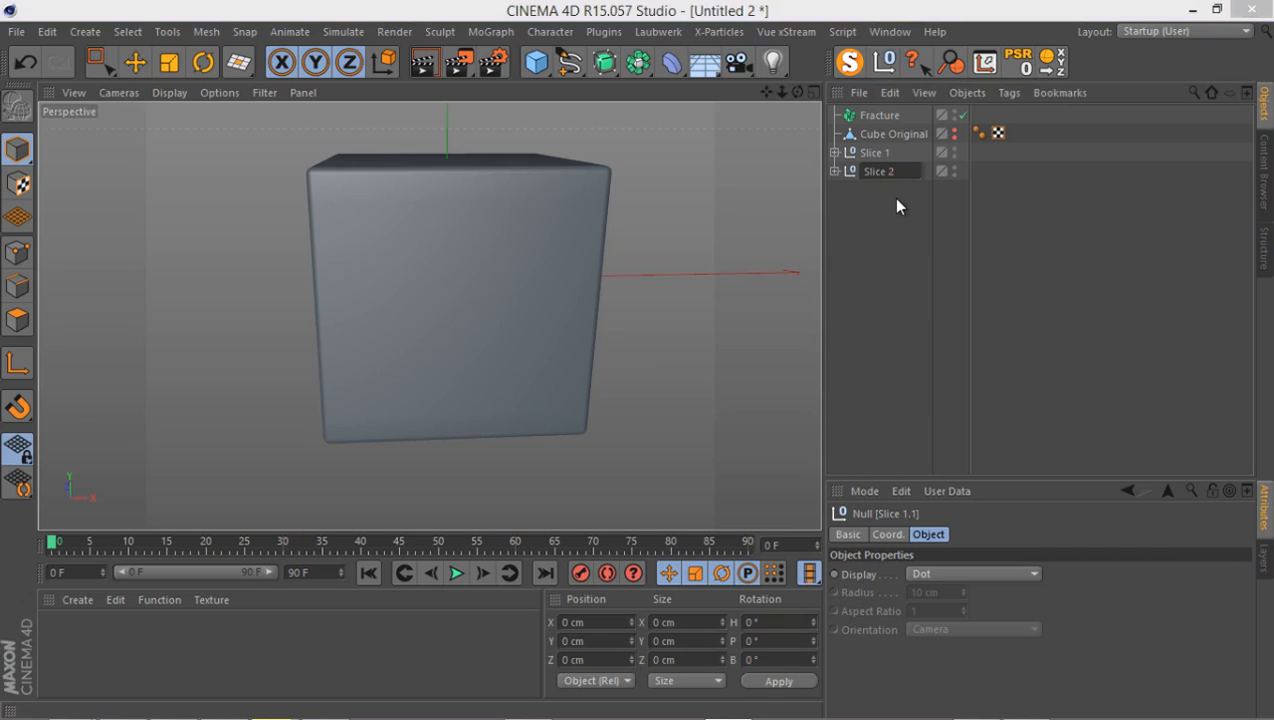
pyautogui.click(876, 172)
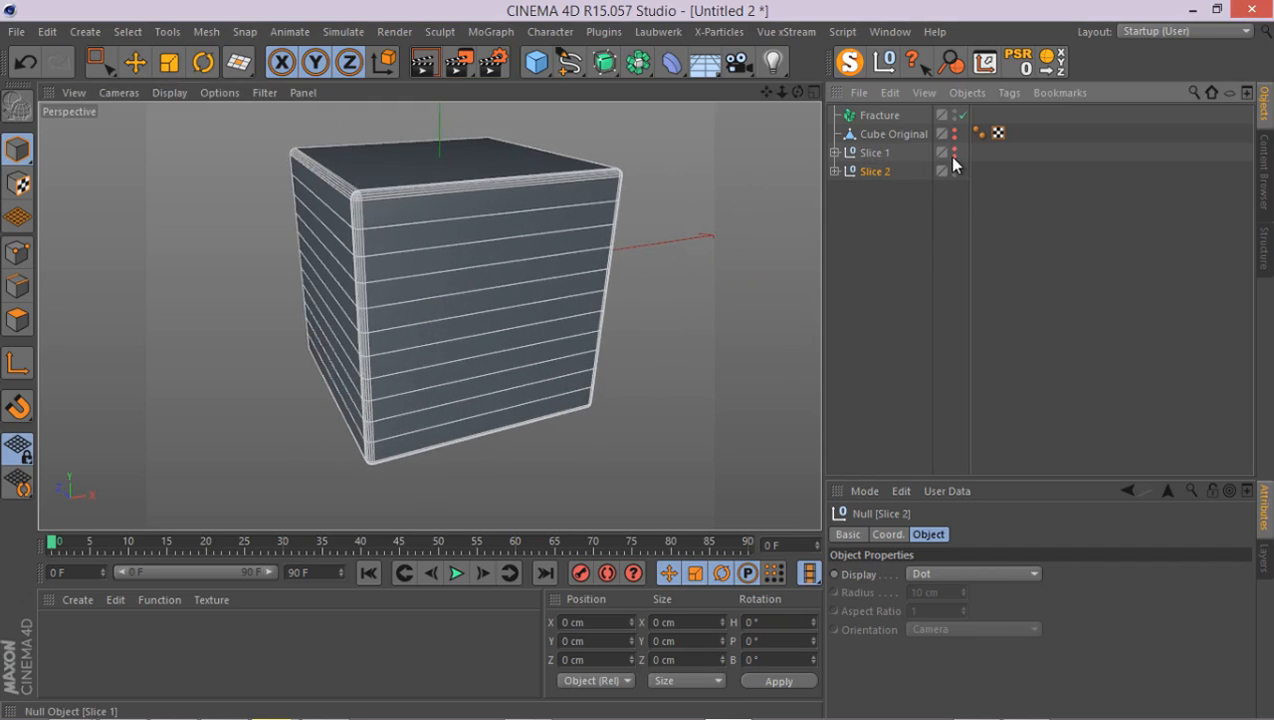
# - Rotate the Slice 2 null 90° with the Rotate tool so its cuts cross Slice 1's
pyautogui.click(202, 62)
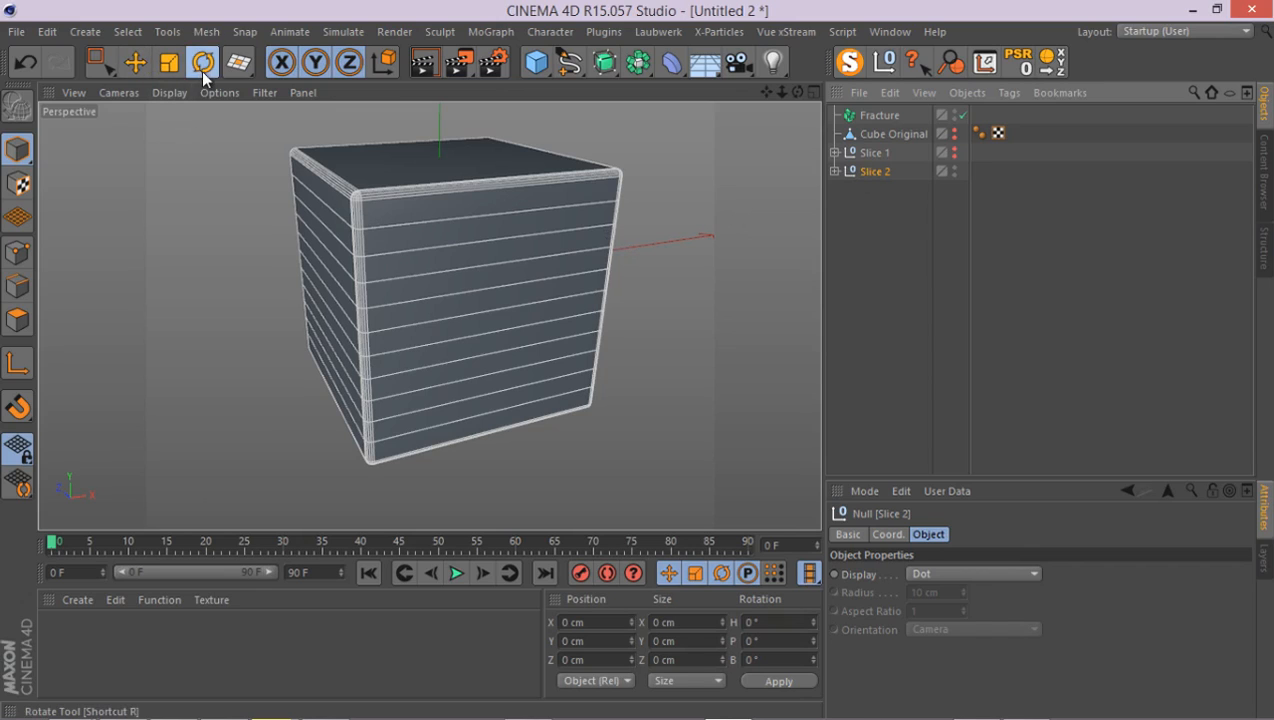
pyautogui.click(202, 62)
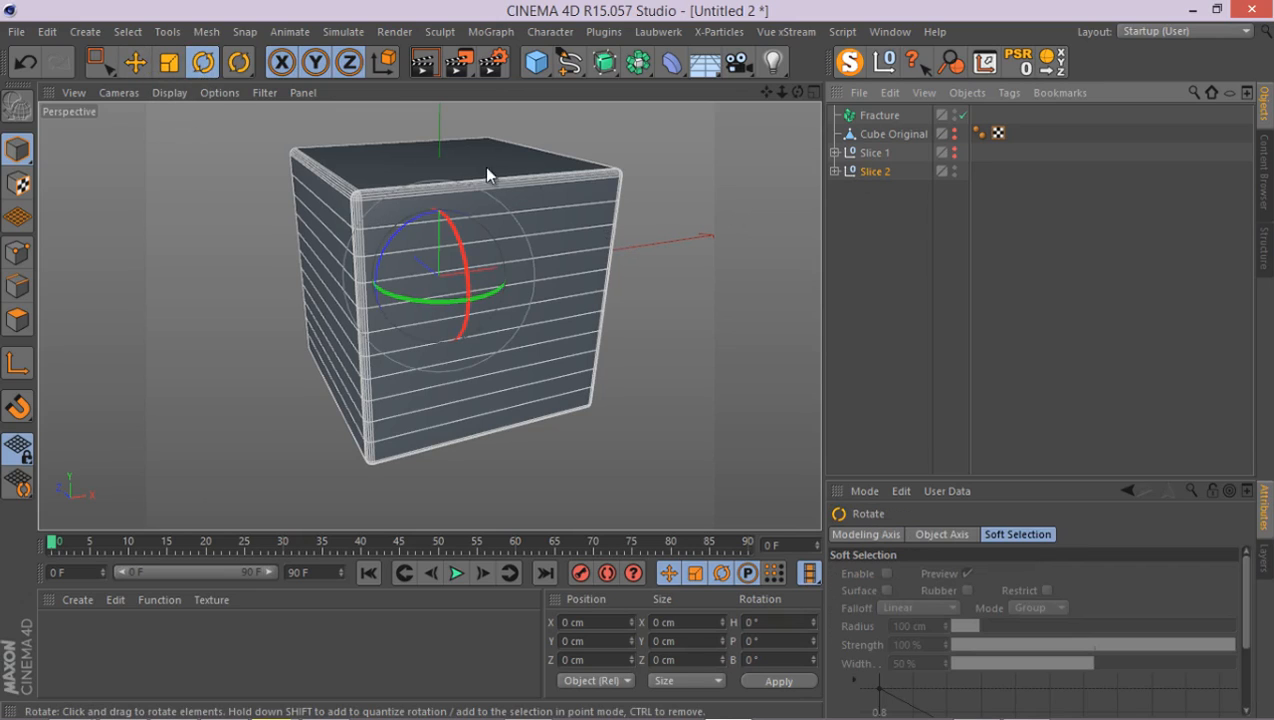
pyautogui.moveTo(490, 176); pyautogui.dragTo(664, 224)
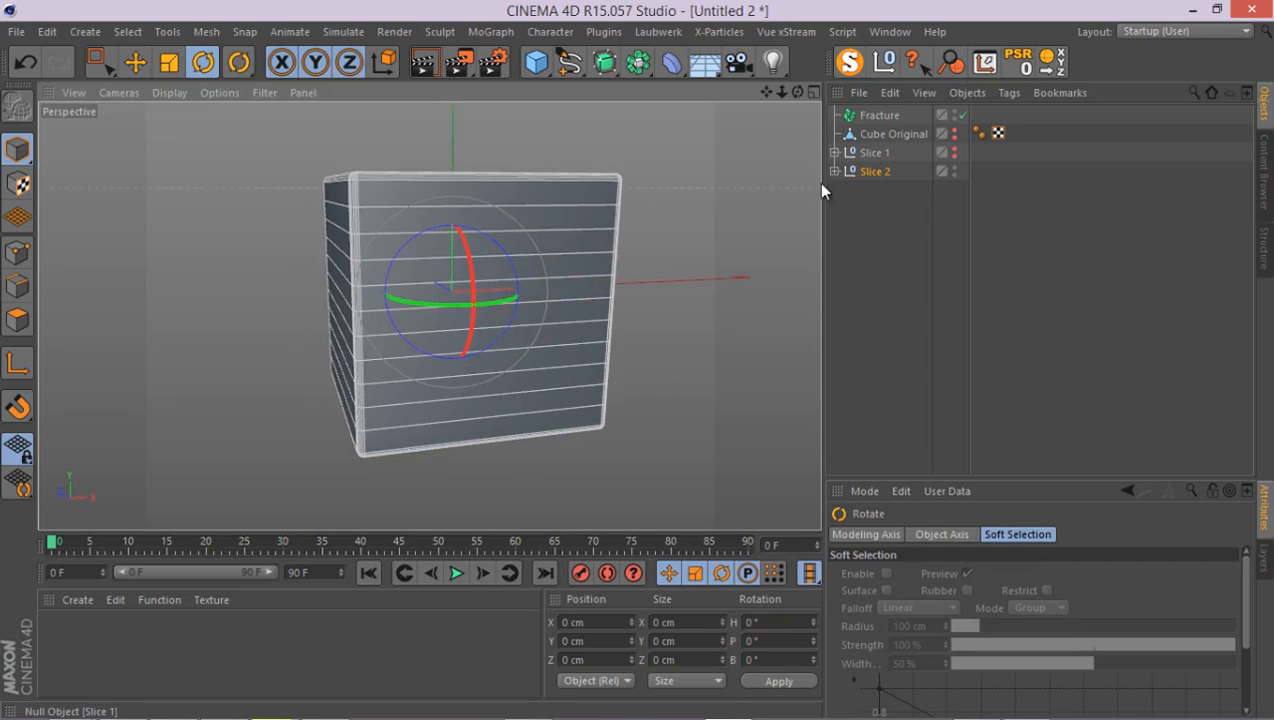
pyautogui.moveTo(418, 240)
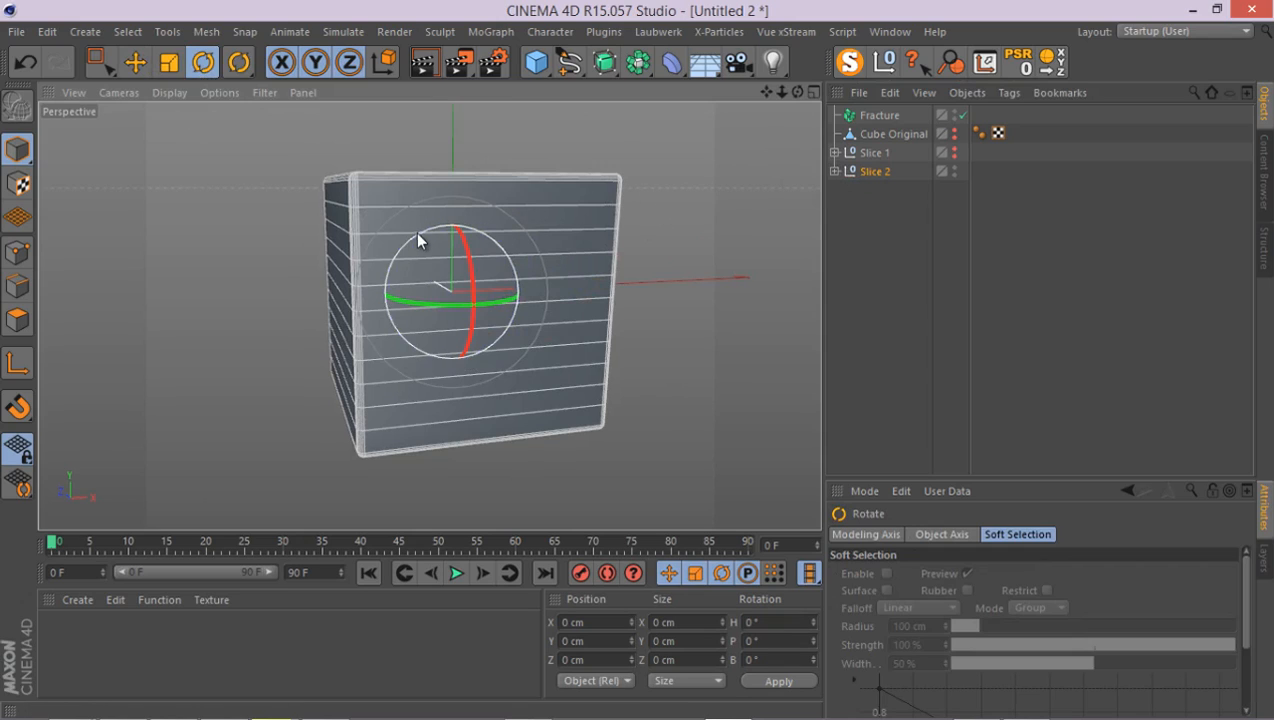
pyautogui.moveTo(456, 230); pyautogui.dragTo(490, 240)
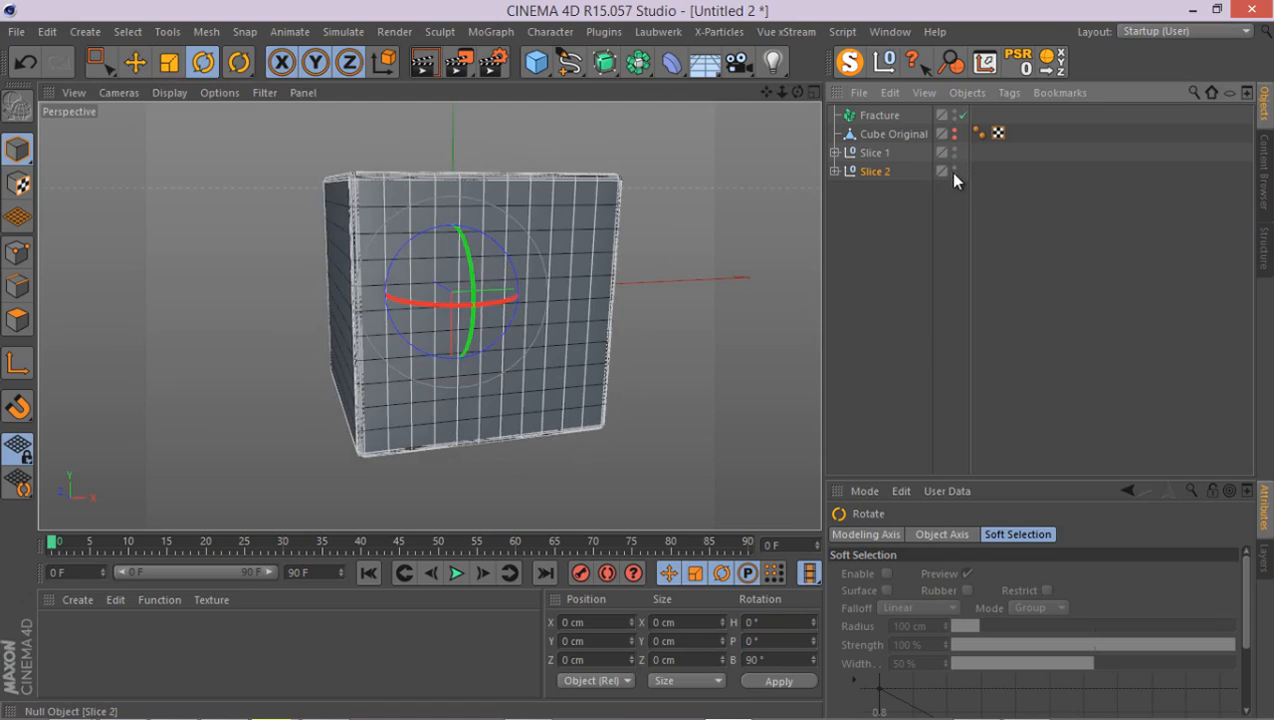
pyautogui.moveTo(944, 168)
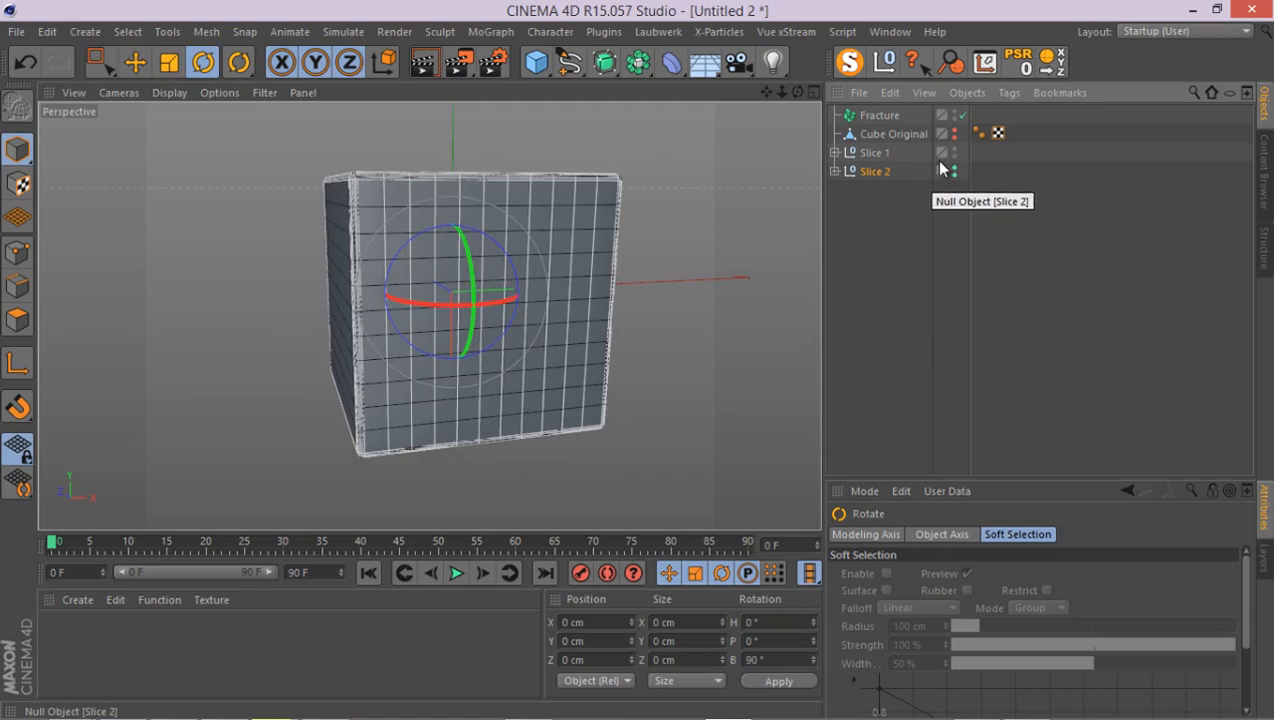
pyautogui.moveTo(922, 180)
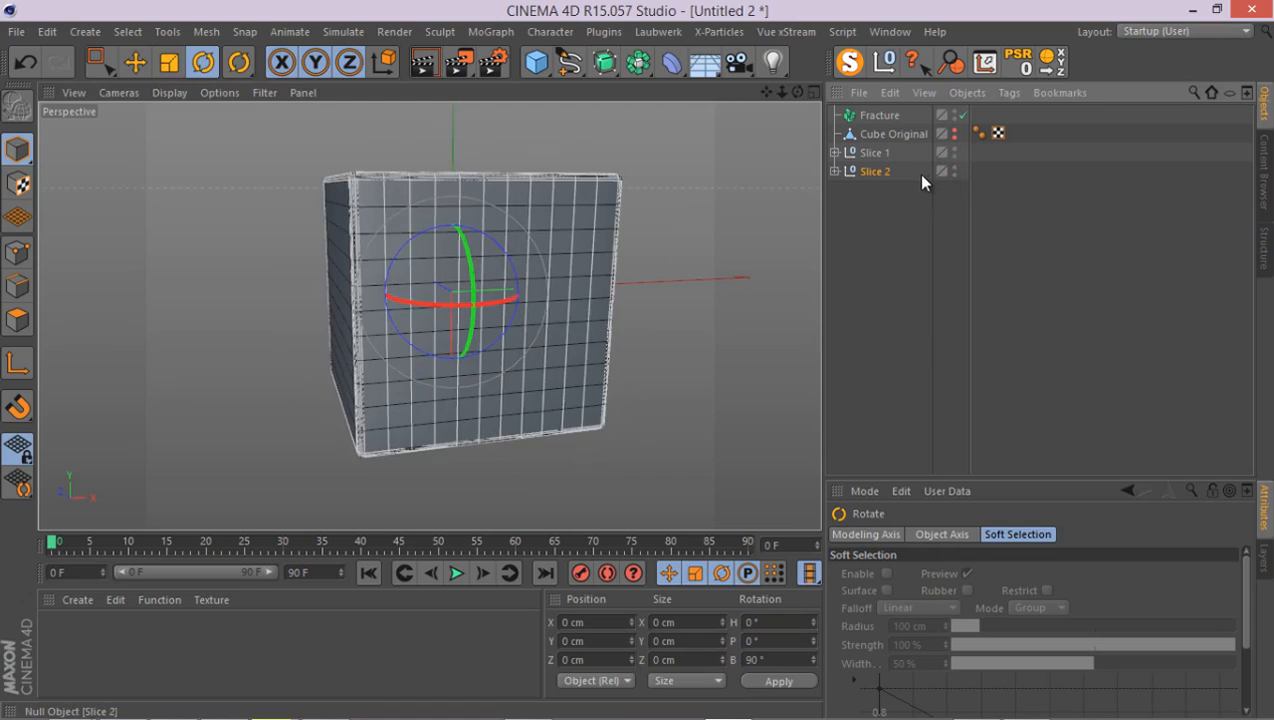
# - Inspect the cubes under Slice 1 and Slice 2, then rename Fracture to Fracture 1
pyautogui.click(880, 114)
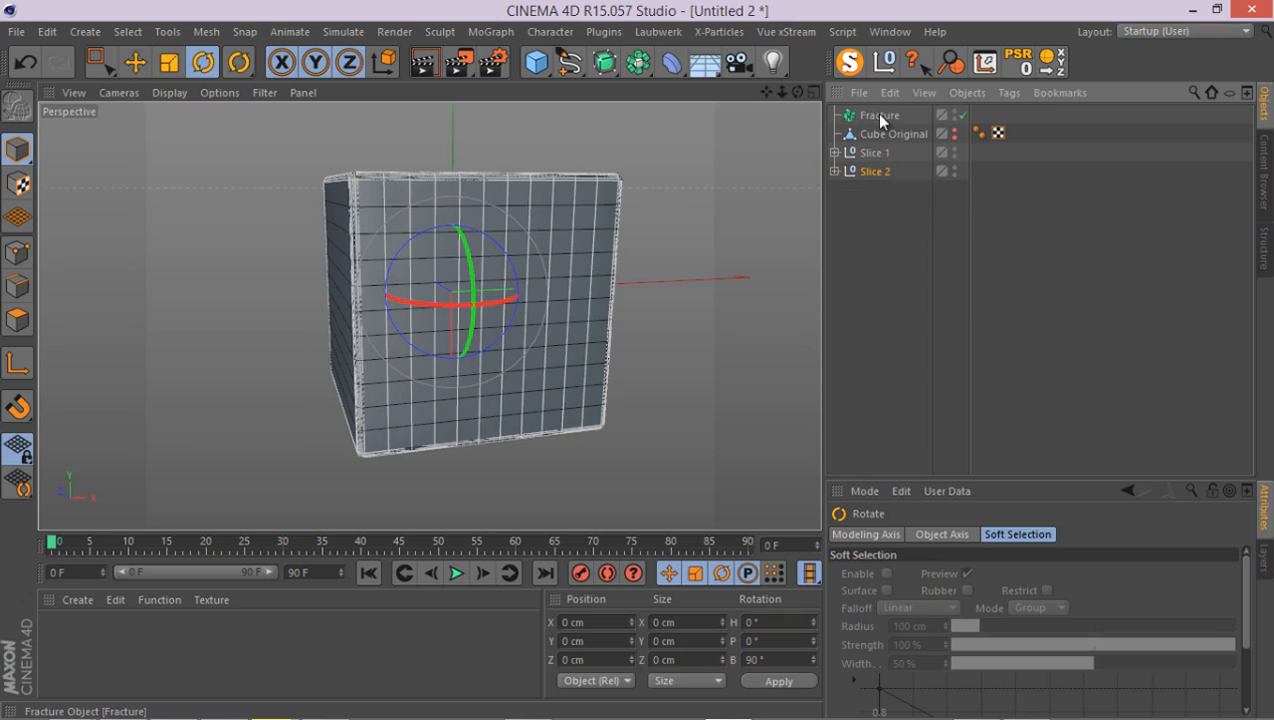
pyautogui.click(836, 172)
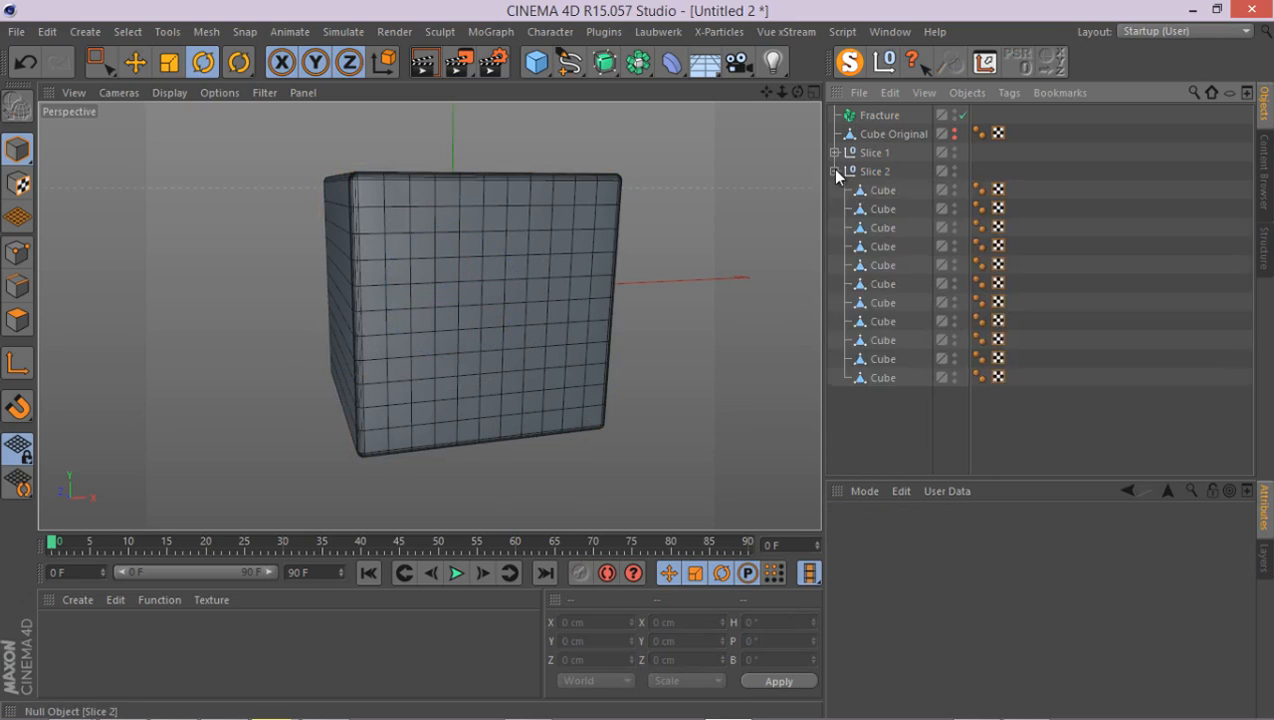
pyautogui.click(836, 172)
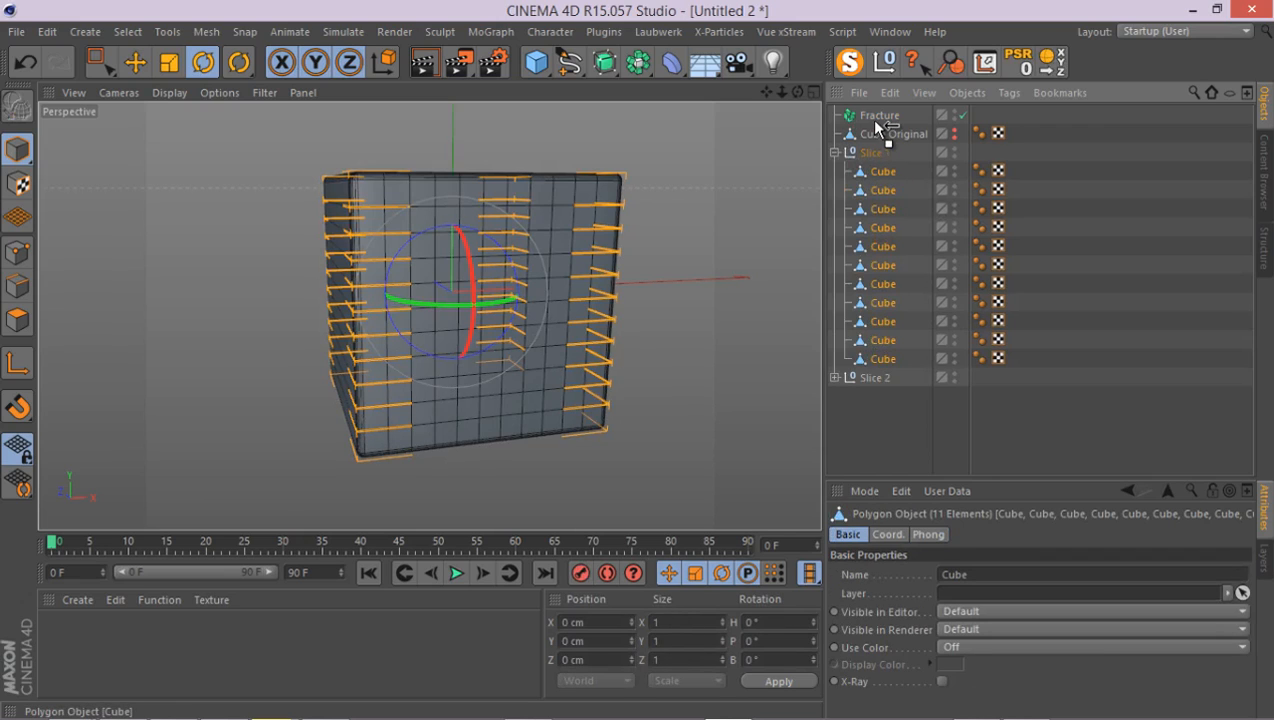
pyautogui.click(836, 114)
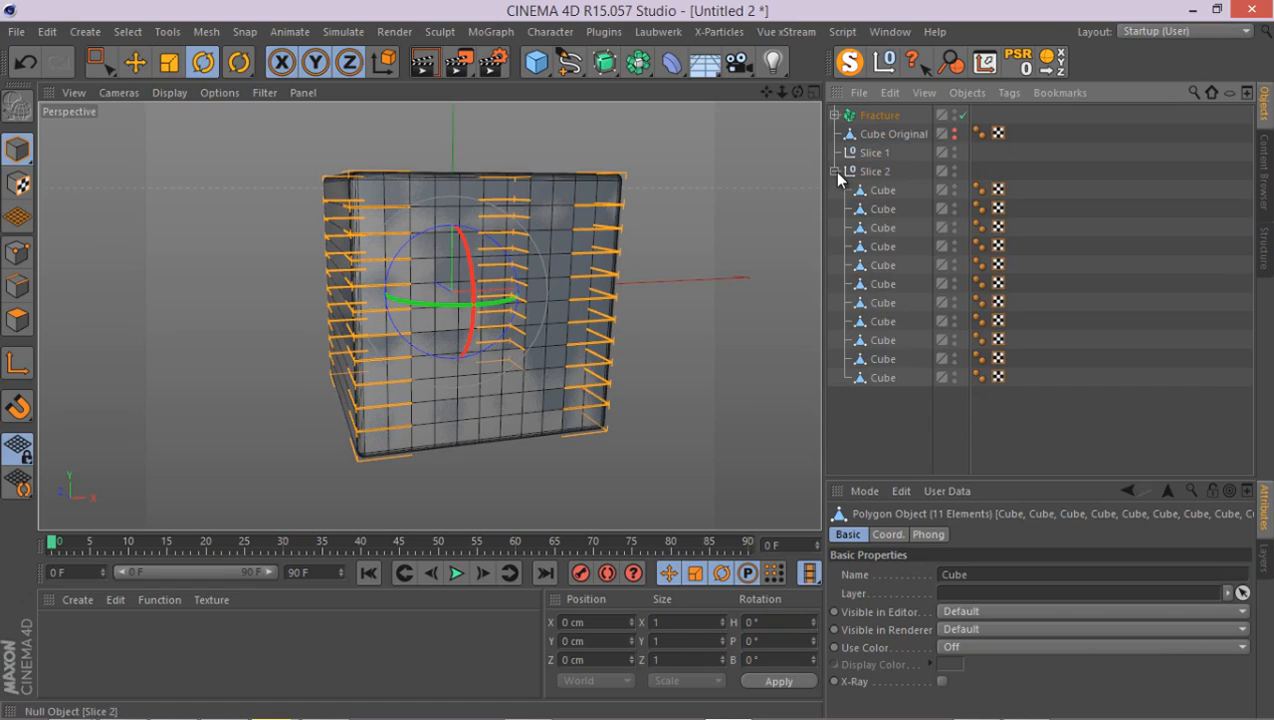
pyautogui.click(880, 114)
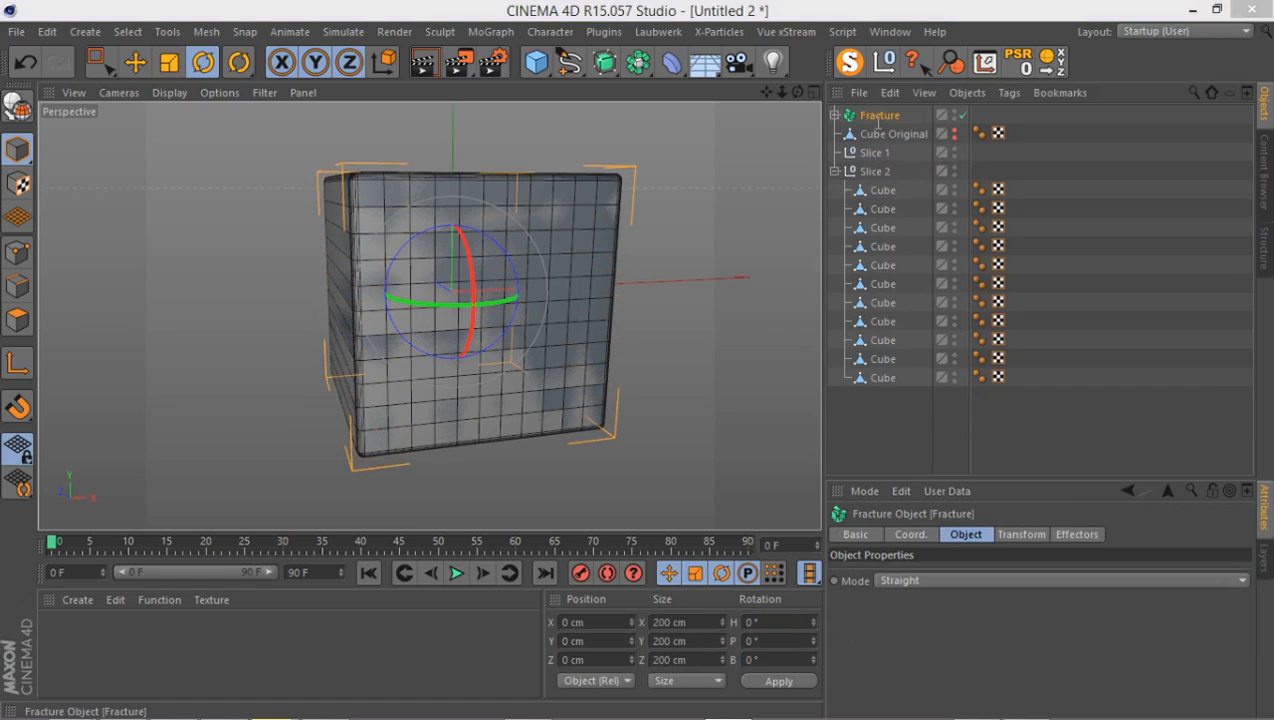
pyautogui.doubleClick(880, 114)
pyautogui.write(' 1')
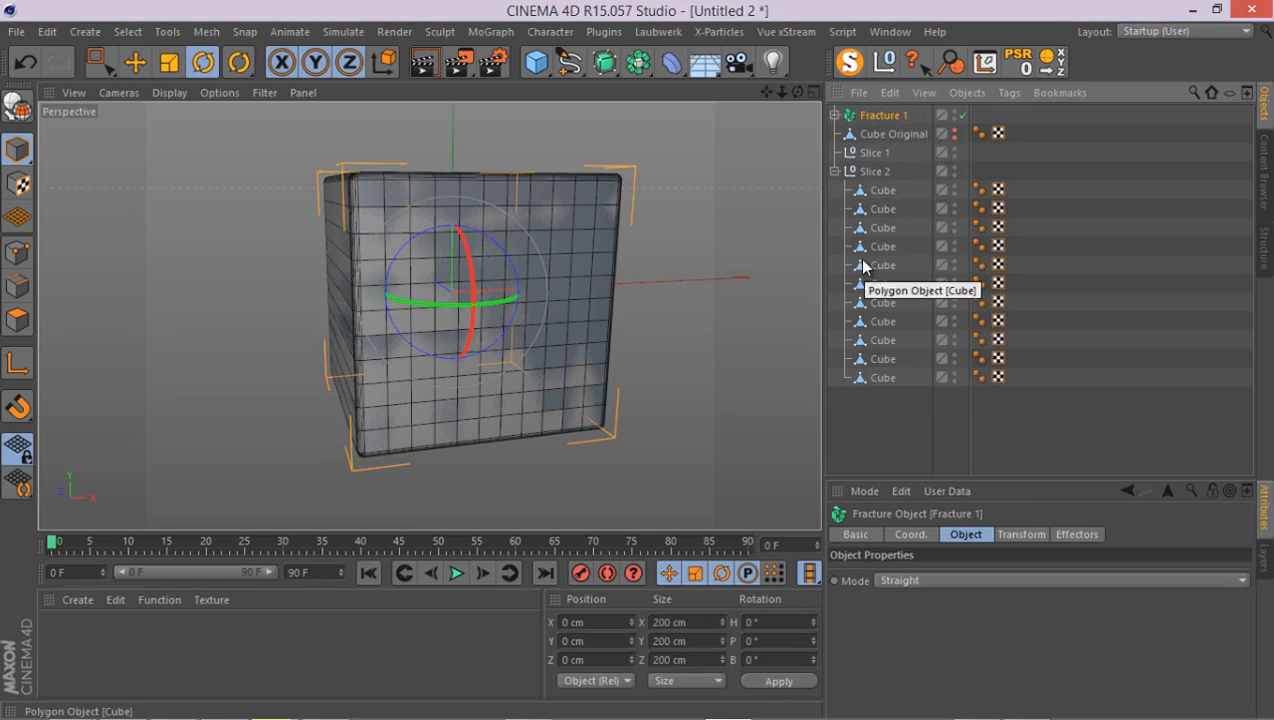
# - Add a MoGraph Fracture object and name it Fracture 2
pyautogui.click(492, 32)
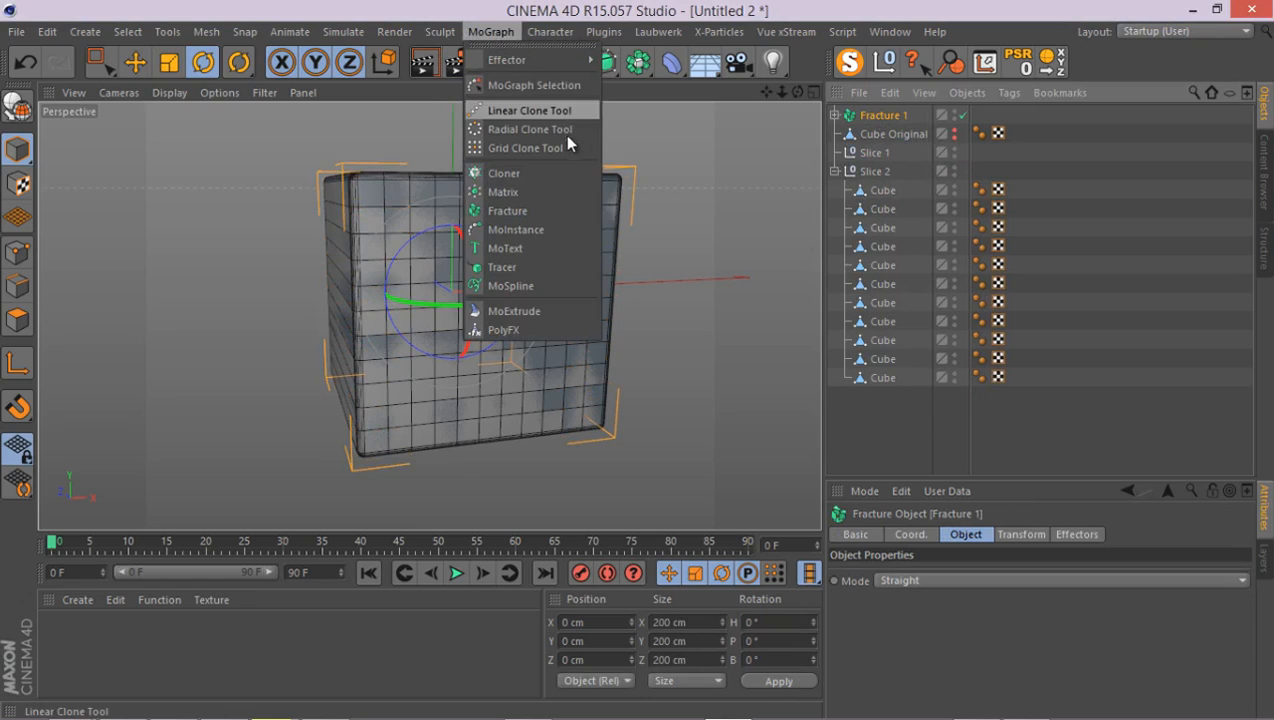
pyautogui.click(508, 212)
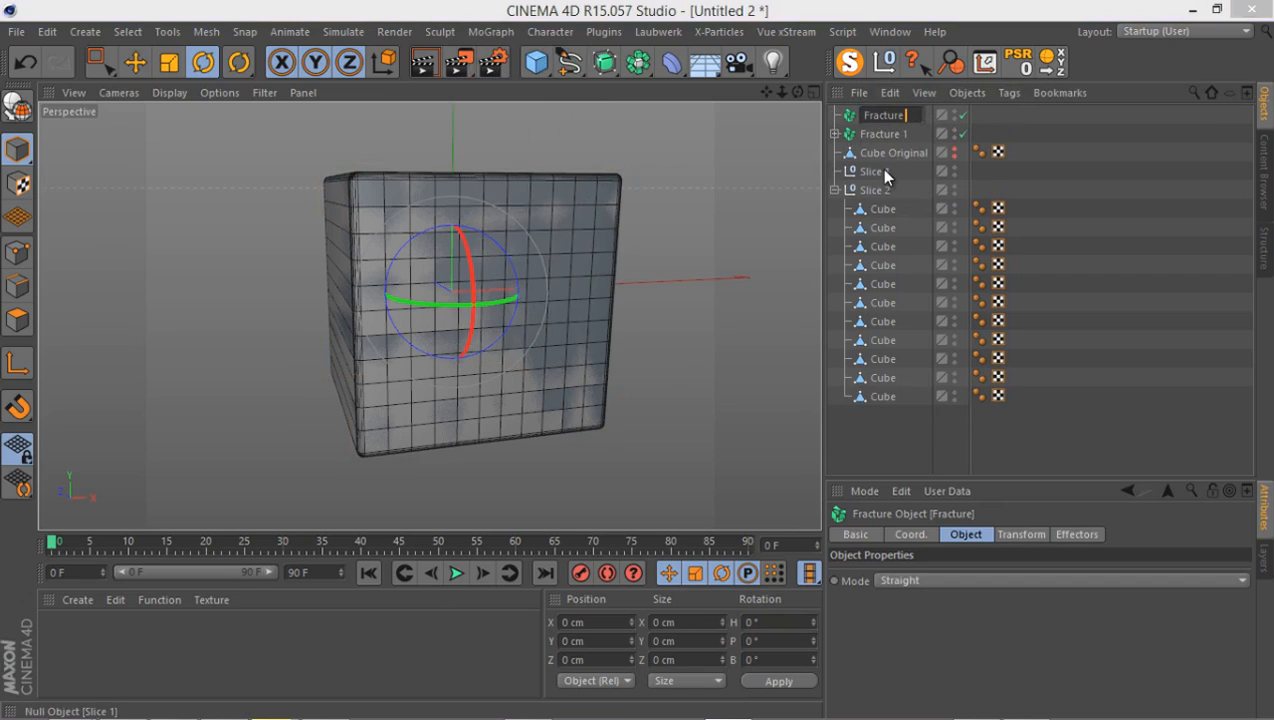
pyautogui.click(884, 114)
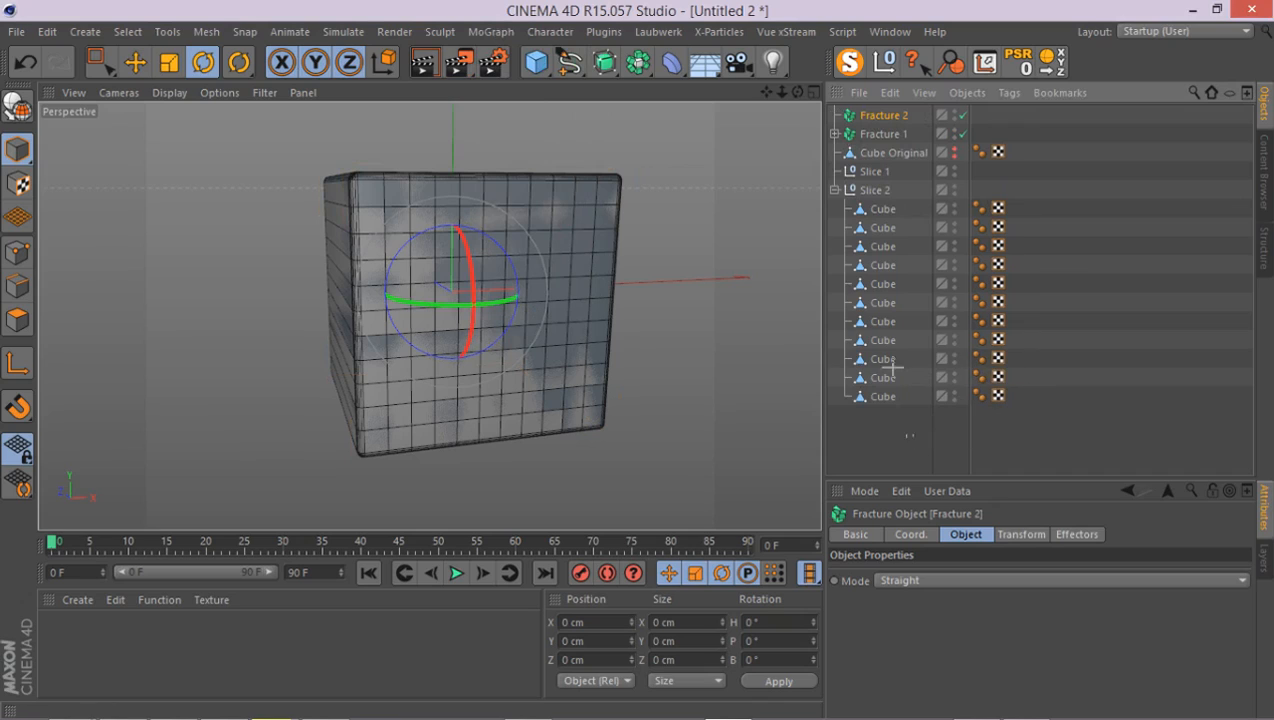
# - Move all Slice 2 cubes under Fracture 2 and collapse the hierarchy
pyautogui.click(884, 210)
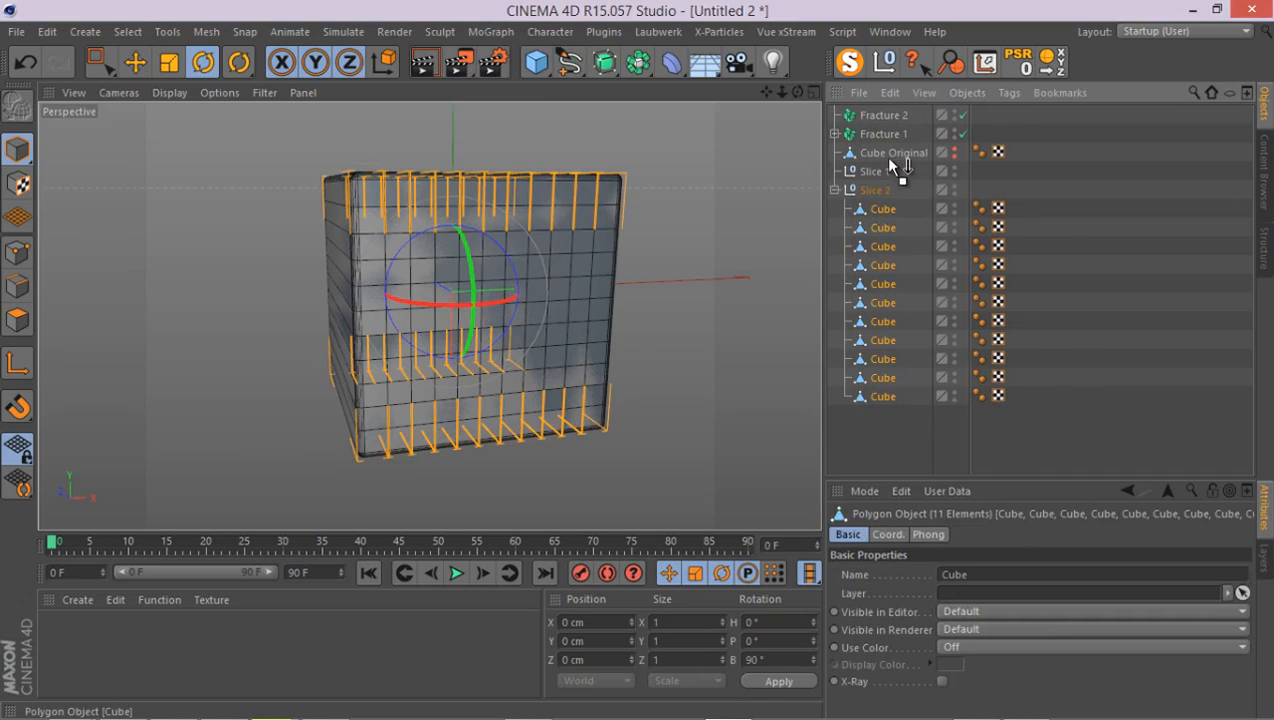
pyautogui.click(836, 114)
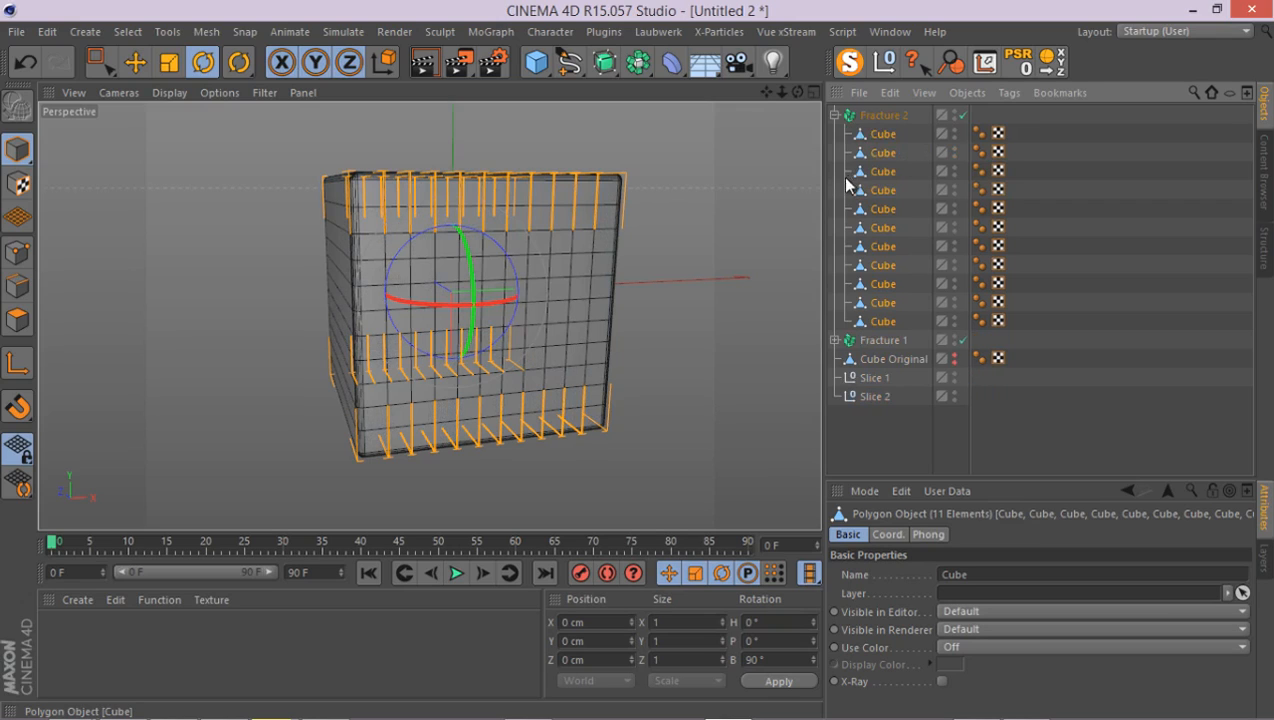
pyautogui.click(836, 114)
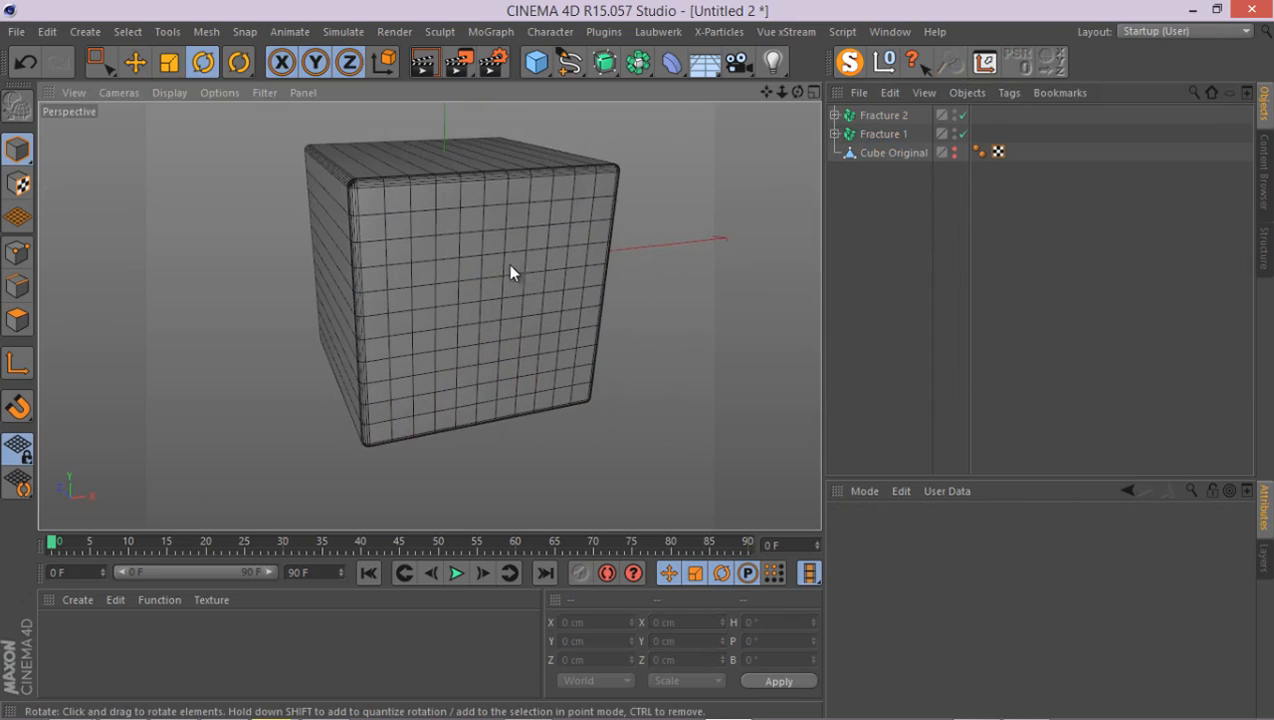
# - Disable one Fracture object's checkmark so only one slice set shows
pyautogui.moveTo(510, 272); pyautogui.dragTo(480, 318)
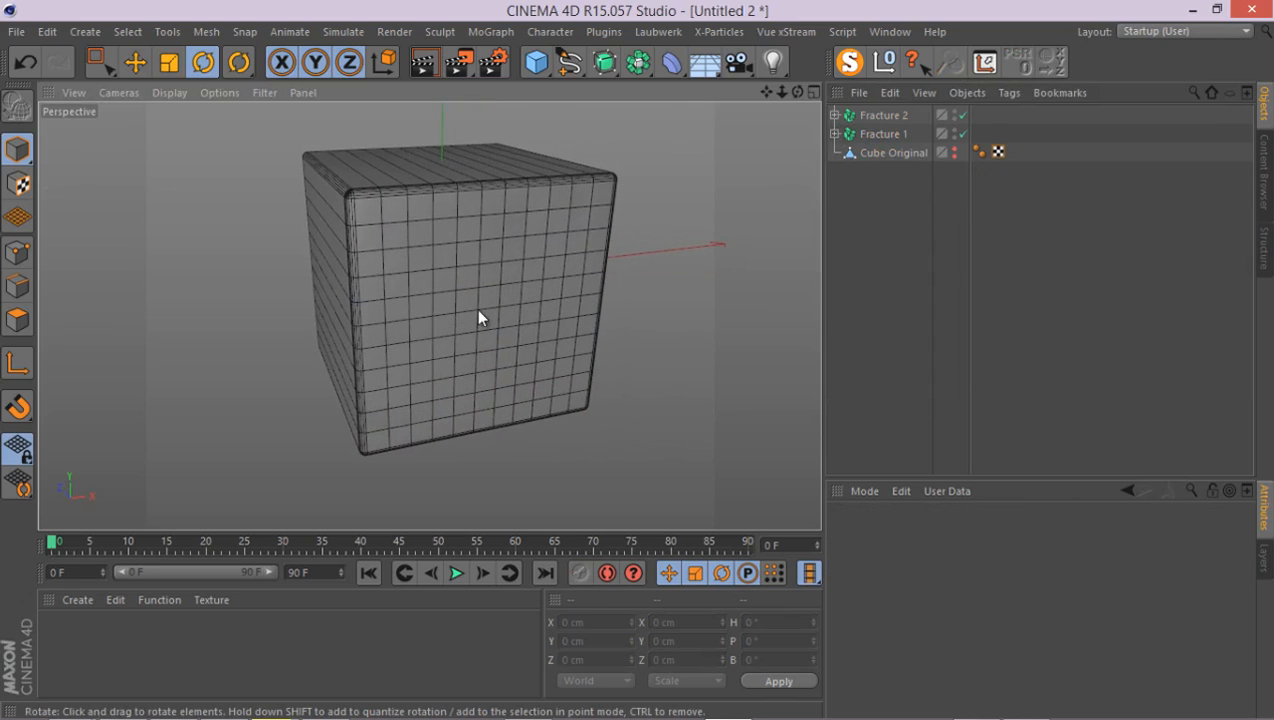
pyautogui.moveTo(884, 132)
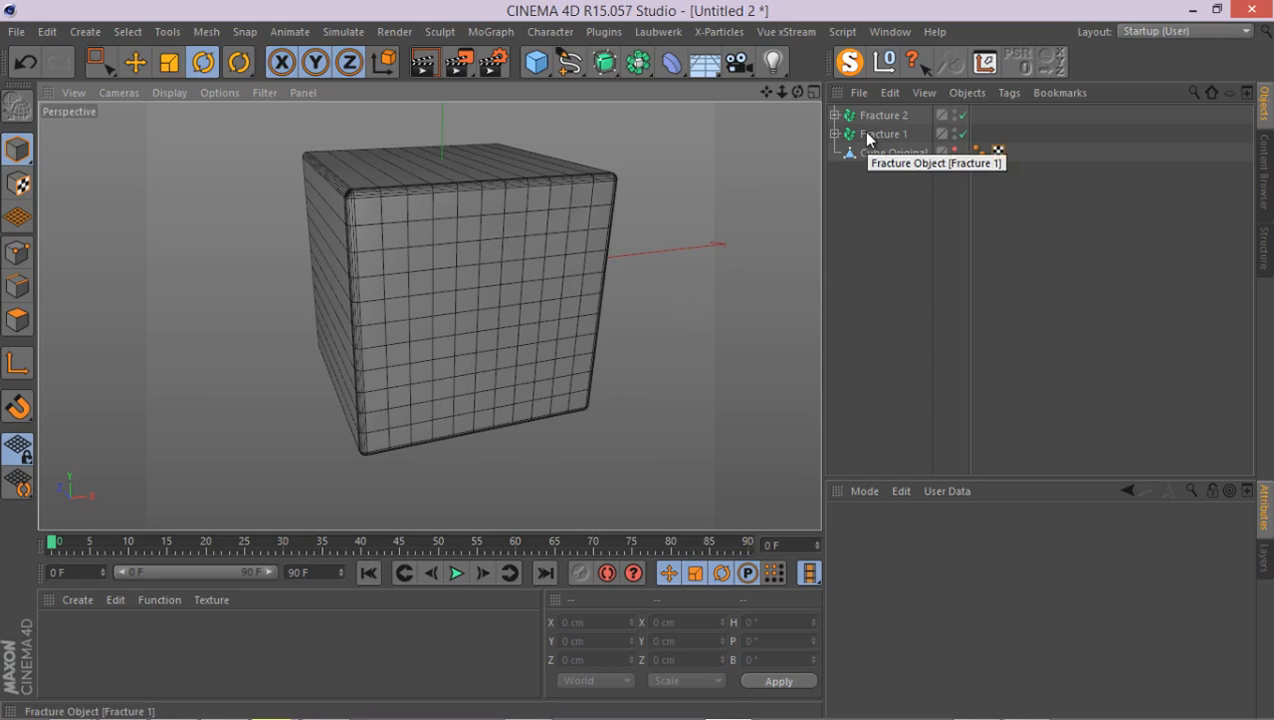
pyautogui.click(884, 114)
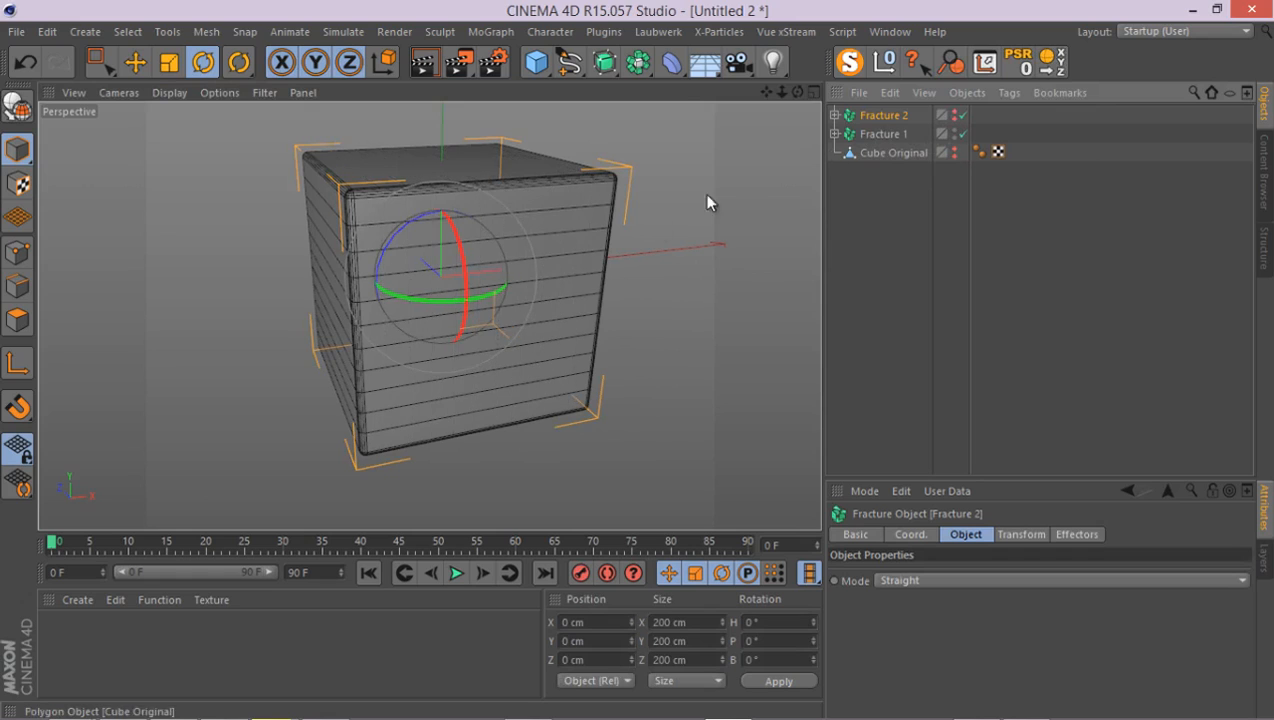
pyautogui.moveTo(710, 204); pyautogui.dragTo(576, 292)
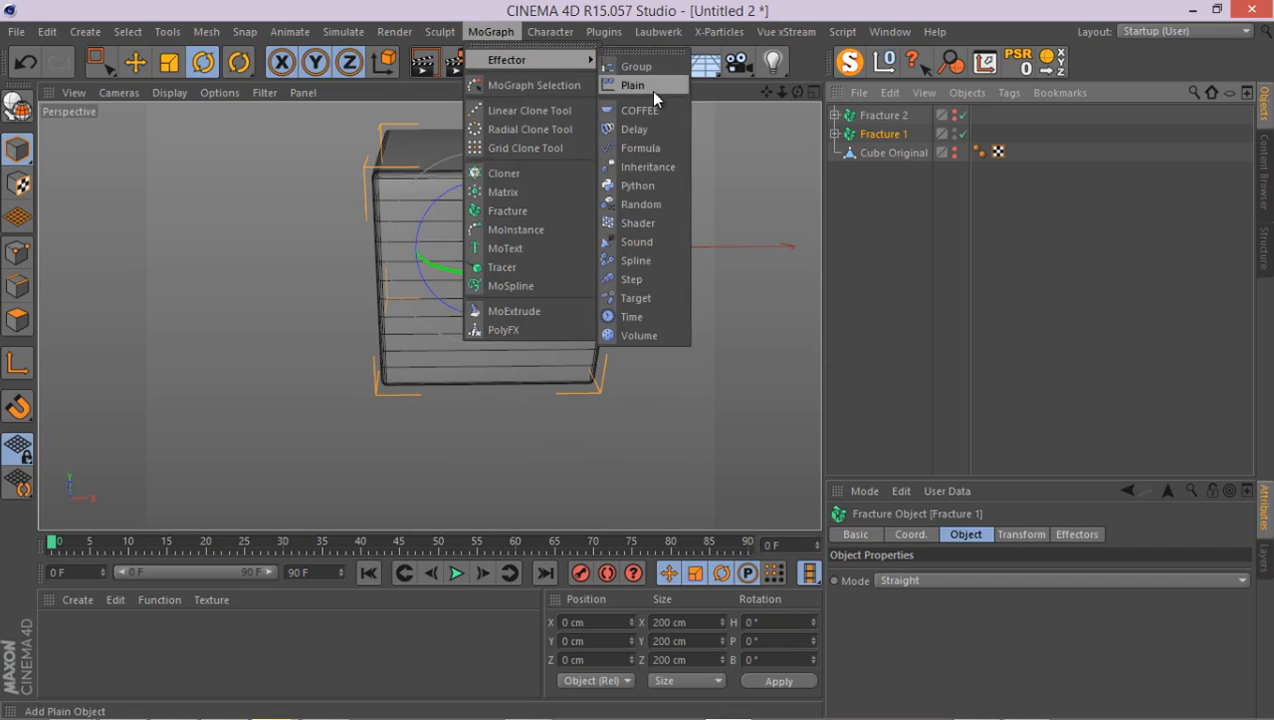
# - Add a Plain effector and set its falloff shape to Linear
pyautogui.click(632, 84)
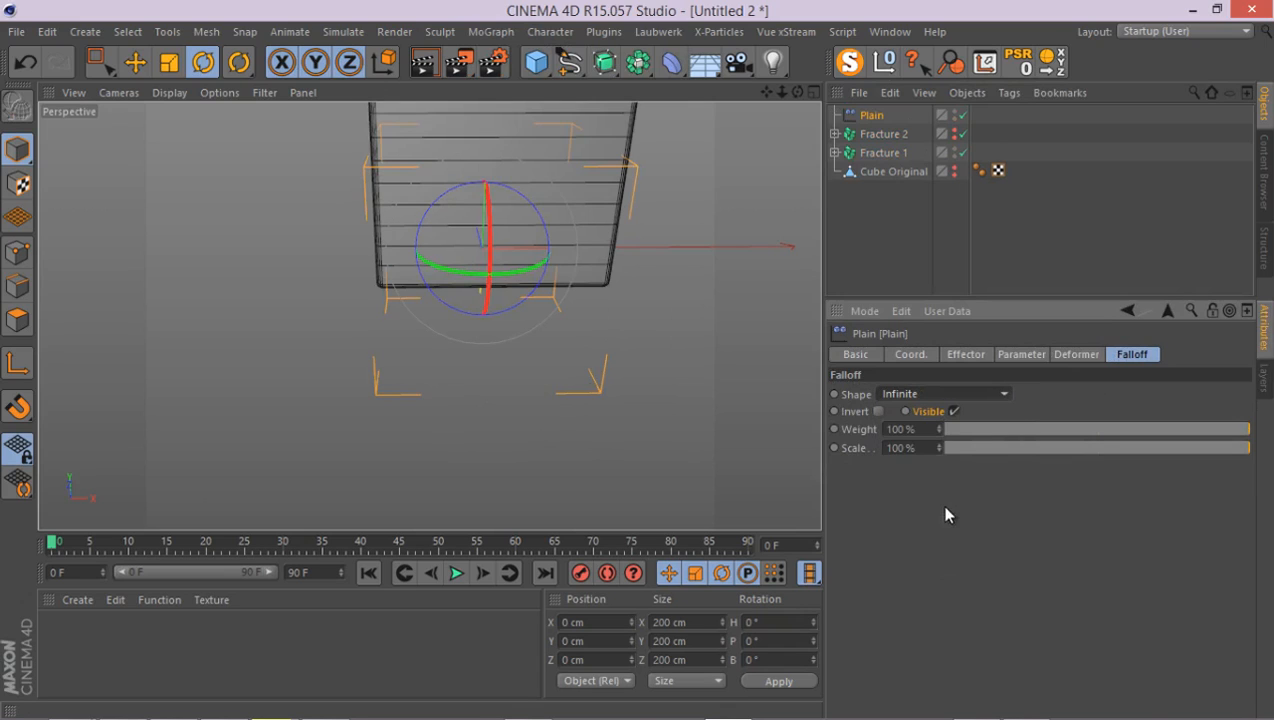
pyautogui.click(944, 392)
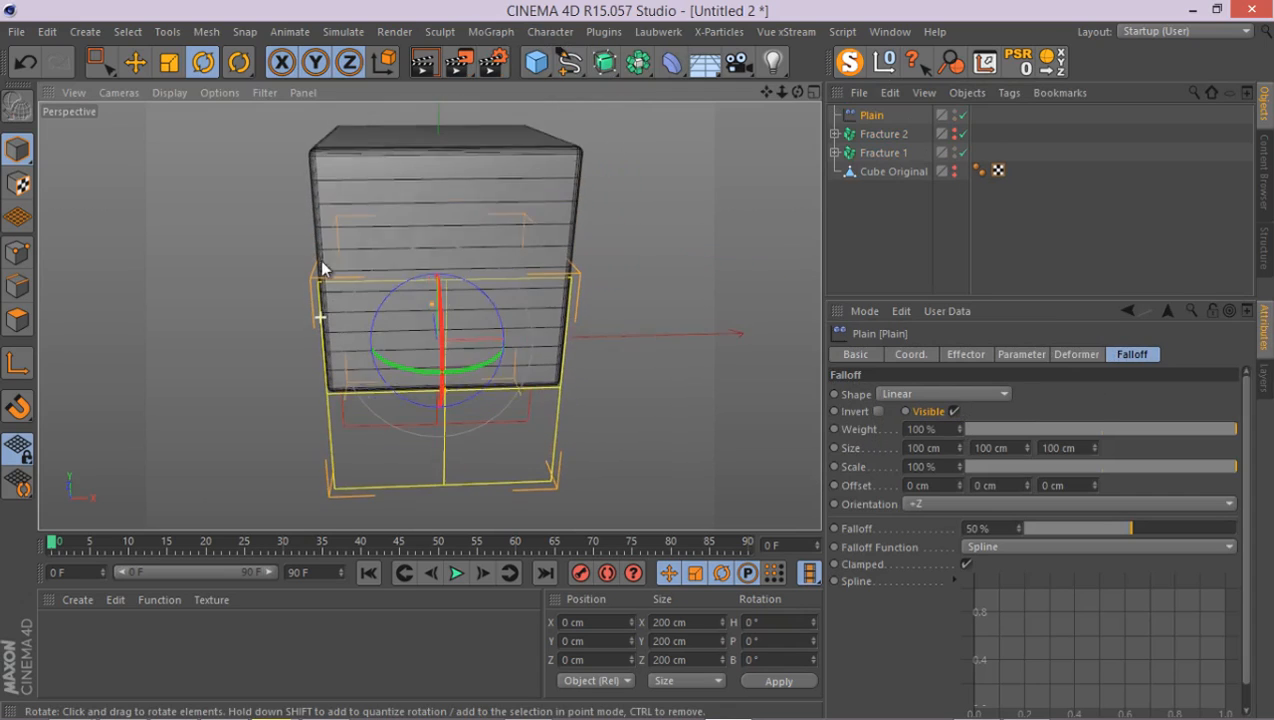
pyautogui.click(136, 62)
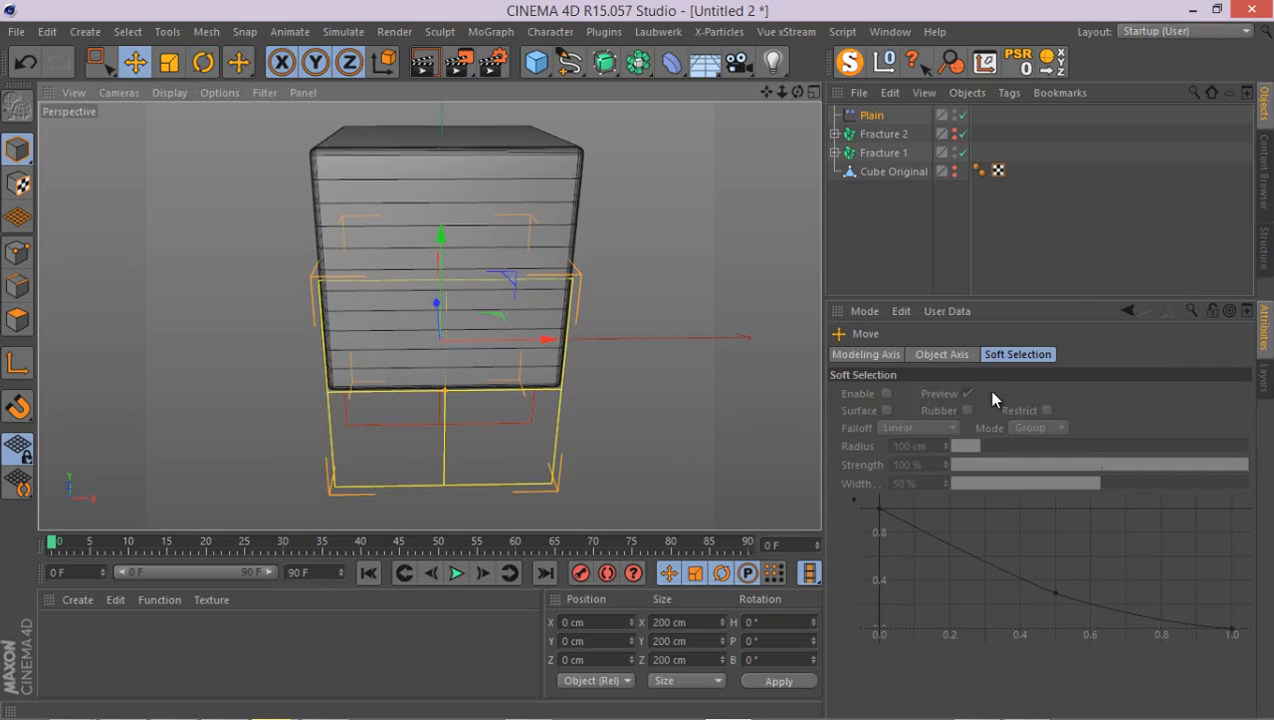
pyautogui.click(872, 114)
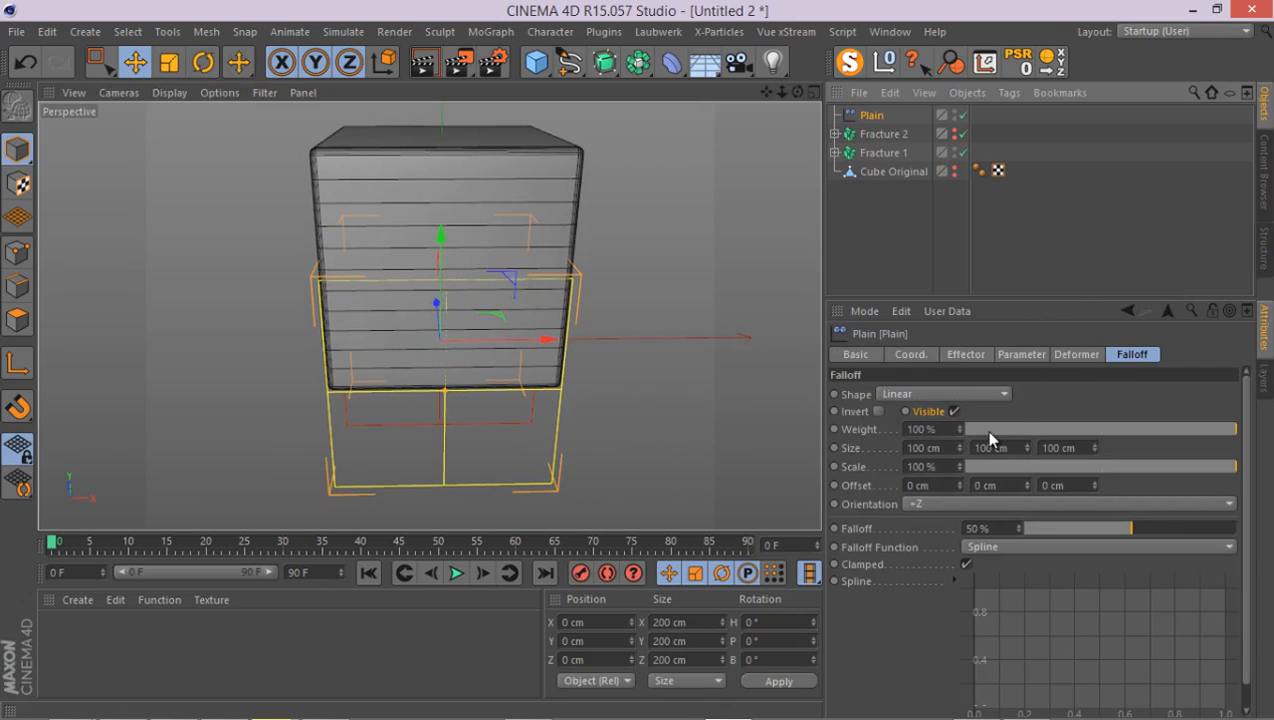
# - Set the Plain effector's falloff orientation to +Y
pyautogui.click(1070, 504)
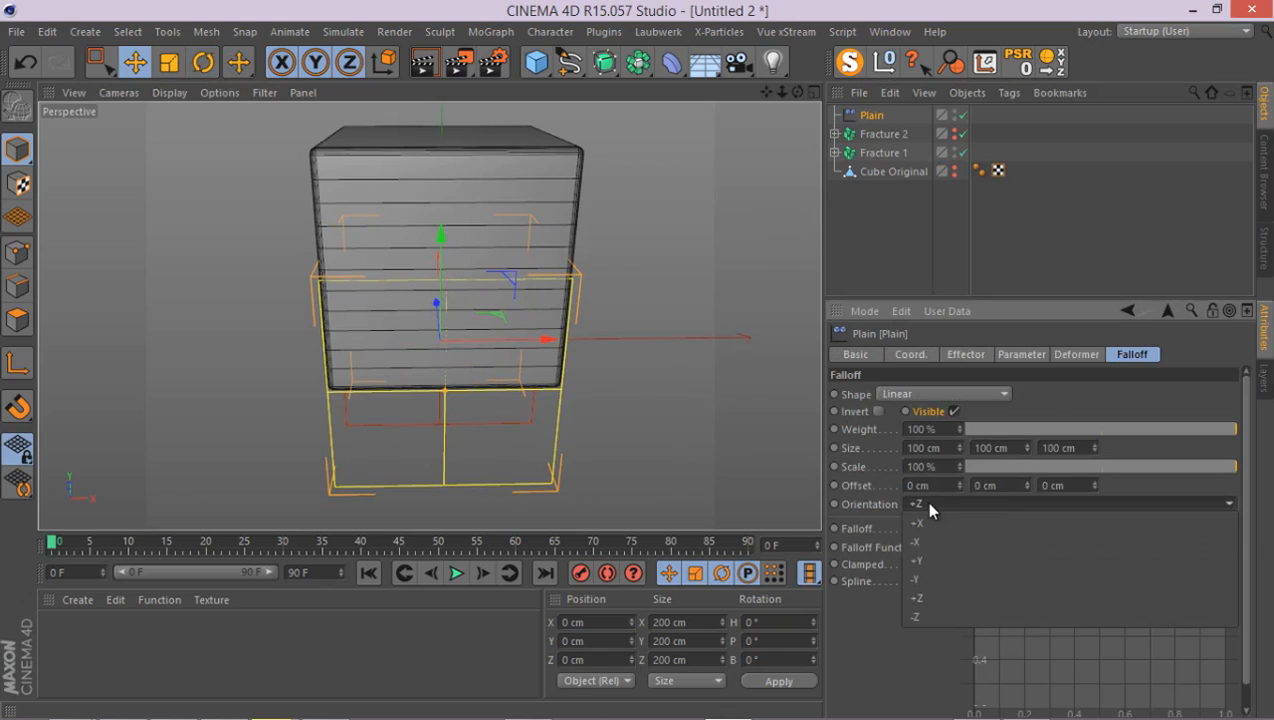
pyautogui.click(916, 540)
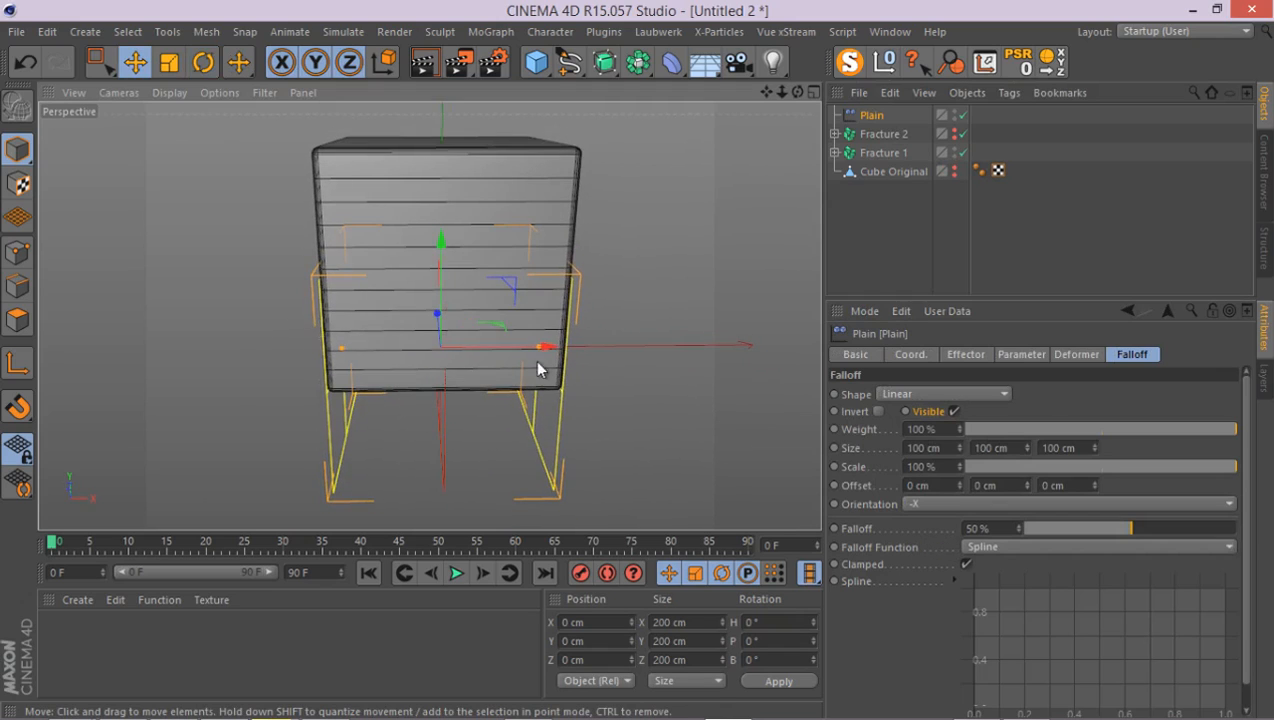
pyautogui.click(1068, 504)
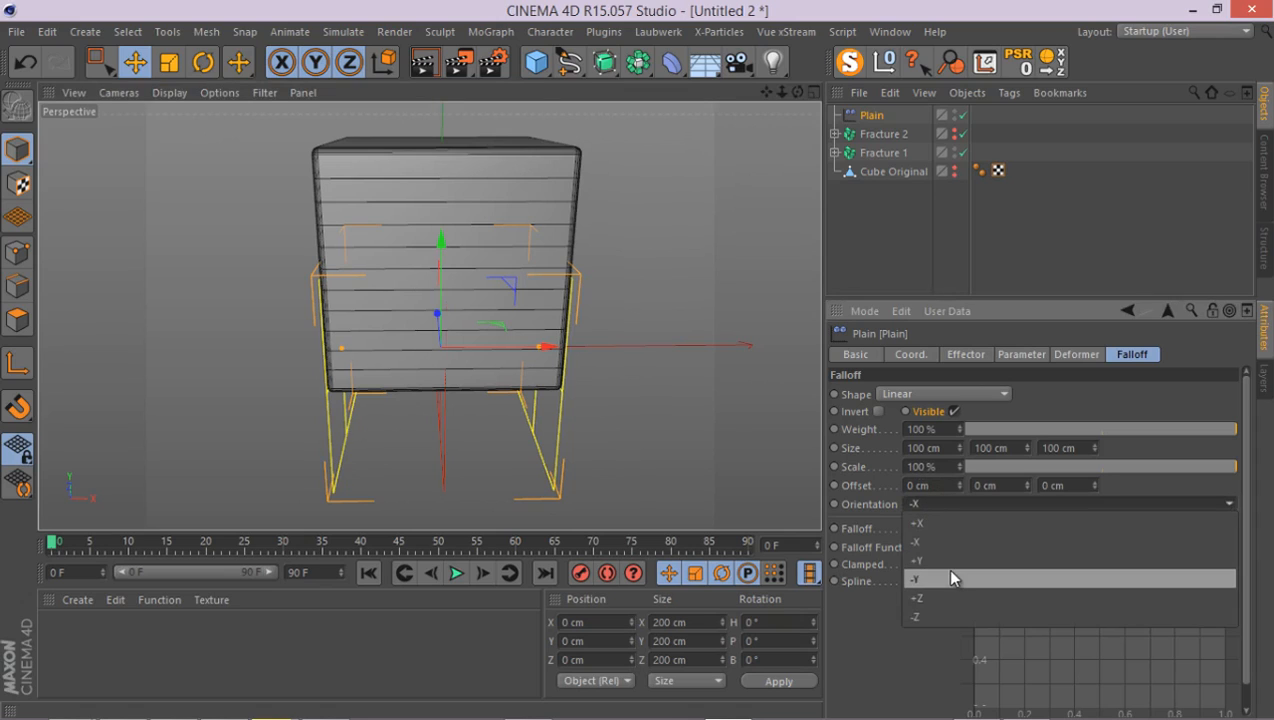
pyautogui.click(916, 560)
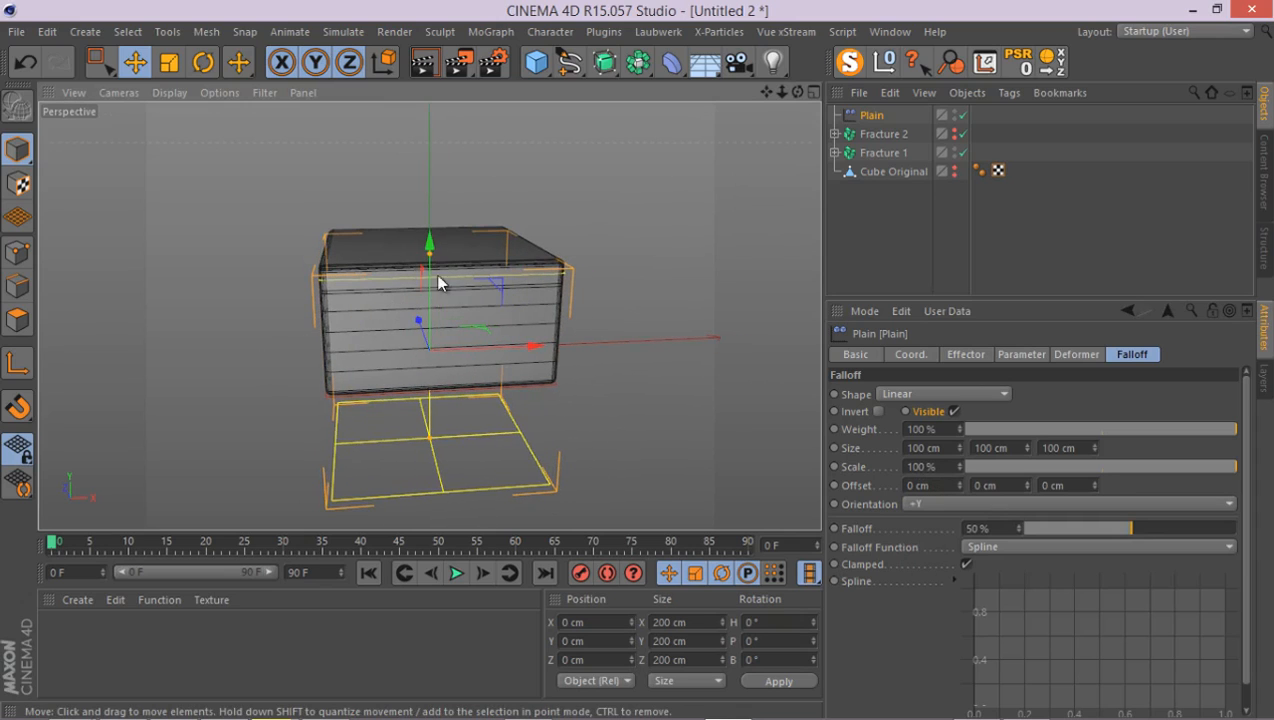
pyautogui.click(1020, 354)
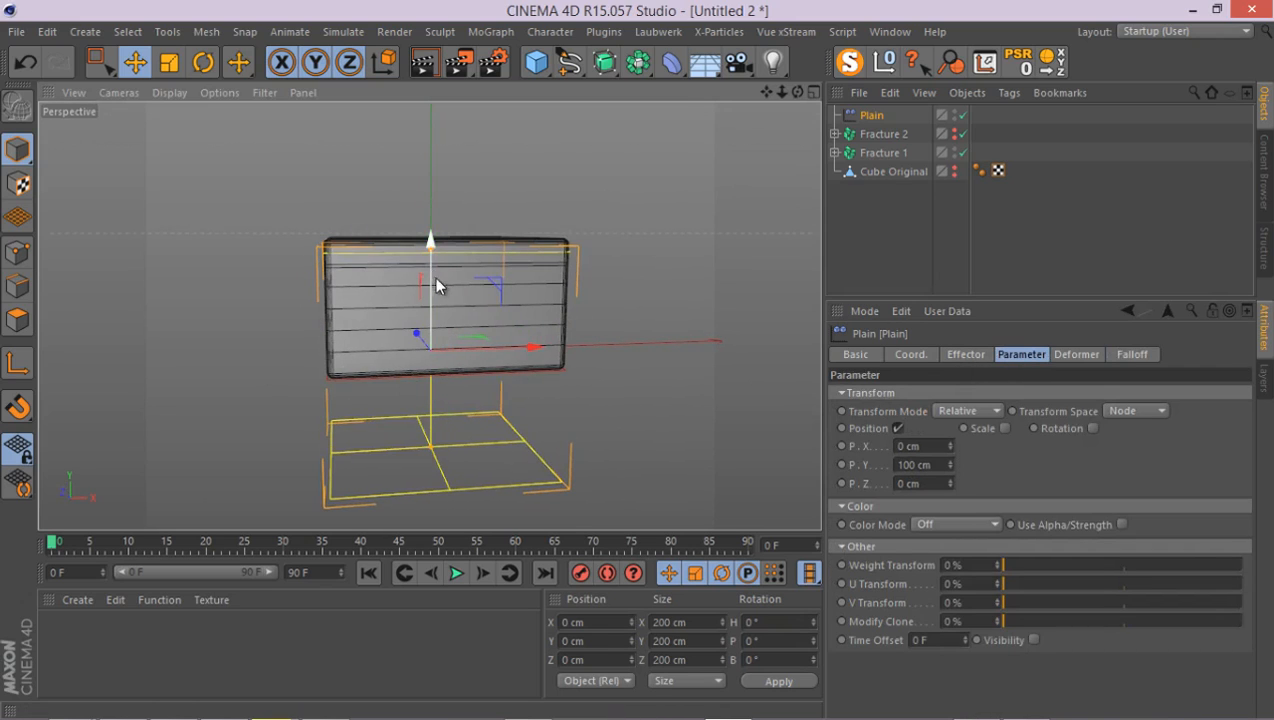
# - Give the Plain effector position offsets of 145 cm X and 38 cm Y
pyautogui.moveTo(430, 284); pyautogui.dragTo(428, 270)
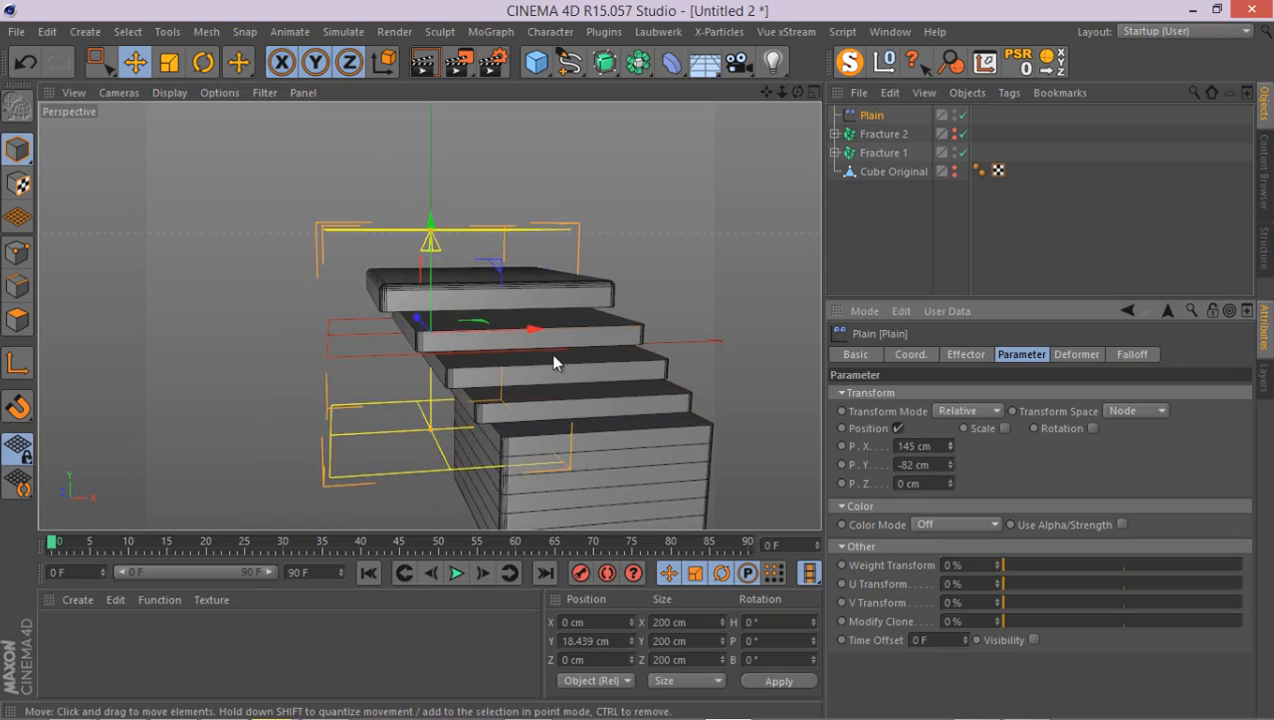
pyautogui.click(1132, 354)
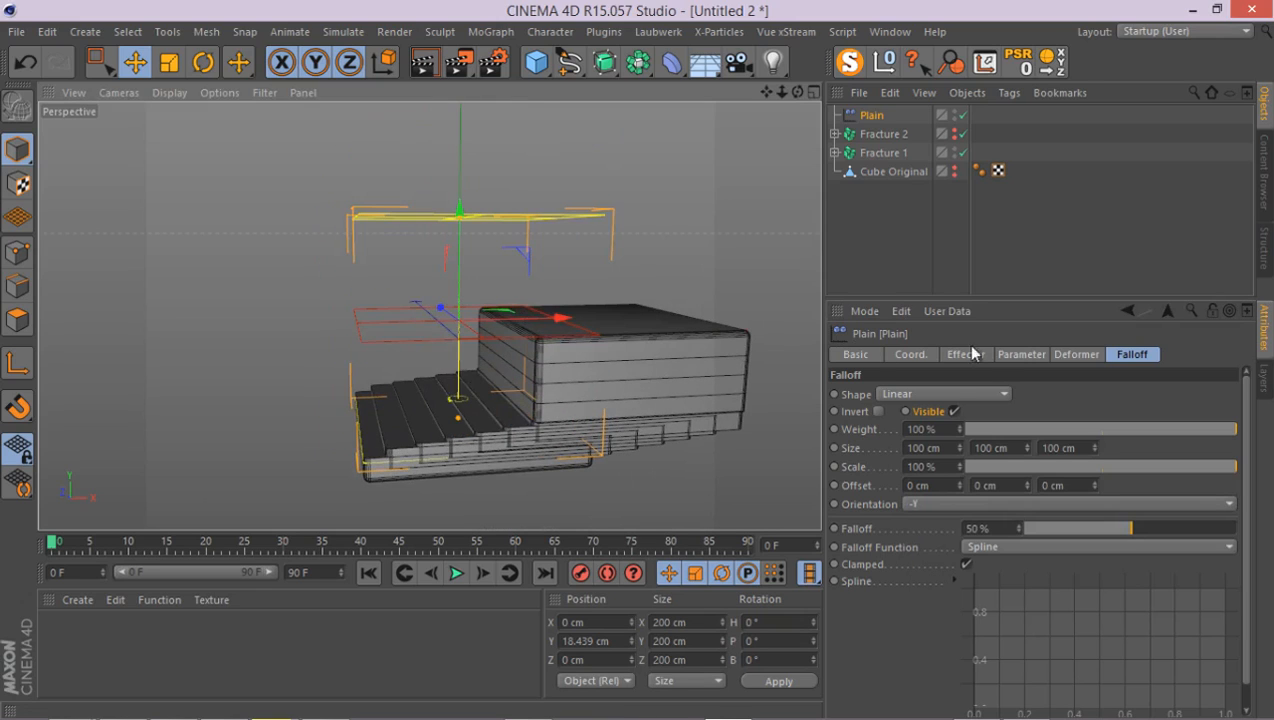
pyautogui.click(1020, 354)
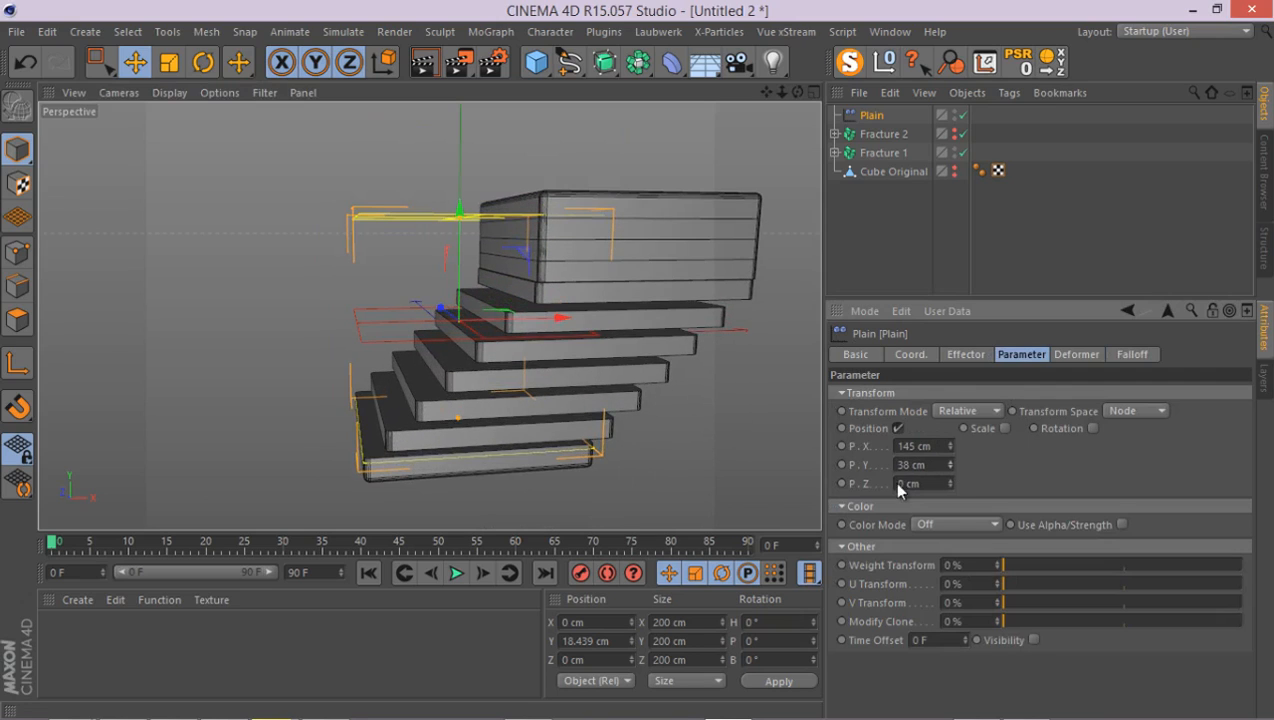
pyautogui.moveTo(460, 244)
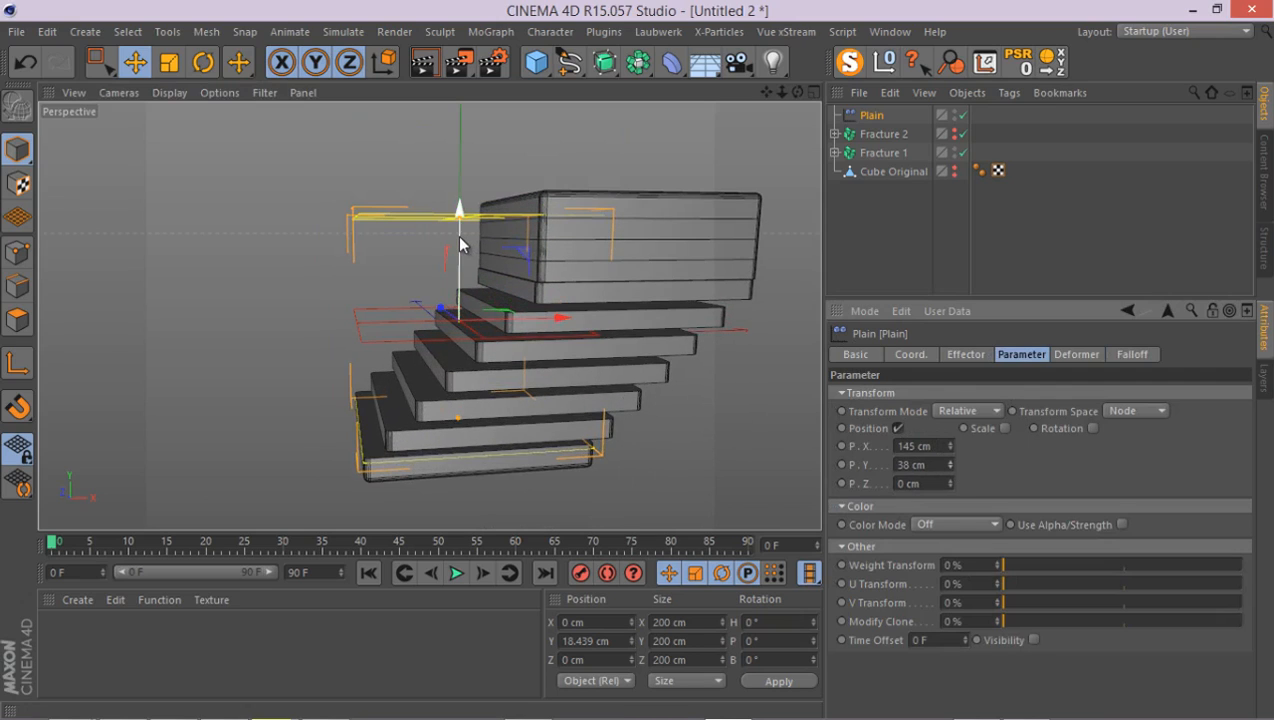
# - Move the Plain effector up and down through the cube to test the staircase effect
pyautogui.moveTo(460, 230); pyautogui.dragTo(476, 244)
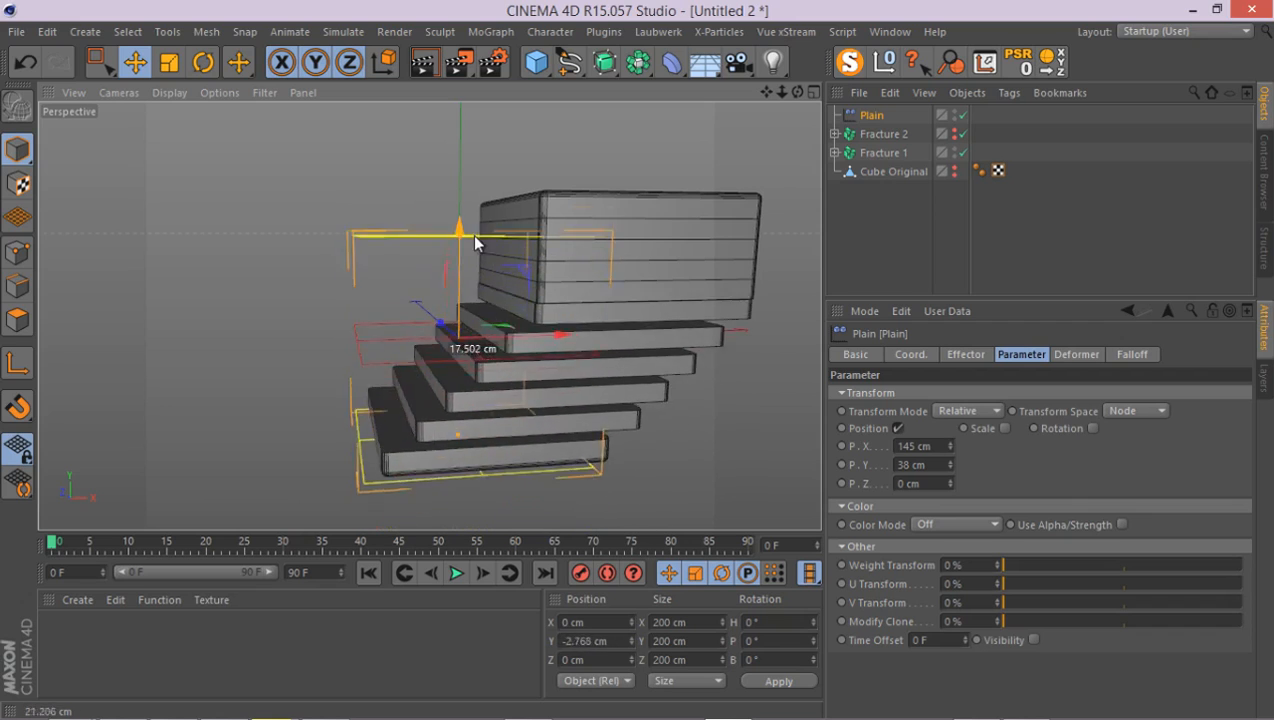
pyautogui.moveTo(458, 240); pyautogui.dragTo(480, 216)
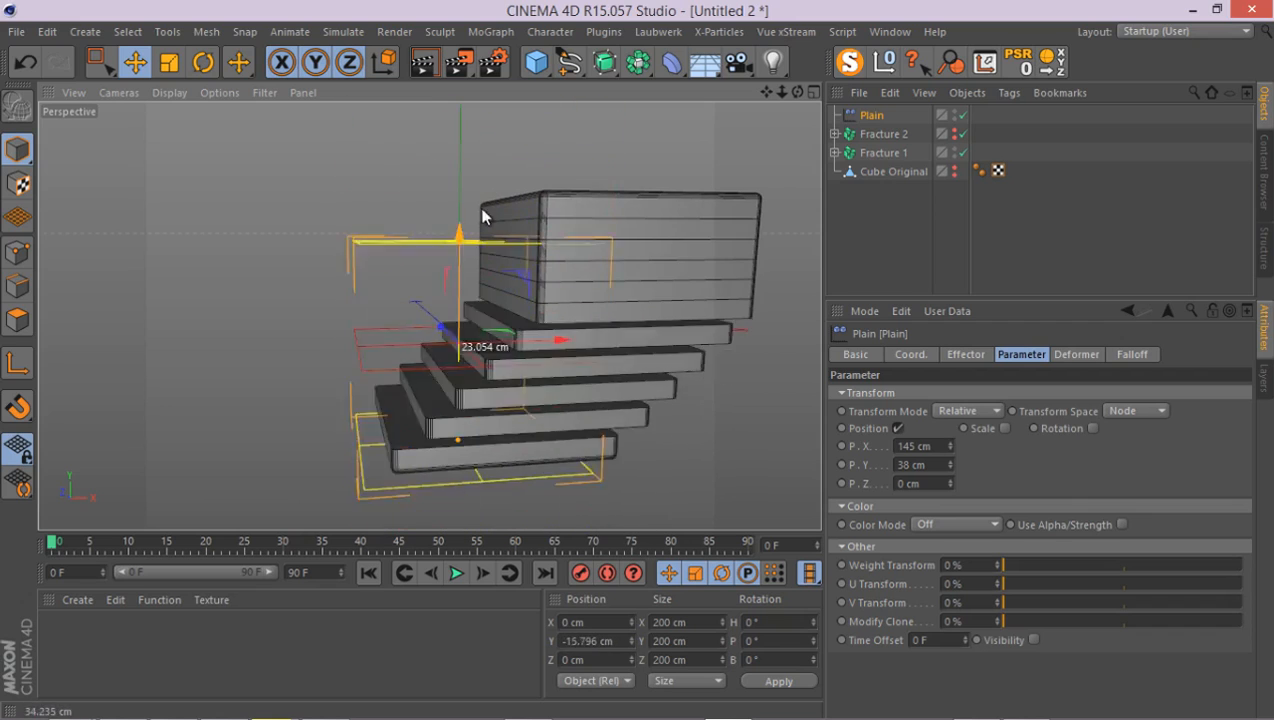
pyautogui.moveTo(484, 218); pyautogui.dragTo(516, 124)
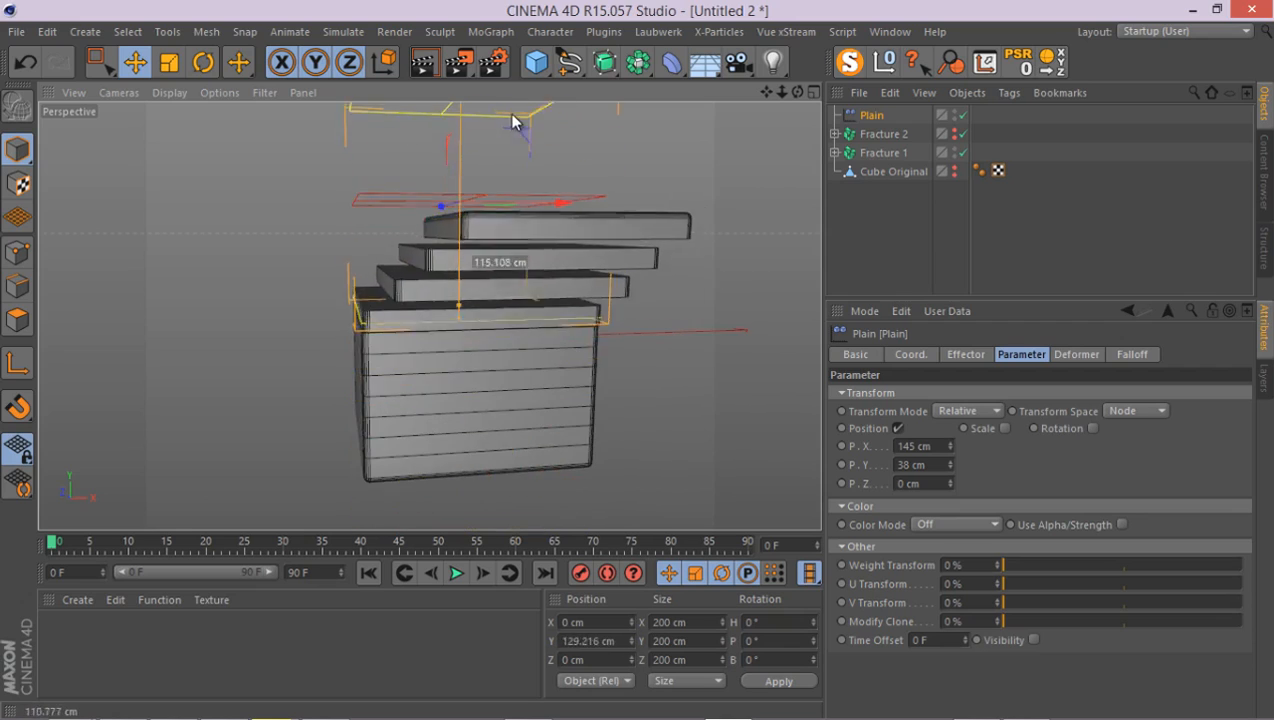
pyautogui.moveTo(516, 120); pyautogui.dragTo(460, 230)
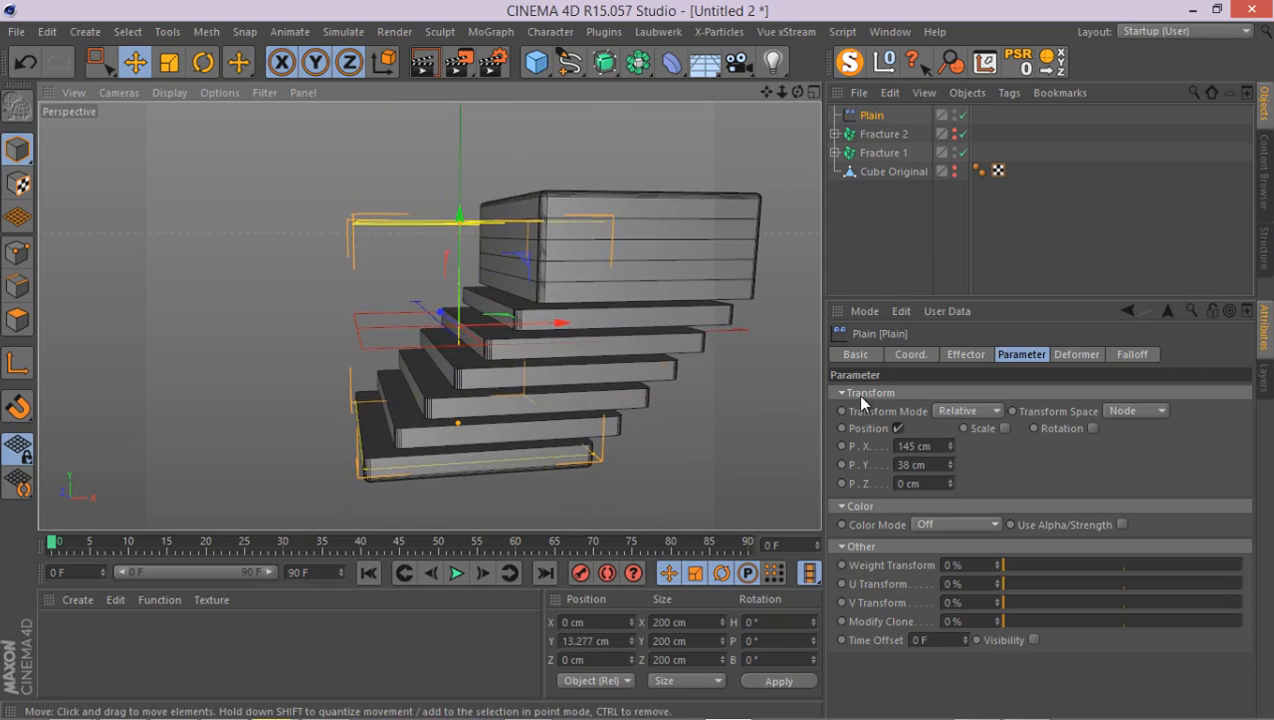
pyautogui.moveTo(484, 290)
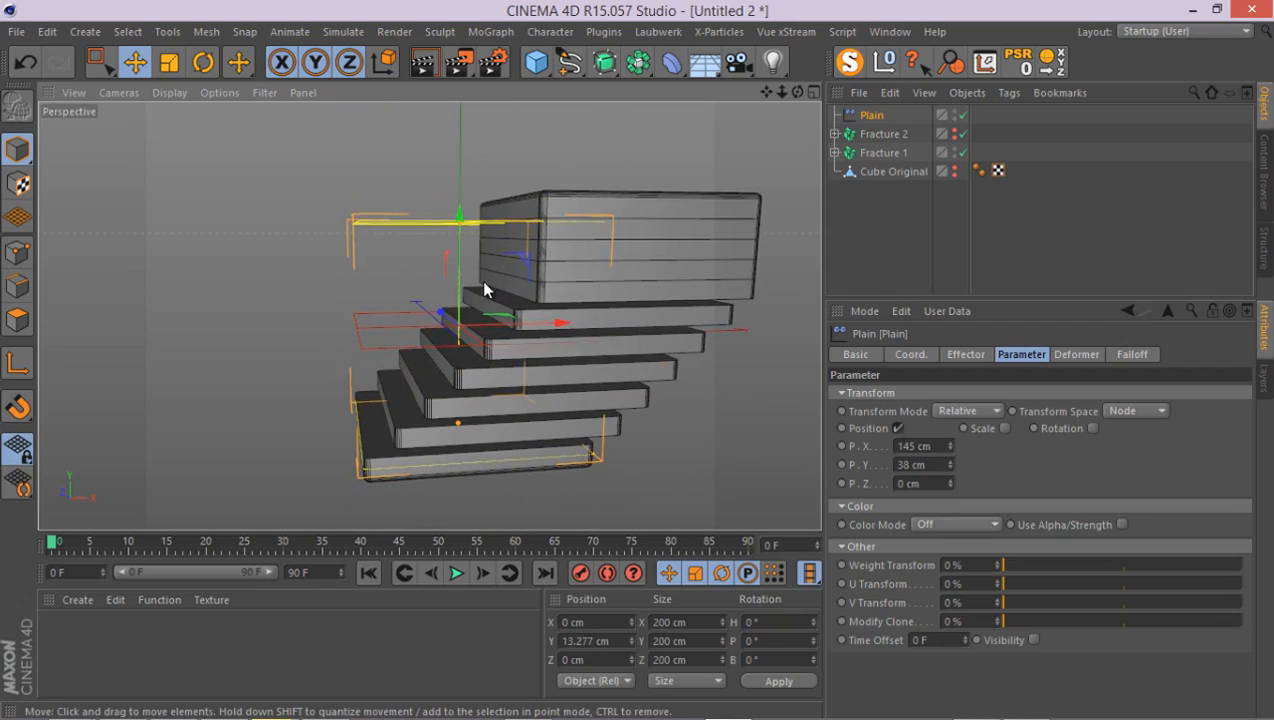
pyautogui.moveTo(1096, 442)
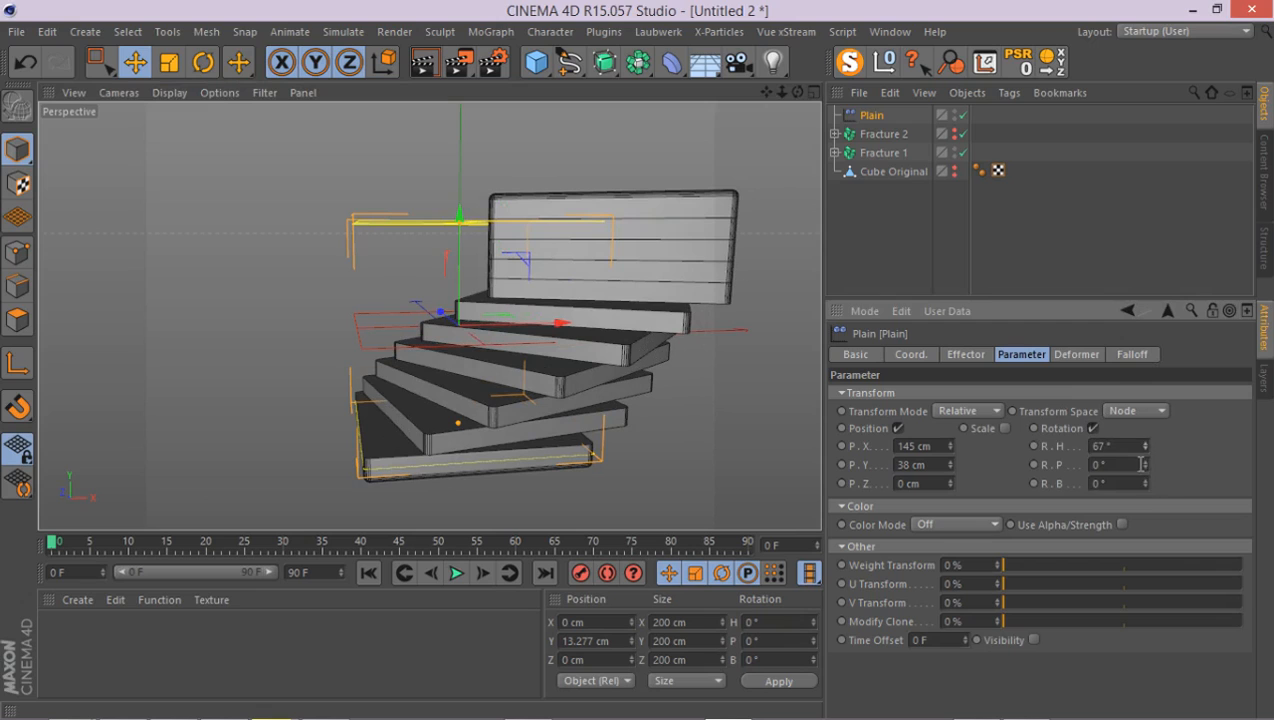
# - Add heading and bank rotation plus uniform scale, then lower the effector until all slices vanish
pyautogui.moveTo(1120, 464); pyautogui.dragTo(1144, 464)
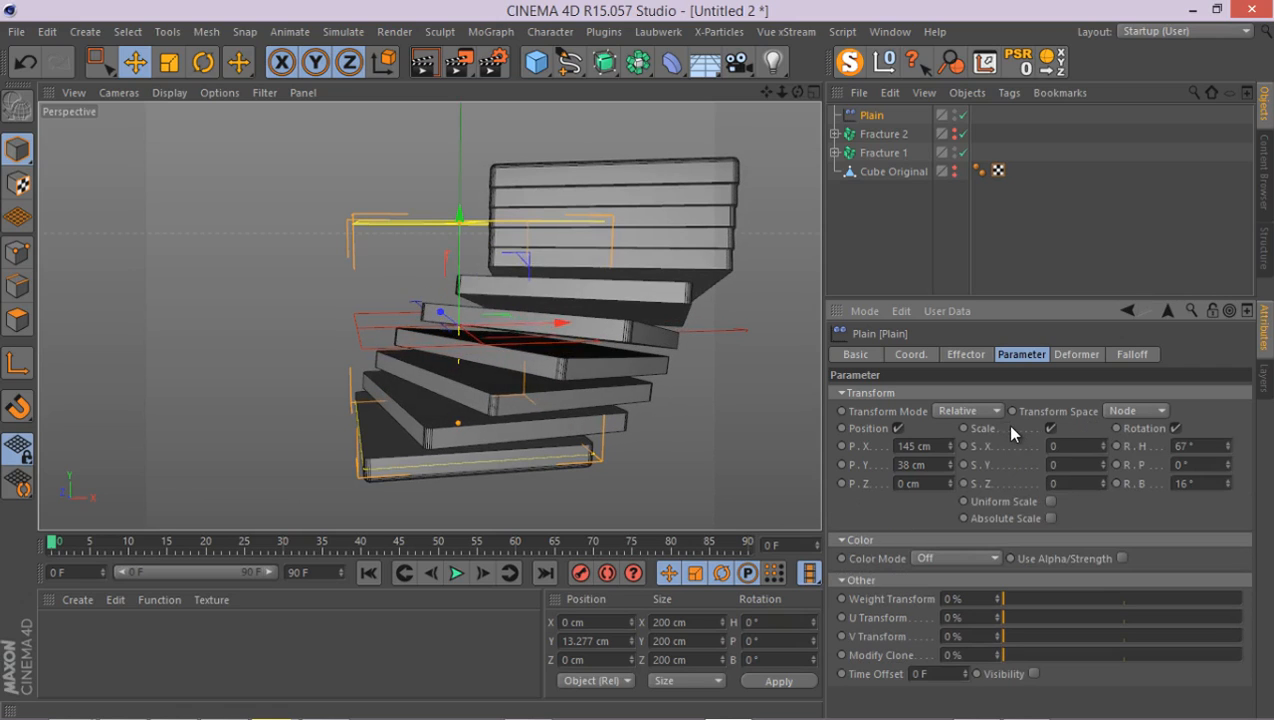
pyautogui.moveTo(1050, 508)
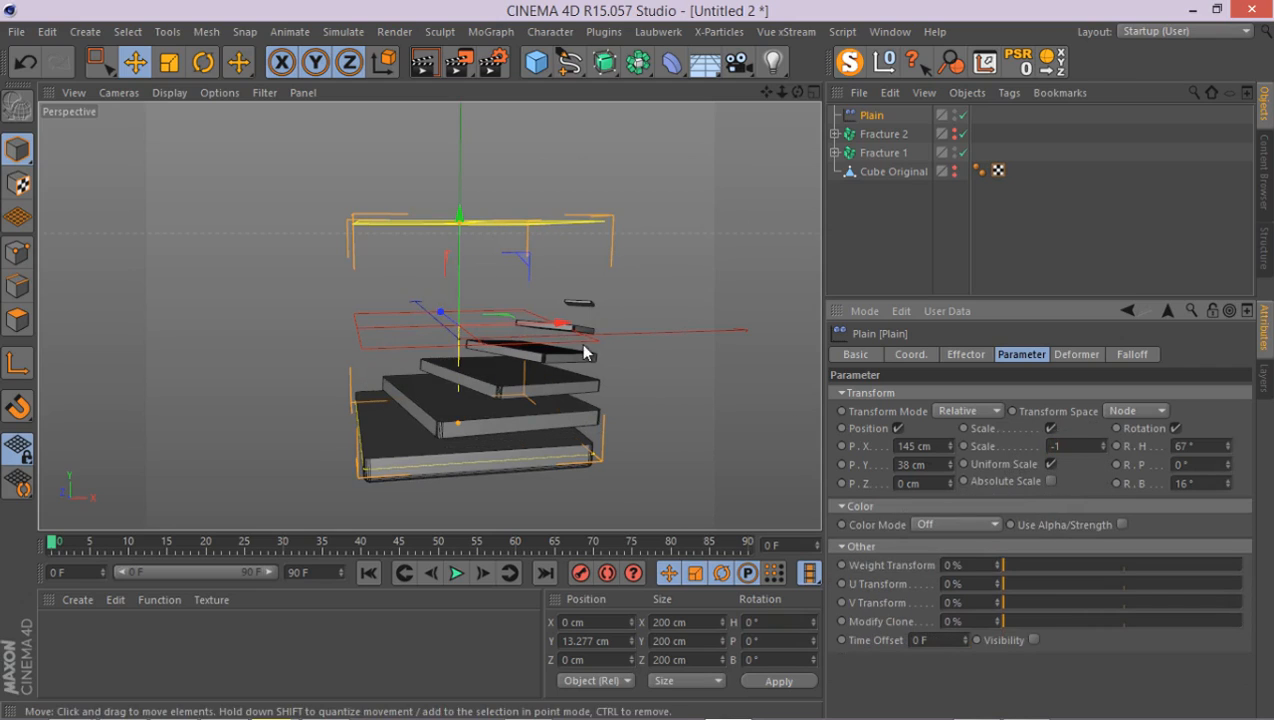
pyautogui.moveTo(464, 268)
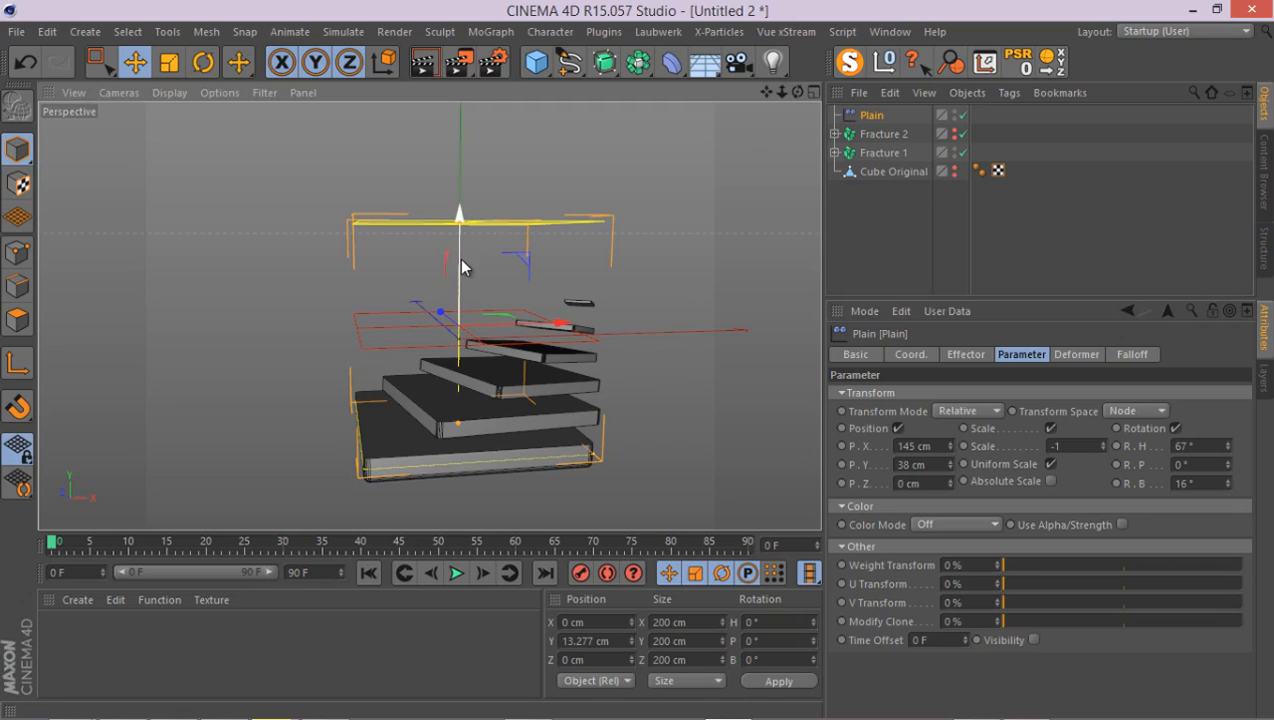
pyautogui.moveTo(460, 264); pyautogui.dragTo(460, 196)
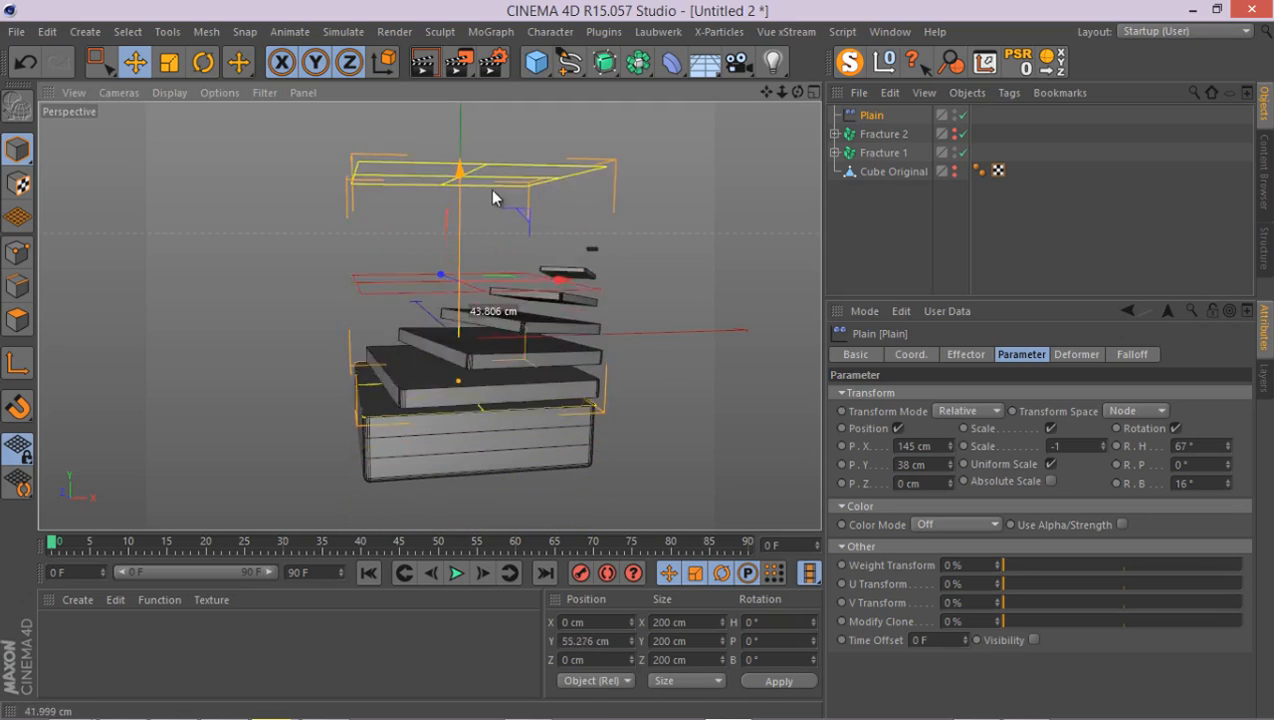
pyautogui.moveTo(490, 198); pyautogui.dragTo(476, 316)
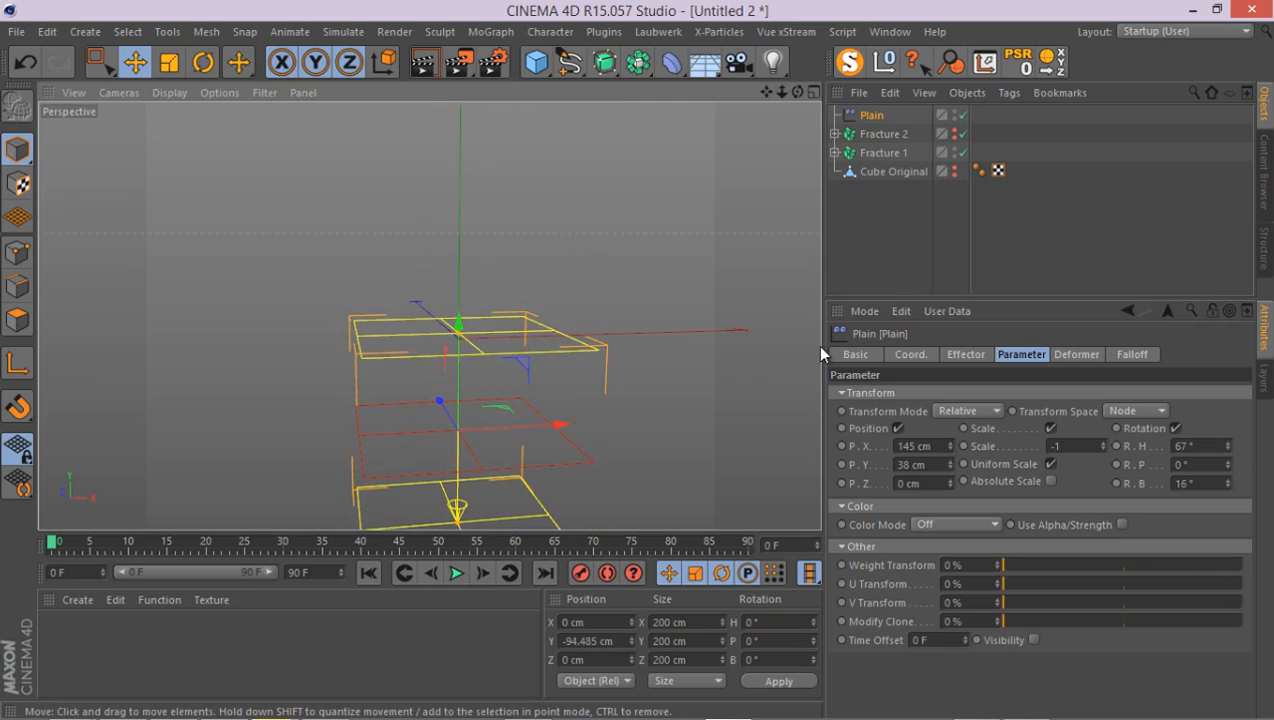
pyautogui.click(910, 354)
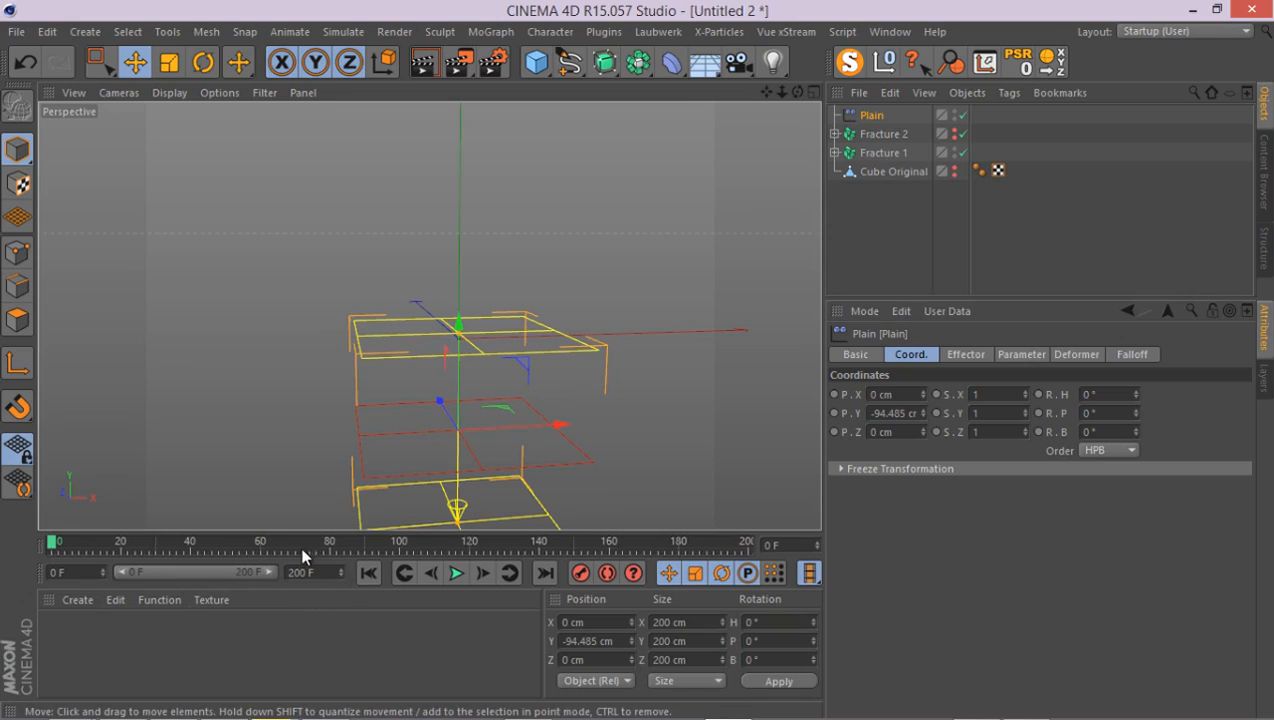
pyautogui.moveTo(836, 416)
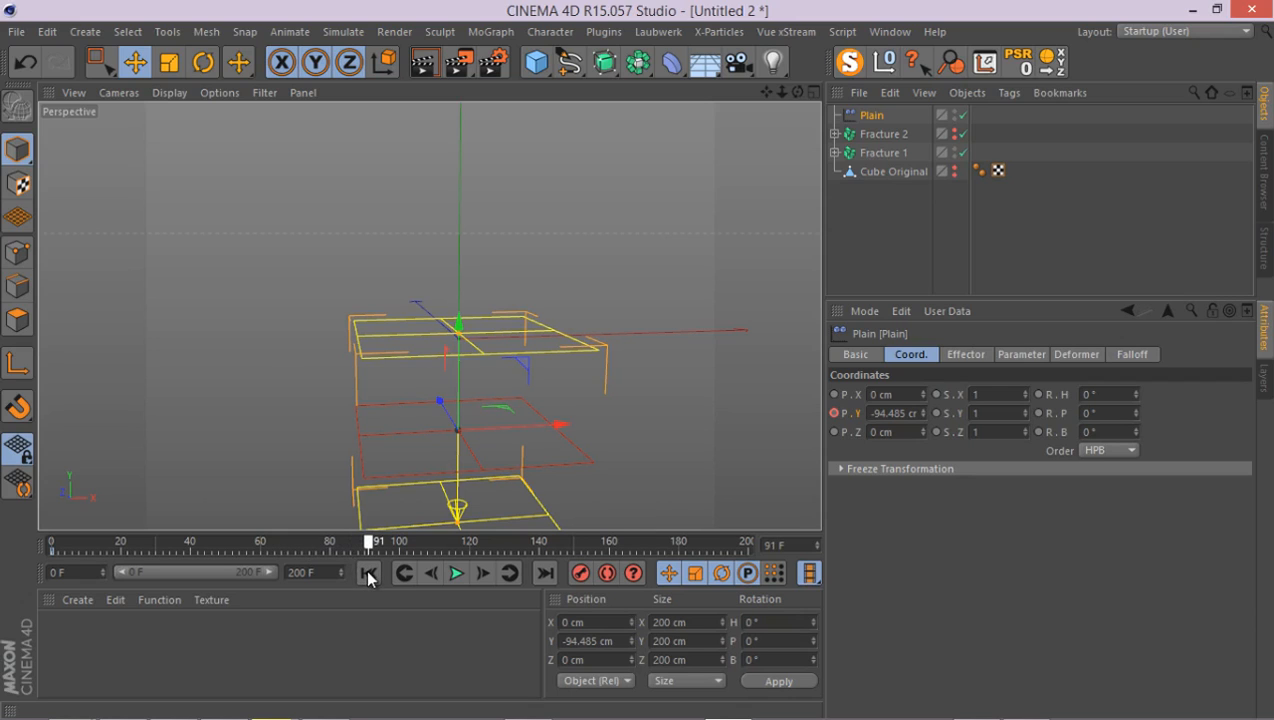
# - Keyframe the Plain's P.Y from -94.485 cm at frame 0 to 193.953 cm at frame 90 and play it back
pyautogui.click(368, 572)
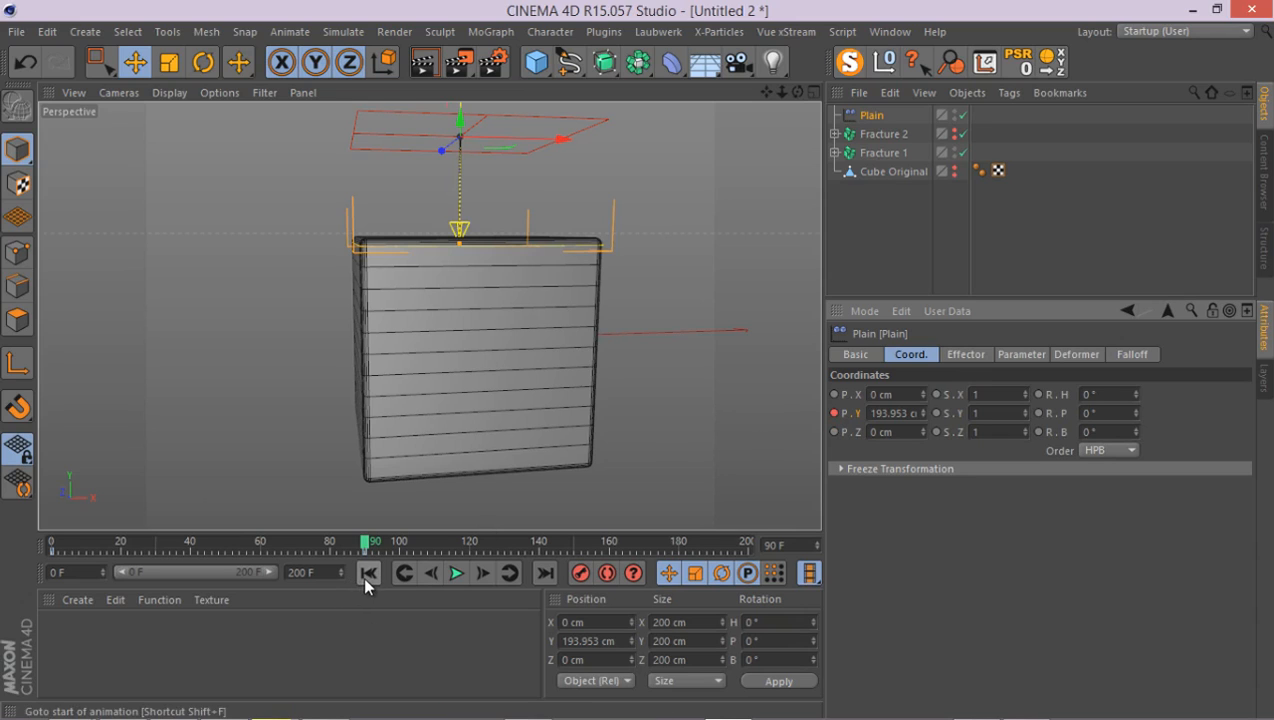
pyautogui.click(456, 572)
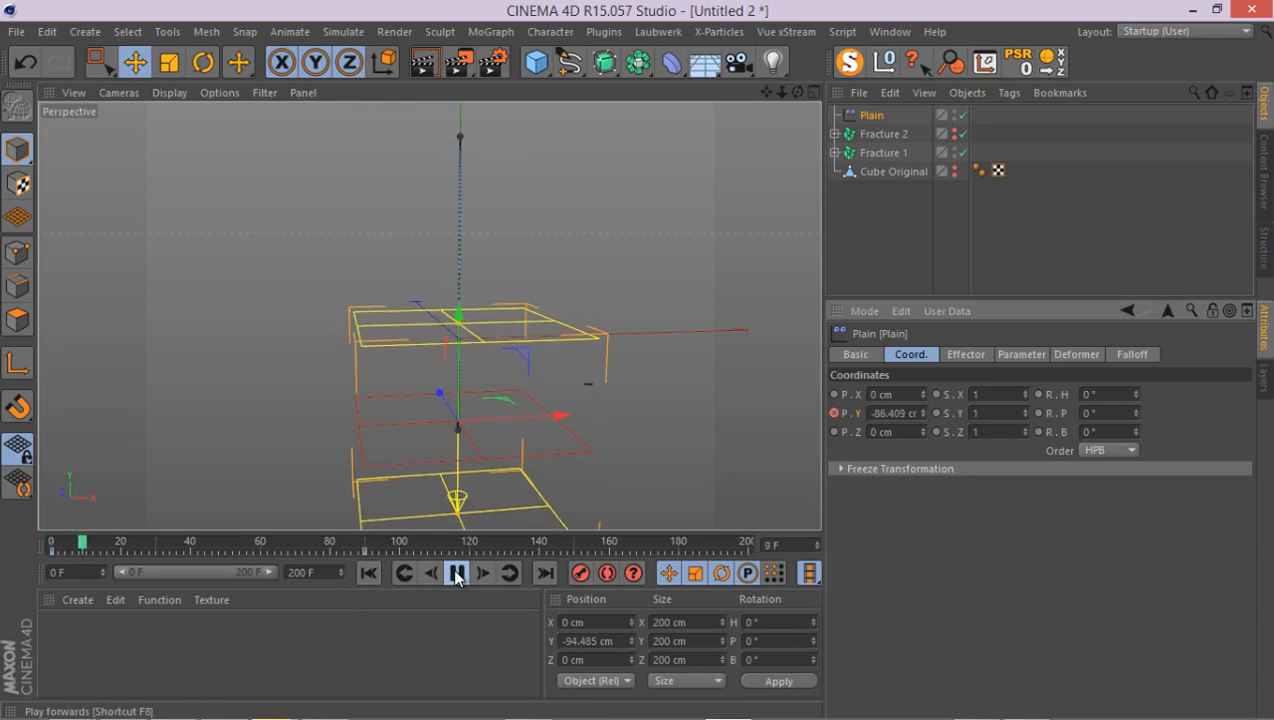
pyautogui.click(456, 572)
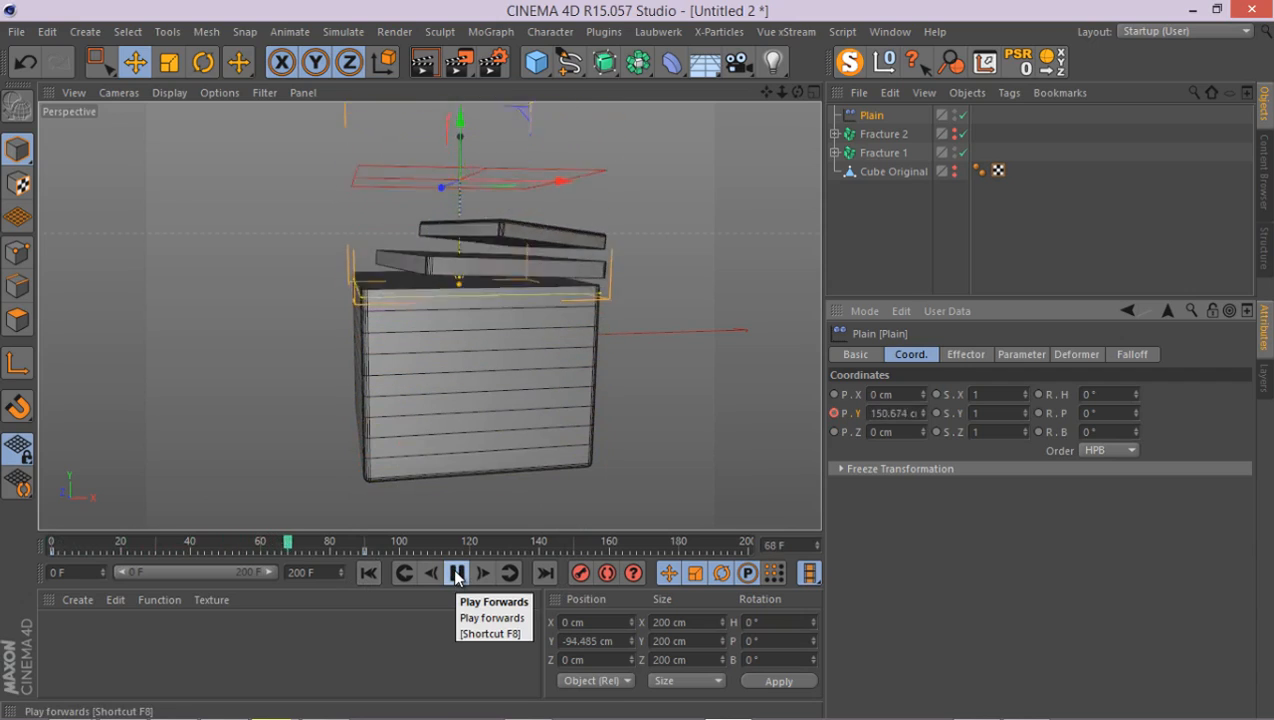
pyautogui.click(456, 572)
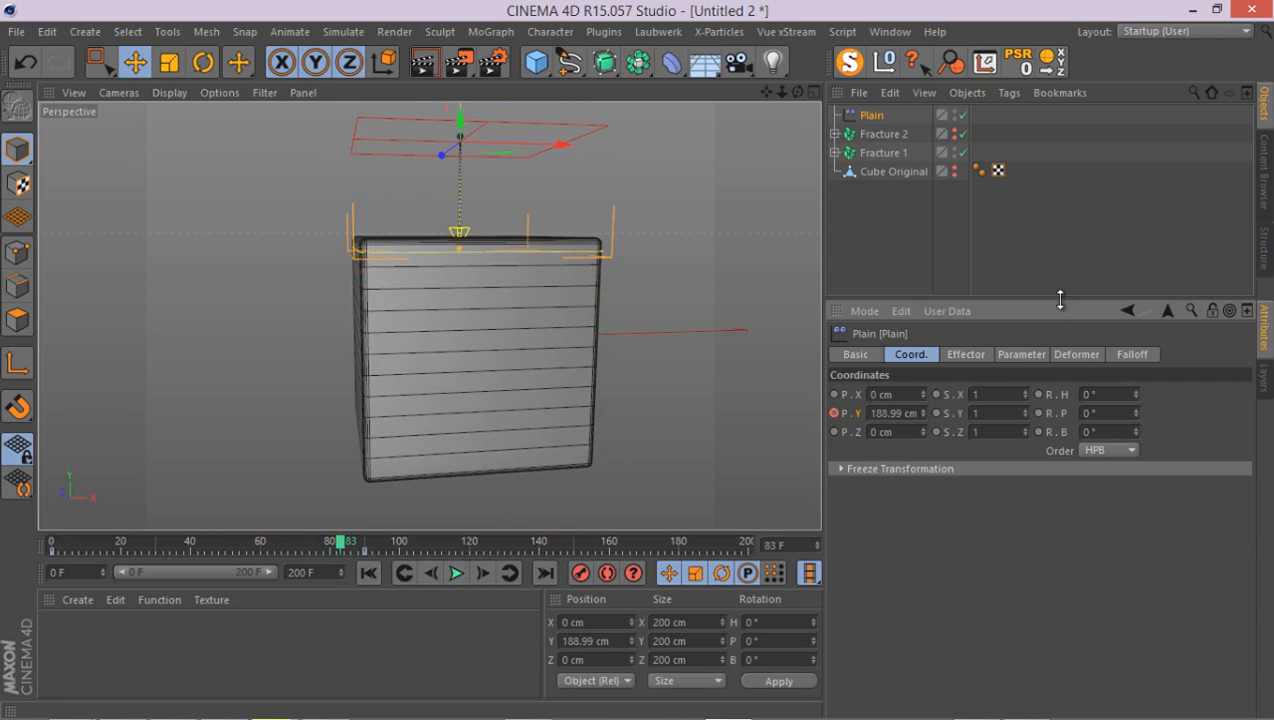
pyautogui.click(456, 572)
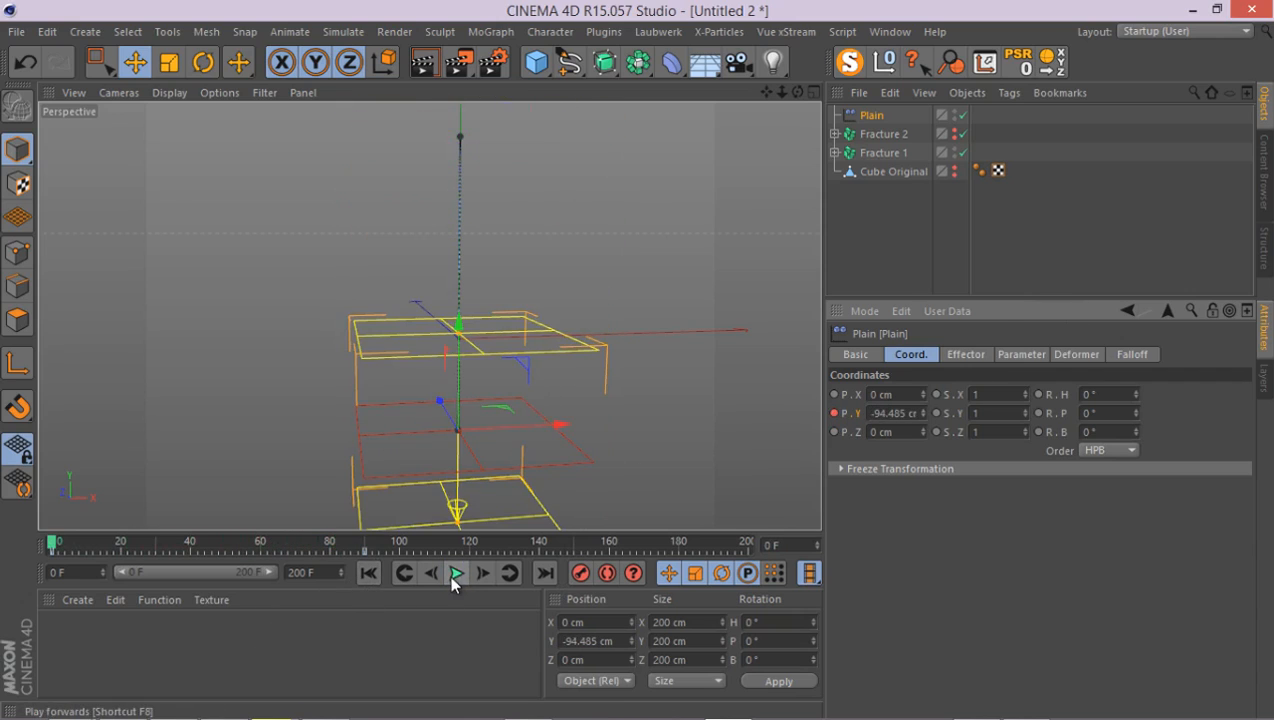
pyautogui.click(456, 572)
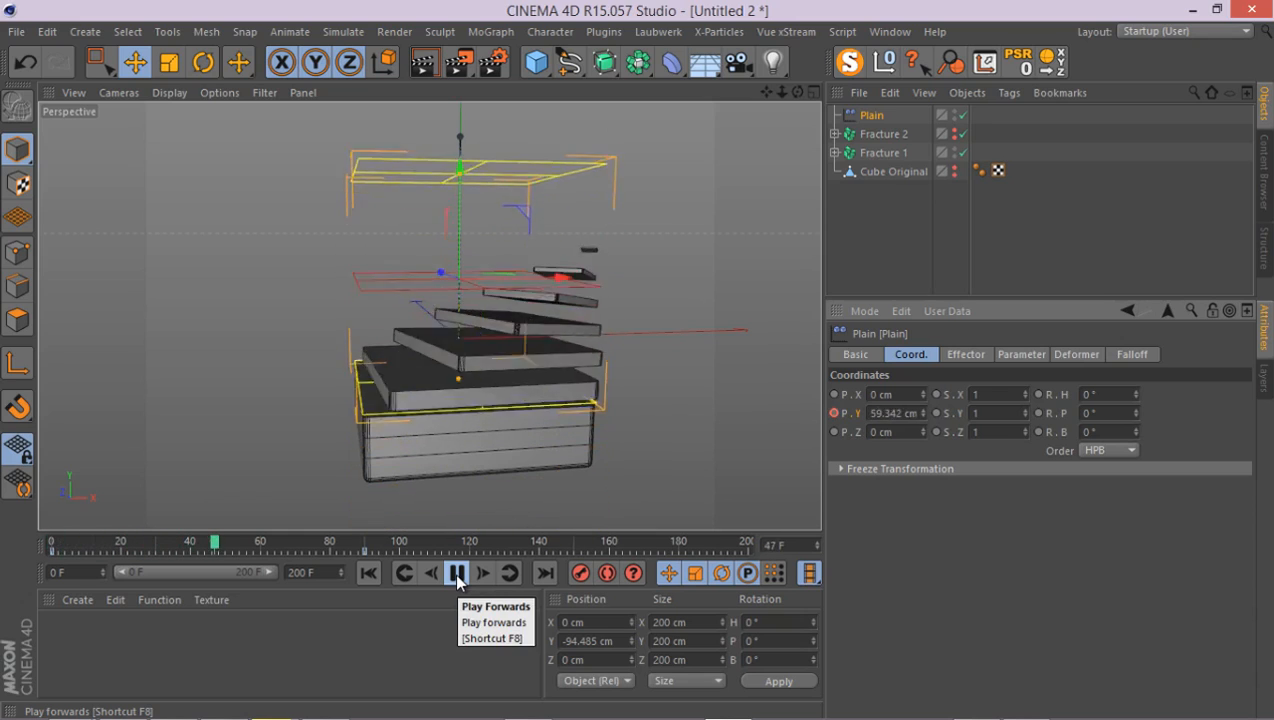
pyautogui.click(456, 572)
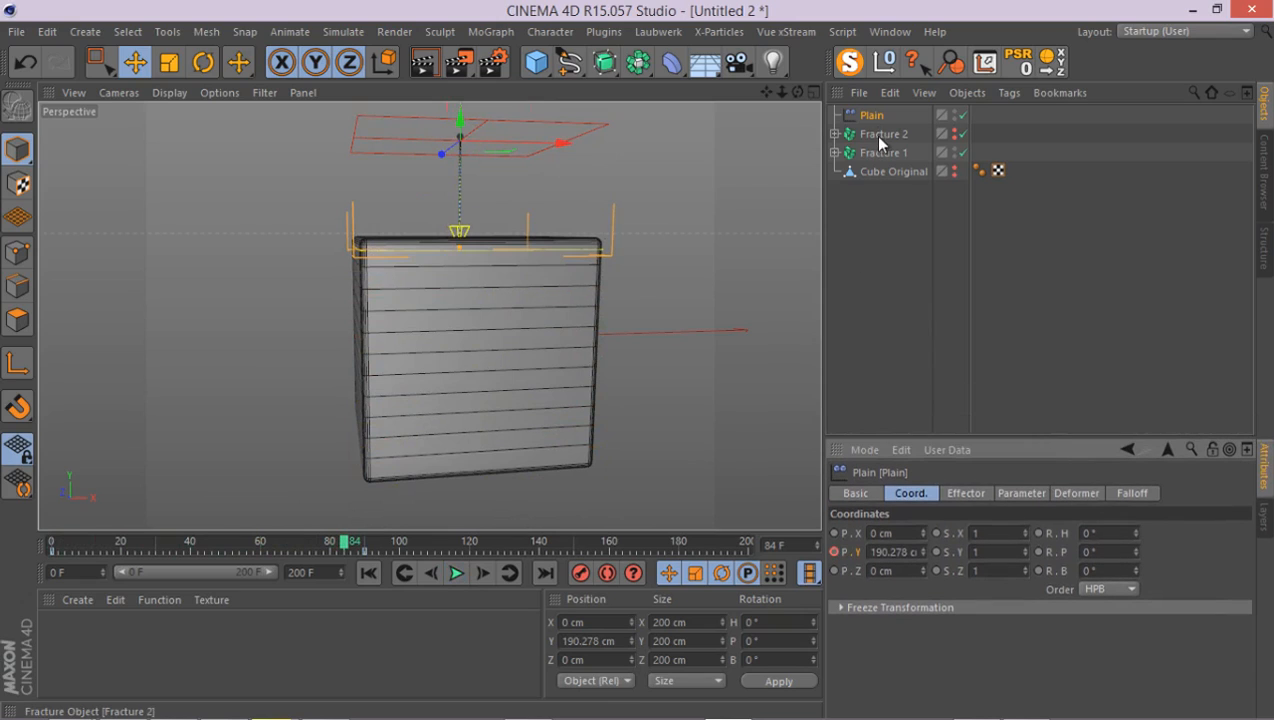
# - Add a MoGraph Delay effector for Fracture 1
pyautogui.click(884, 152)
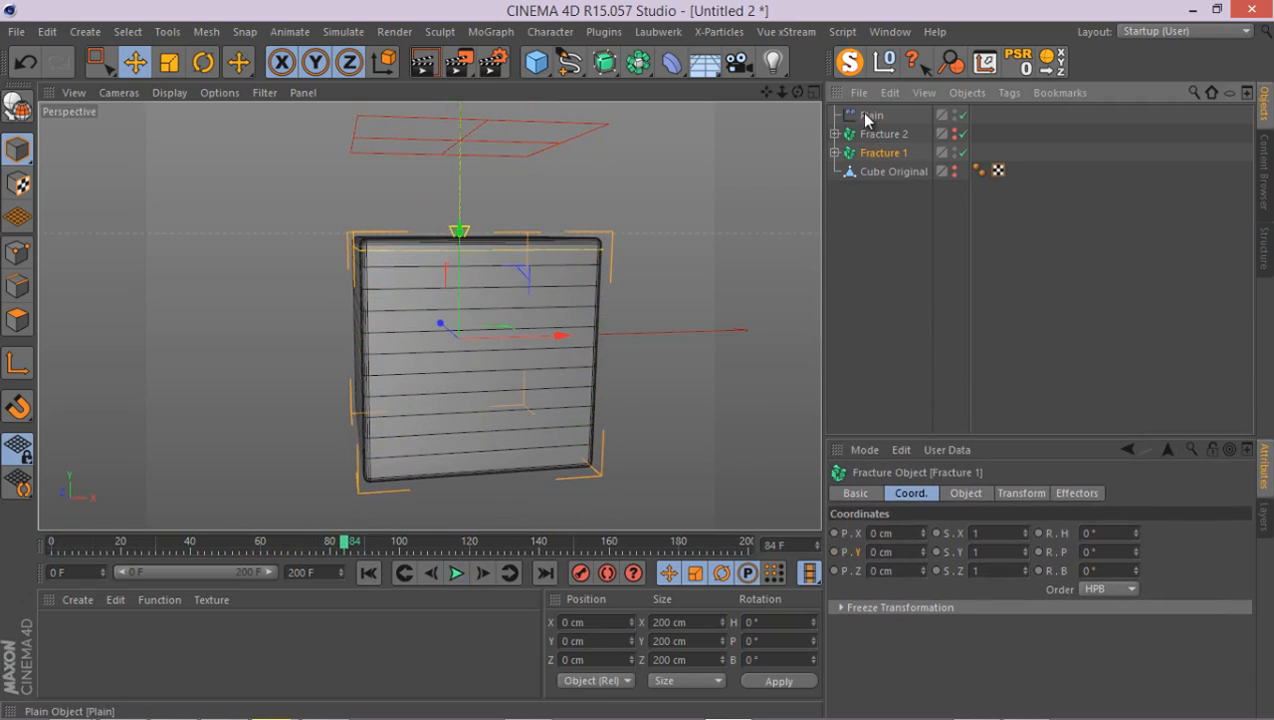
pyautogui.click(490, 32)
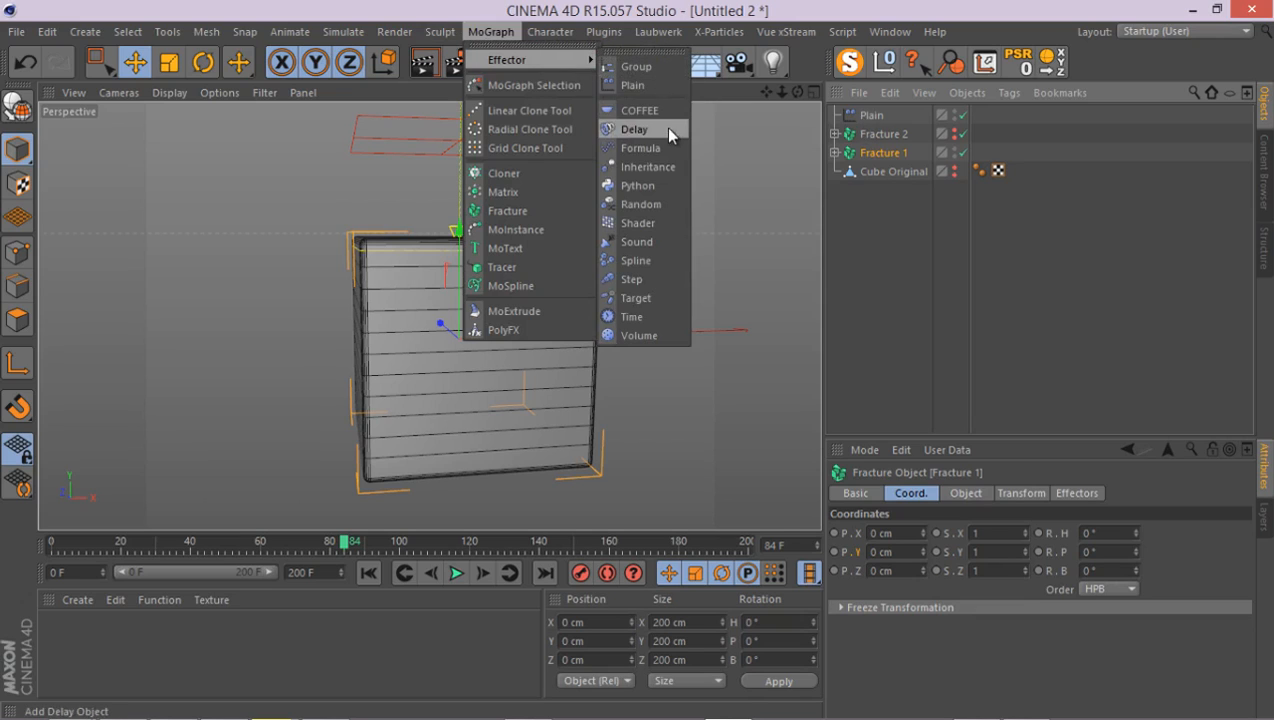
pyautogui.click(634, 128)
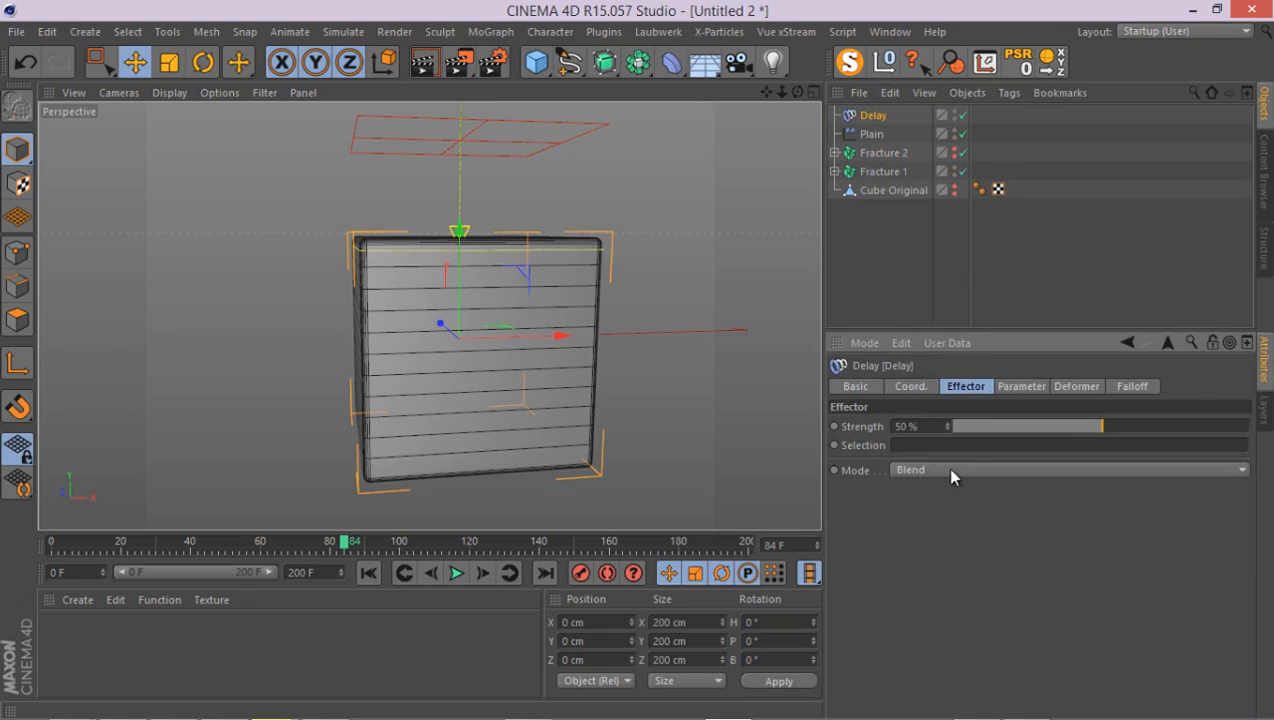
# - Keep the Delay mode on Blend and raise its strength to 76%
pyautogui.click(1064, 468)
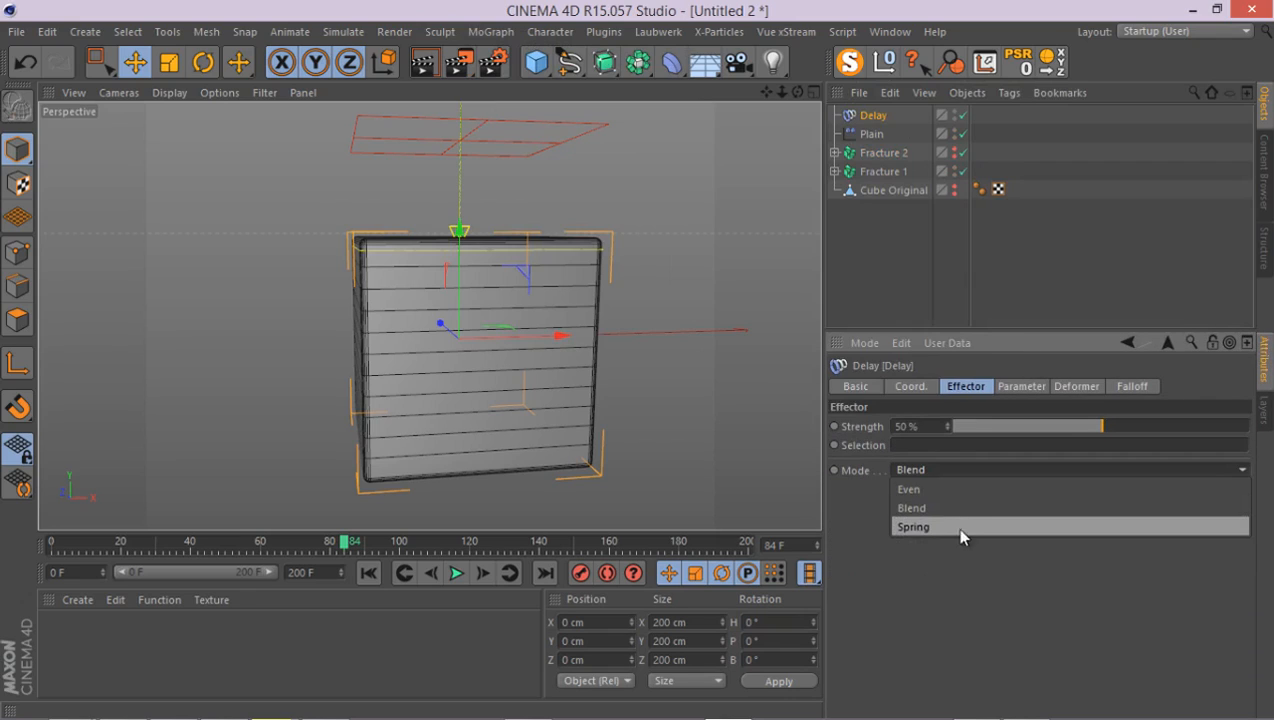
pyautogui.moveTo(912, 508)
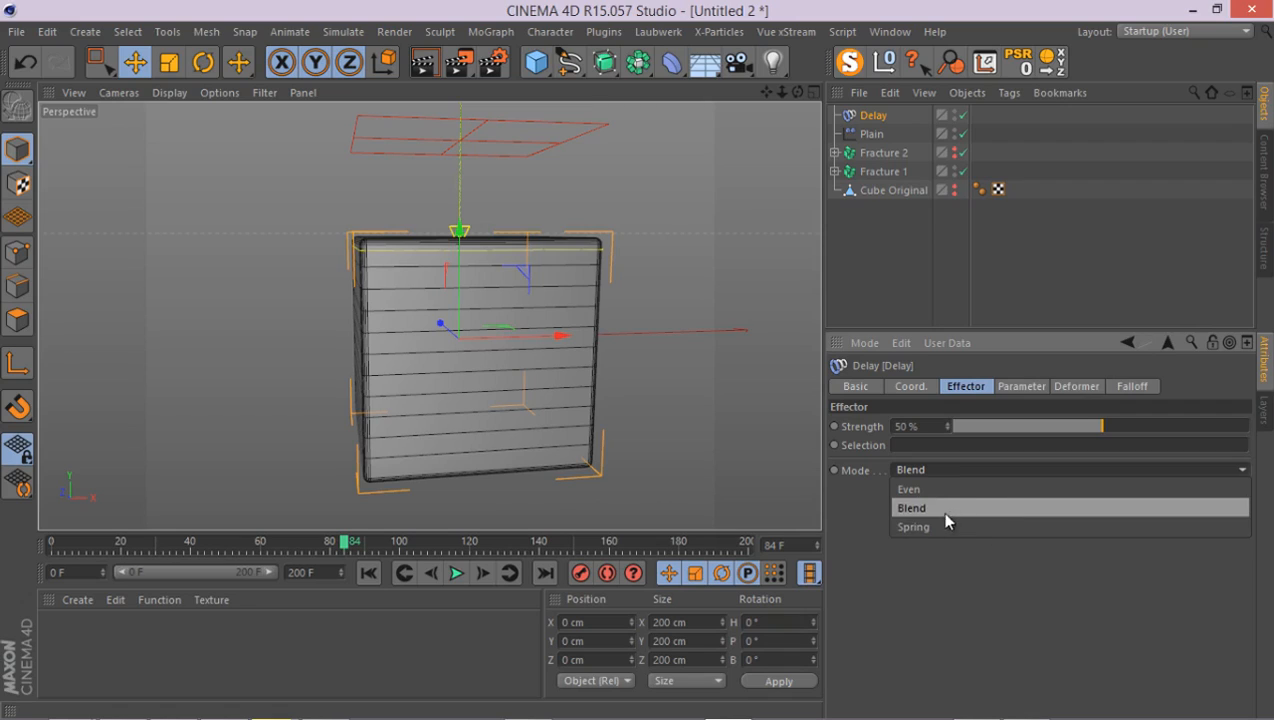
pyautogui.moveTo(940, 524)
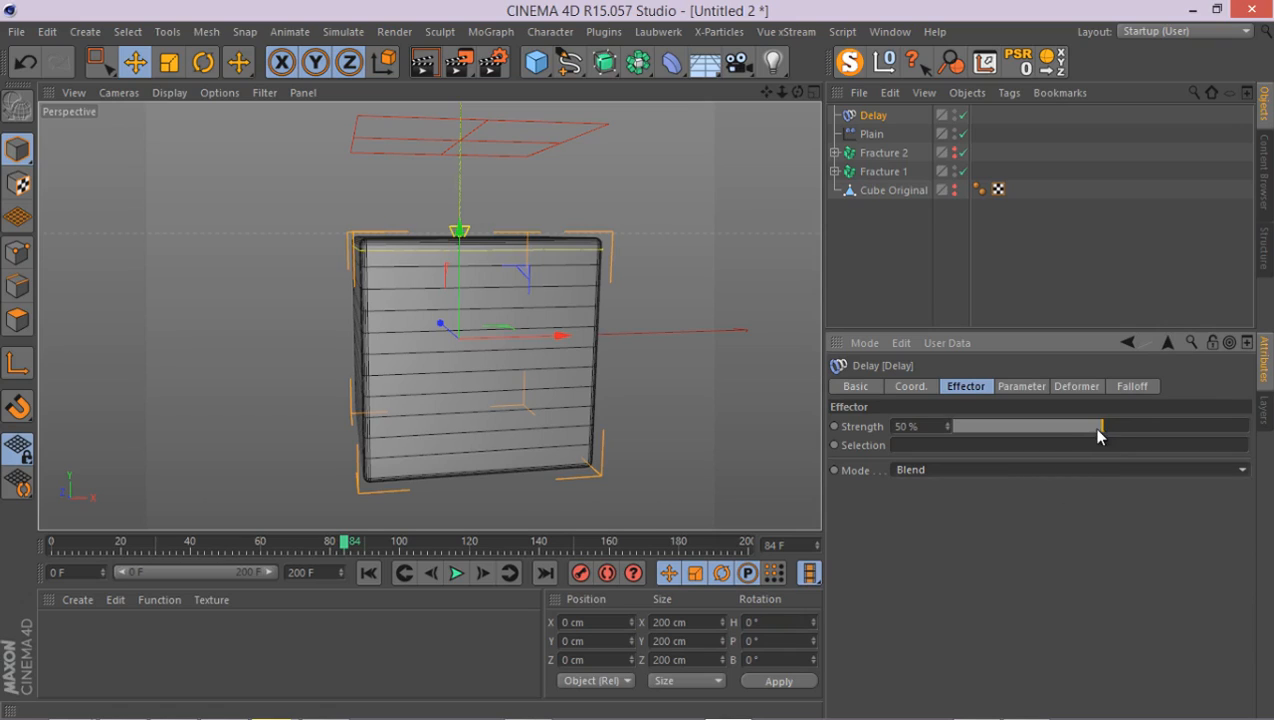
pyautogui.moveTo(1100, 426); pyautogui.dragTo(1204, 426)
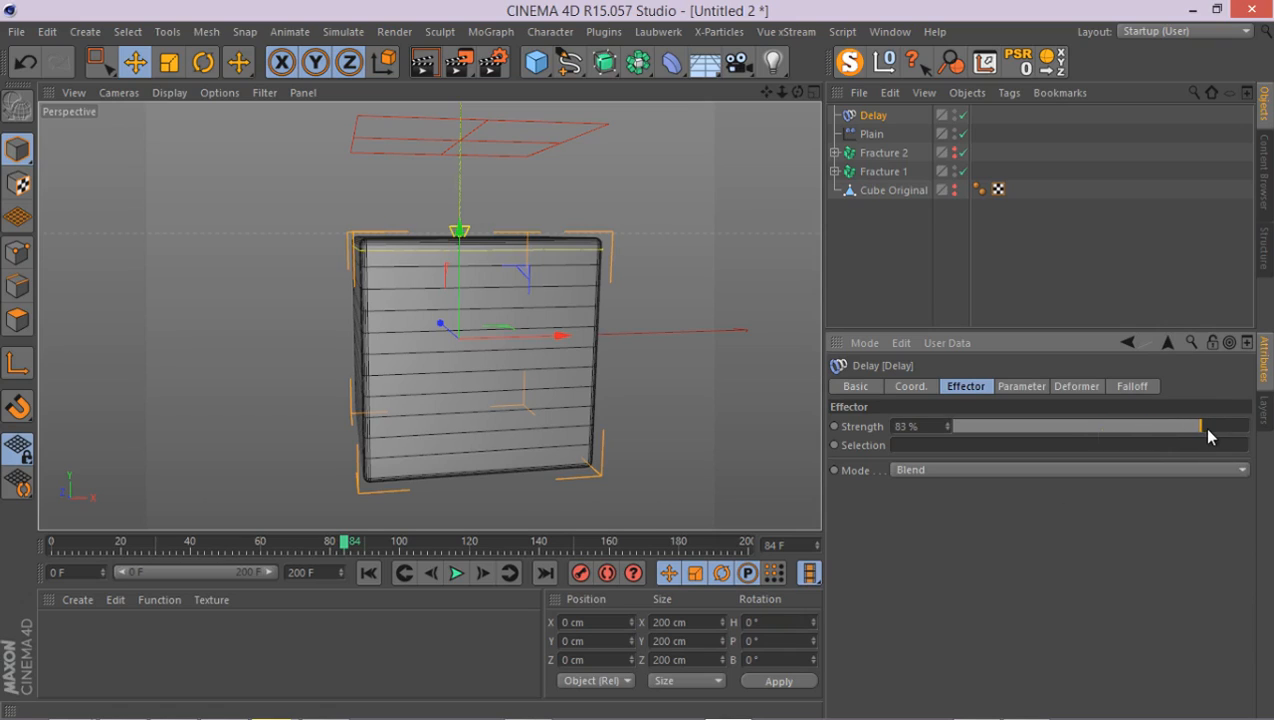
pyautogui.moveTo(1200, 426); pyautogui.dragTo(1176, 426)
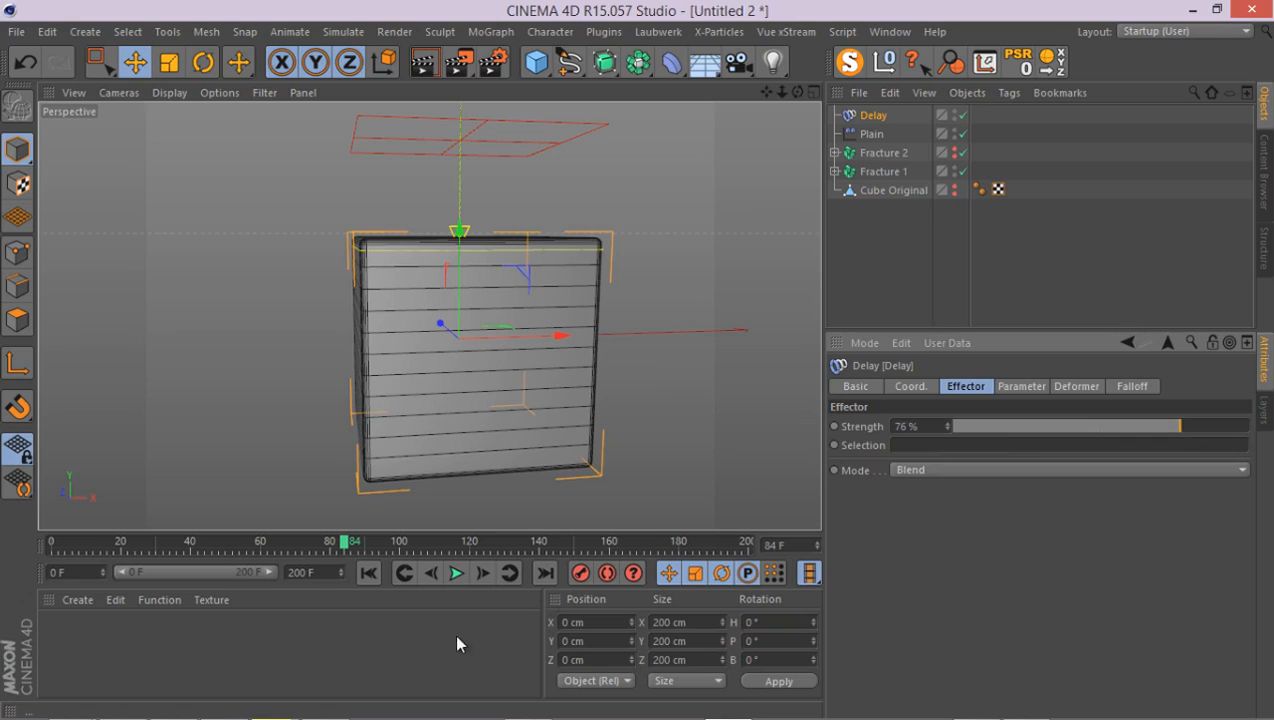
pyautogui.click(456, 572)
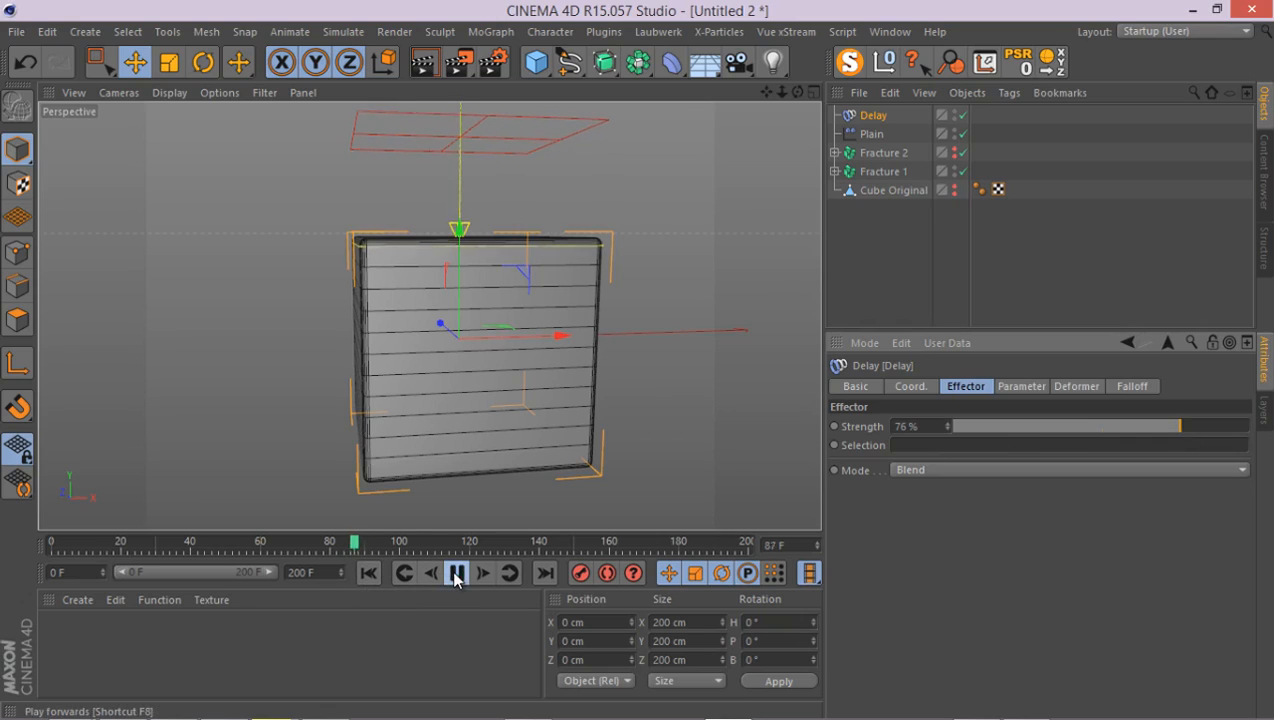
pyautogui.click(456, 572)
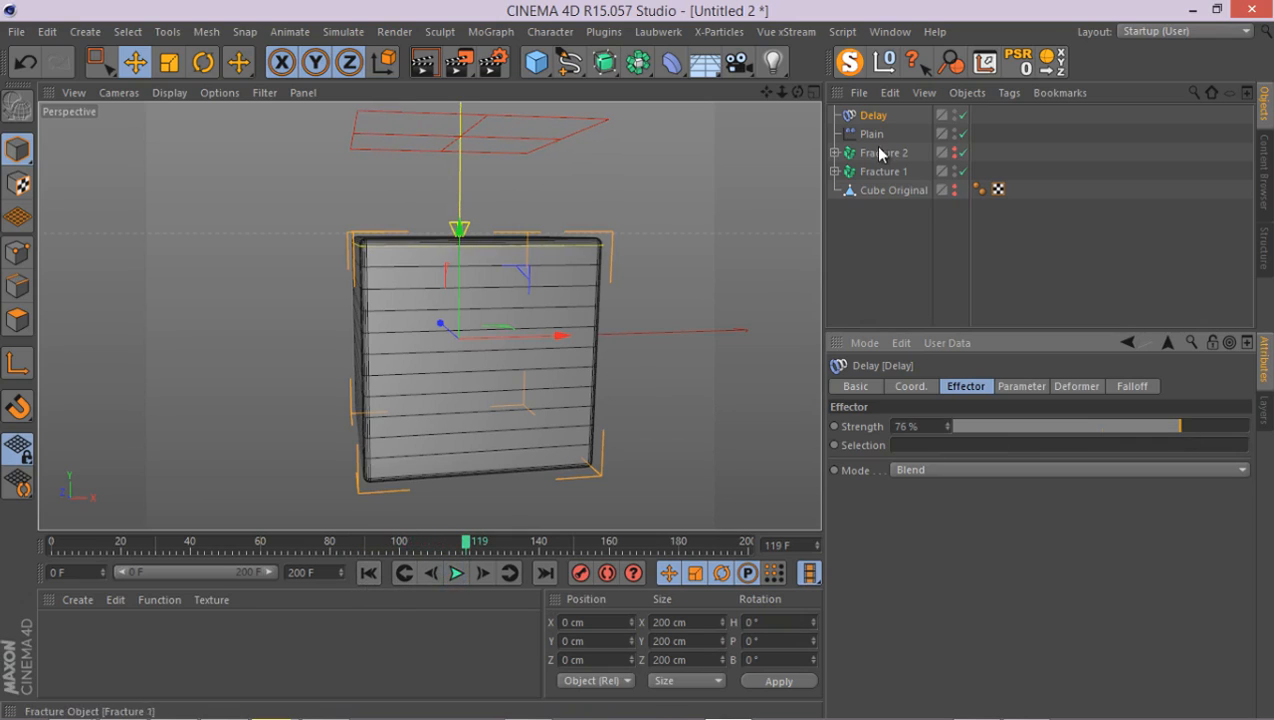
pyautogui.click(884, 172)
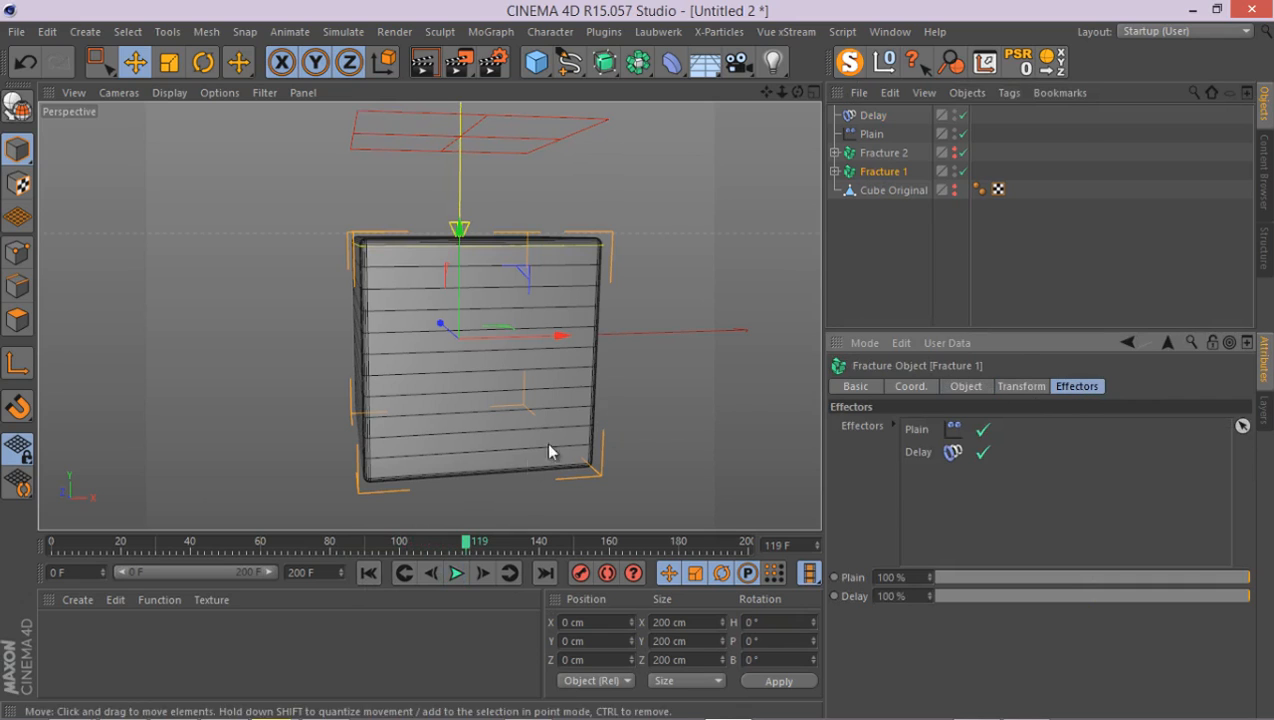
pyautogui.click(456, 572)
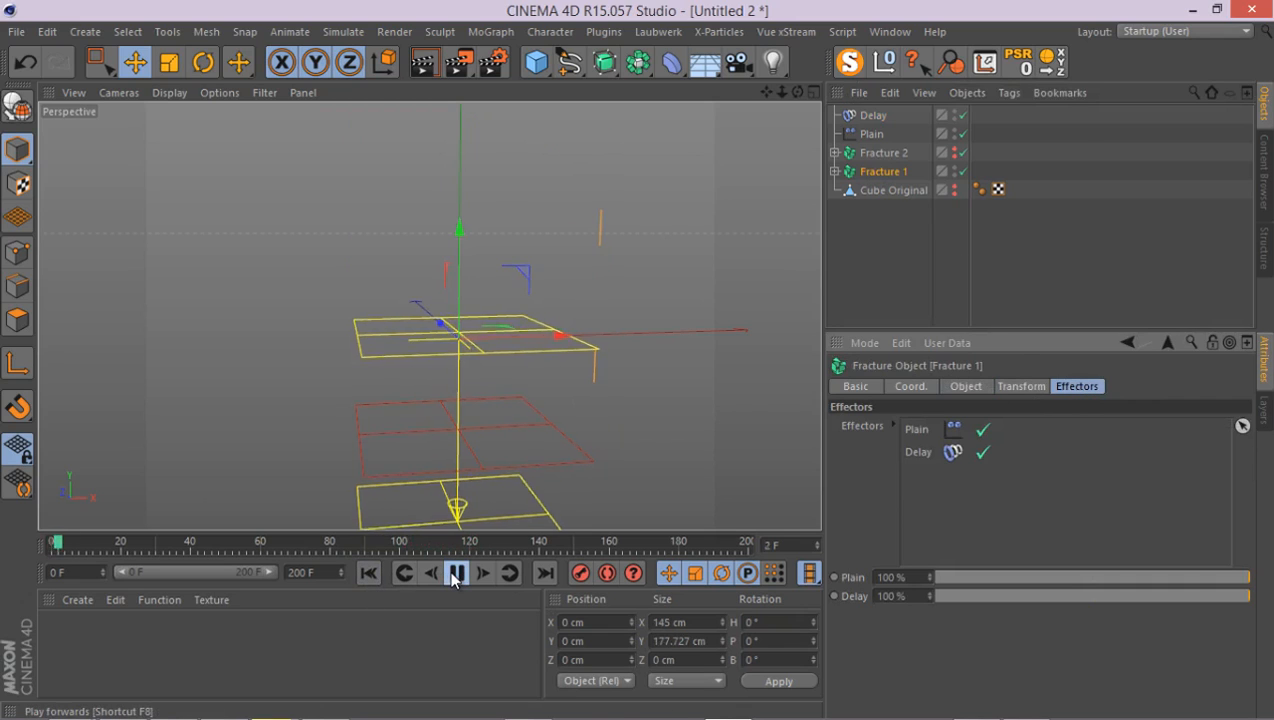
pyautogui.click(456, 572)
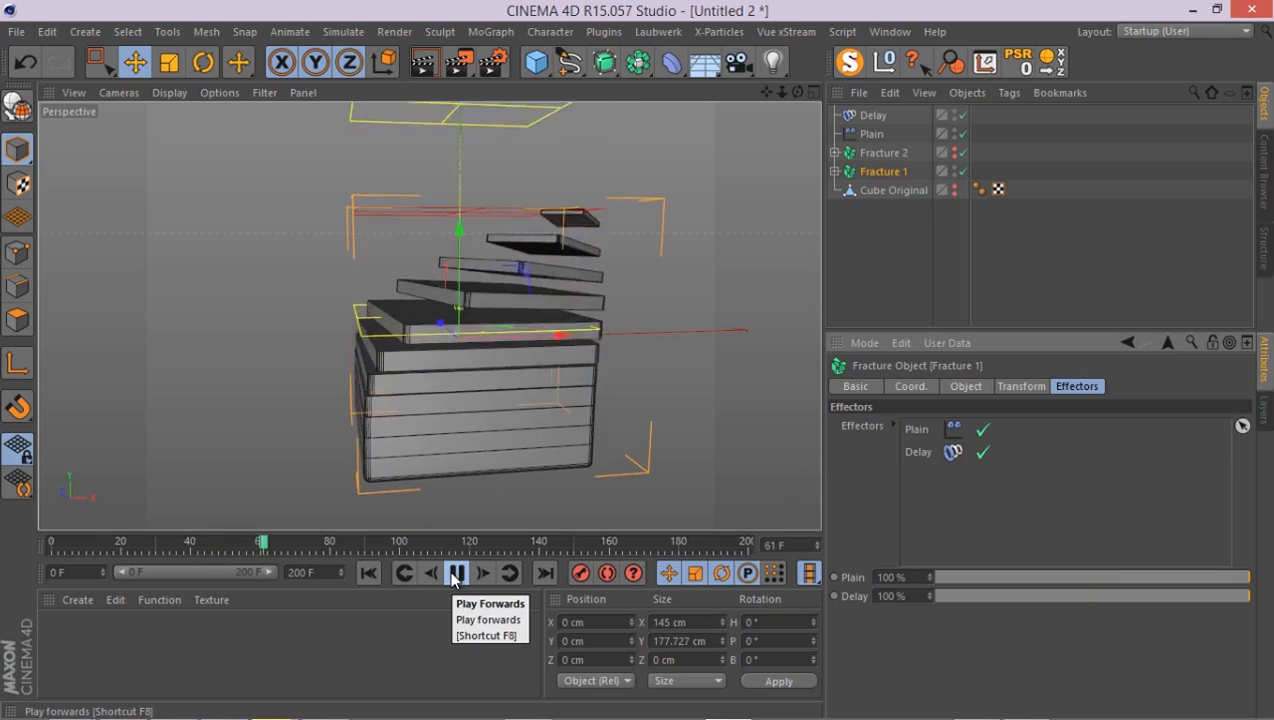
pyautogui.click(456, 572)
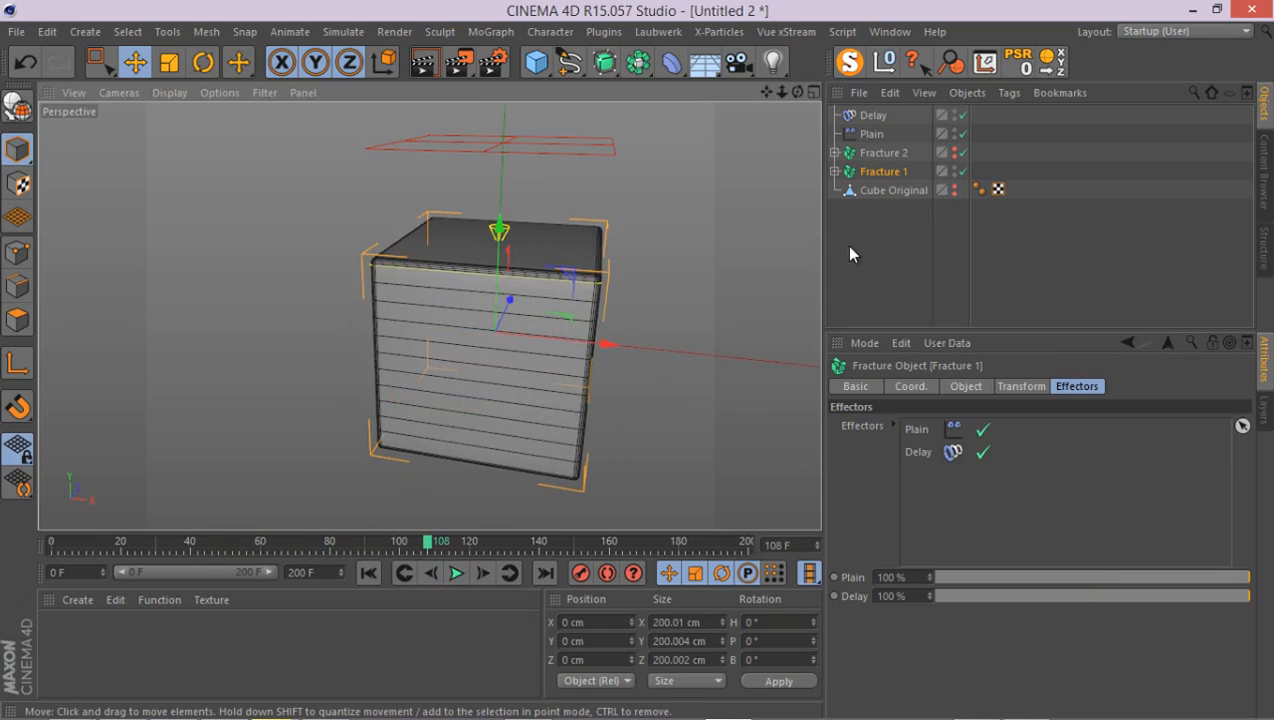
pyautogui.click(884, 152)
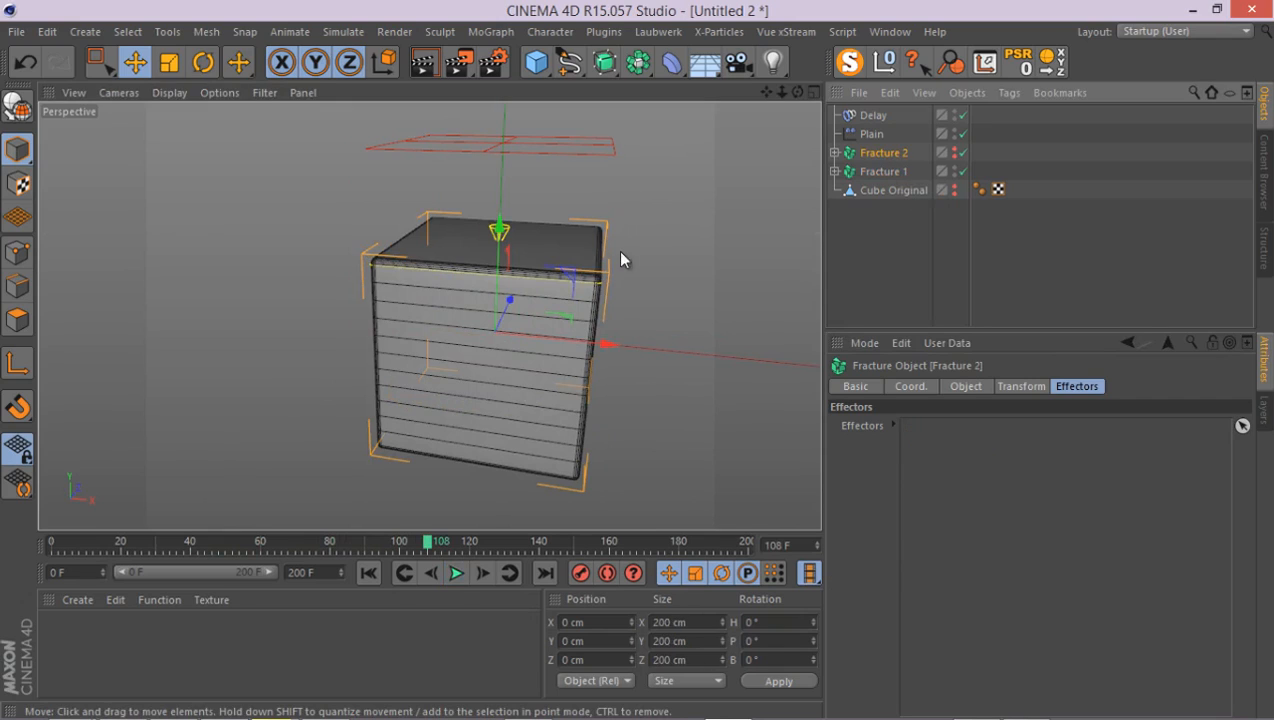
pyautogui.moveTo(868, 260)
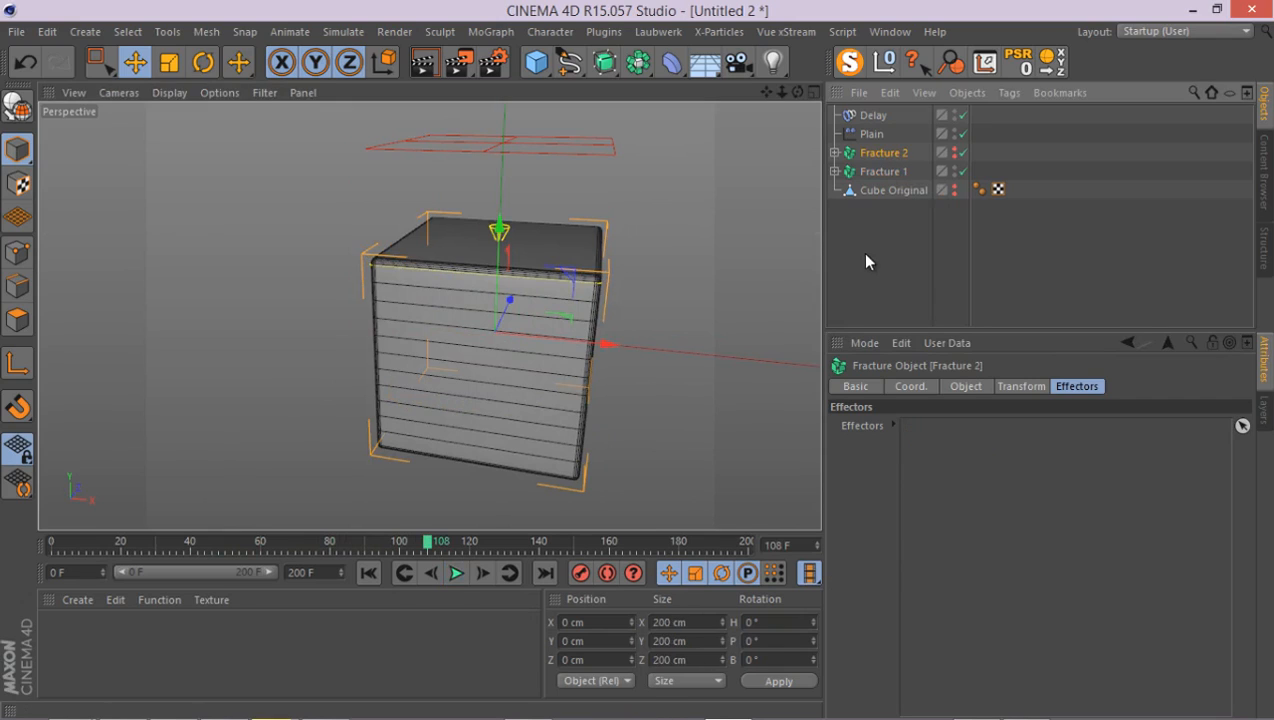
pyautogui.moveTo(878, 282)
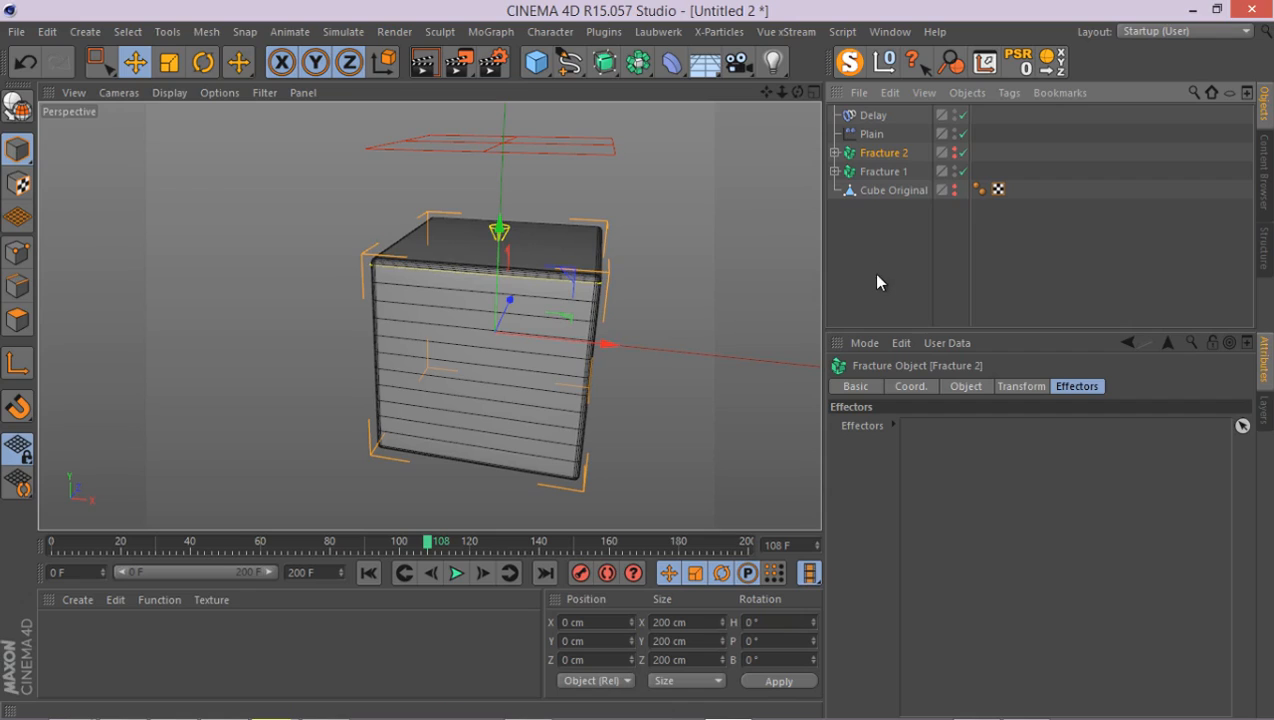
pyautogui.click(884, 172)
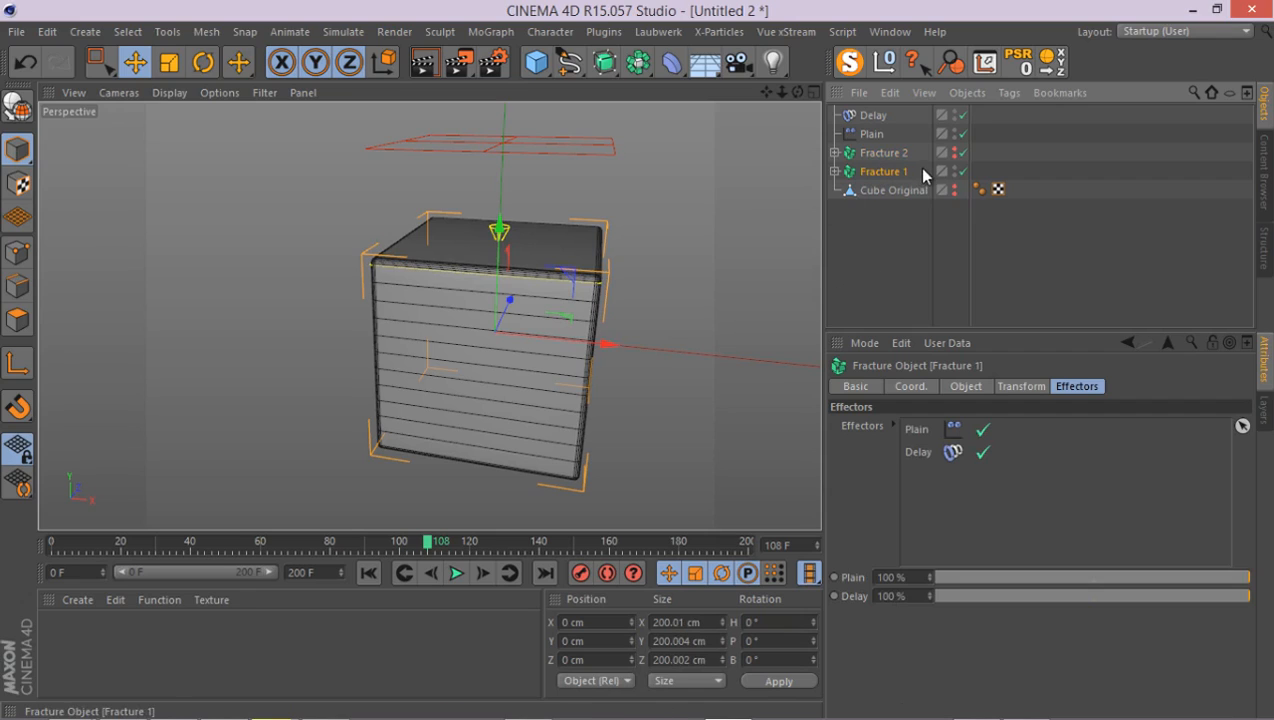
pyautogui.moveTo(892, 186)
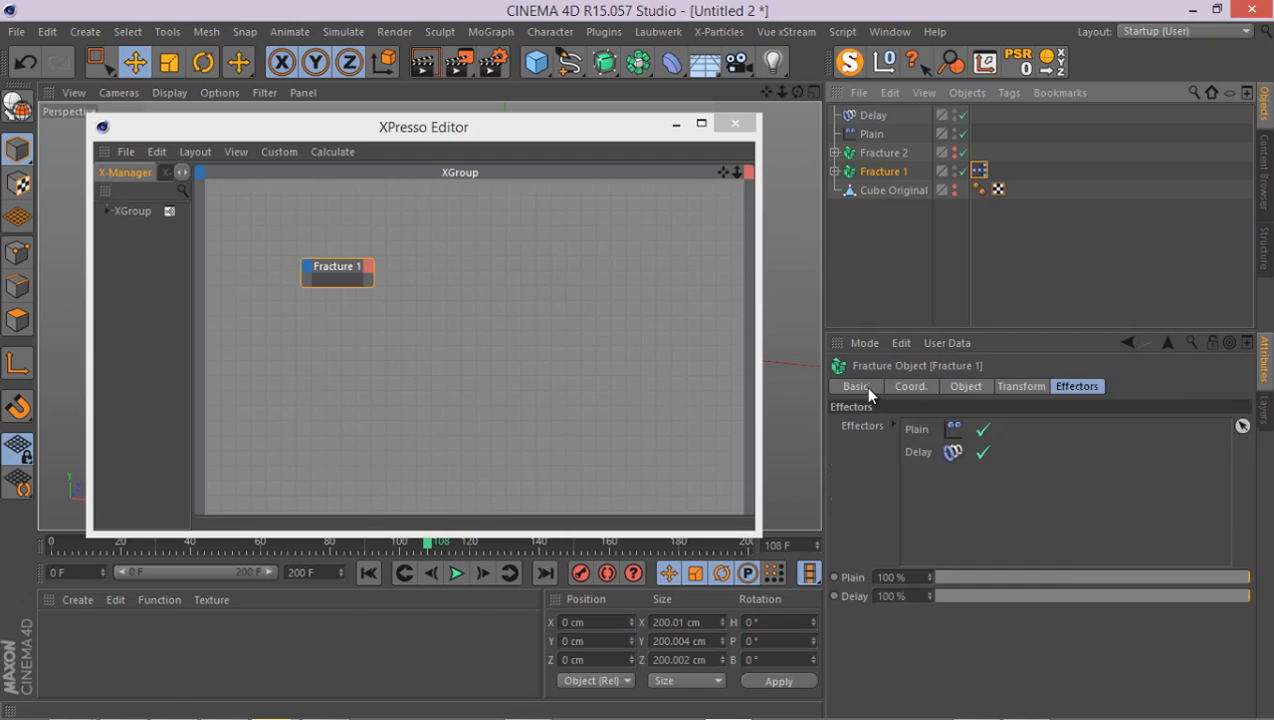
# - Expose Visible in Editor/Renderer ports on the Fracture 1 and Fracture 2 nodes and space them apart
pyautogui.click(856, 386)
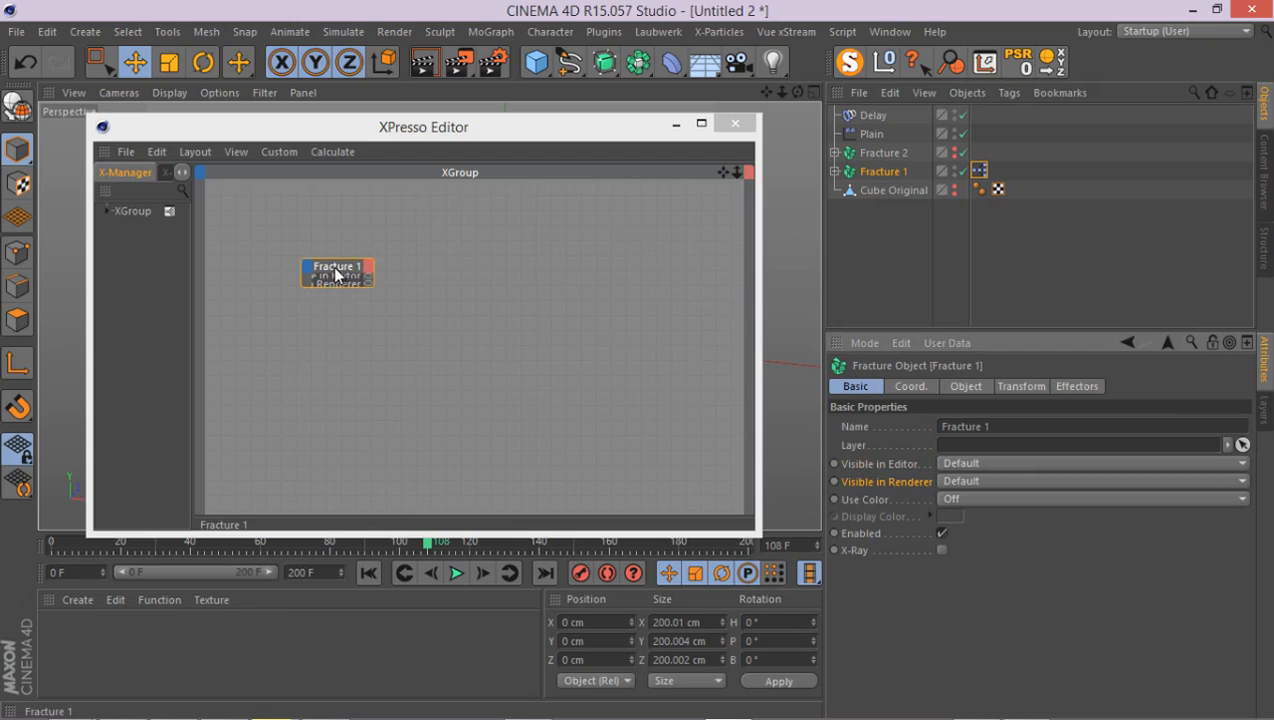
pyautogui.click(884, 152)
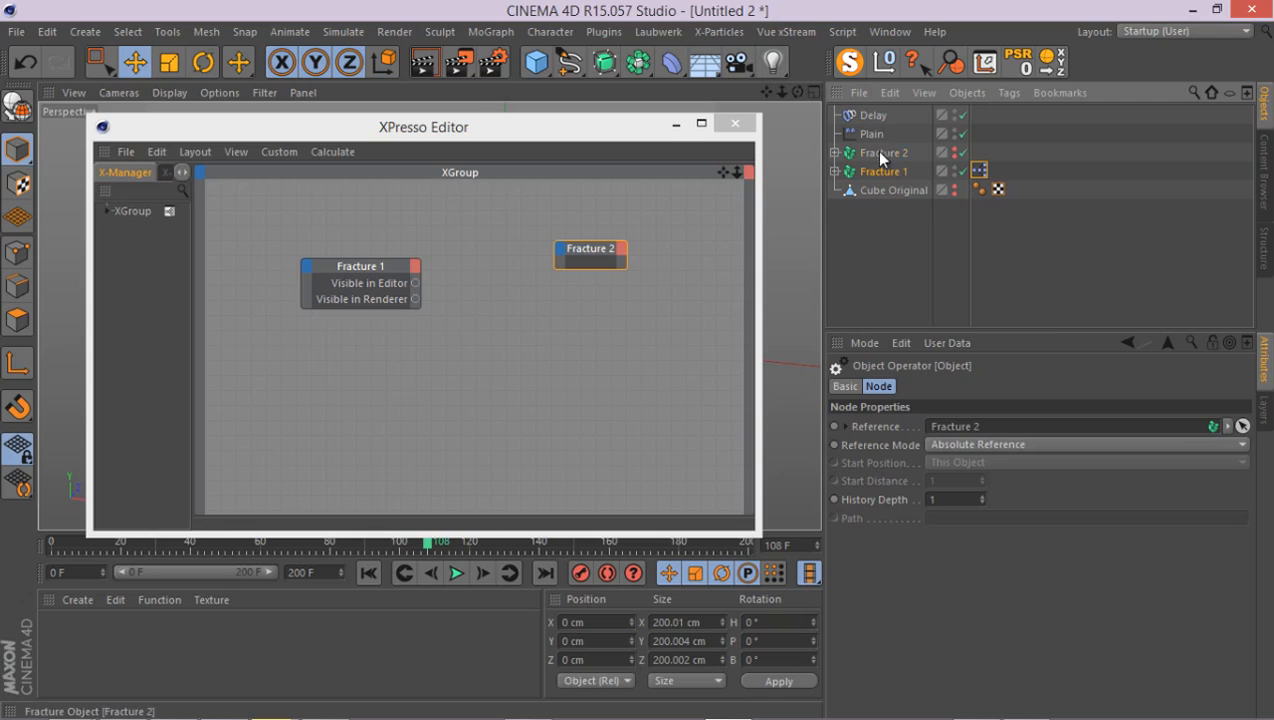
pyautogui.click(884, 152)
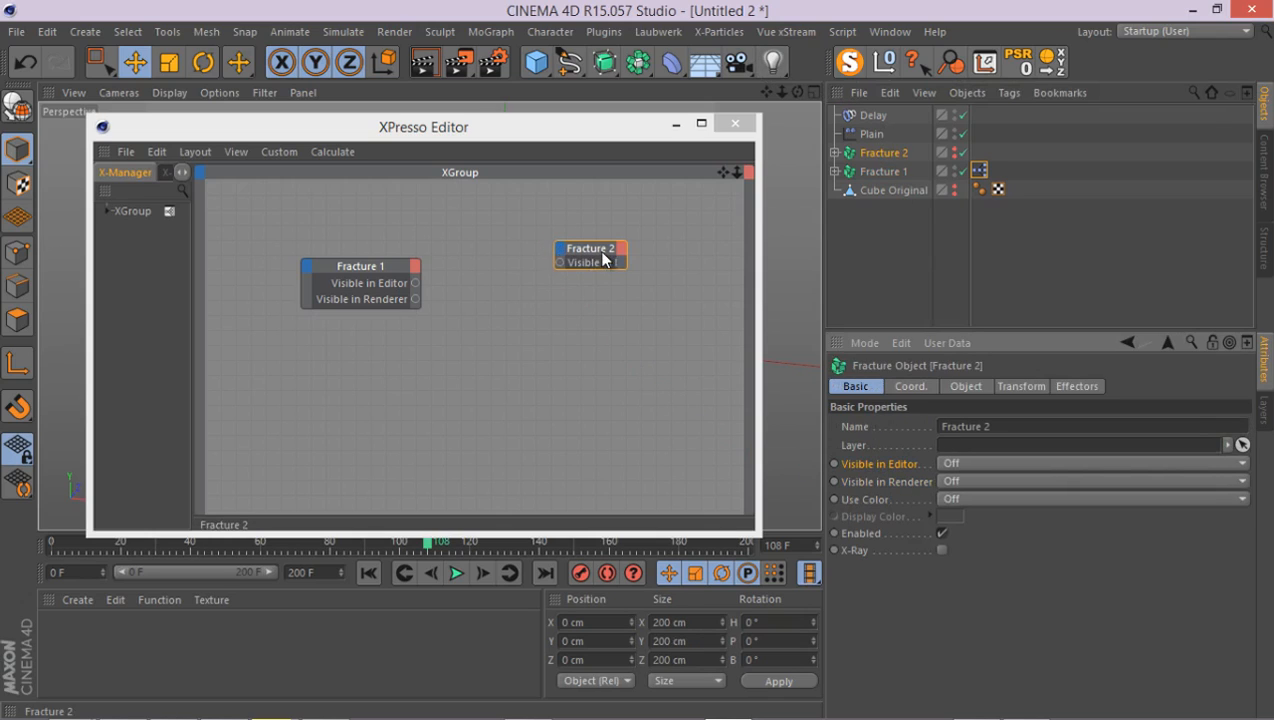
pyautogui.moveTo(590, 256); pyautogui.dragTo(598, 318)
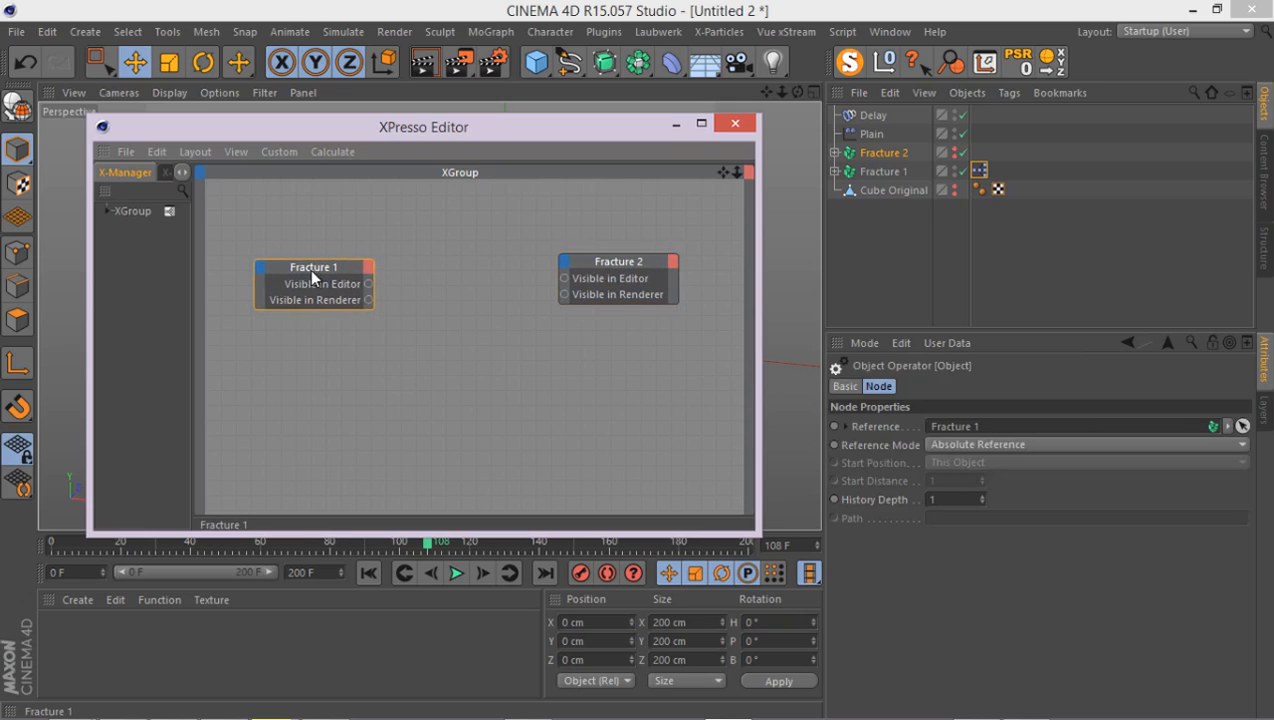
pyautogui.moveTo(358, 300)
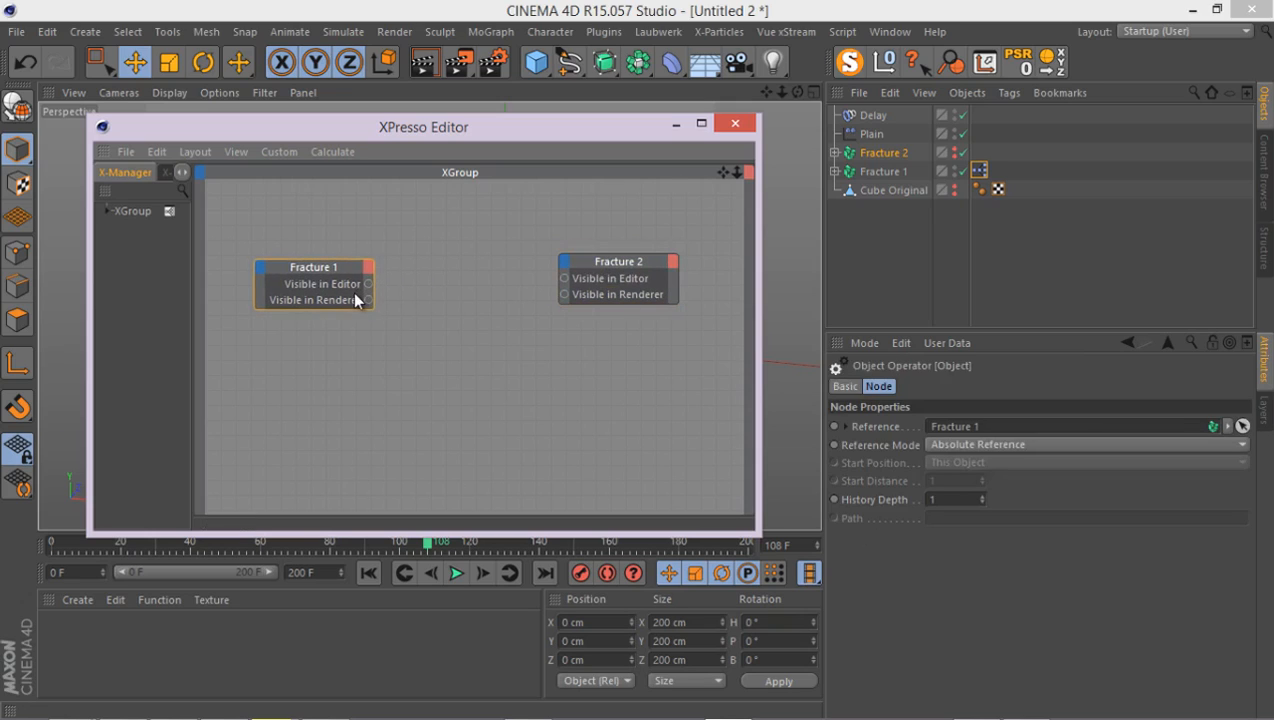
pyautogui.moveTo(368, 300)
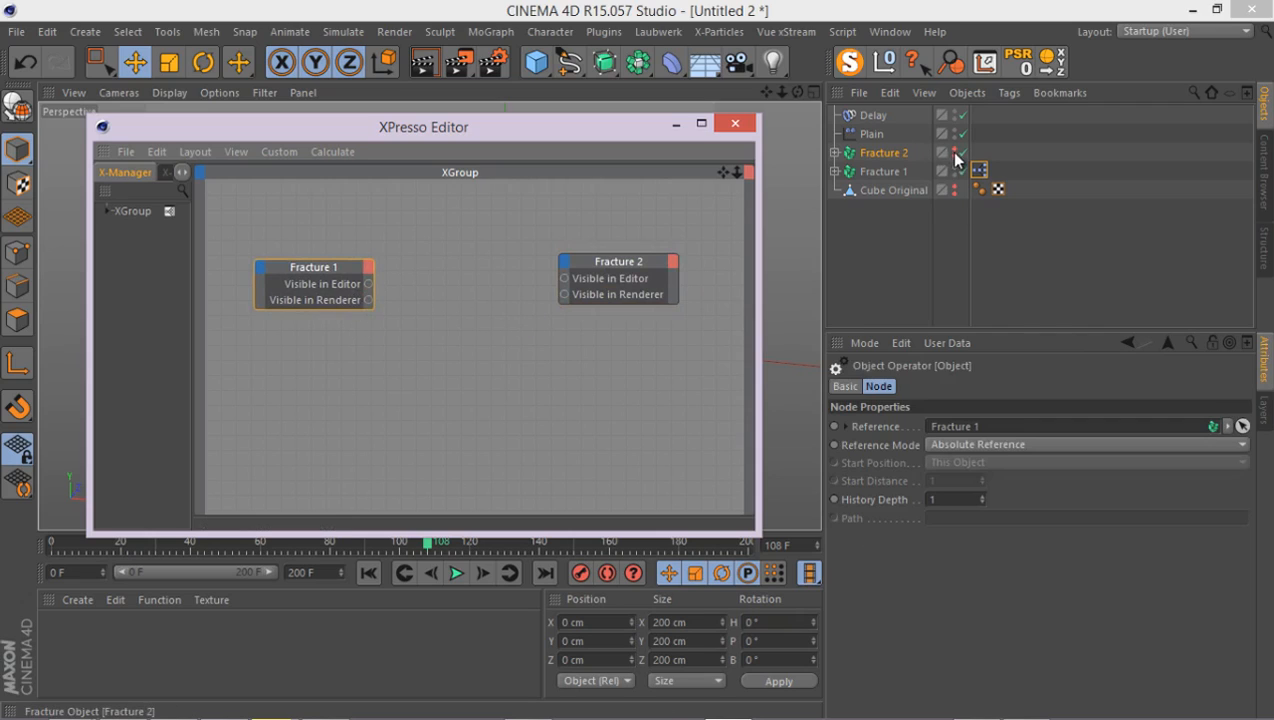
pyautogui.moveTo(956, 152)
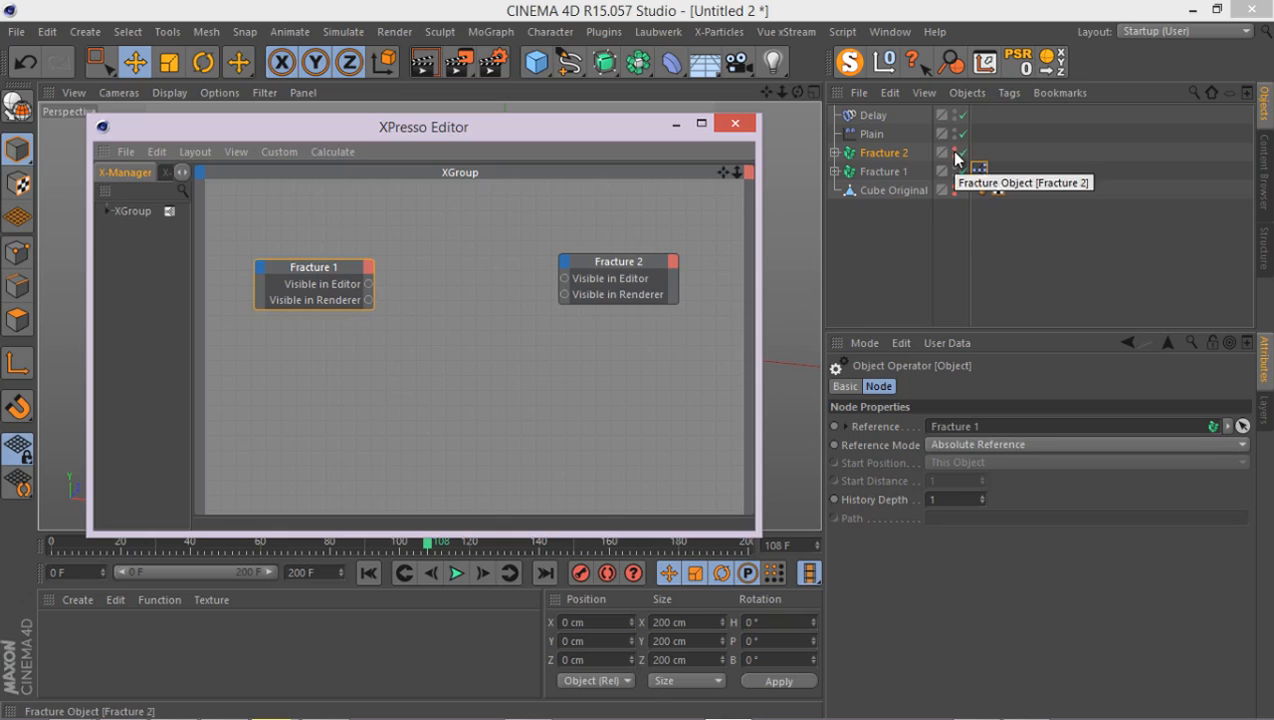
pyautogui.moveTo(952, 164)
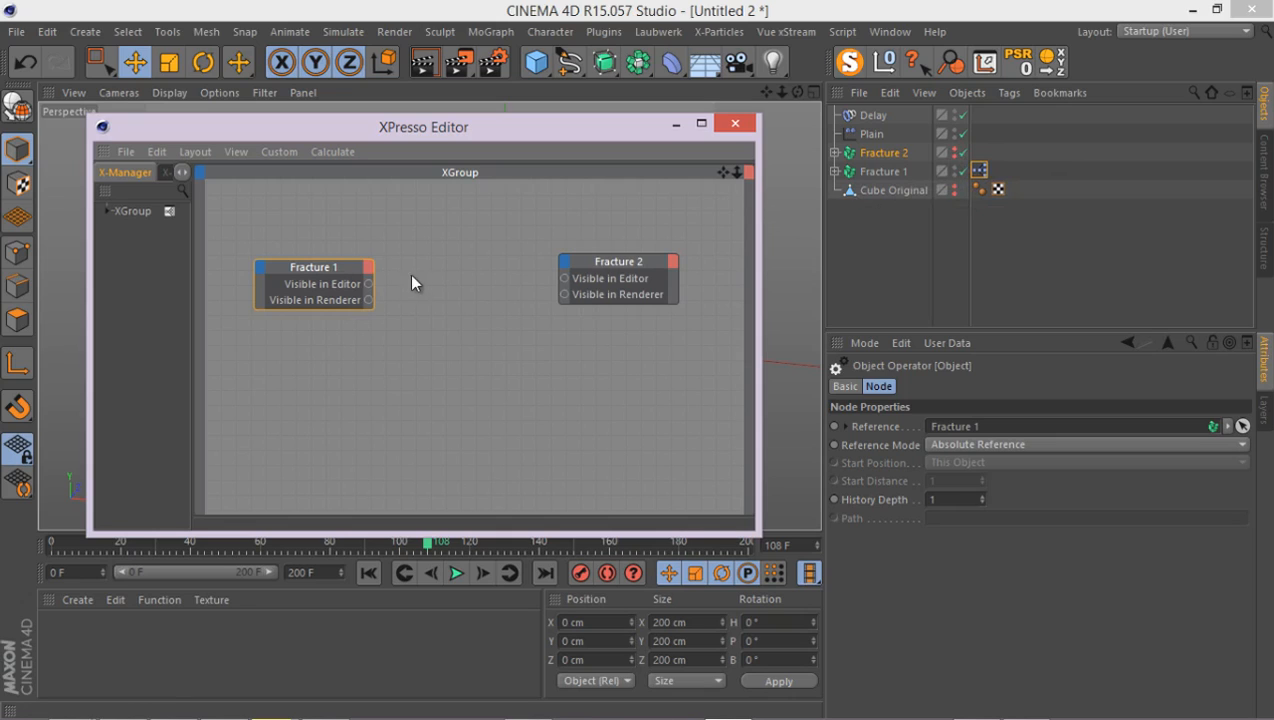
# - Add two Negate nodes between the objects and start wiring Fracture 1's visibility through them
pyautogui.rightClick(412, 284)
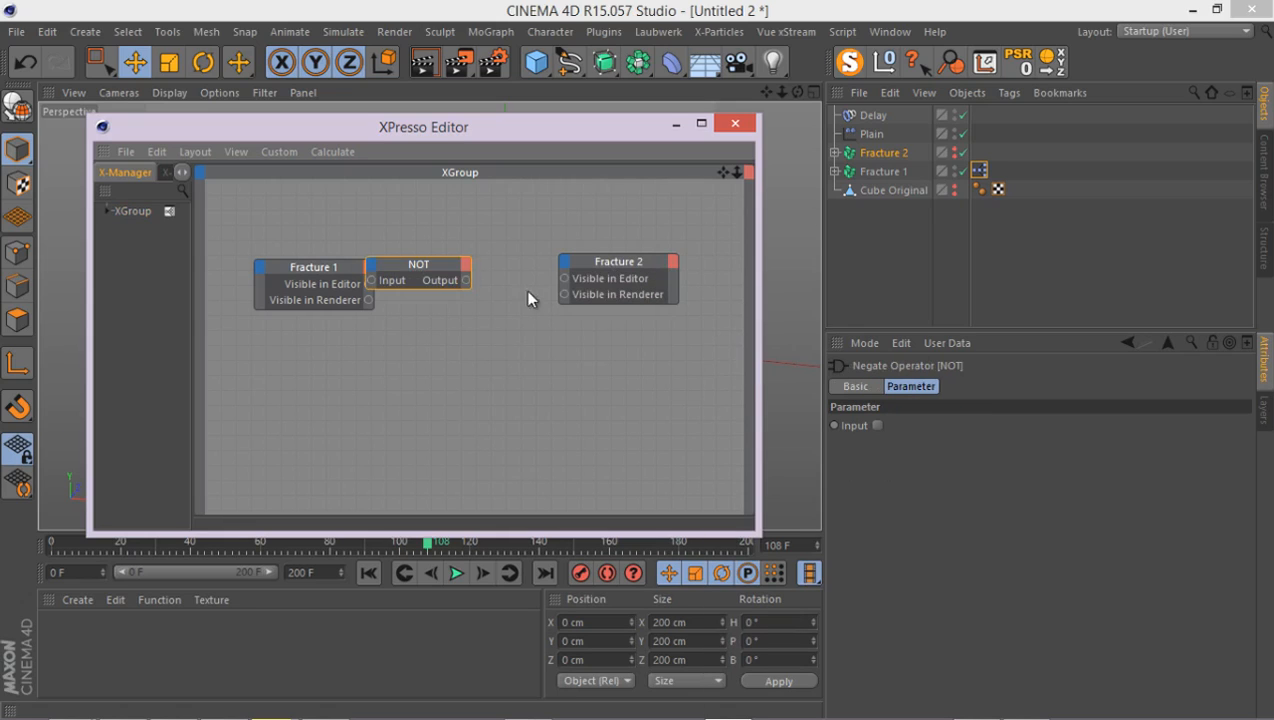
pyautogui.moveTo(418, 264); pyautogui.dragTo(448, 250)
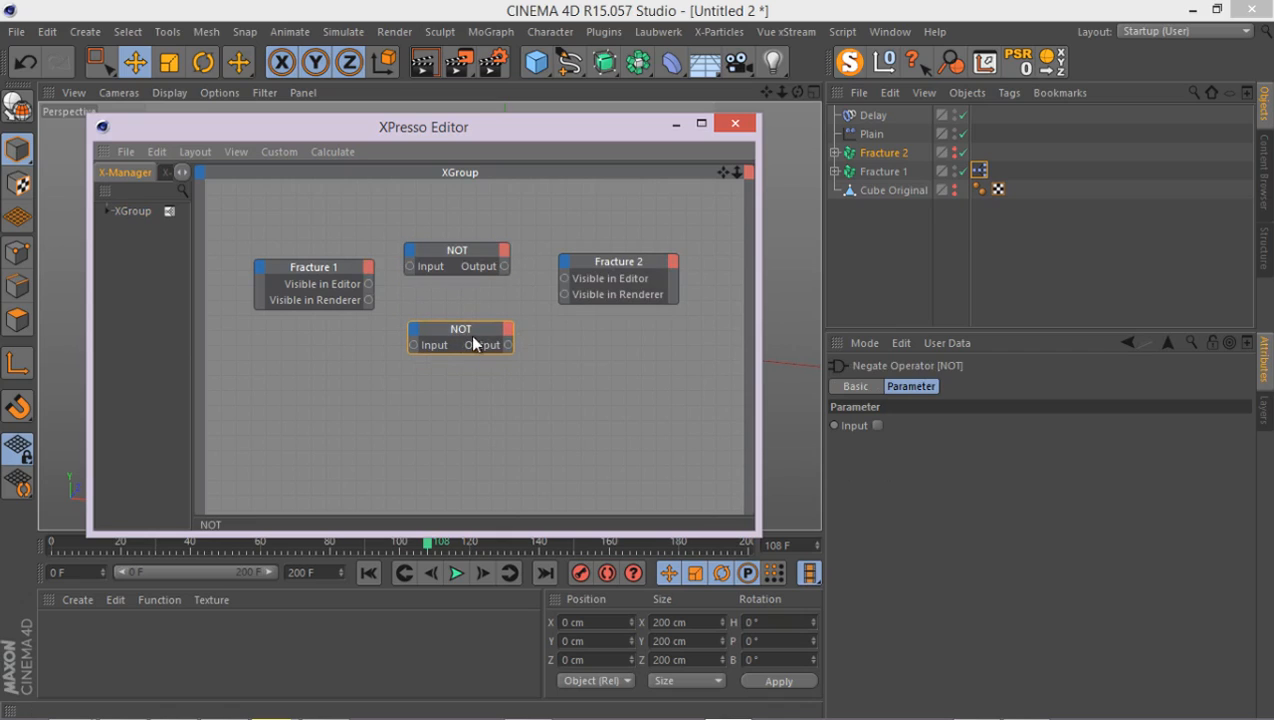
pyautogui.moveTo(456, 258); pyautogui.dragTo(470, 252)
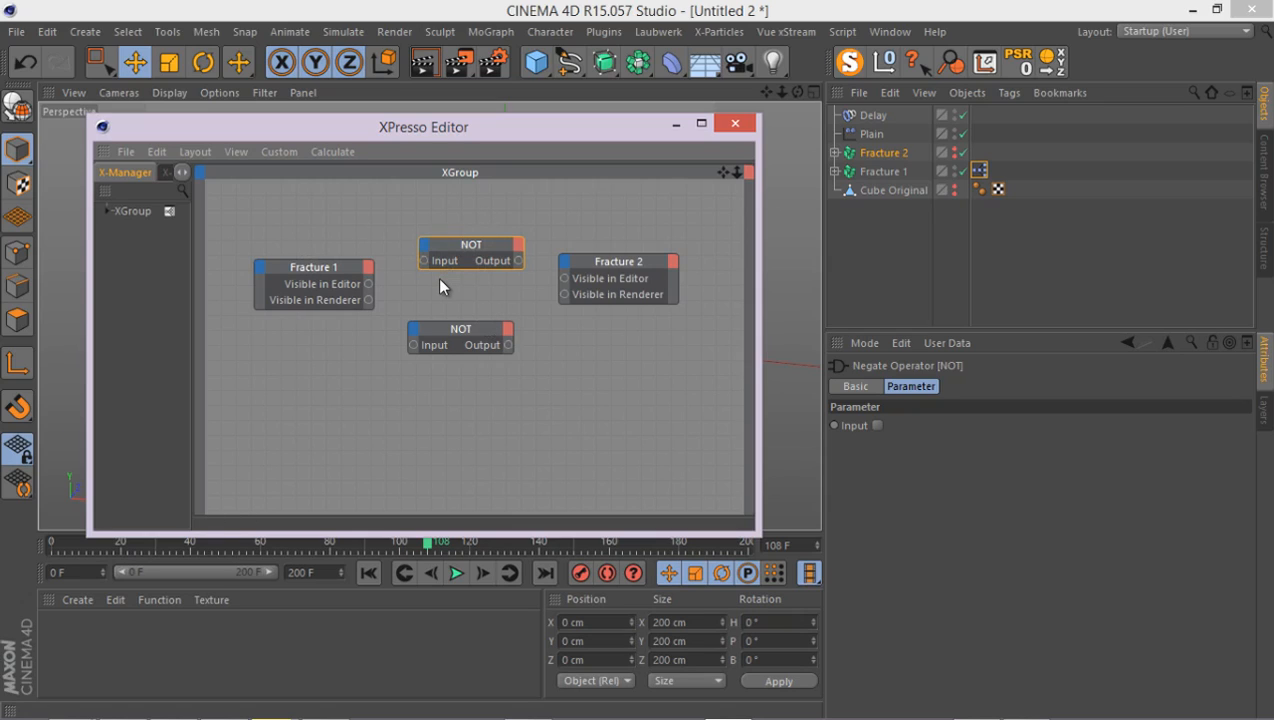
pyautogui.moveTo(372, 292)
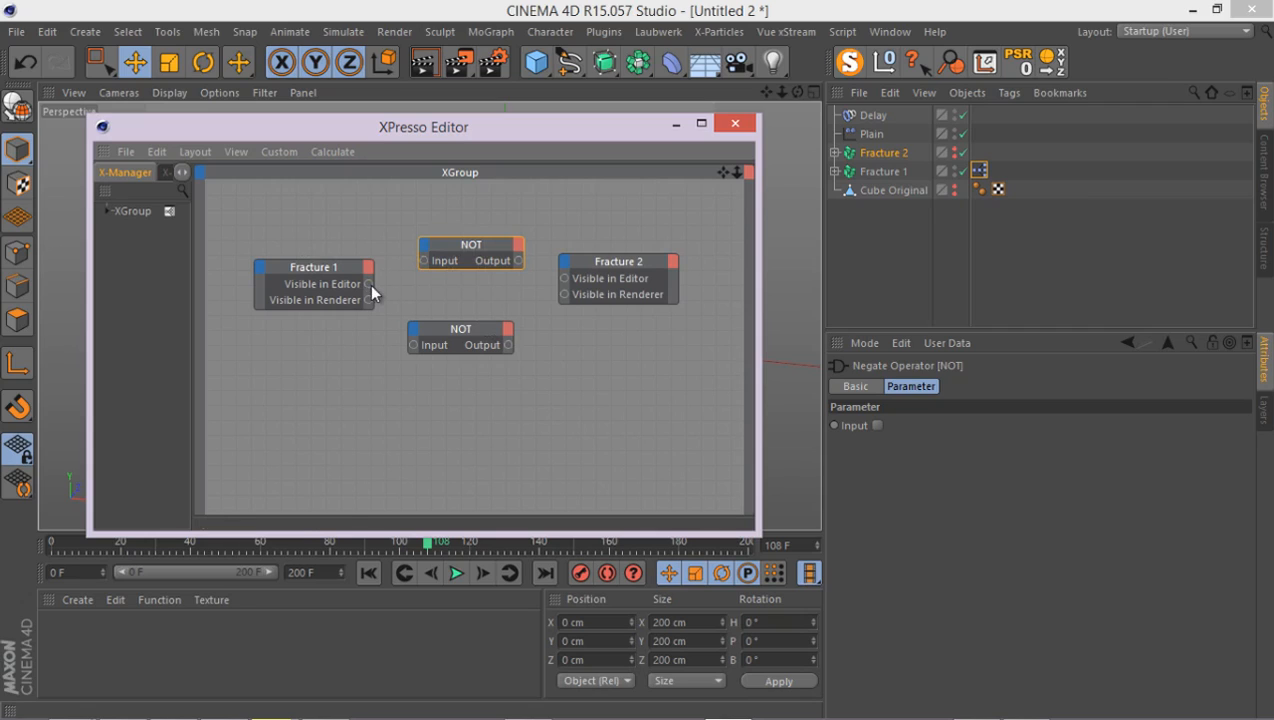
pyautogui.click(314, 268)
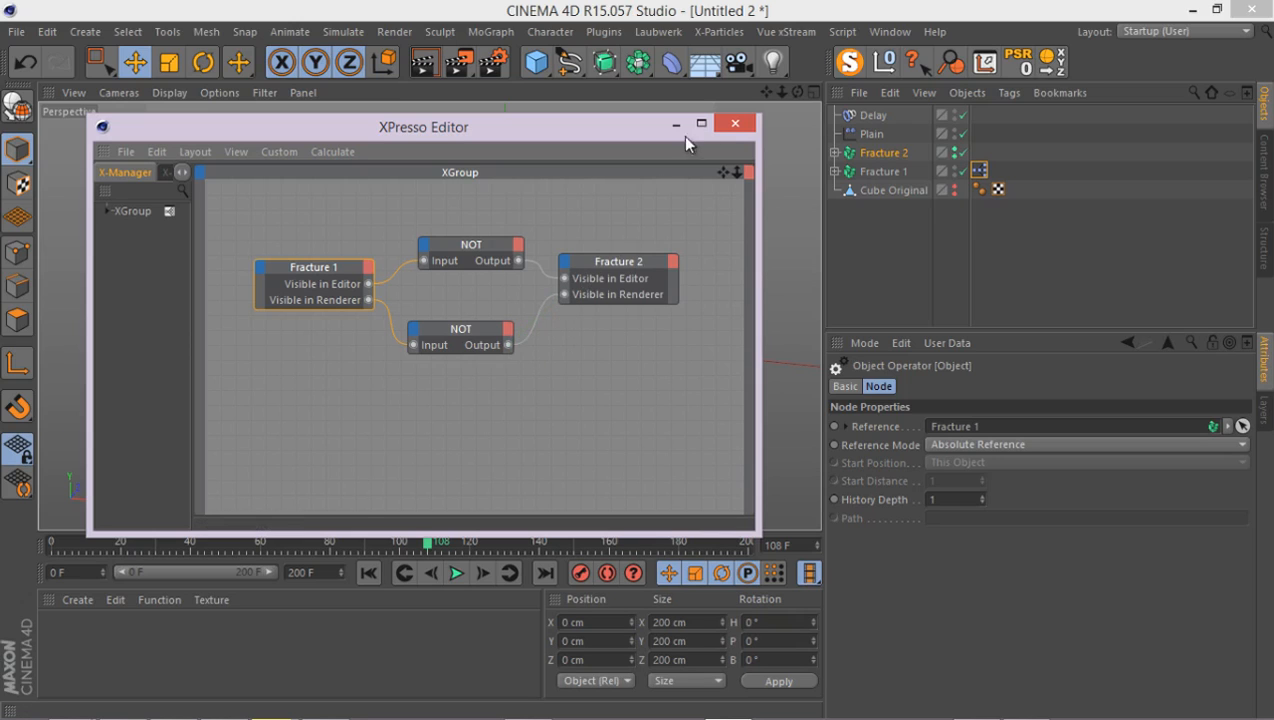
# - Leave the XPresso Editor, toggle Fracture 1's visibility dots to test the swap, ending On, and save
pyautogui.click(734, 124)
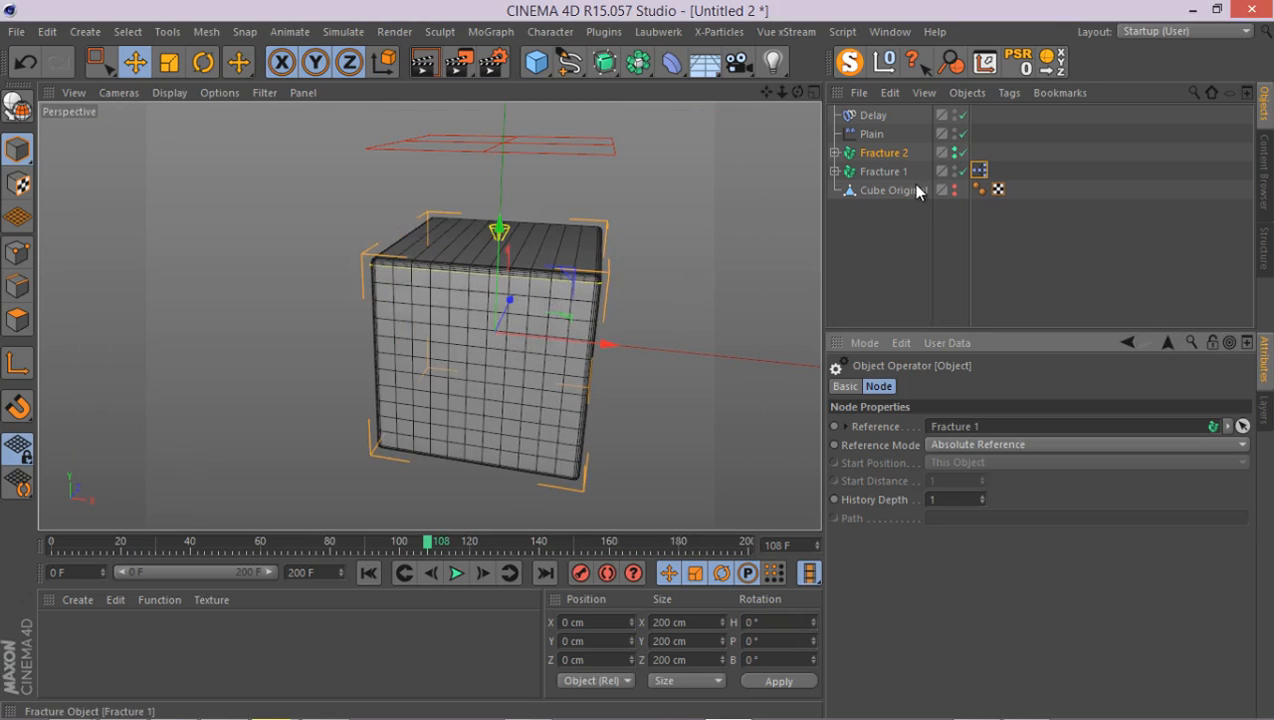
pyautogui.moveTo(884, 184)
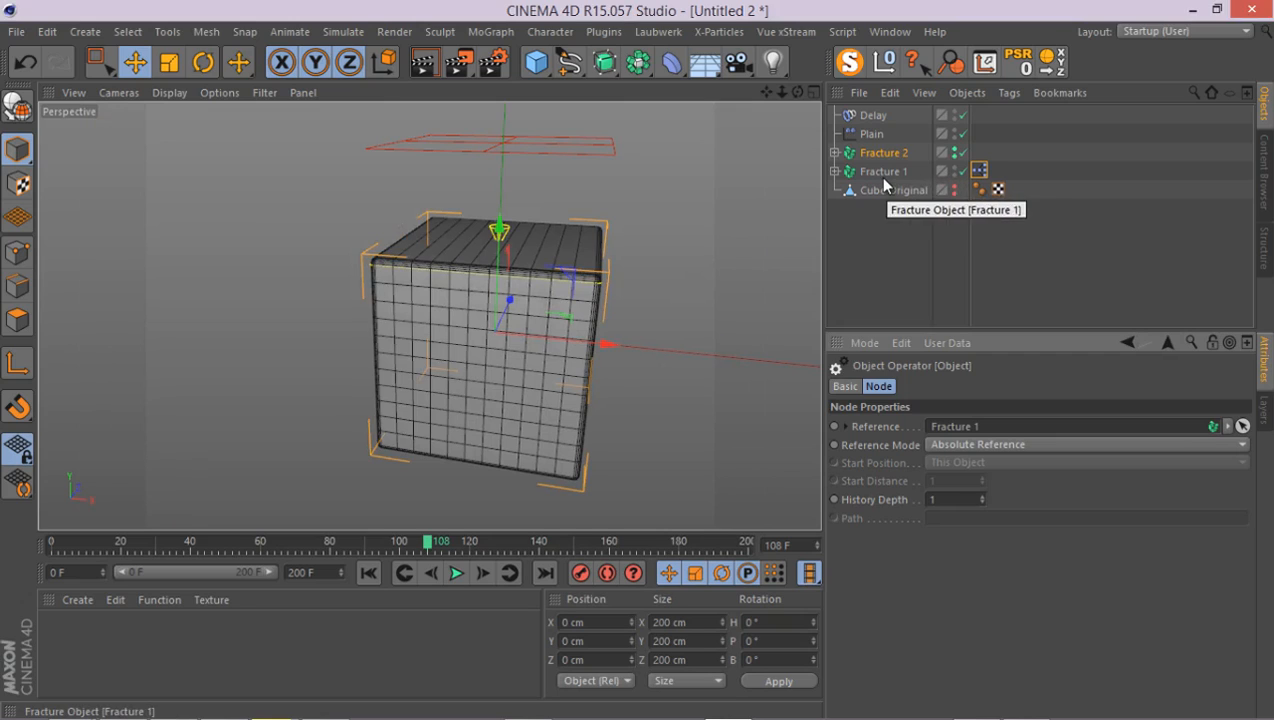
pyautogui.click(884, 172)
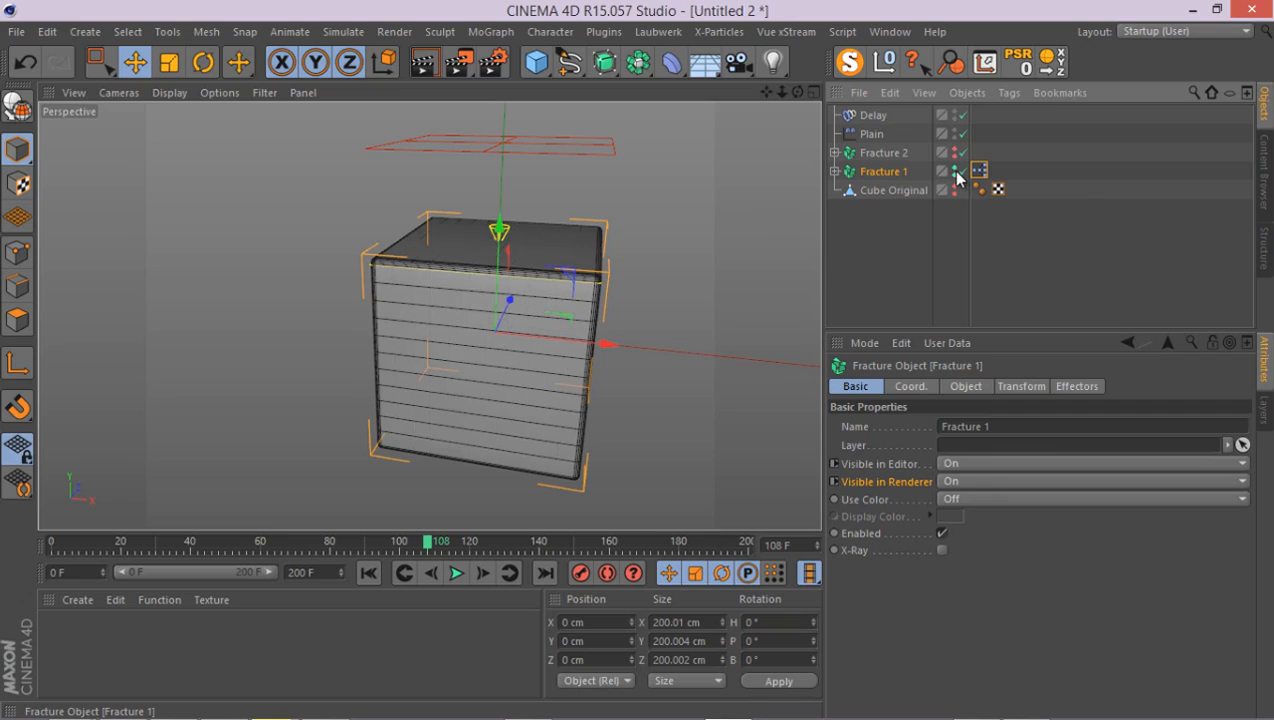
pyautogui.moveTo(910, 174)
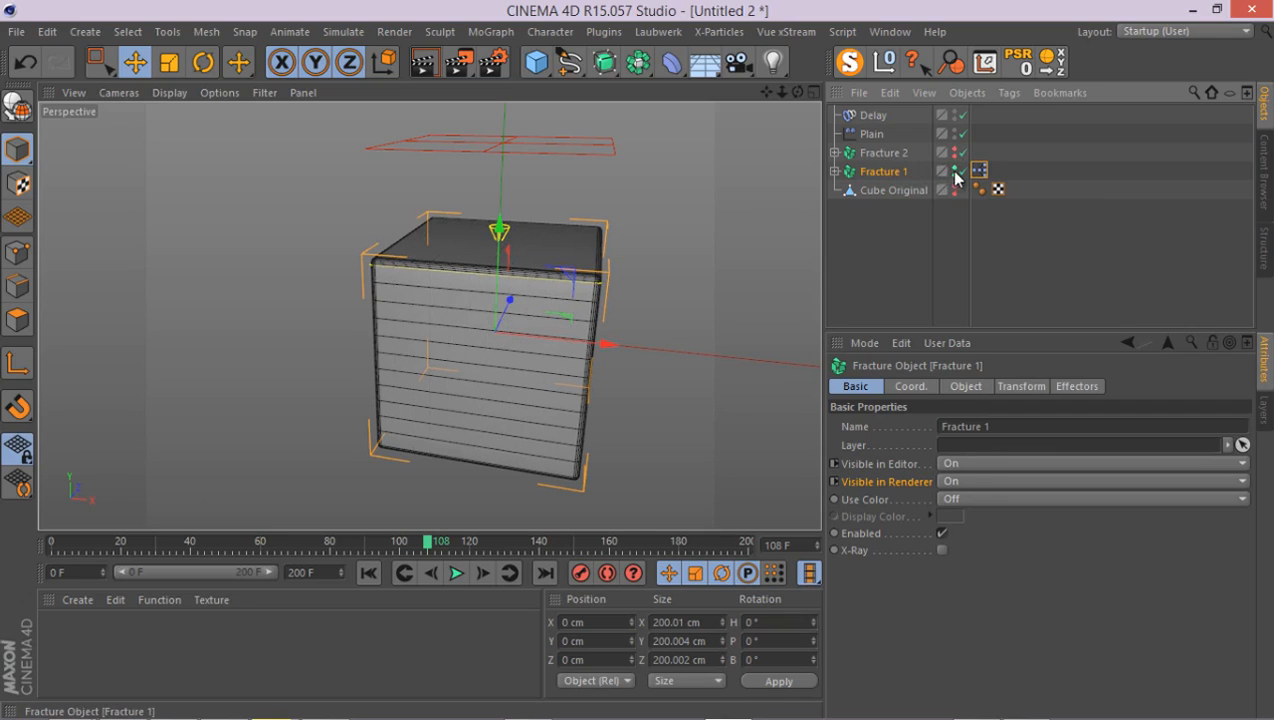
pyautogui.click(954, 170)
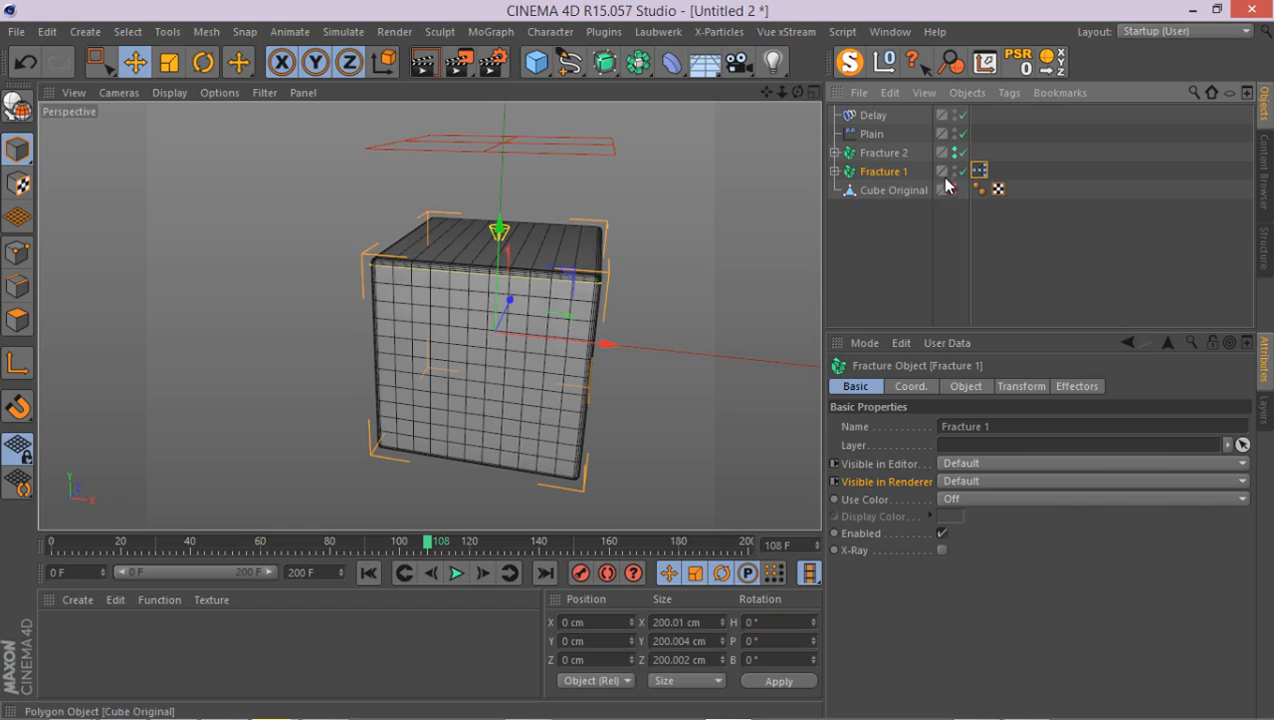
pyautogui.click(952, 172)
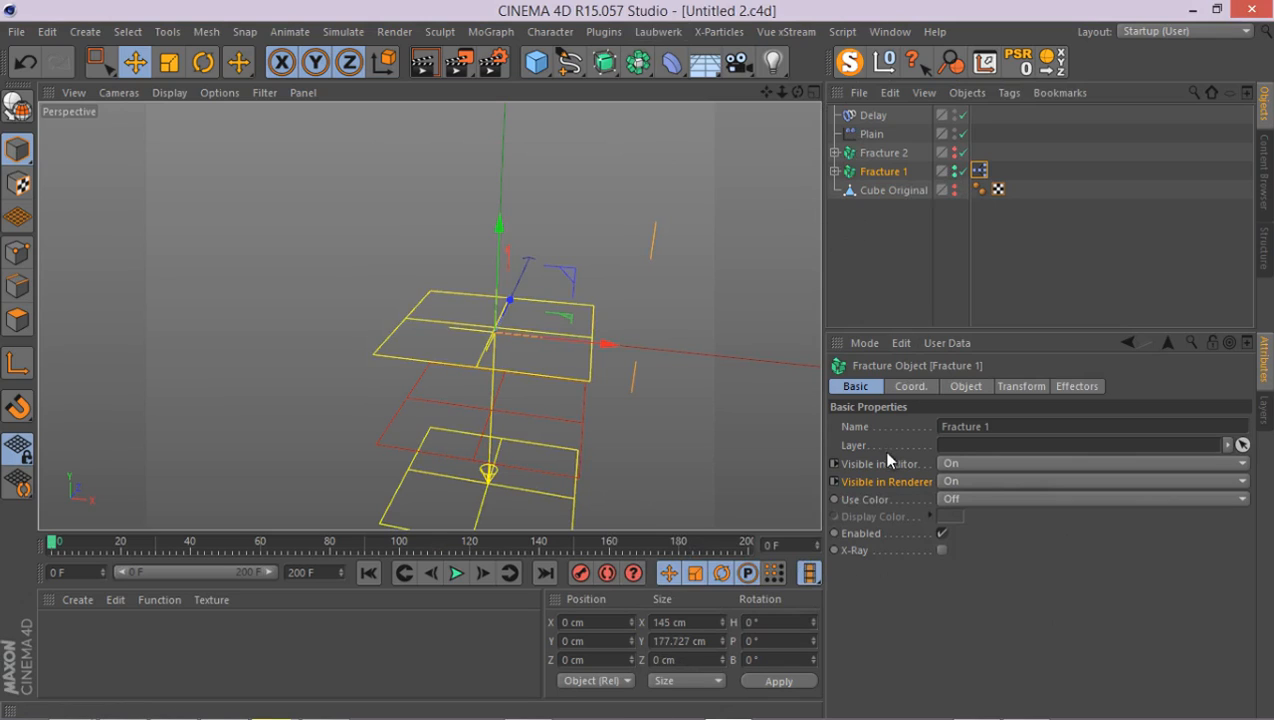
pyautogui.moveTo(800, 530)
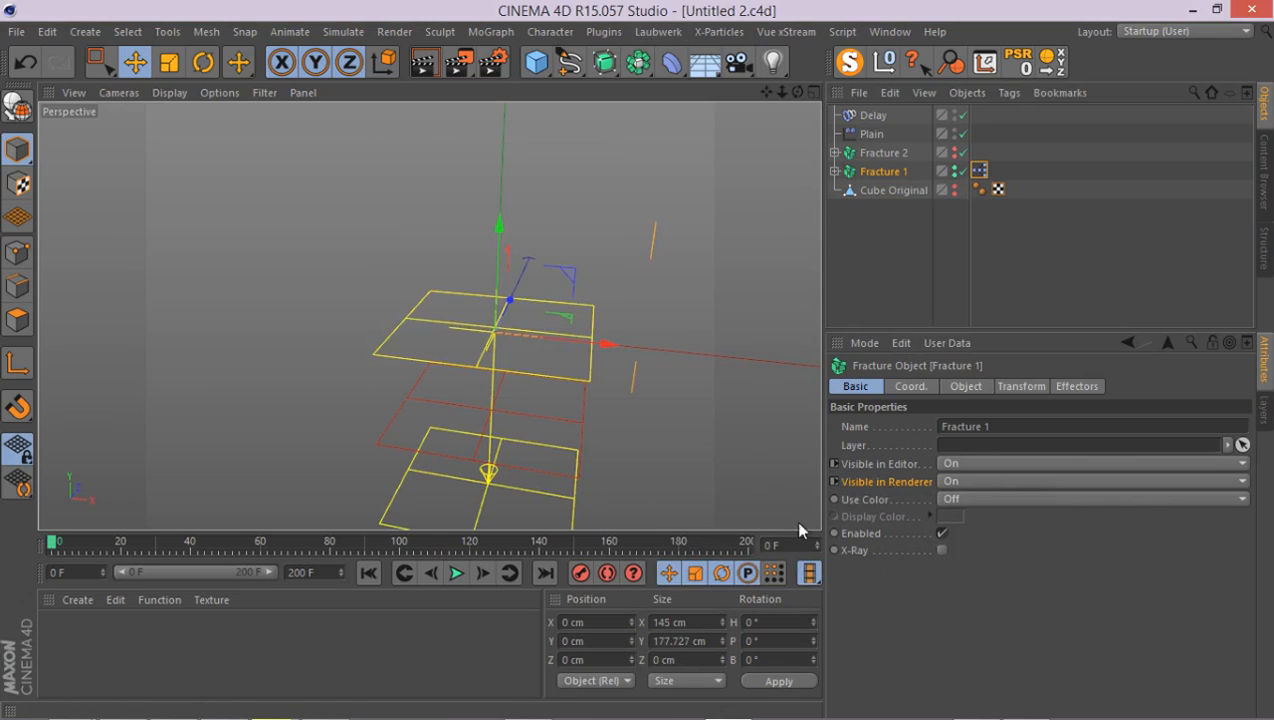
pyautogui.moveTo(668, 500)
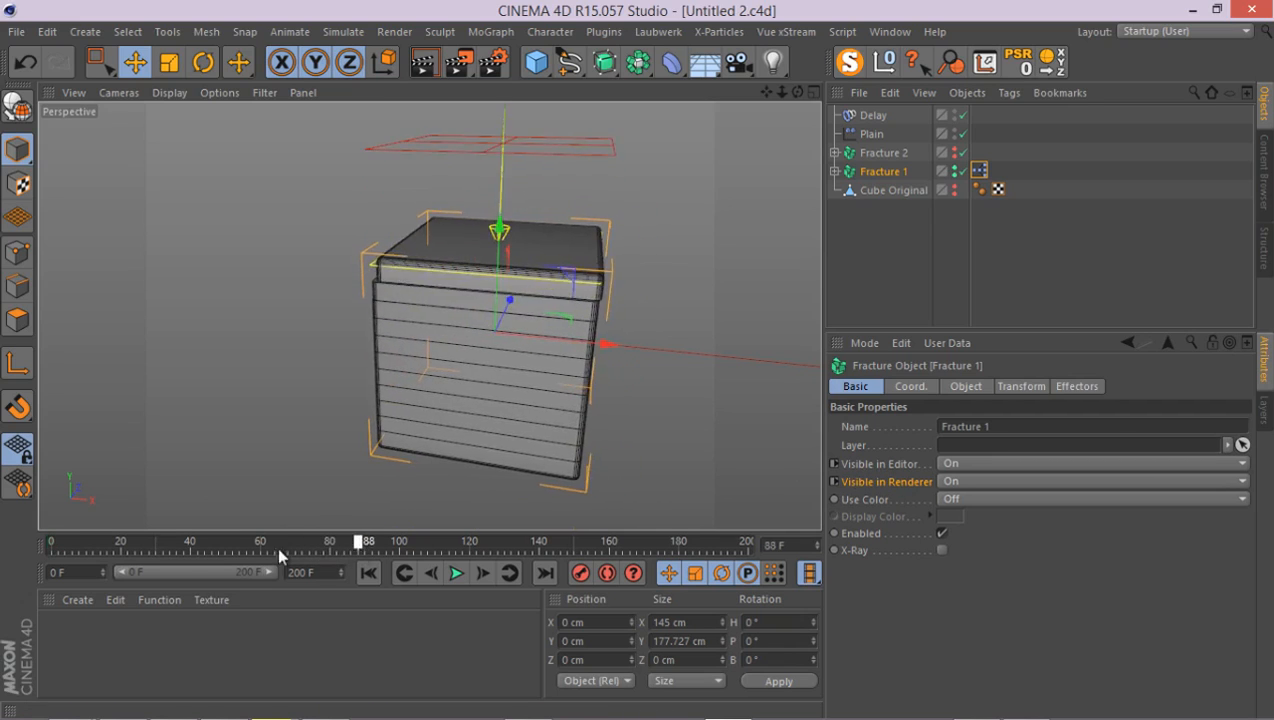
# - Play the slicing animation from the start, stop it, and scrub to about frame 106
pyautogui.click(456, 572)
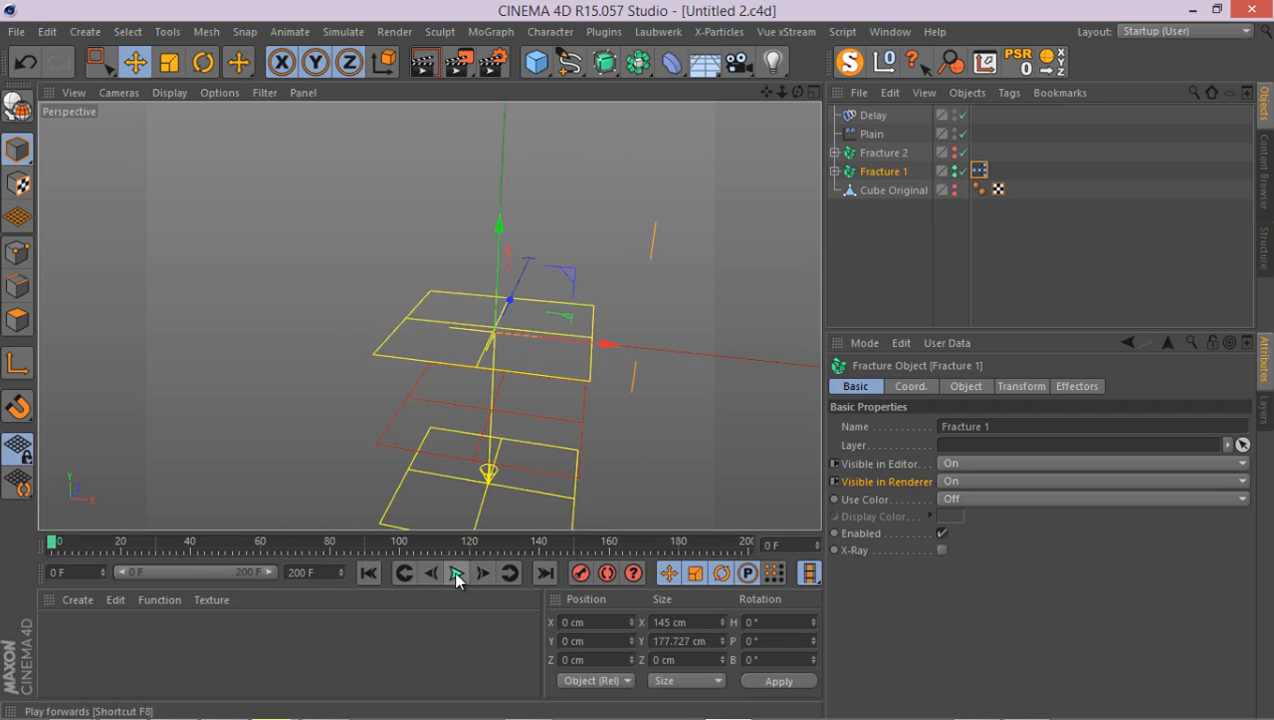
pyautogui.click(456, 572)
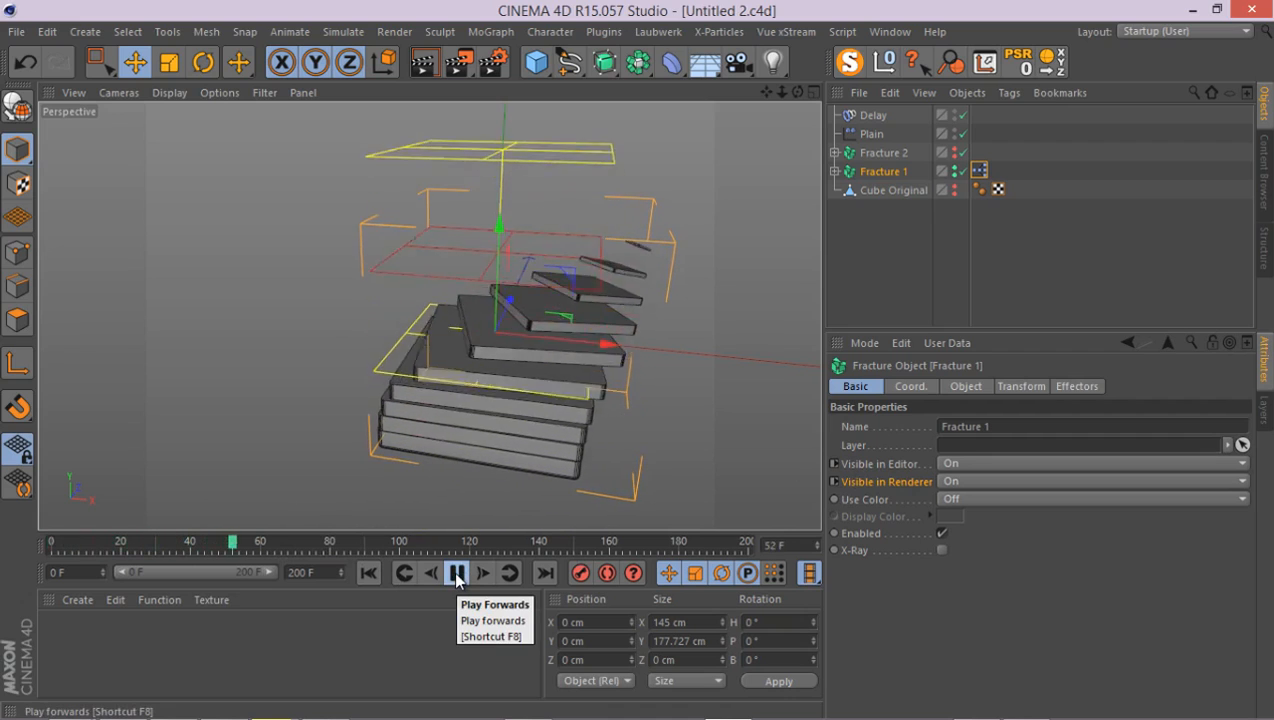
pyautogui.click(456, 572)
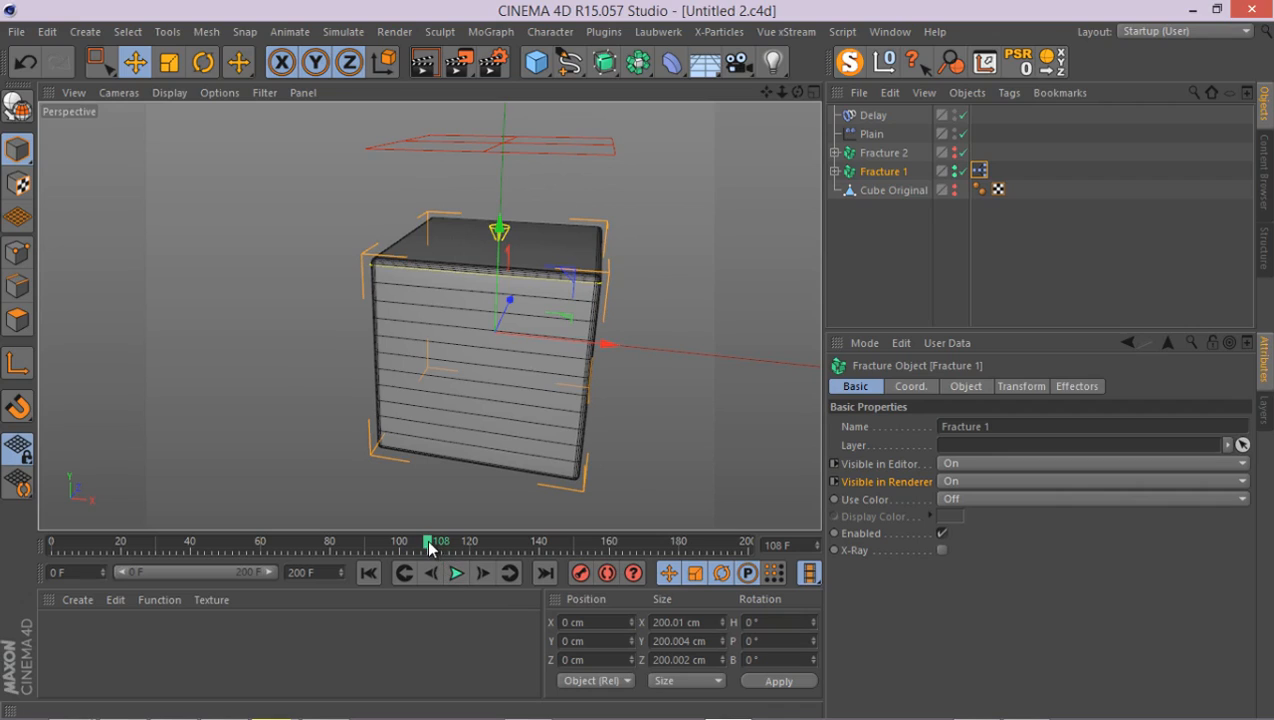
pyautogui.moveTo(432, 540); pyautogui.dragTo(420, 540)
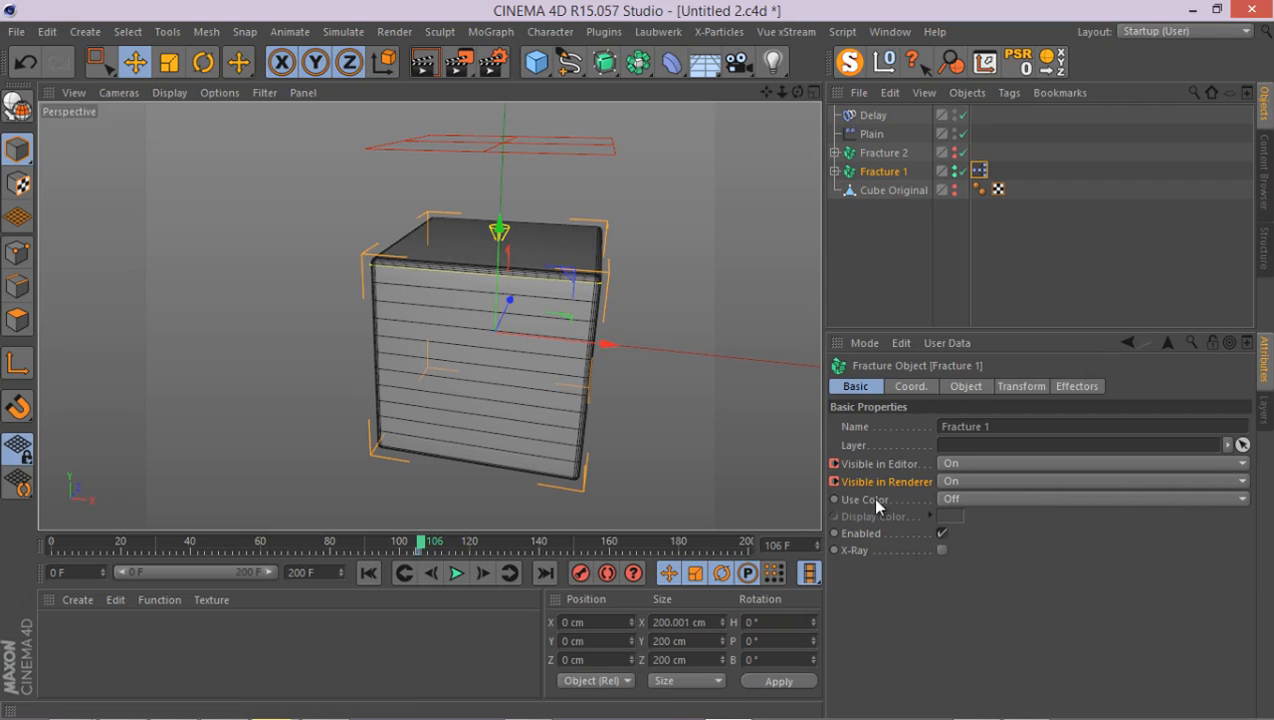
pyautogui.moveTo(984, 524)
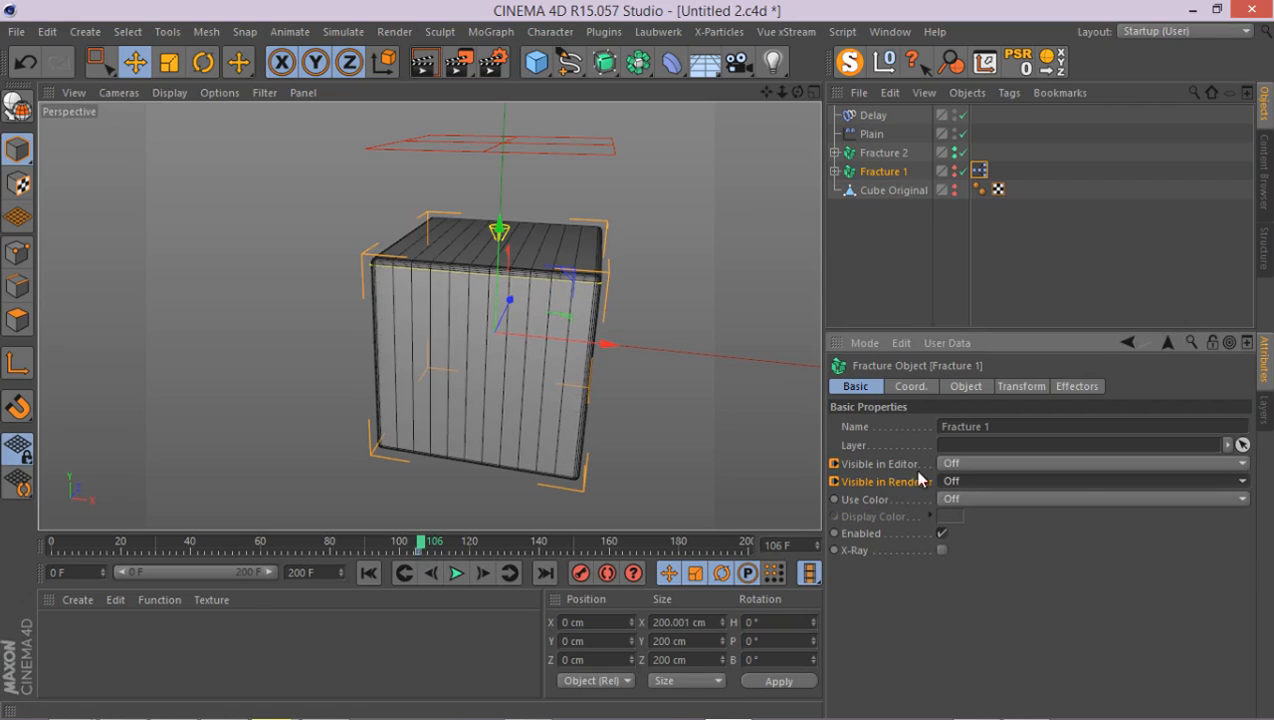
pyautogui.moveTo(924, 238)
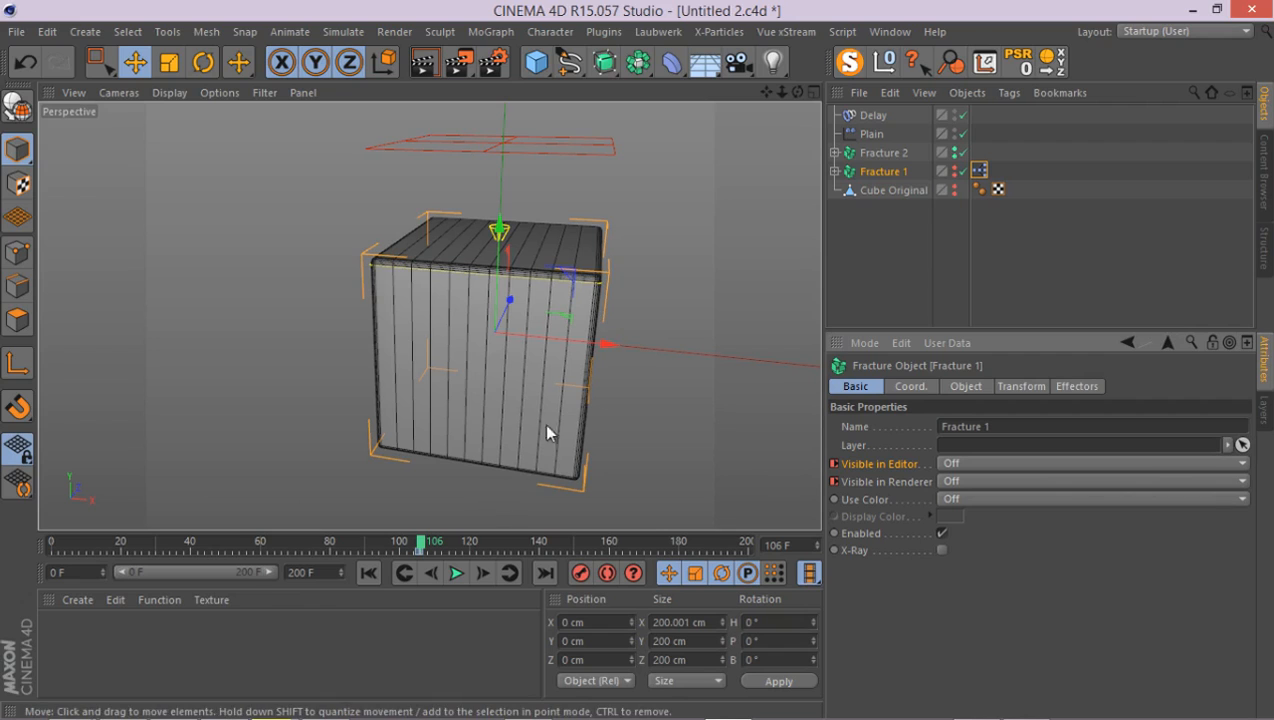
# - Replay the swap, turn off the wireframe/isoline display in viewport Options, and play again
pyautogui.click(456, 572)
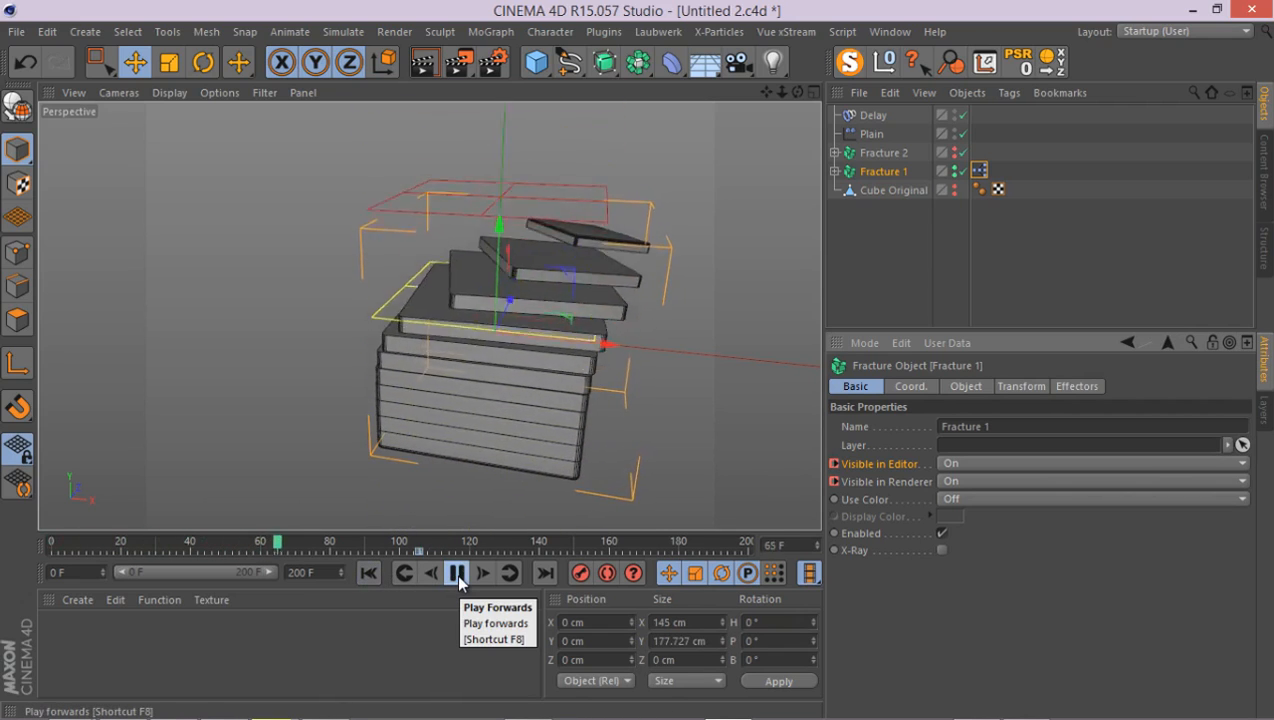
pyautogui.click(456, 572)
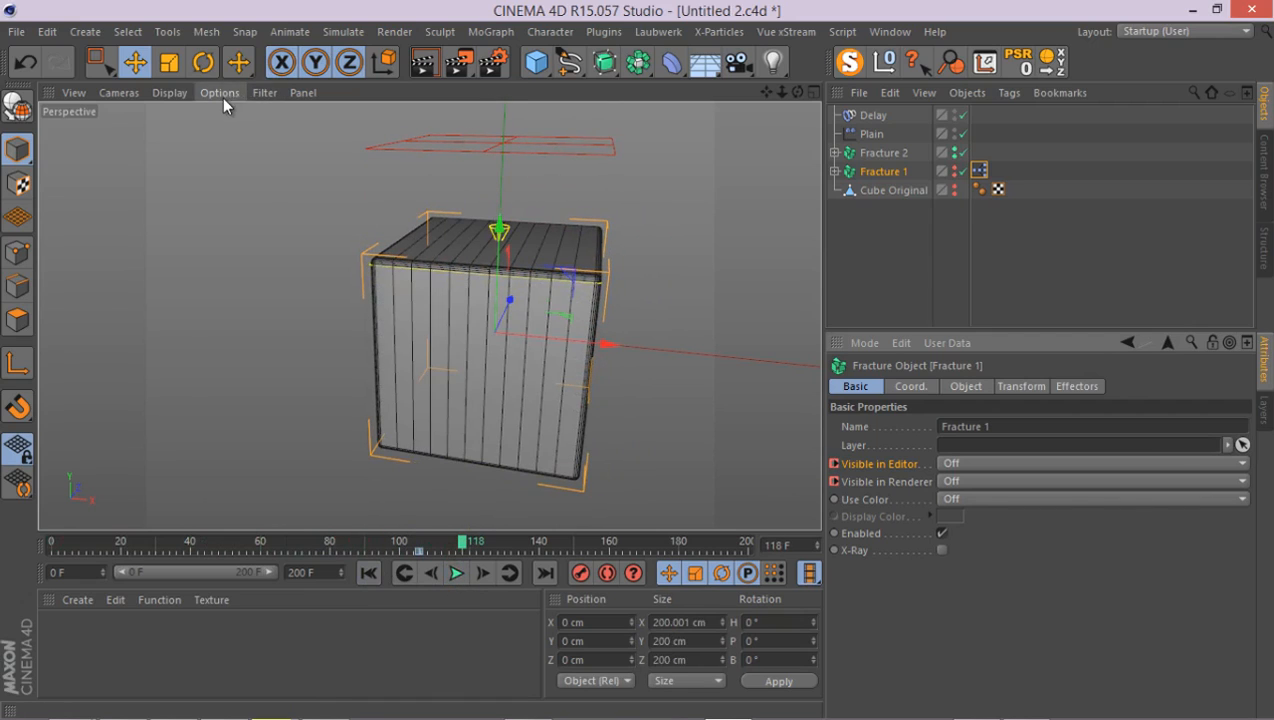
pyautogui.click(220, 92)
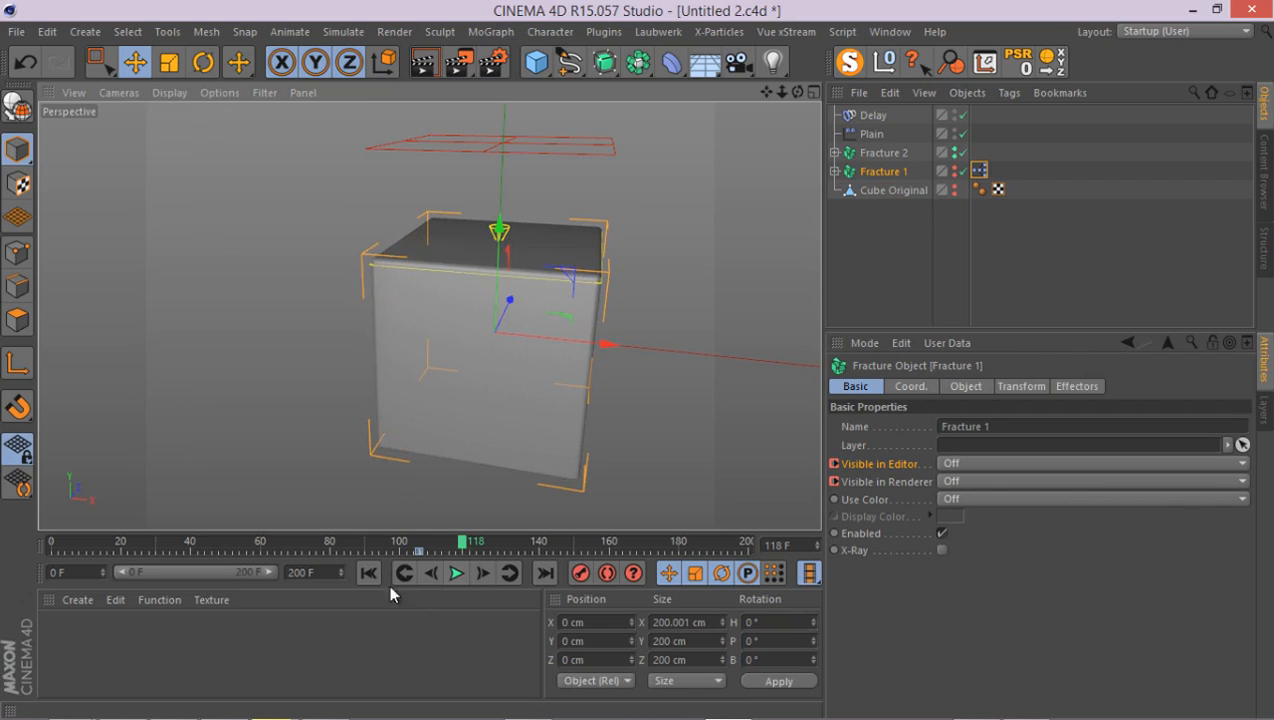
pyautogui.click(456, 572)
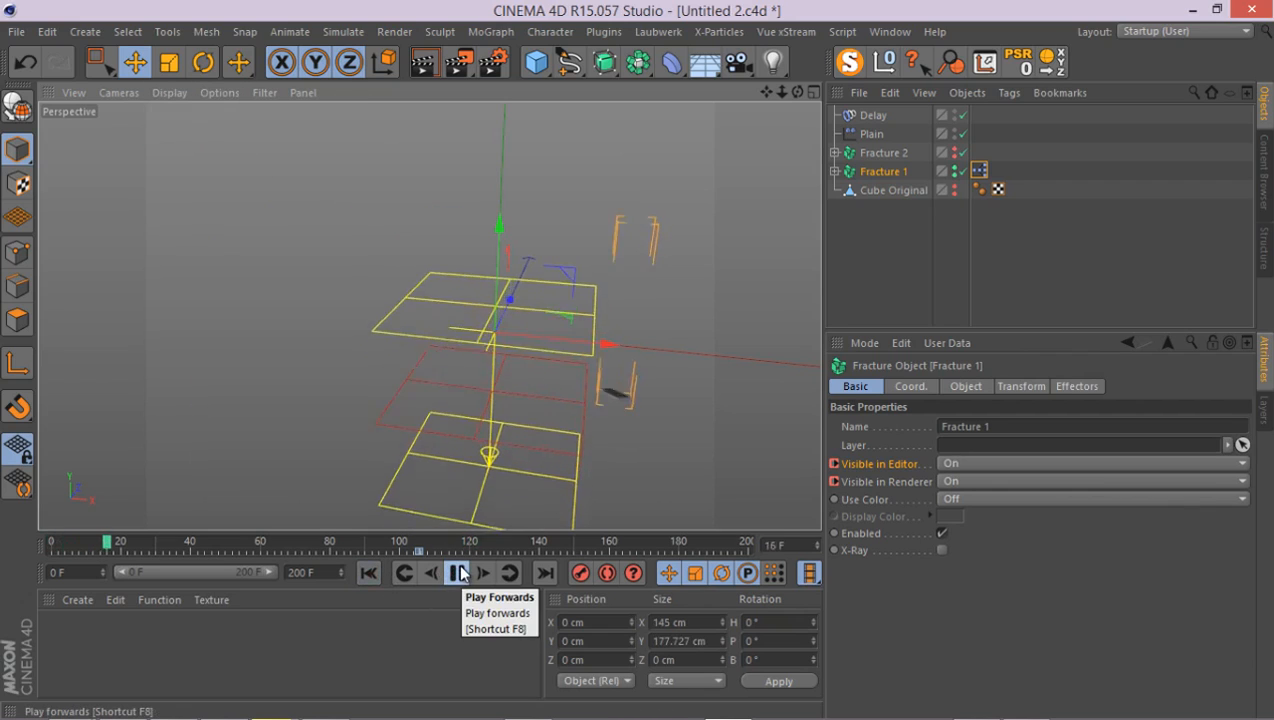
pyautogui.click(456, 572)
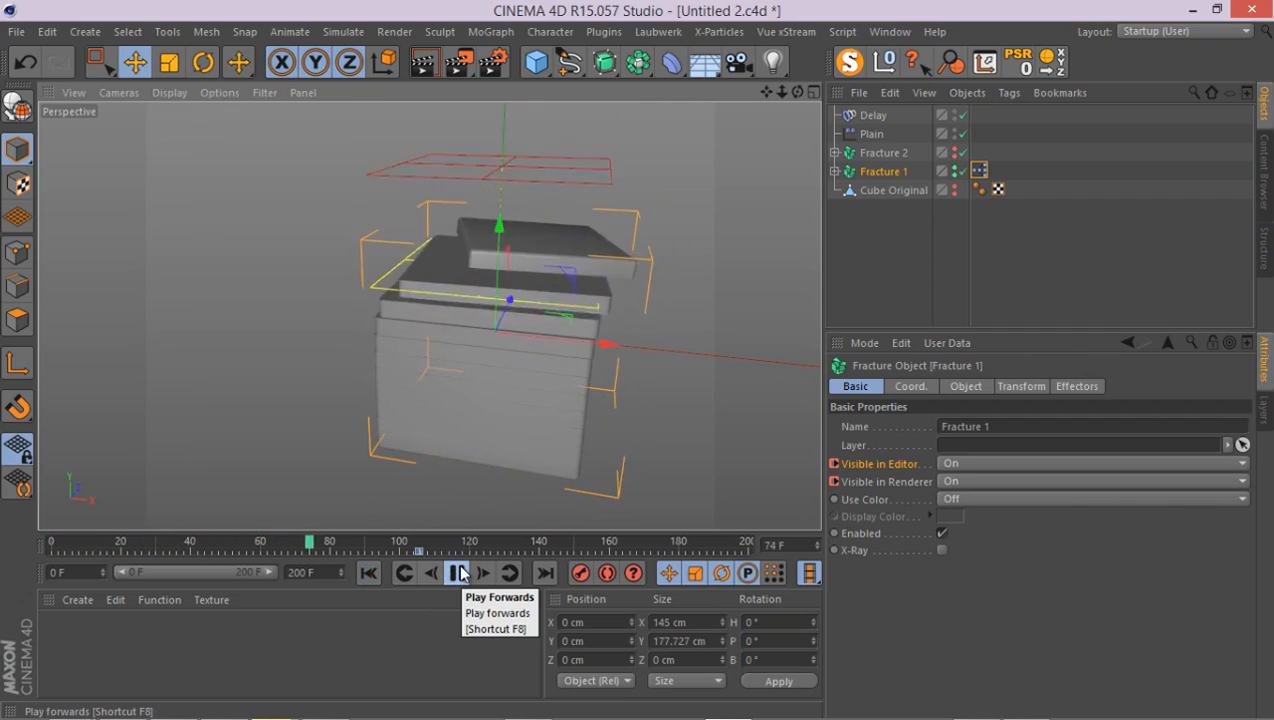
pyautogui.click(456, 572)
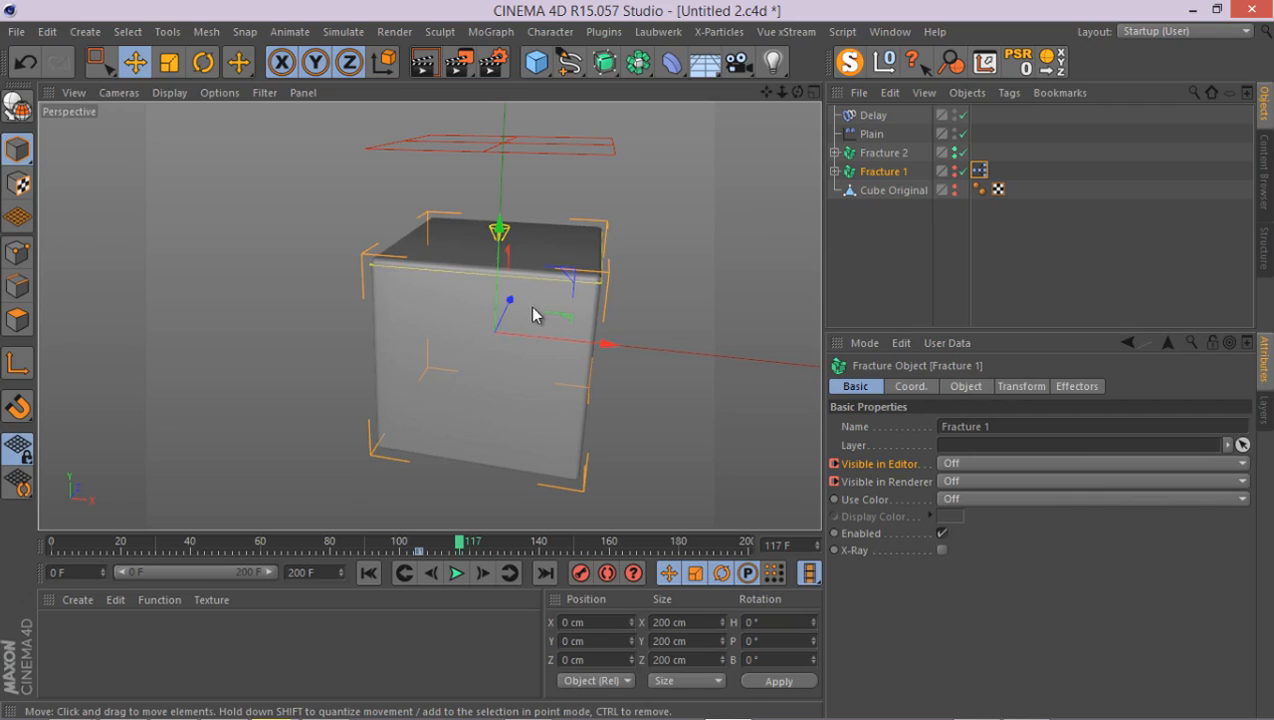
pyautogui.moveTo(612, 204)
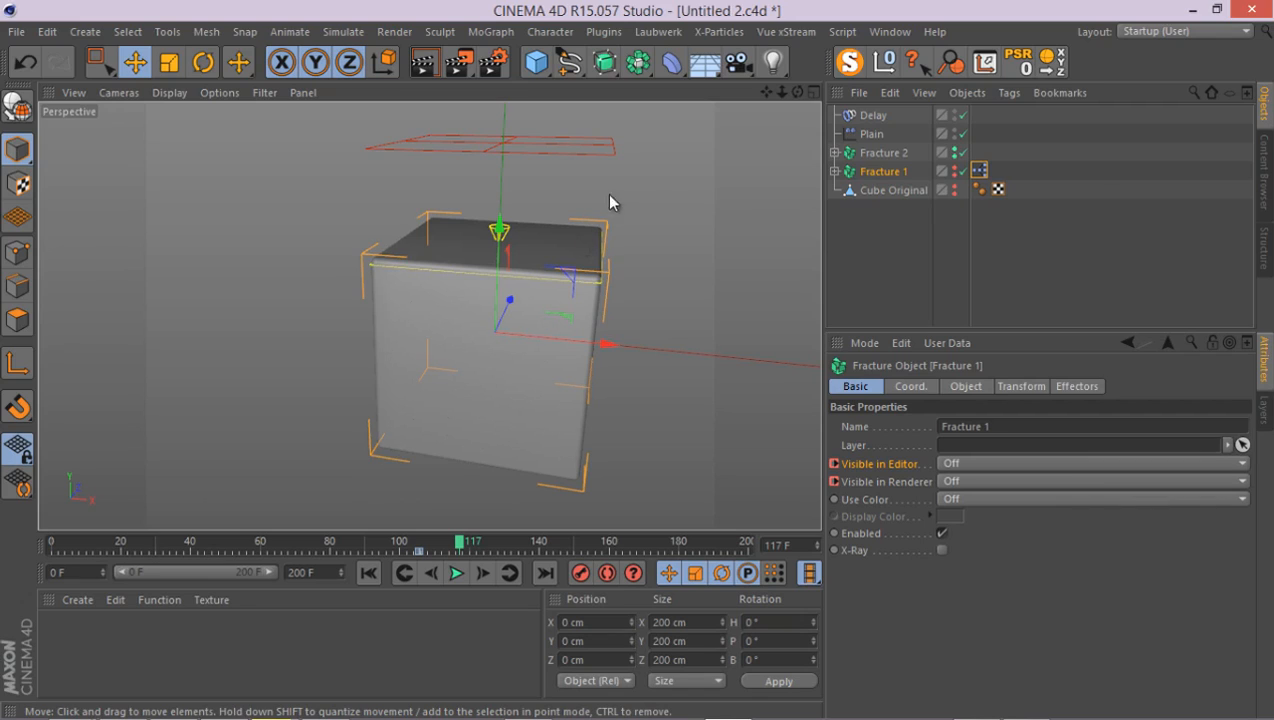
pyautogui.moveTo(950, 248)
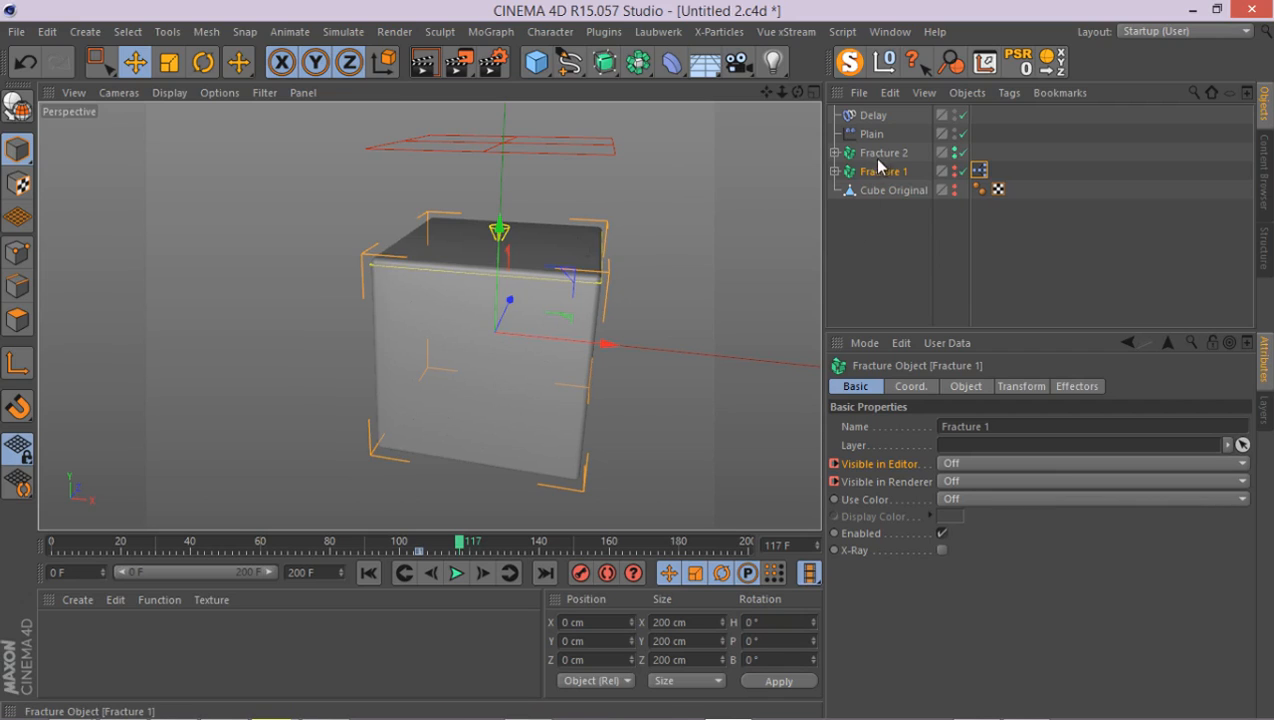
# - Give Fracture 2 a new Plain effector with Linear falloff shape oriented along X
pyautogui.click(884, 152)
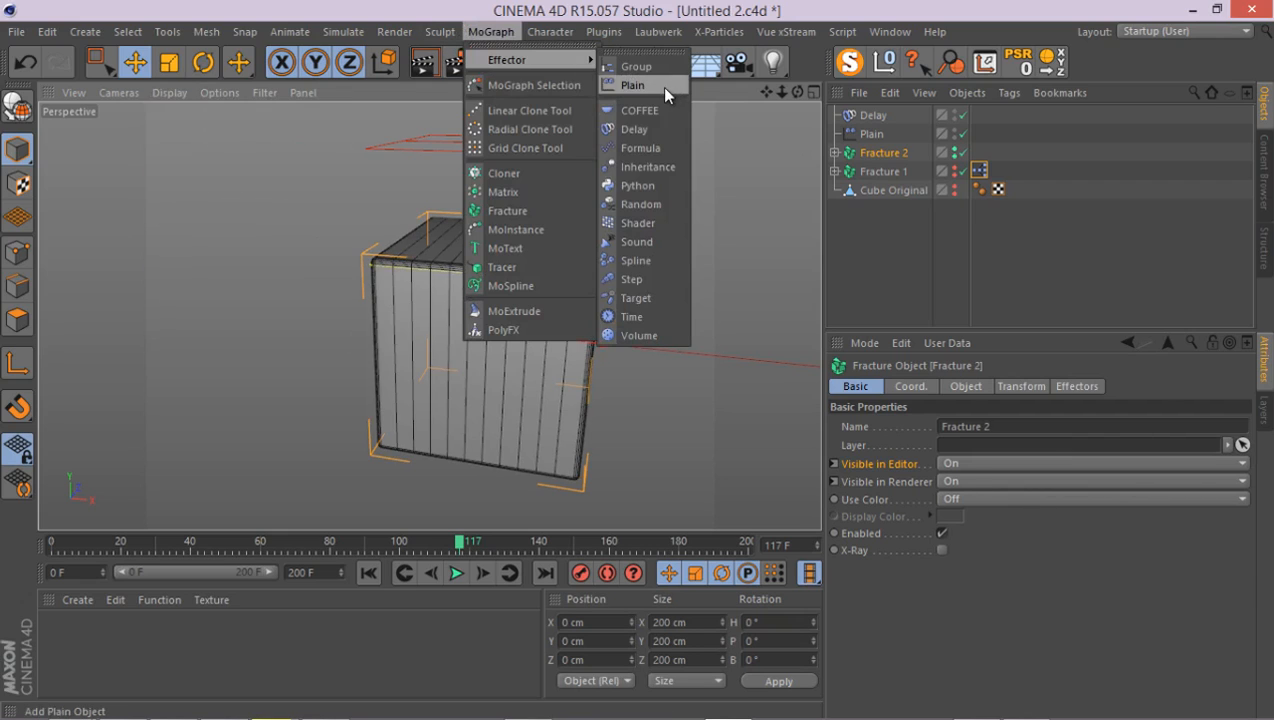
pyautogui.click(632, 84)
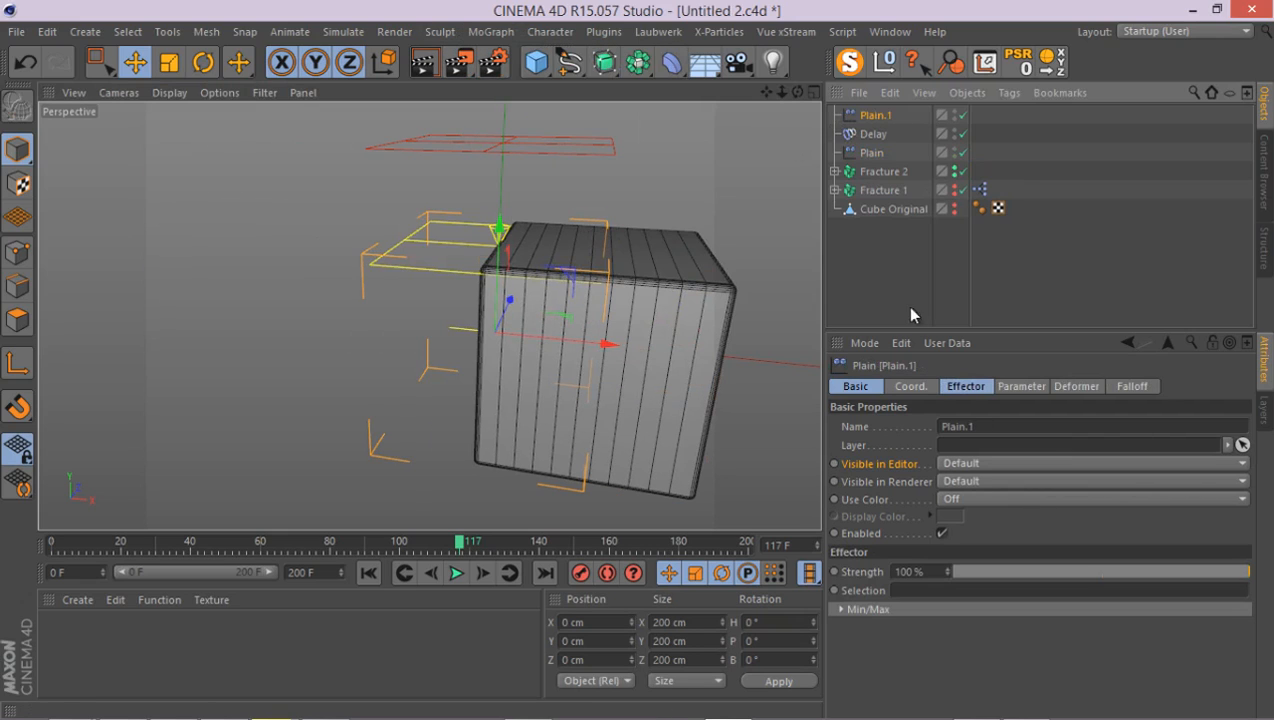
pyautogui.click(1132, 386)
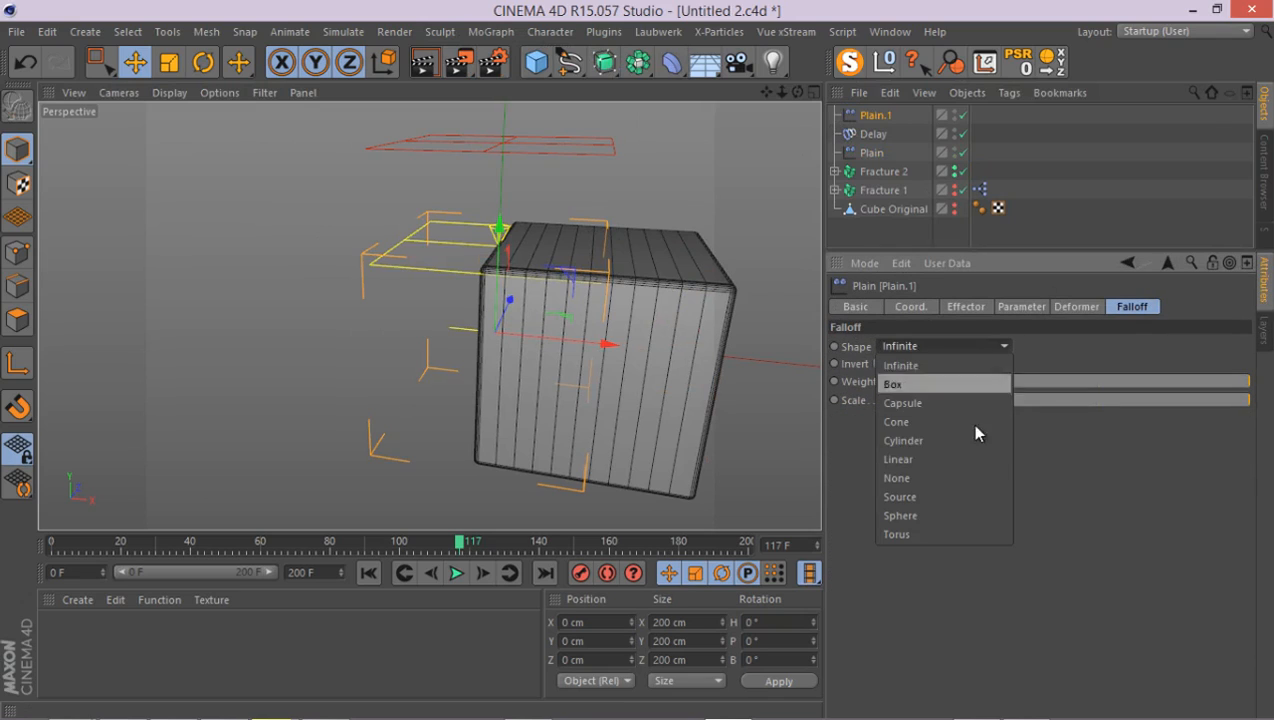
pyautogui.click(898, 458)
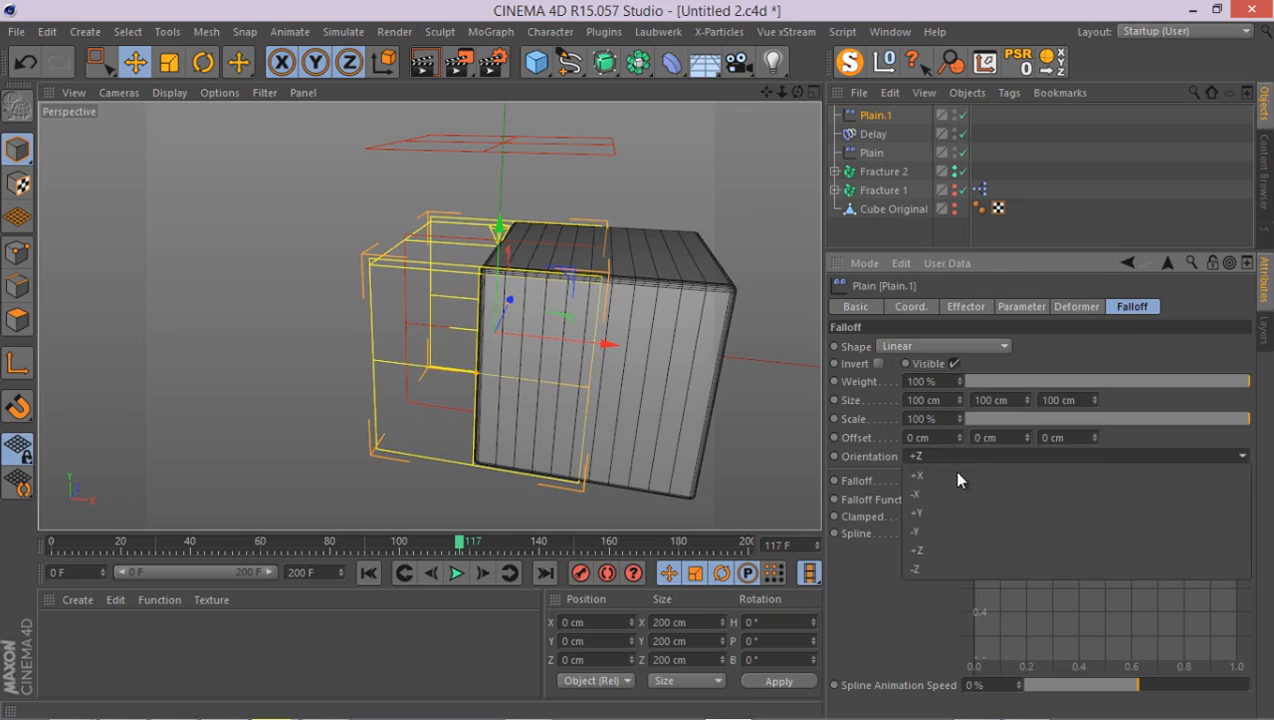
pyautogui.click(916, 476)
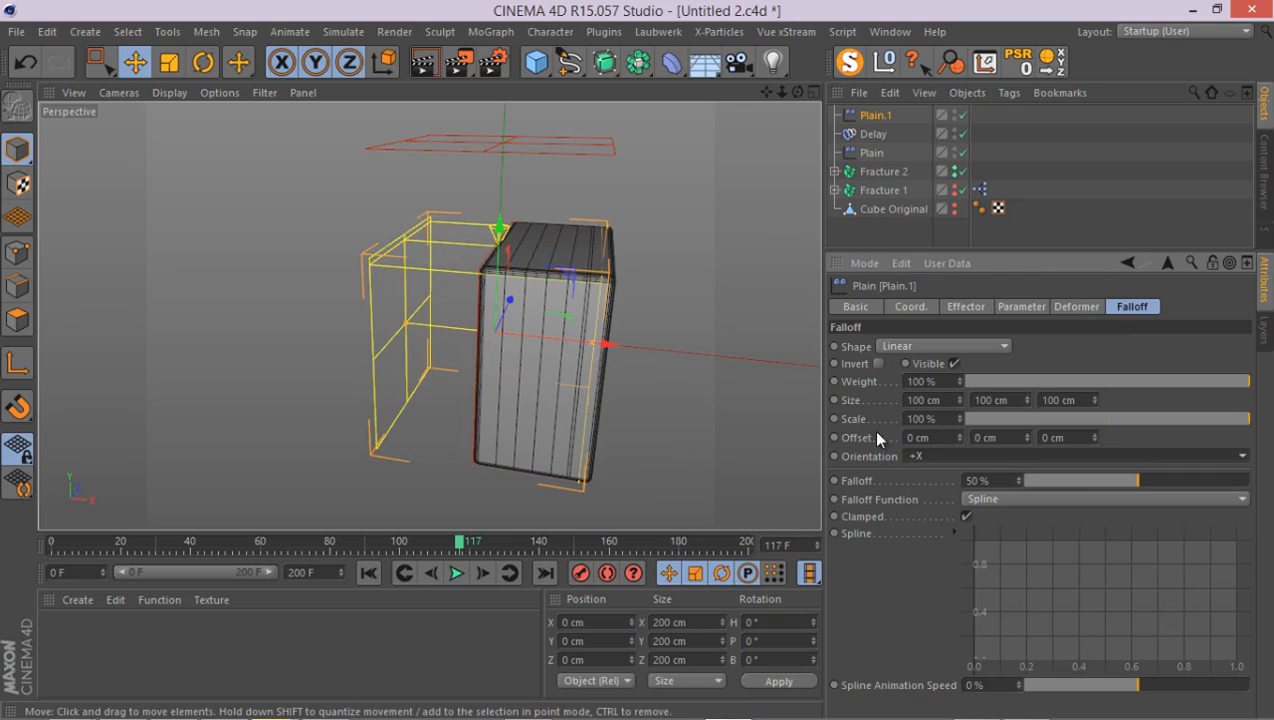
pyautogui.click(1076, 456)
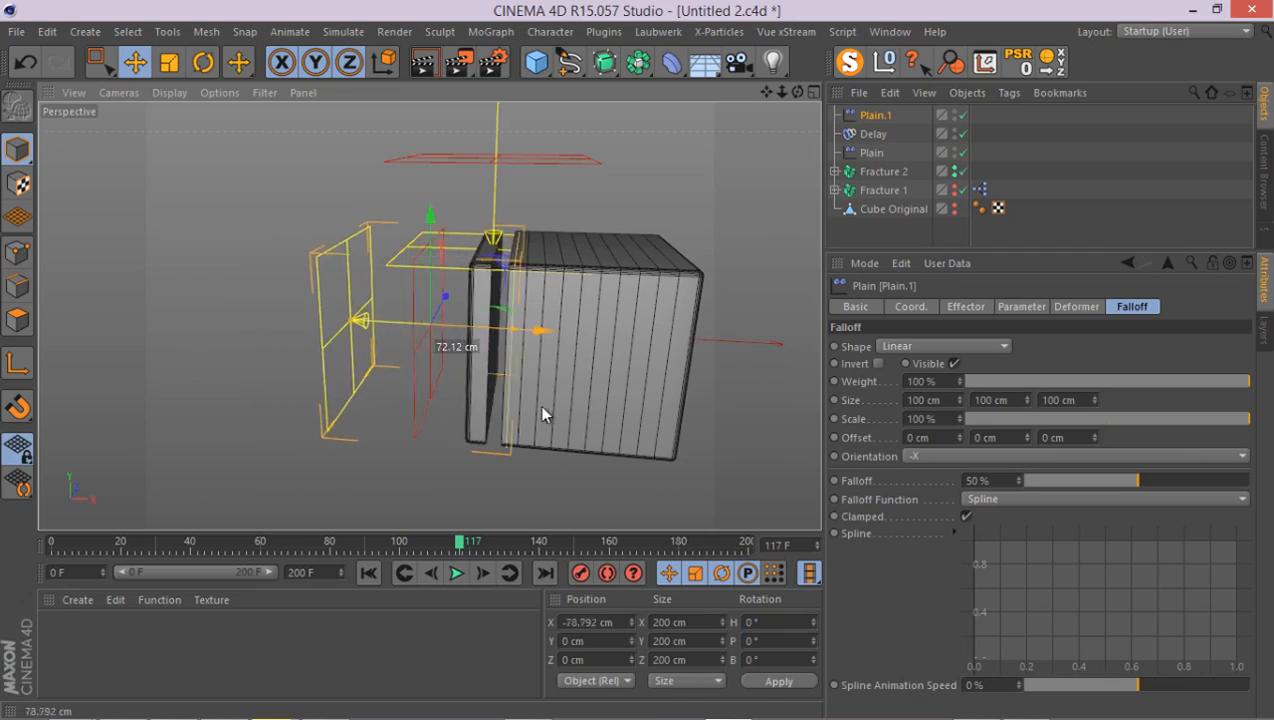
# - On Plain.1's Parameter tab enable uniform Scale -1 alongside the position and rotation offsets
pyautogui.click(1020, 306)
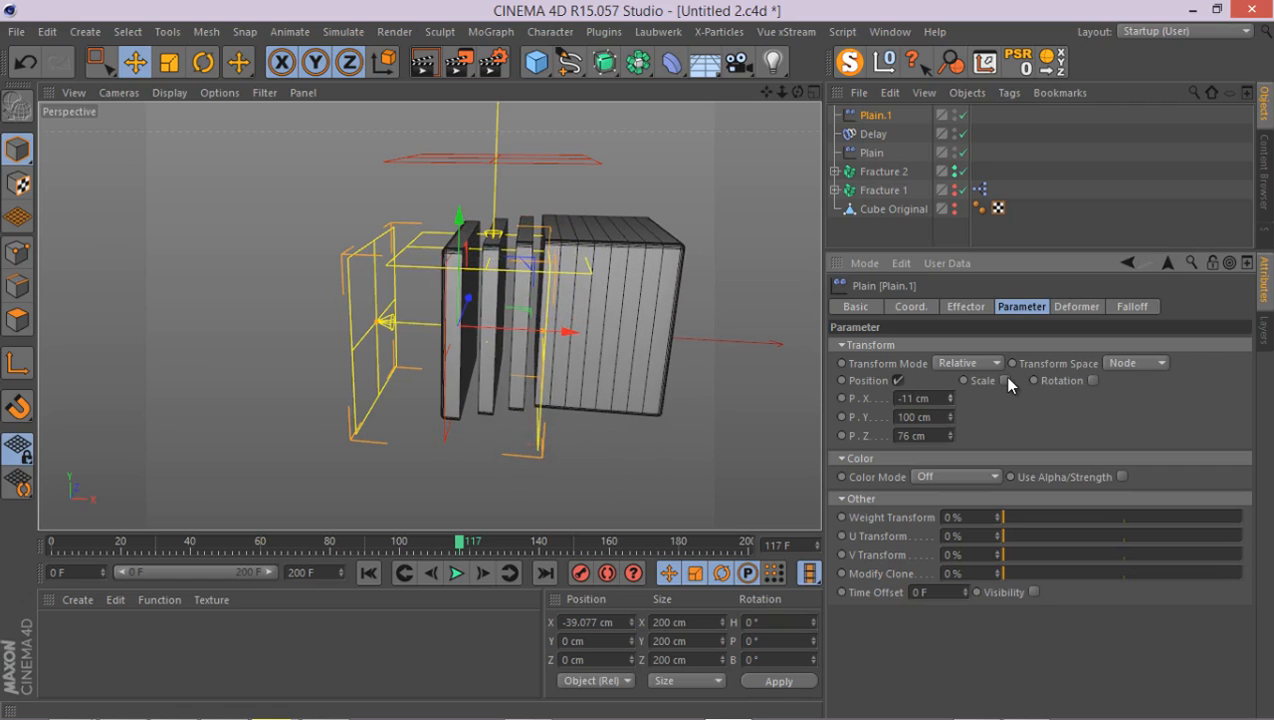
pyautogui.click(998, 380)
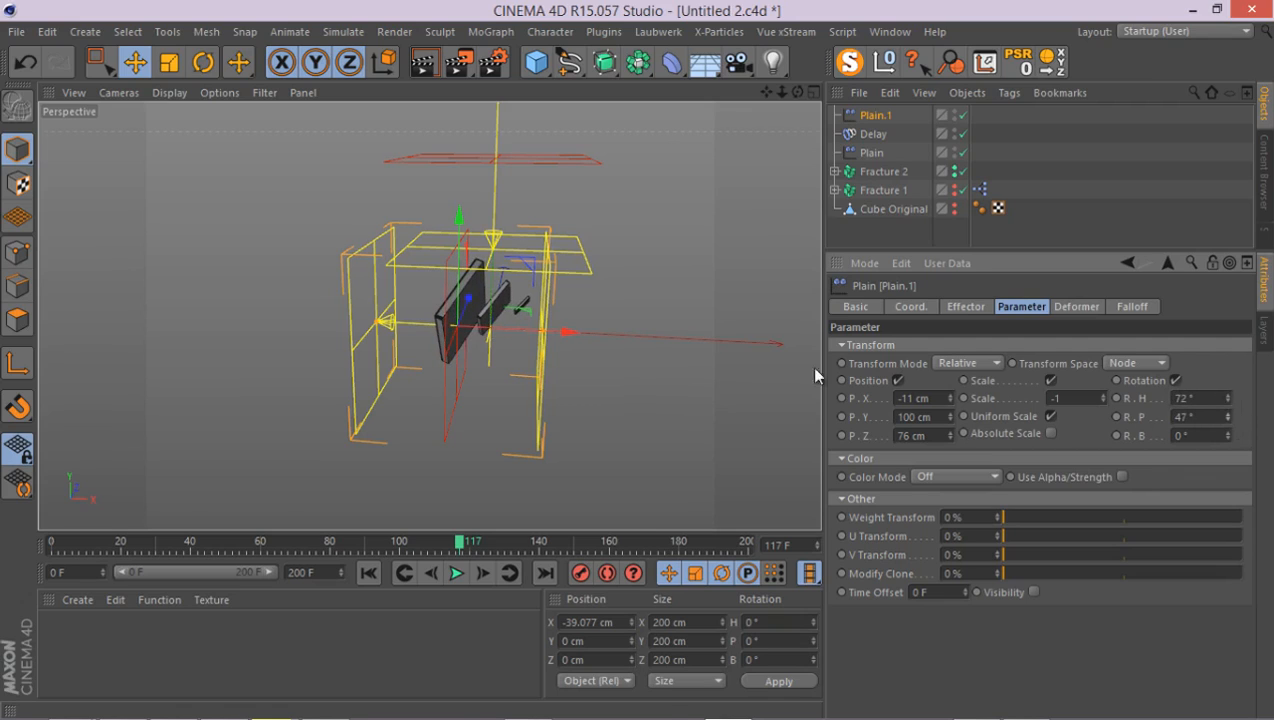
pyautogui.moveTo(590, 348)
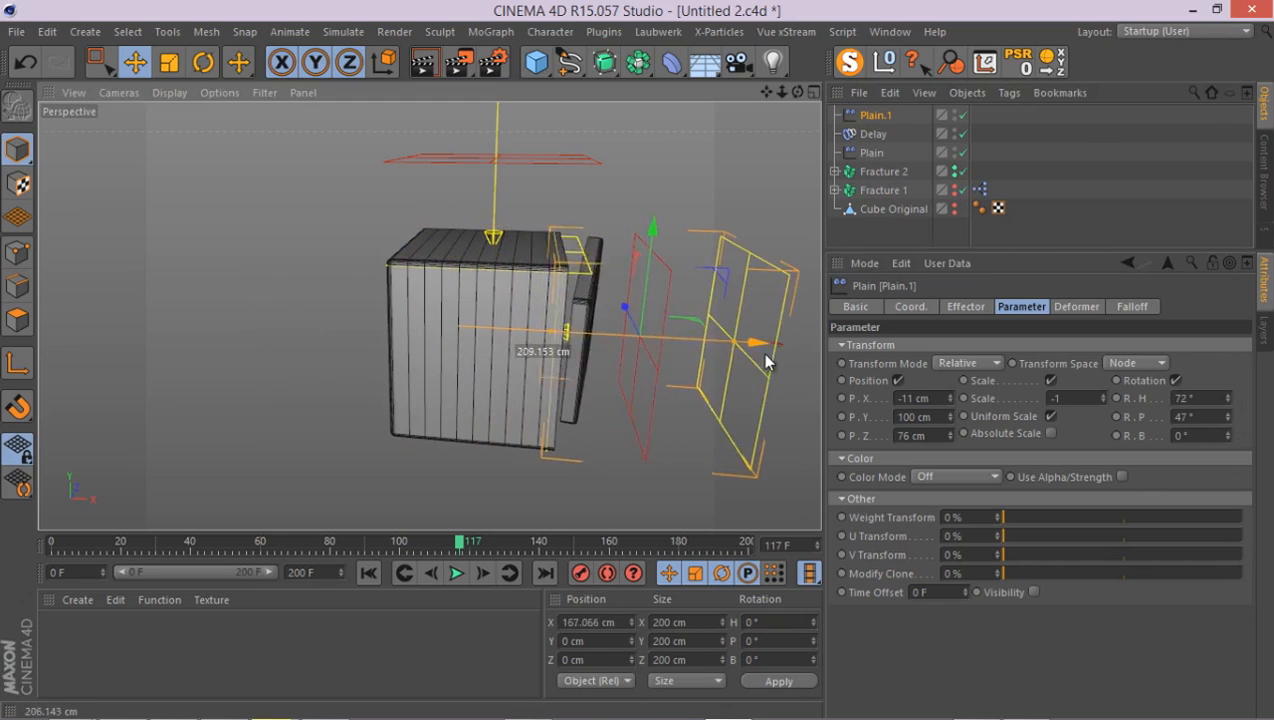
# - Sweep Plain.1 along X through the cube to preview how the slices scatter
pyautogui.moveTo(760, 344); pyautogui.dragTo(804, 362)
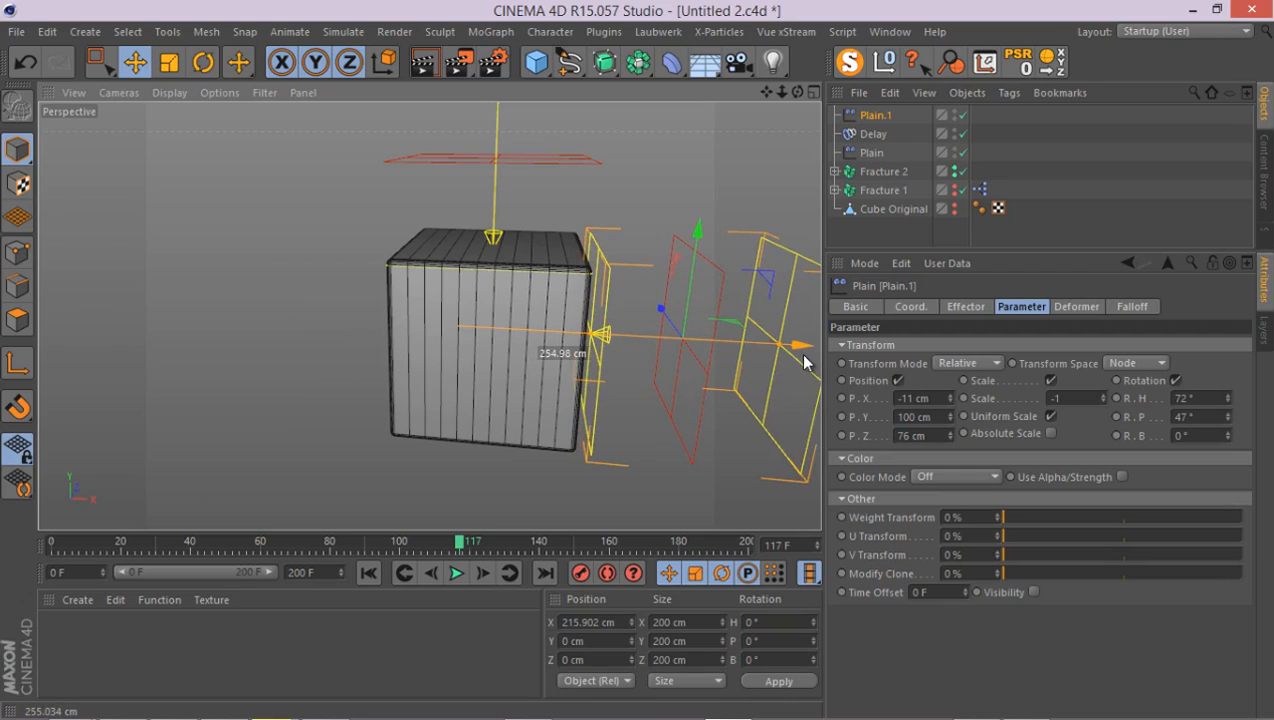
pyautogui.moveTo(808, 362); pyautogui.dragTo(728, 374)
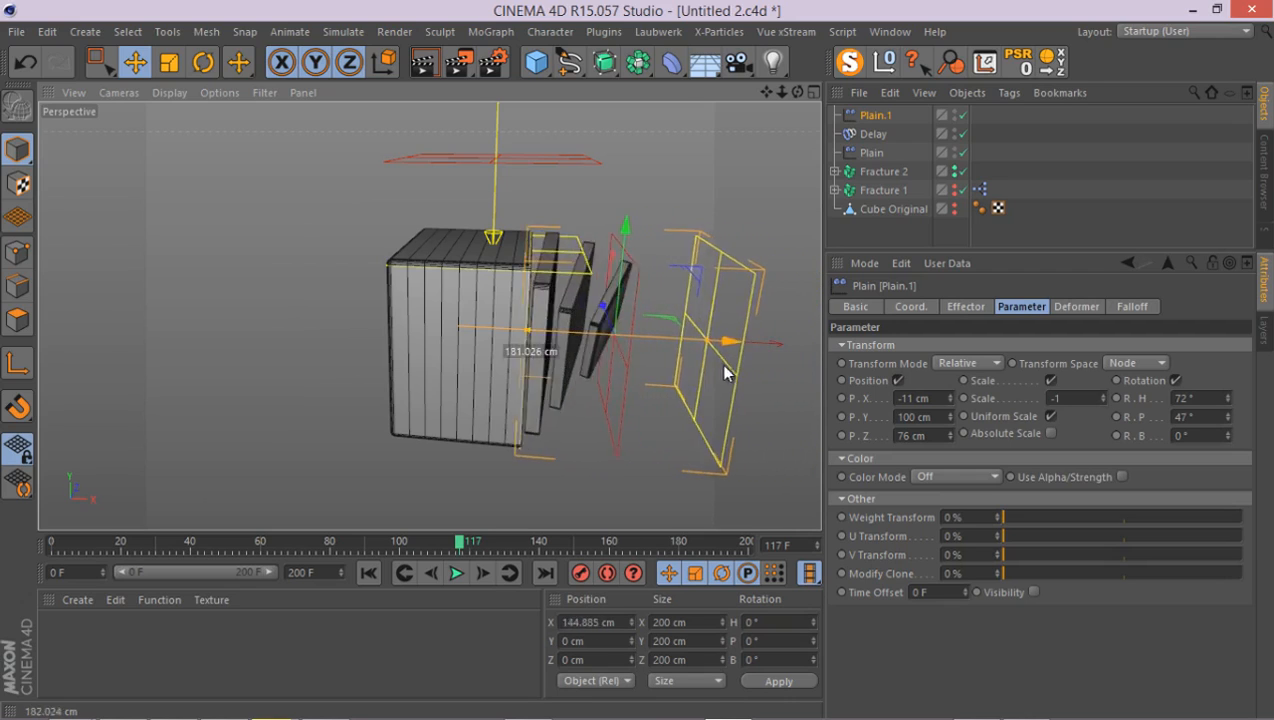
pyautogui.moveTo(724, 374); pyautogui.dragTo(640, 368)
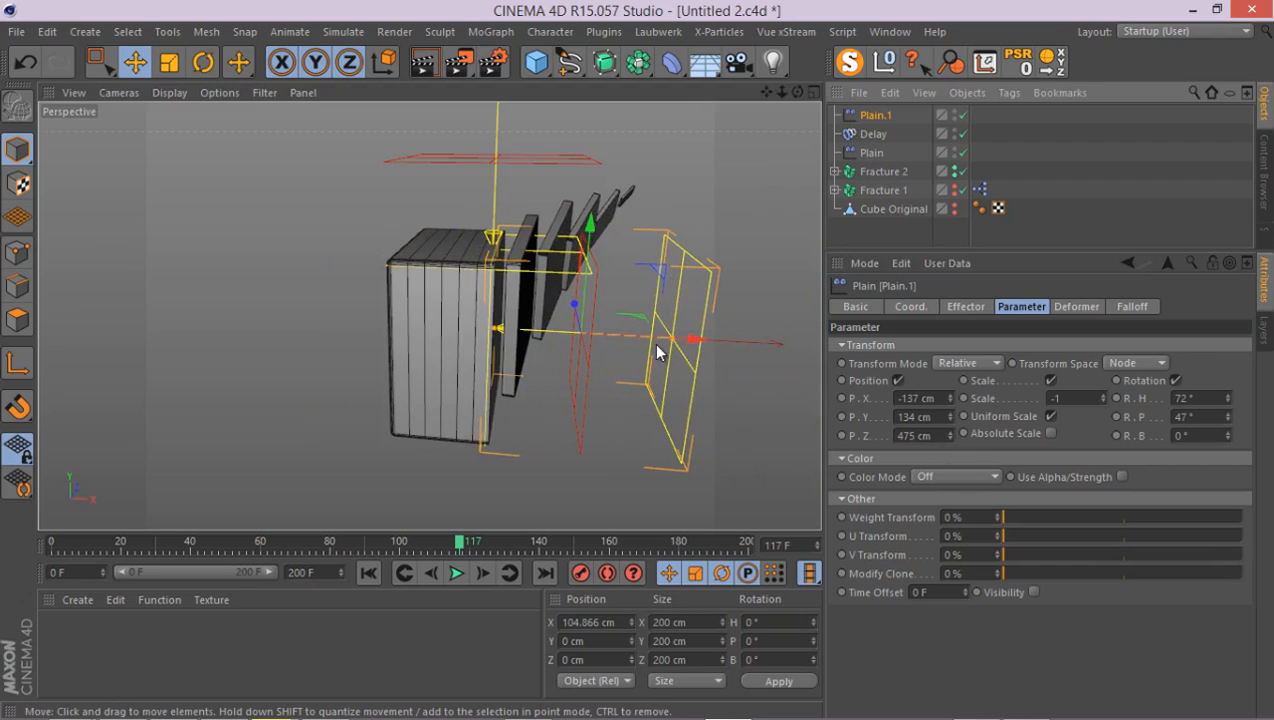
pyautogui.moveTo(660, 344); pyautogui.dragTo(660, 344)
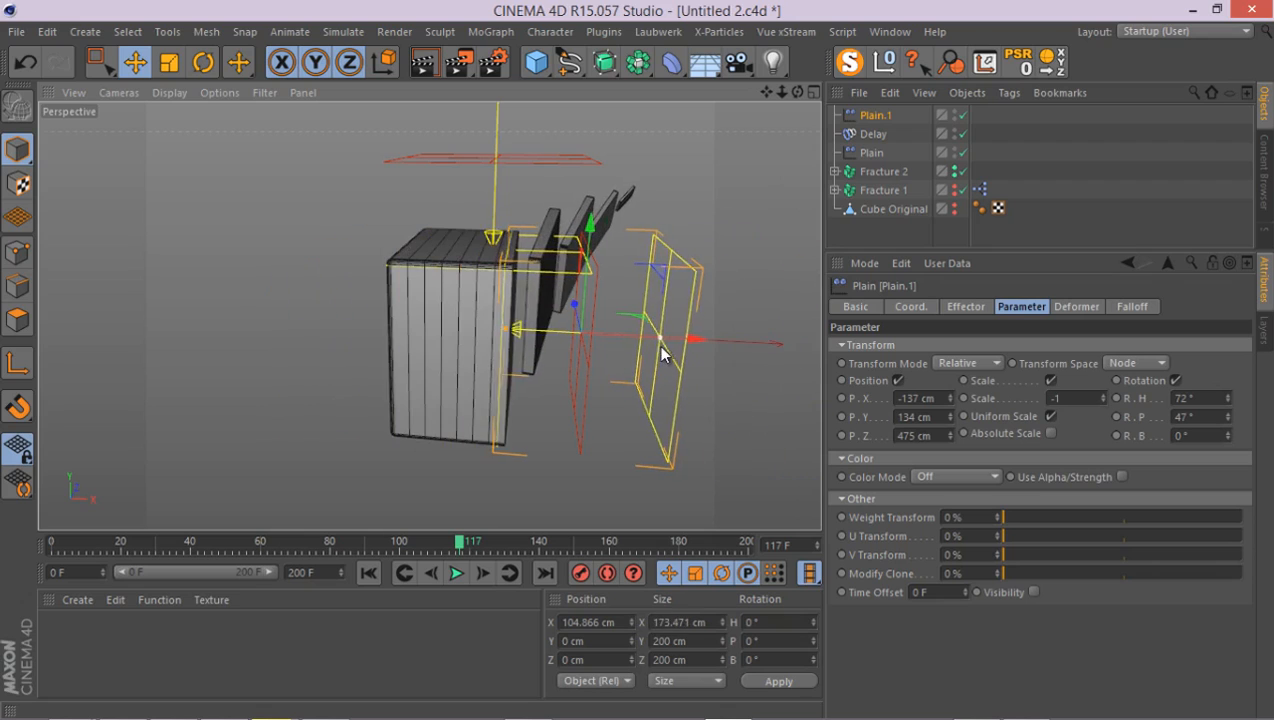
pyautogui.moveTo(660, 344); pyautogui.dragTo(764, 344)
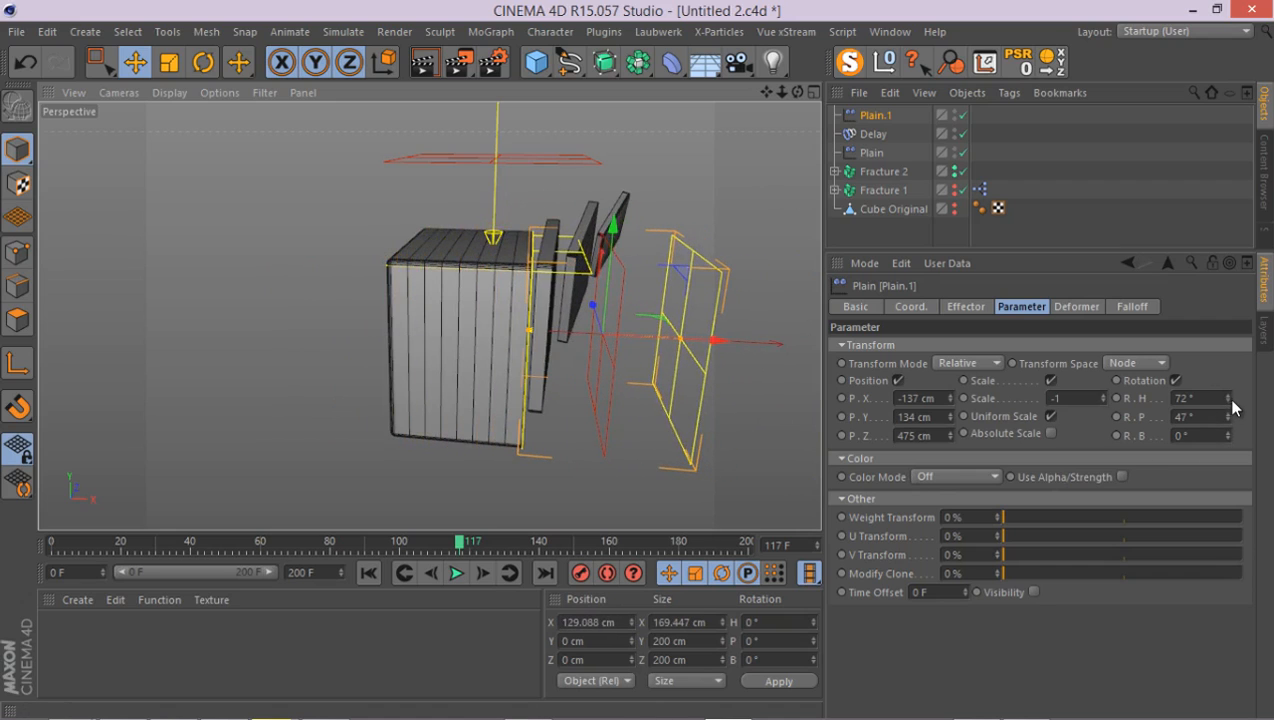
# - Raise the heading spin to 199° and park the effector past the cube's right side
pyautogui.moveTo(1234, 408); pyautogui.dragTo(724, 352)
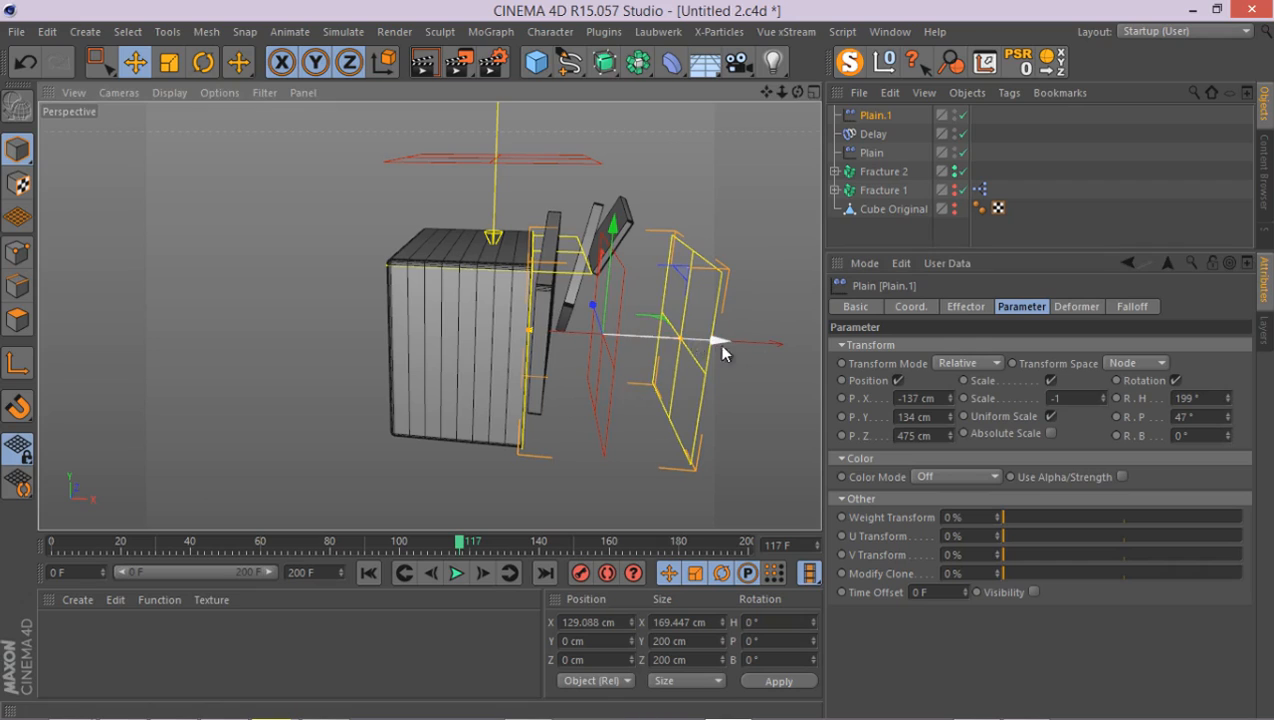
pyautogui.moveTo(724, 350); pyautogui.dragTo(590, 404)
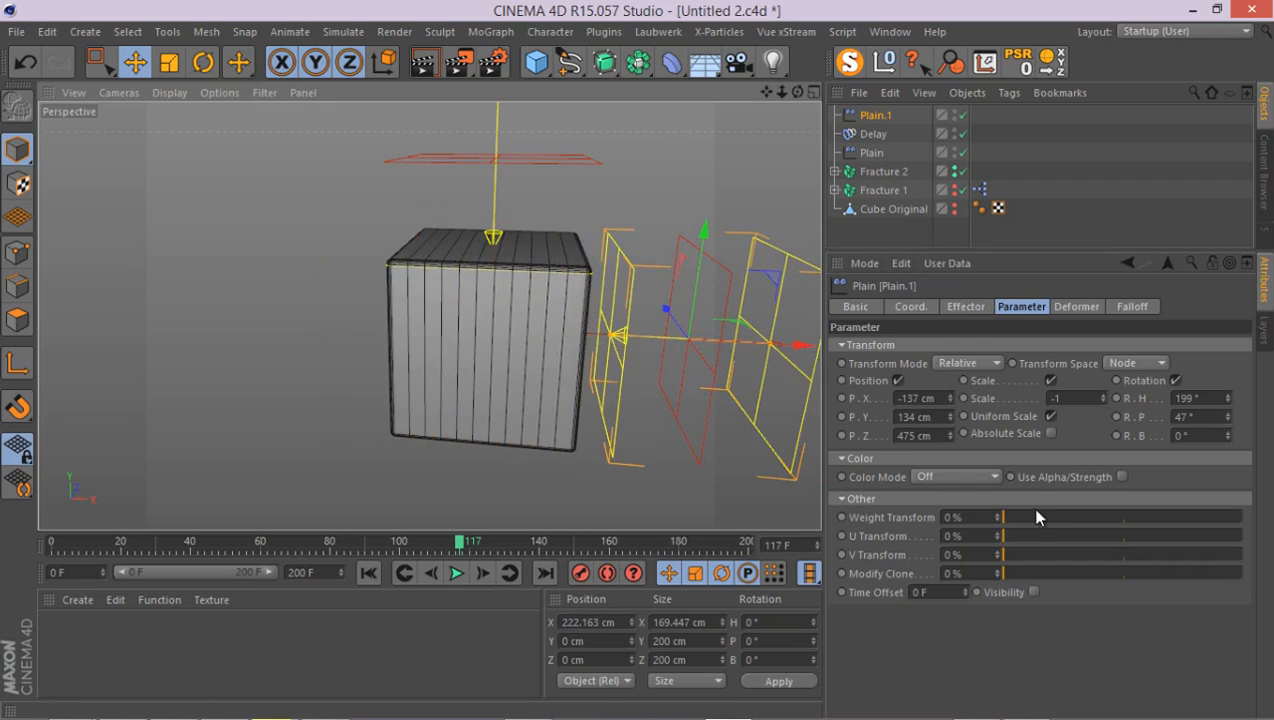
# - Scrub the timeline to watch Plain.1 scatter the slices, then return to frame 0
pyautogui.click(908, 306)
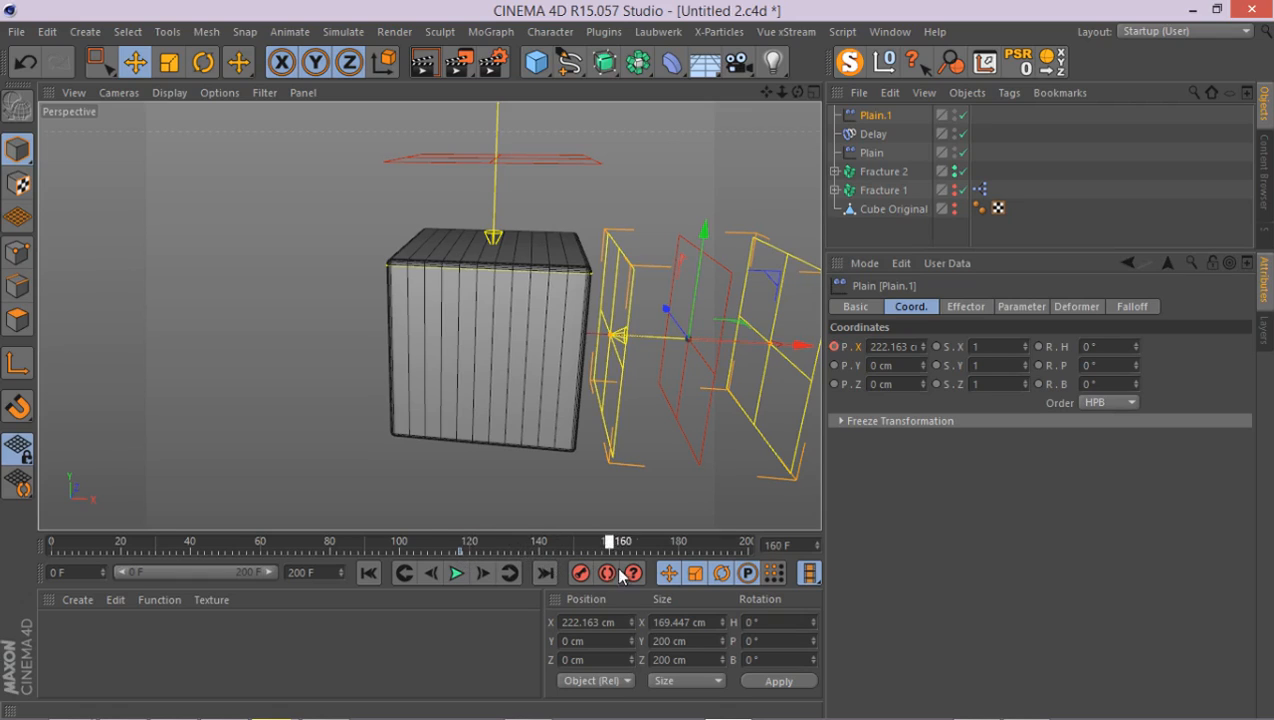
pyautogui.moveTo(608, 540); pyautogui.dragTo(686, 540)
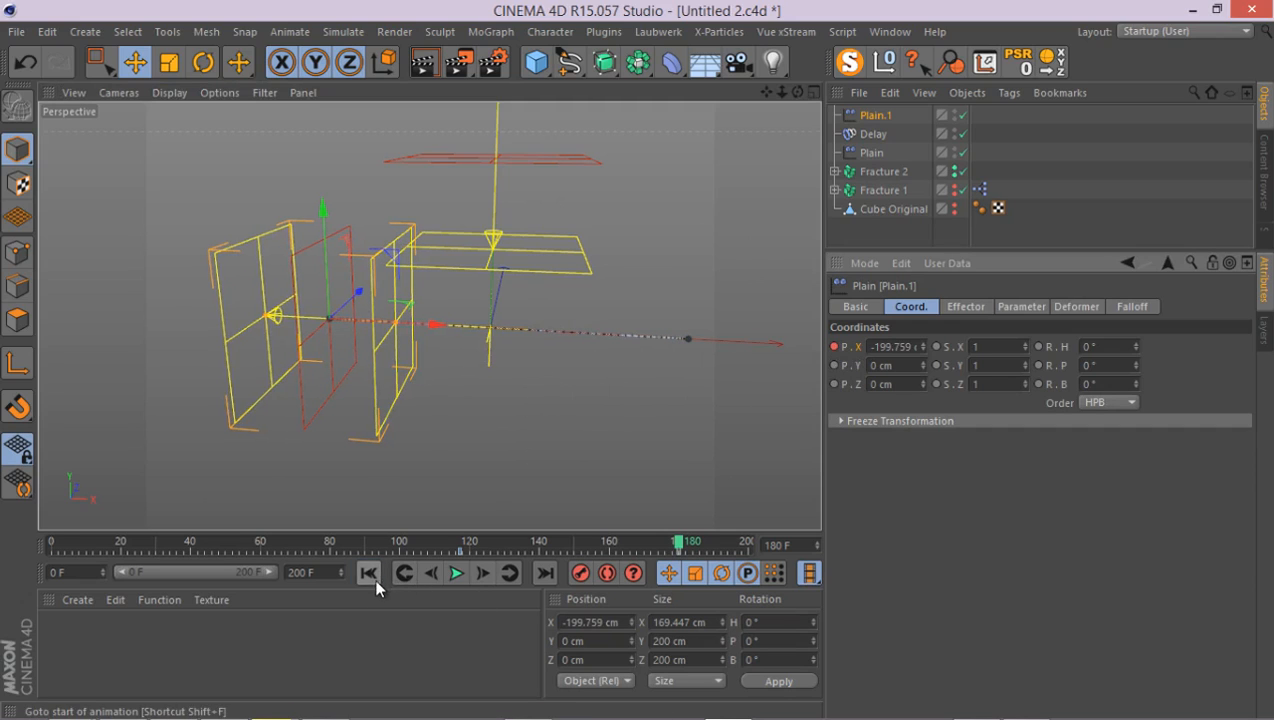
pyautogui.click(456, 572)
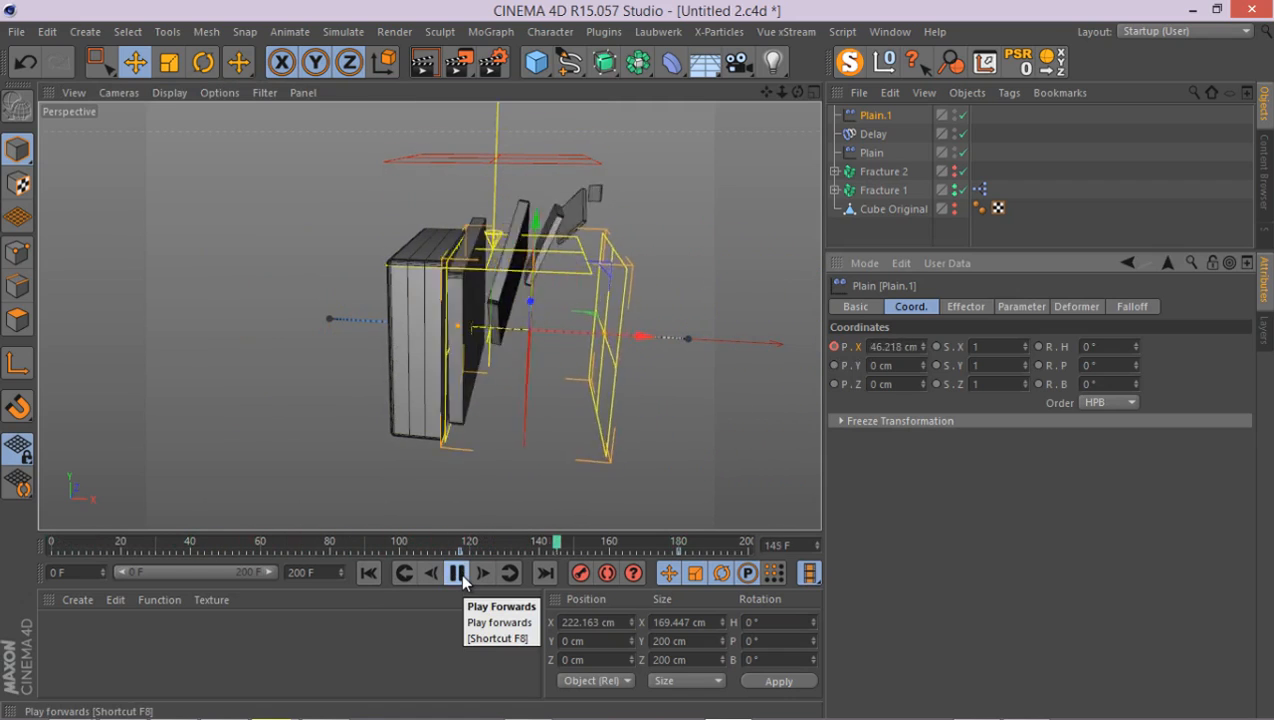
# - Play, pause and scrub around the swap frames to confirm the slice sets exchange
pyautogui.click(456, 572)
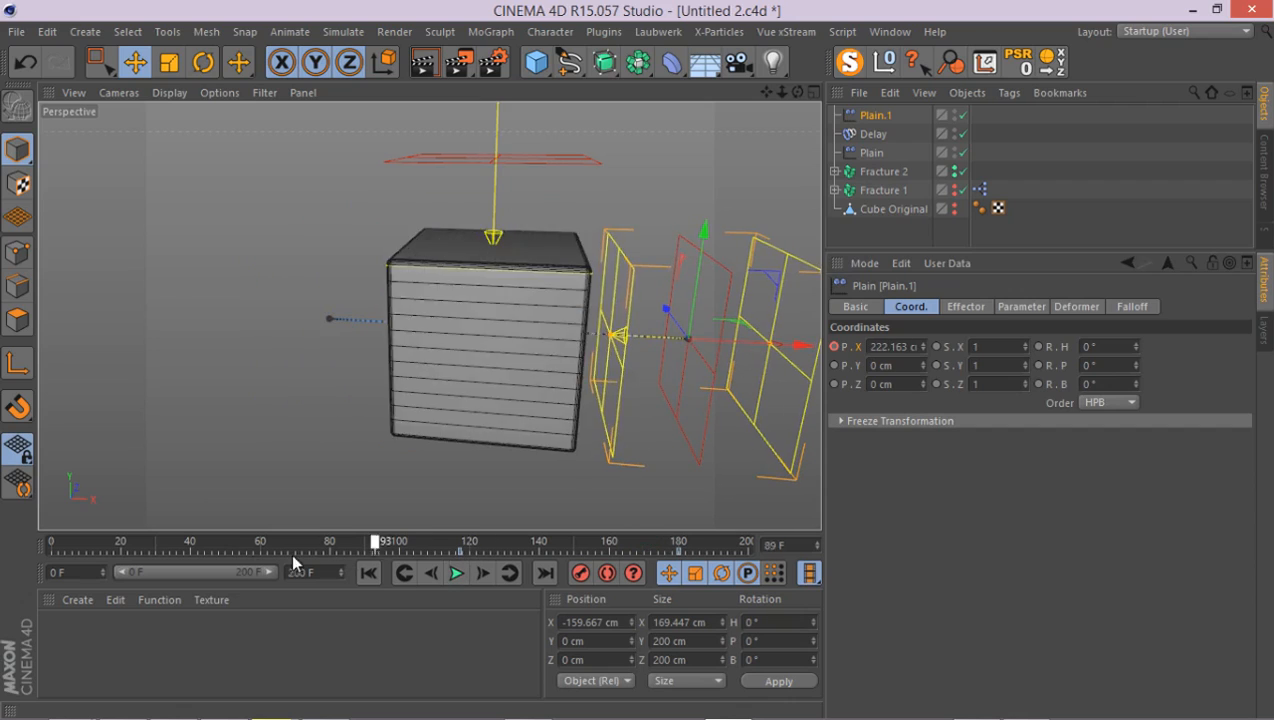
pyautogui.click(456, 572)
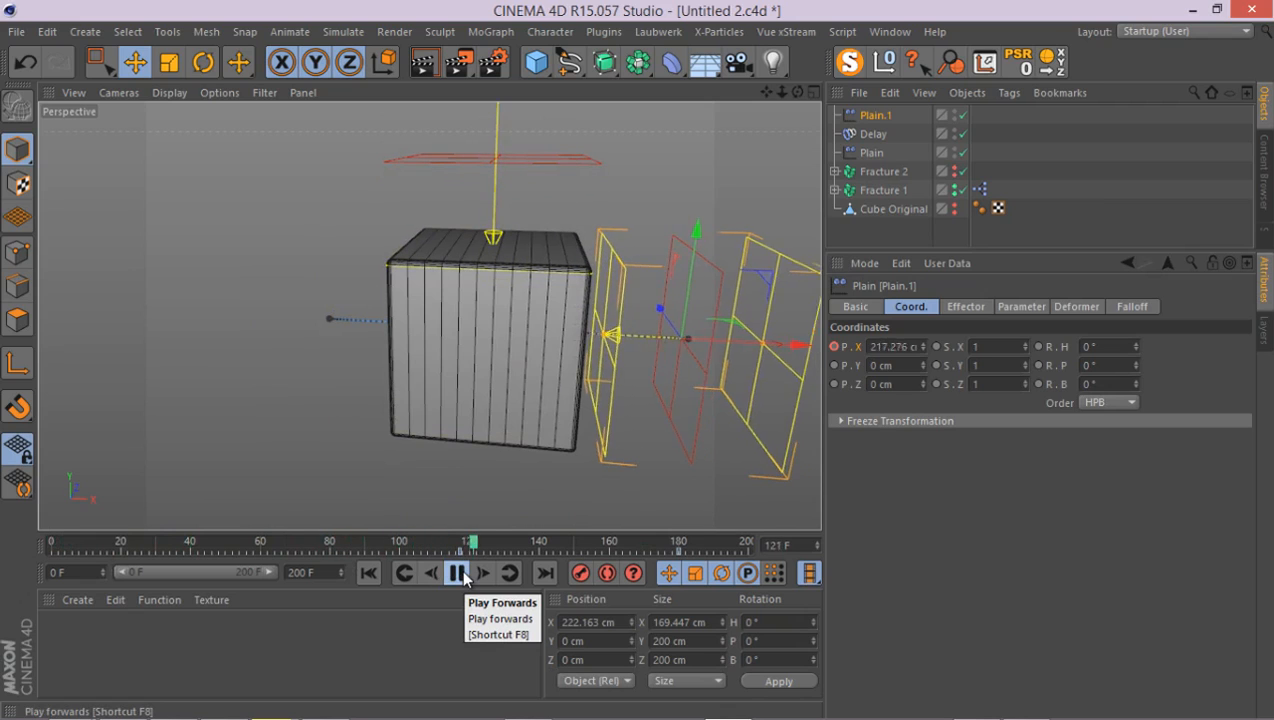
pyautogui.click(456, 572)
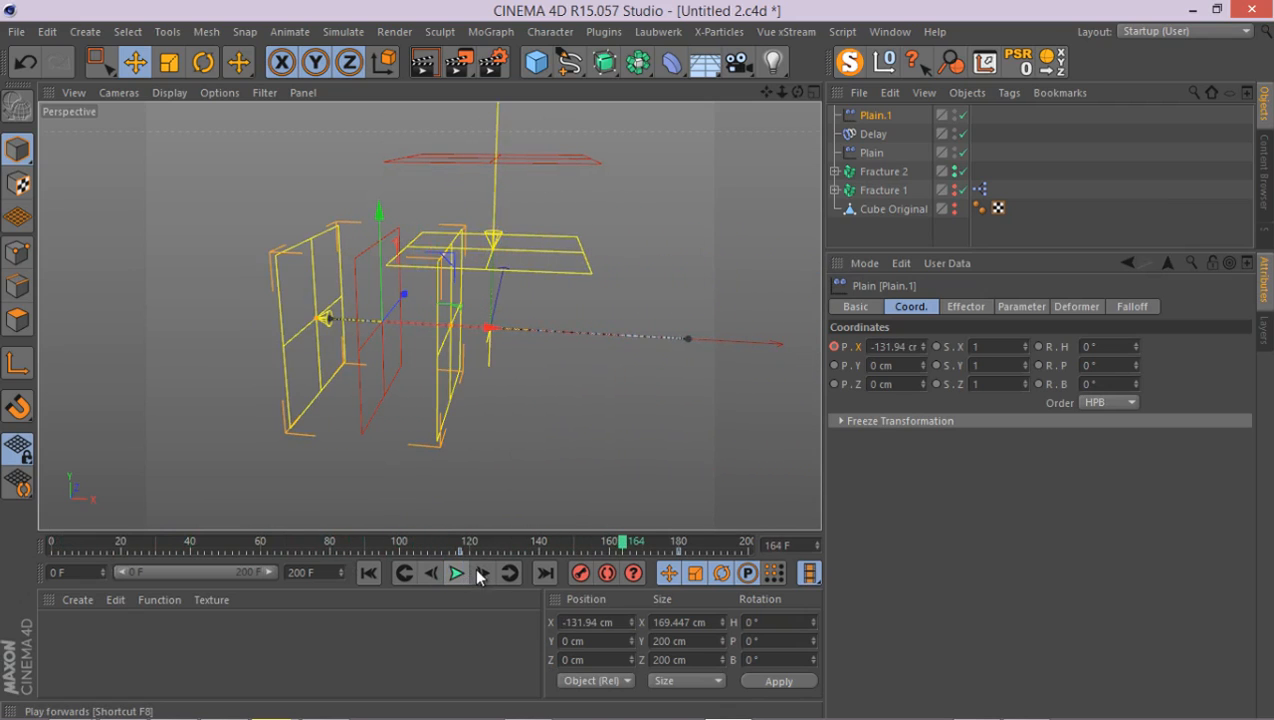
pyautogui.click(456, 572)
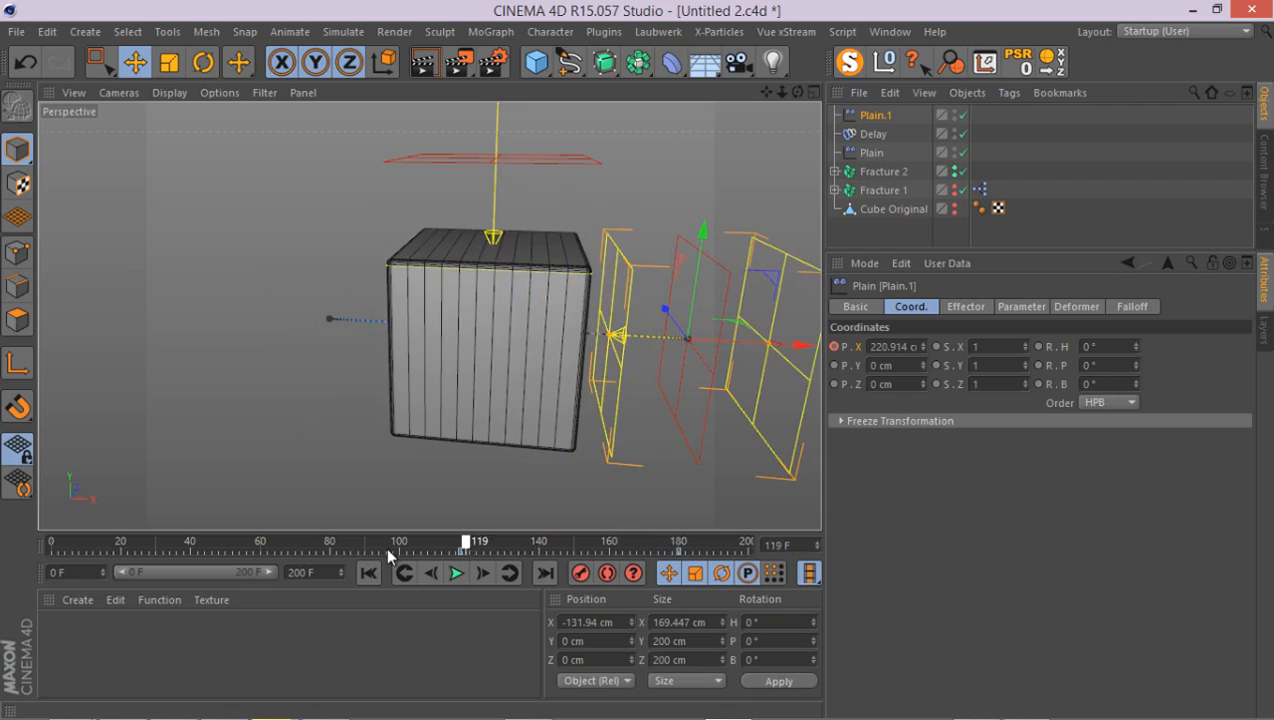
pyautogui.moveTo(464, 540); pyautogui.dragTo(332, 540)
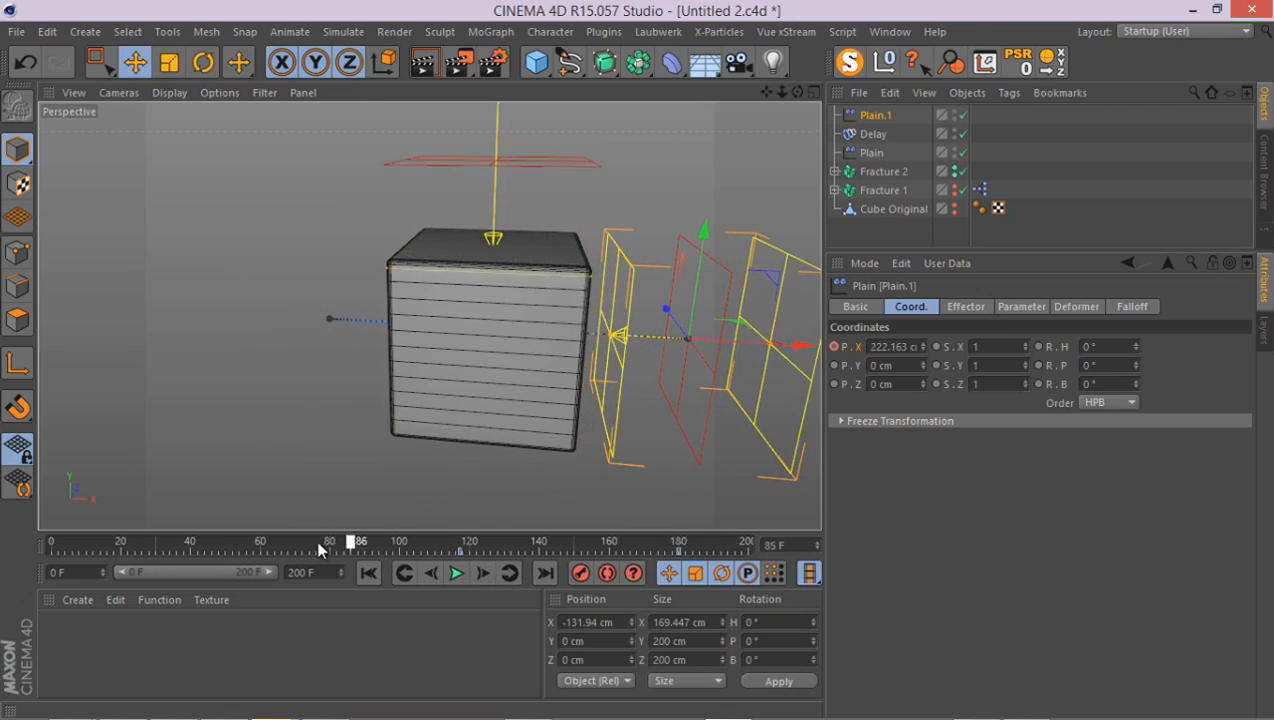
pyautogui.moveTo(350, 542); pyautogui.dragTo(368, 542)
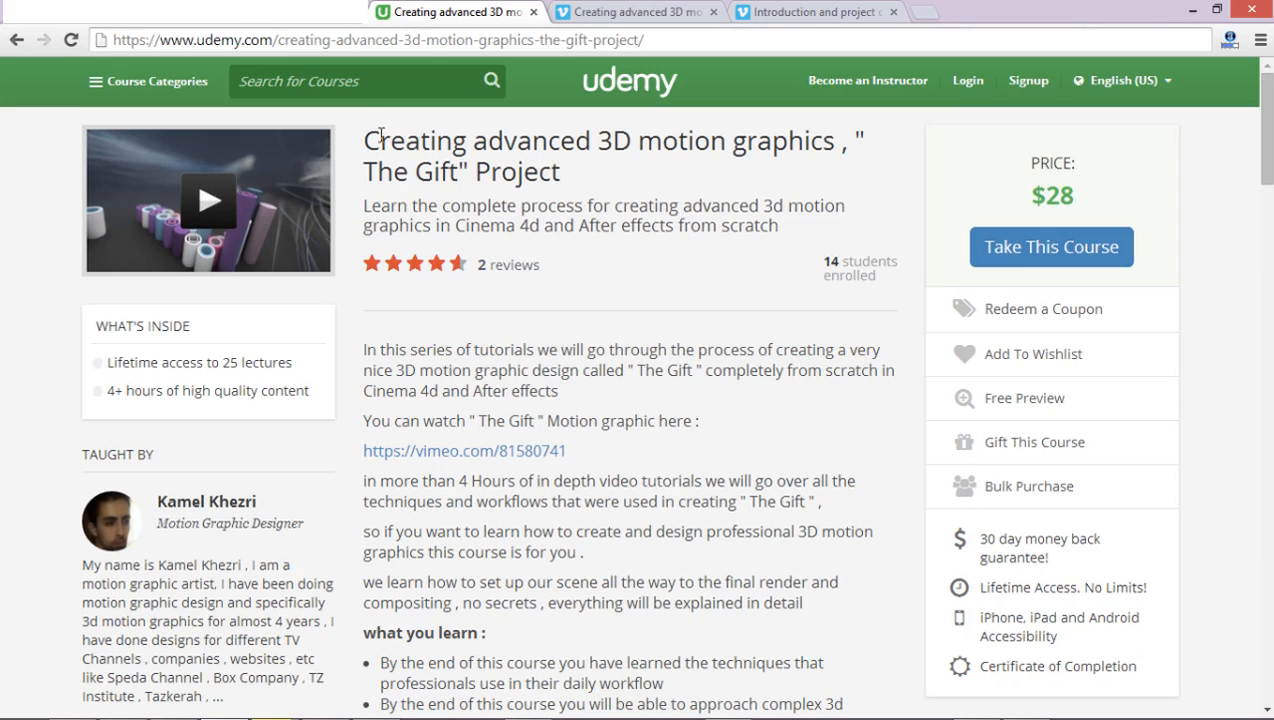
pyautogui.moveTo(372, 216)
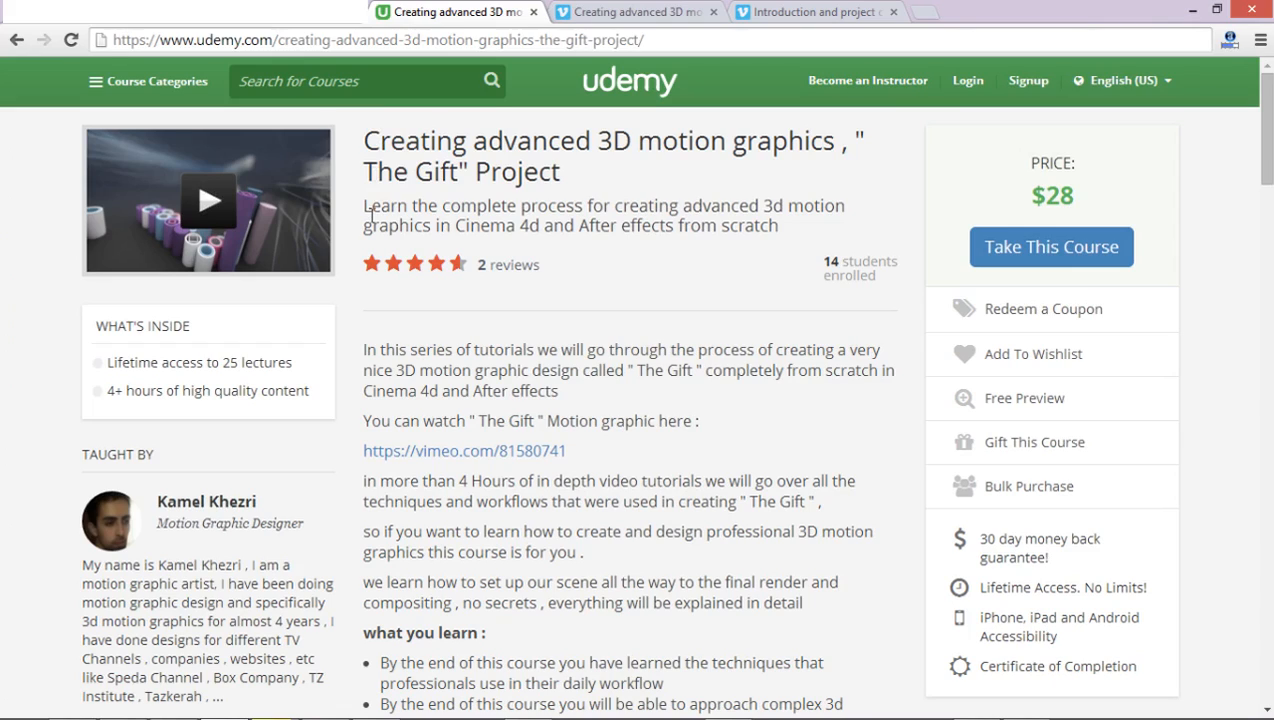
pyautogui.moveTo(798, 156)
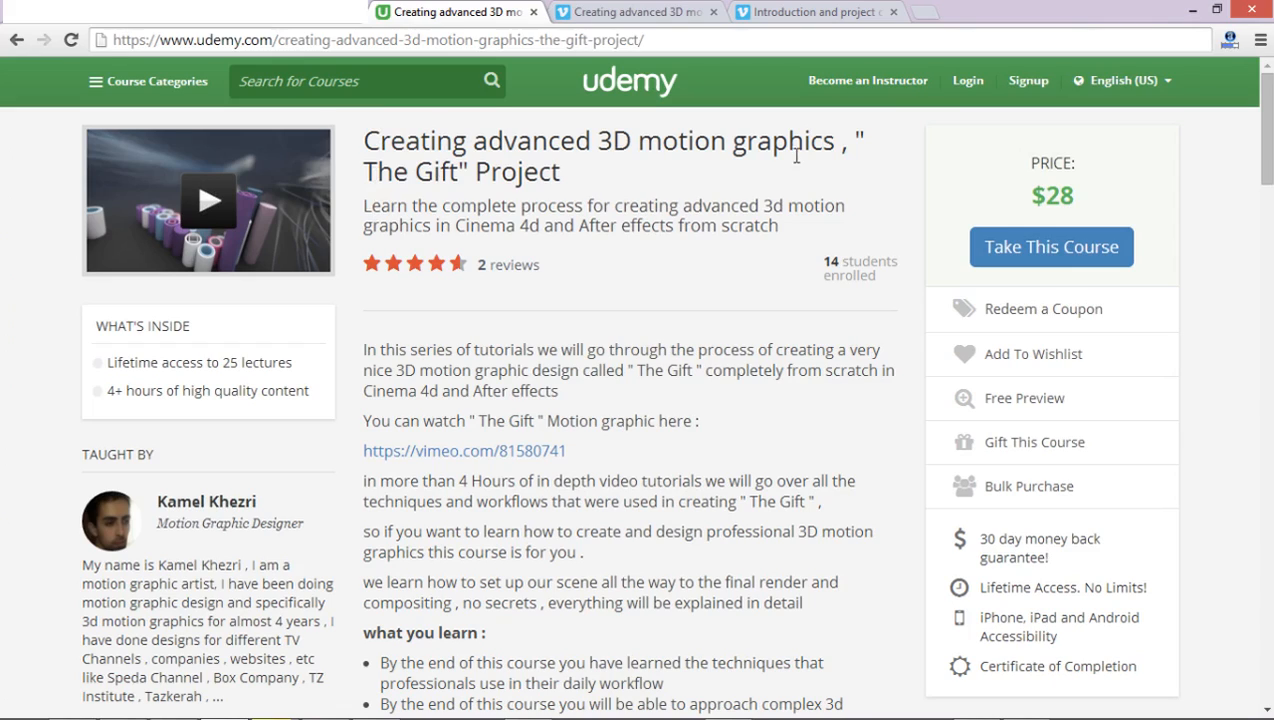
pyautogui.moveTo(610, 260)
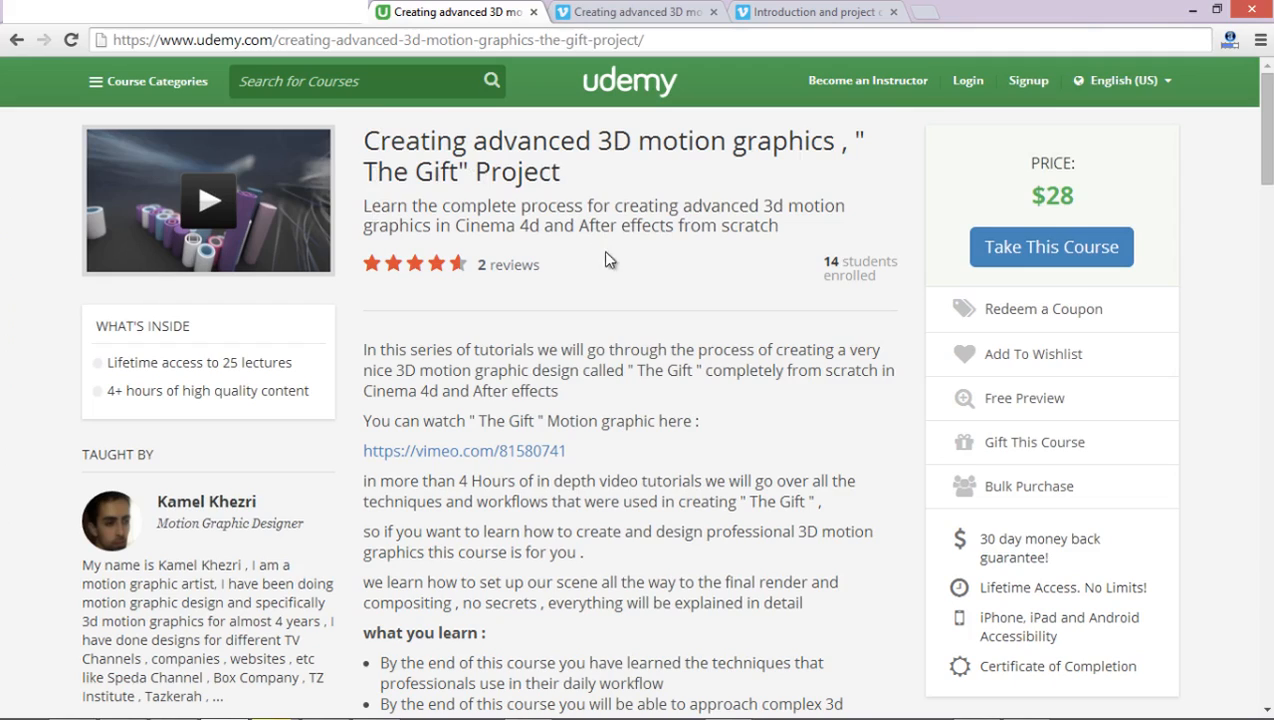
pyautogui.moveTo(800, 244)
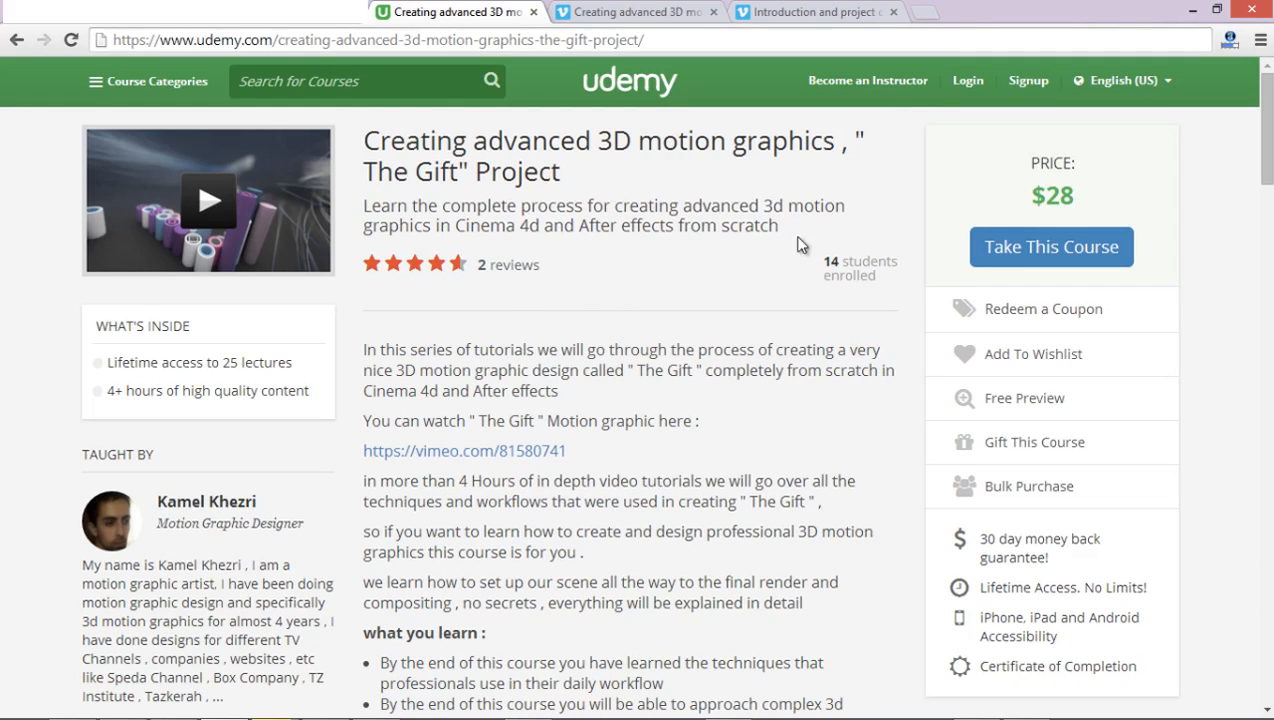
pyautogui.moveTo(856, 264)
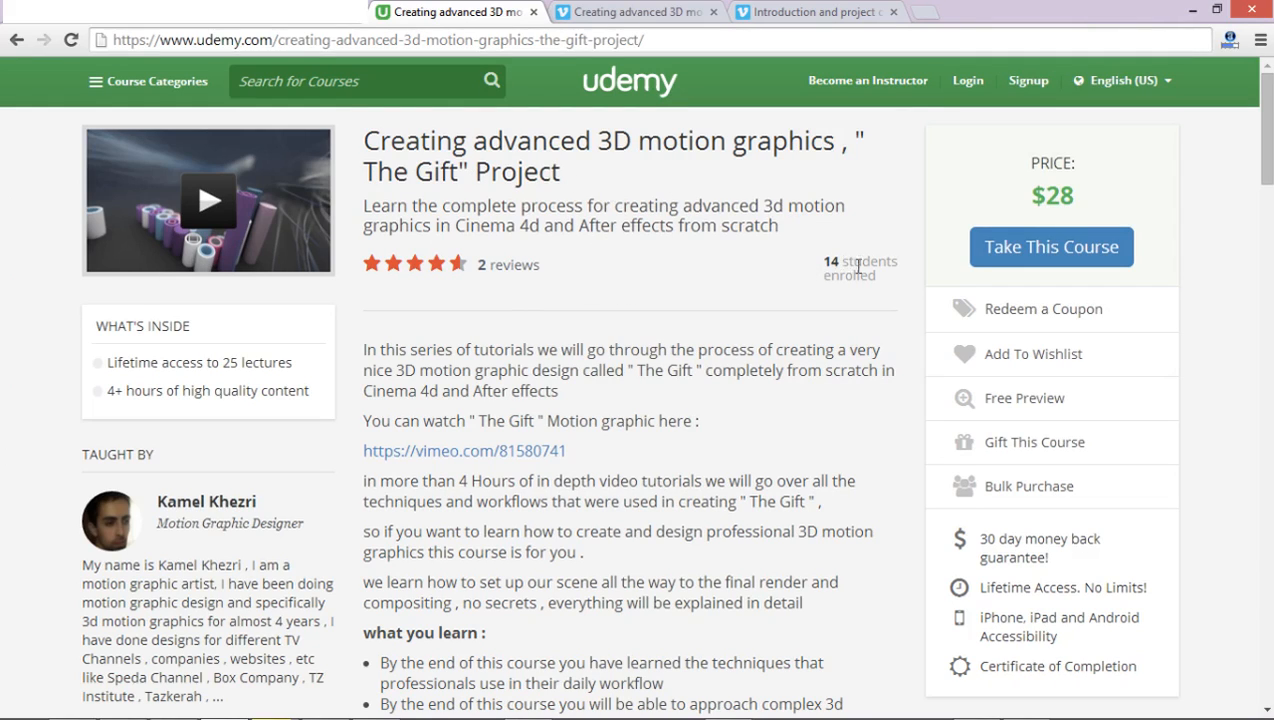
pyautogui.moveTo(362, 224)
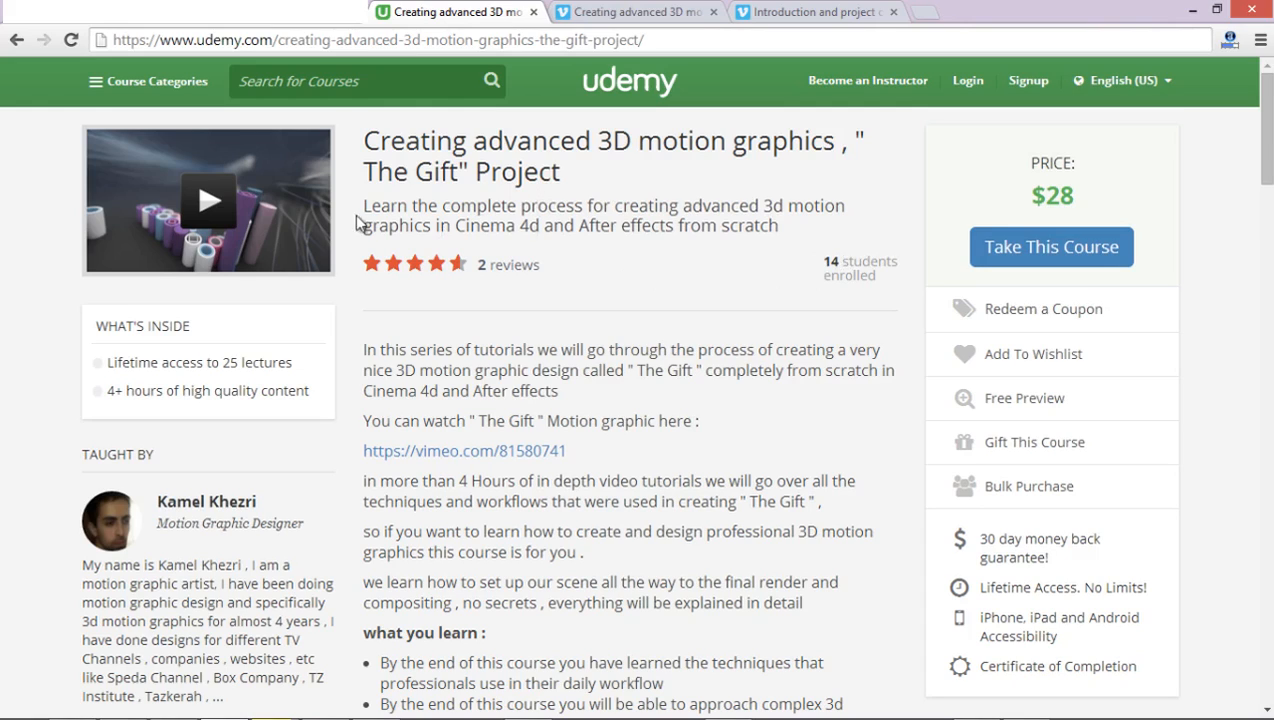
pyautogui.moveTo(556, 296)
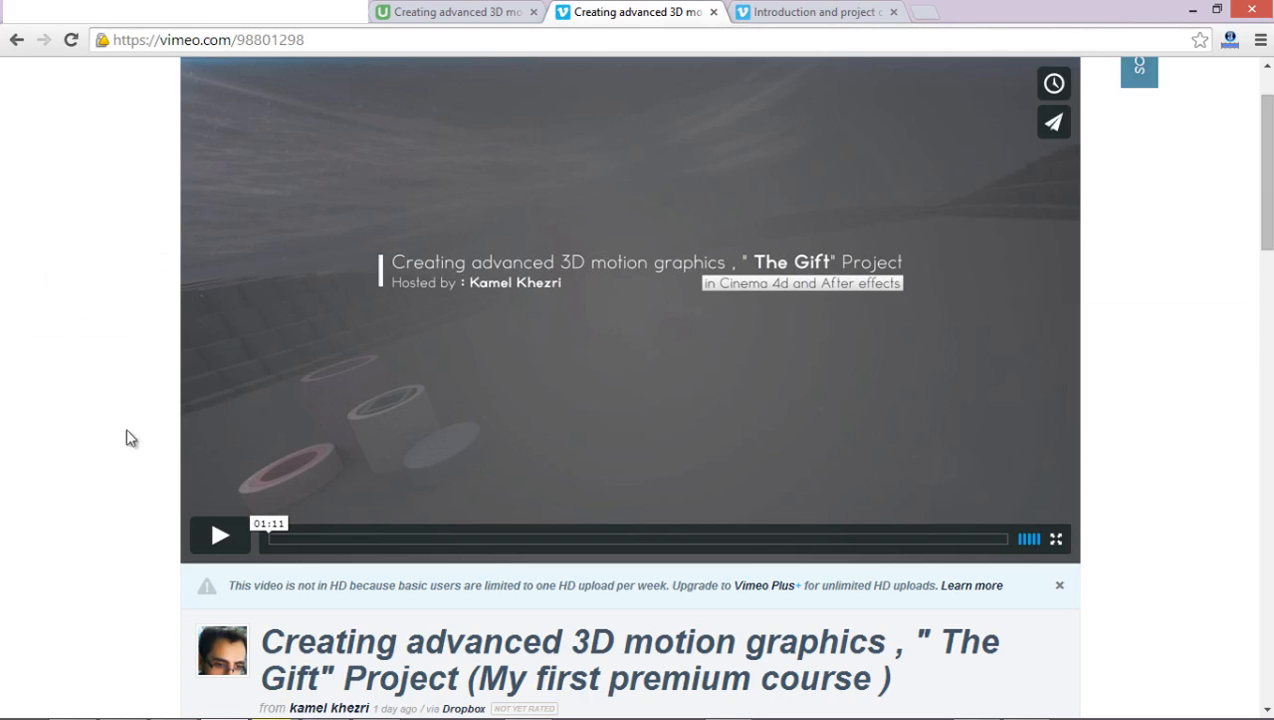
pyautogui.moveTo(616, 296)
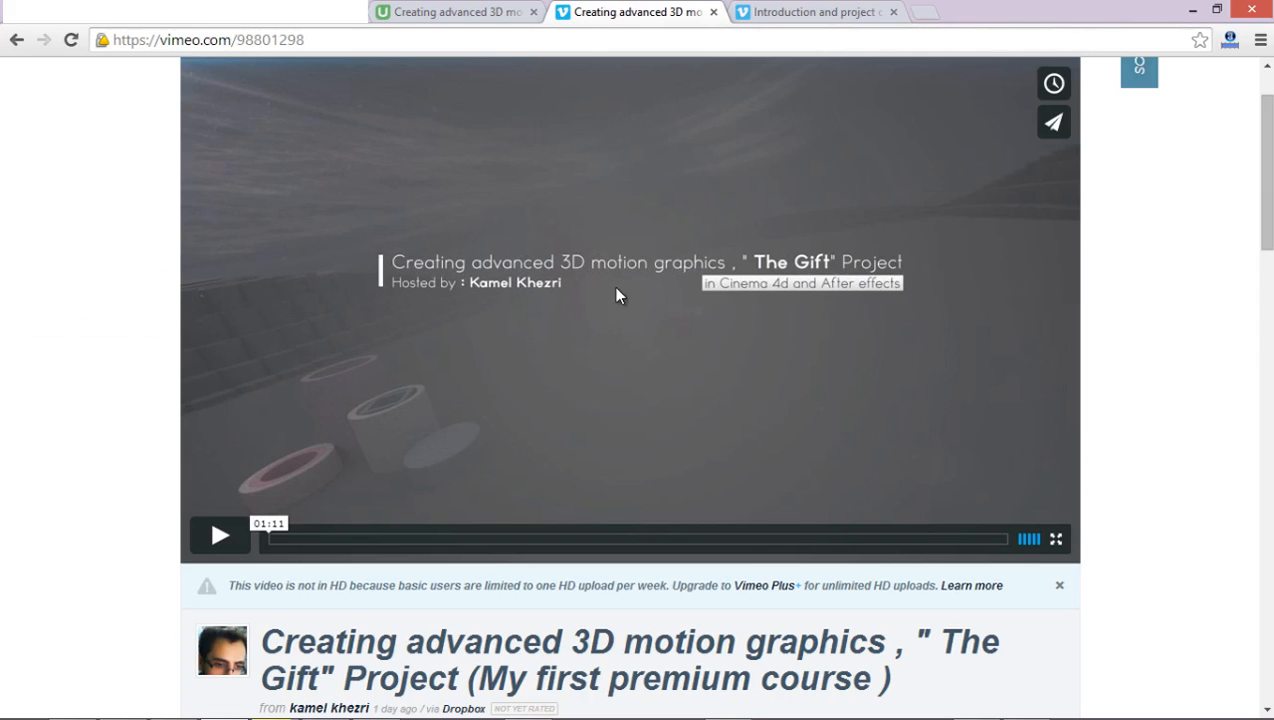
pyautogui.moveTo(364, 628)
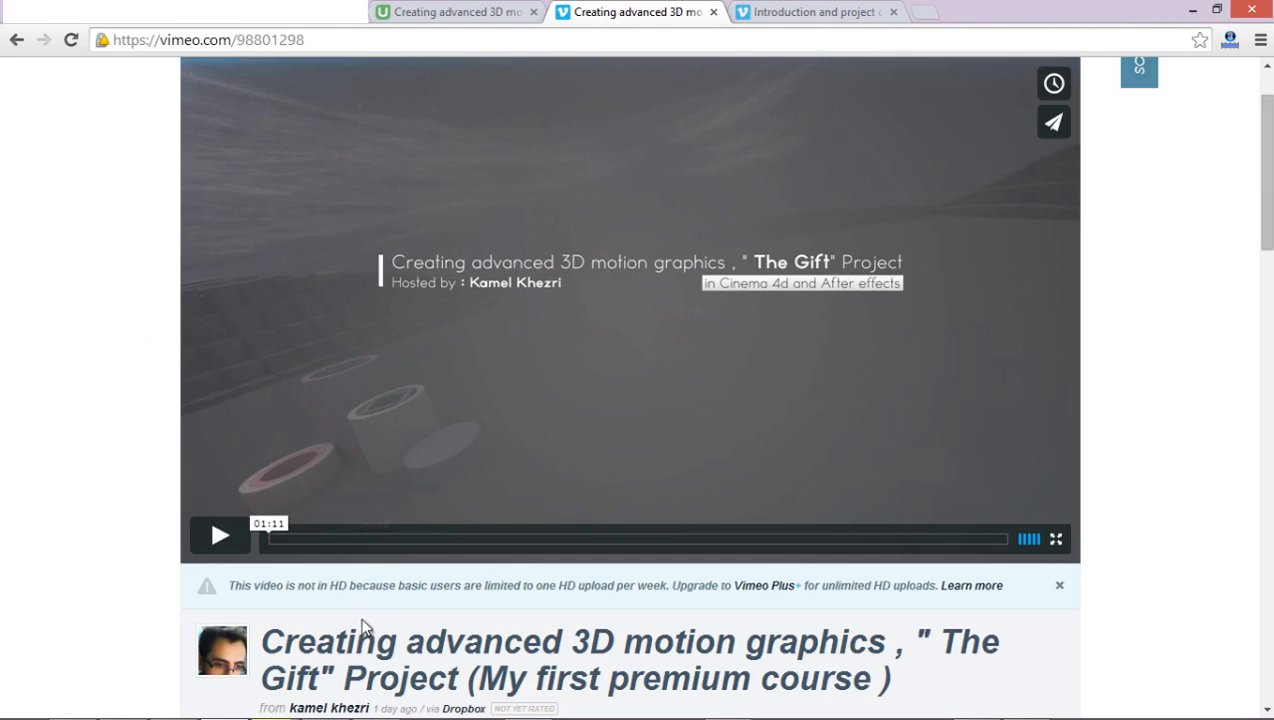
pyautogui.moveTo(612, 644)
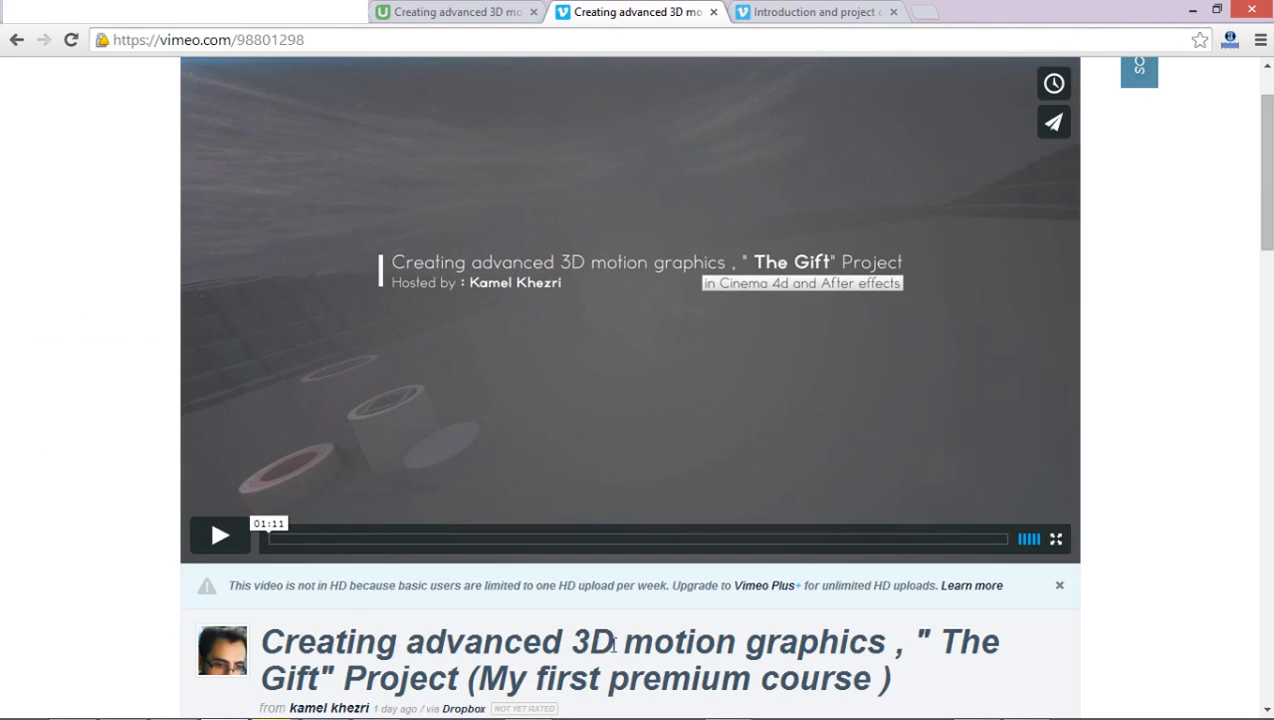
pyautogui.moveTo(628, 564)
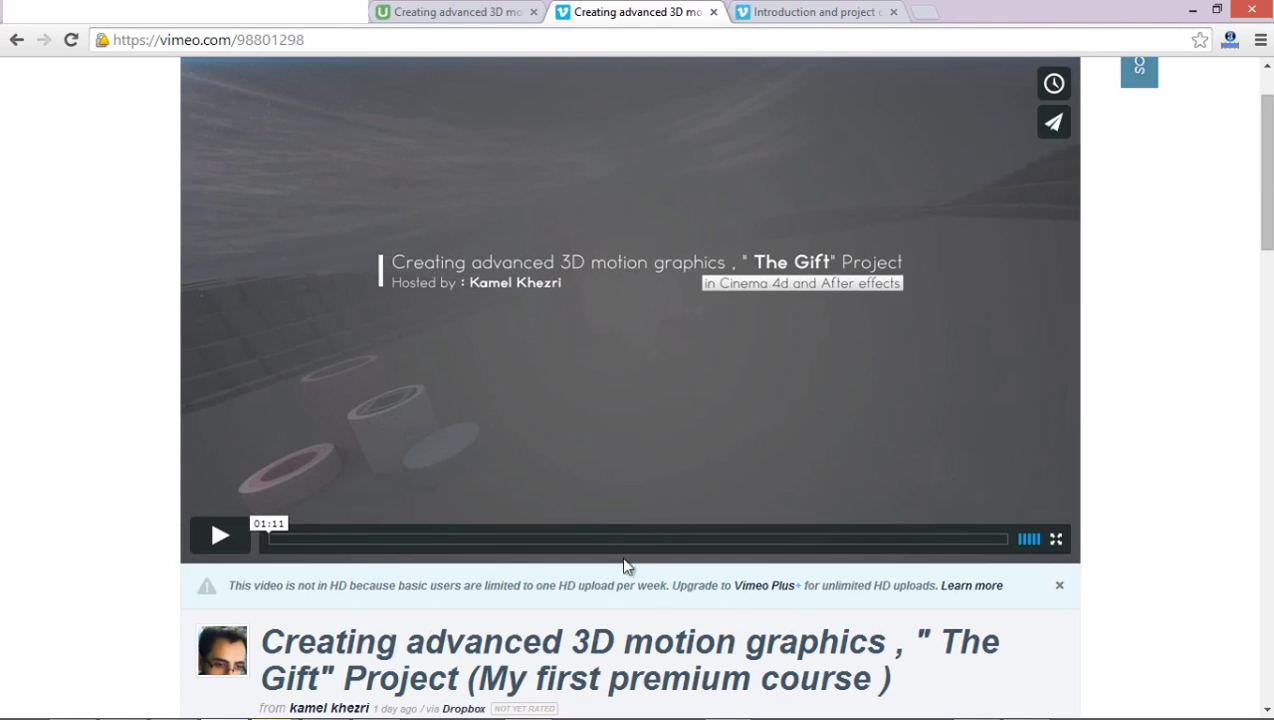
pyautogui.moveTo(296, 520)
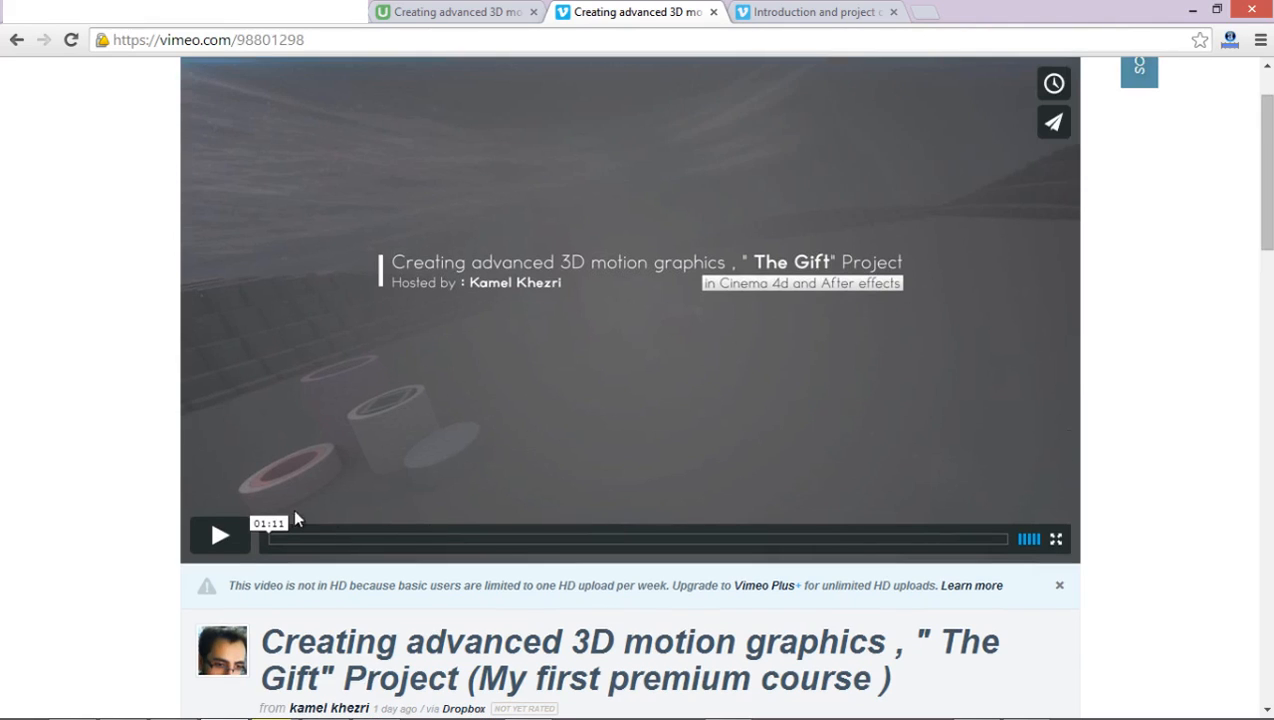
pyautogui.moveTo(800, 612)
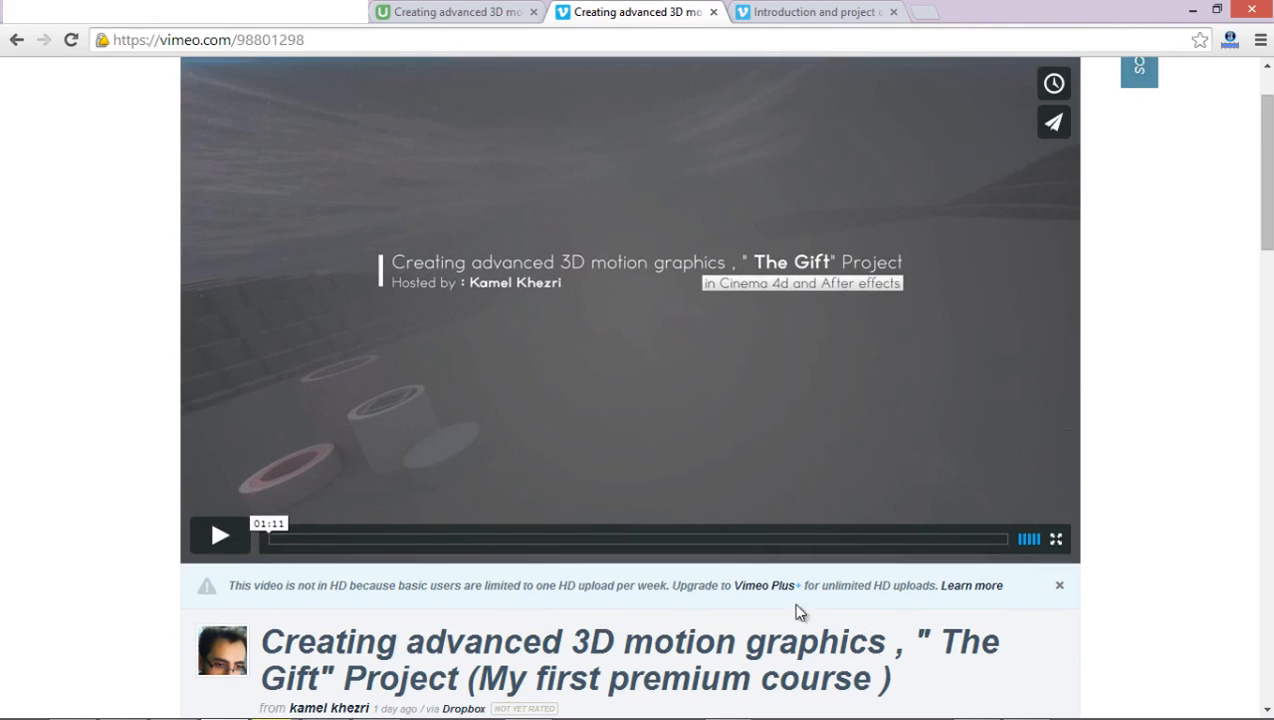
pyautogui.moveTo(644, 452)
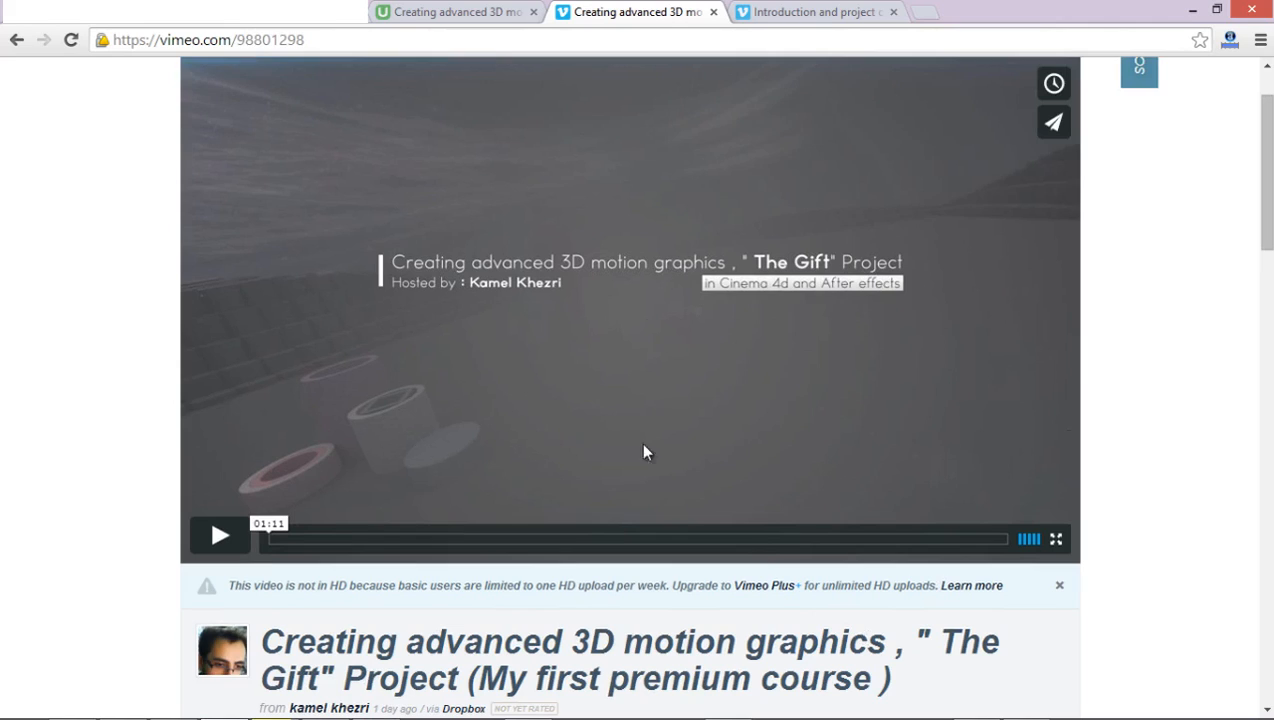
pyautogui.moveTo(612, 336)
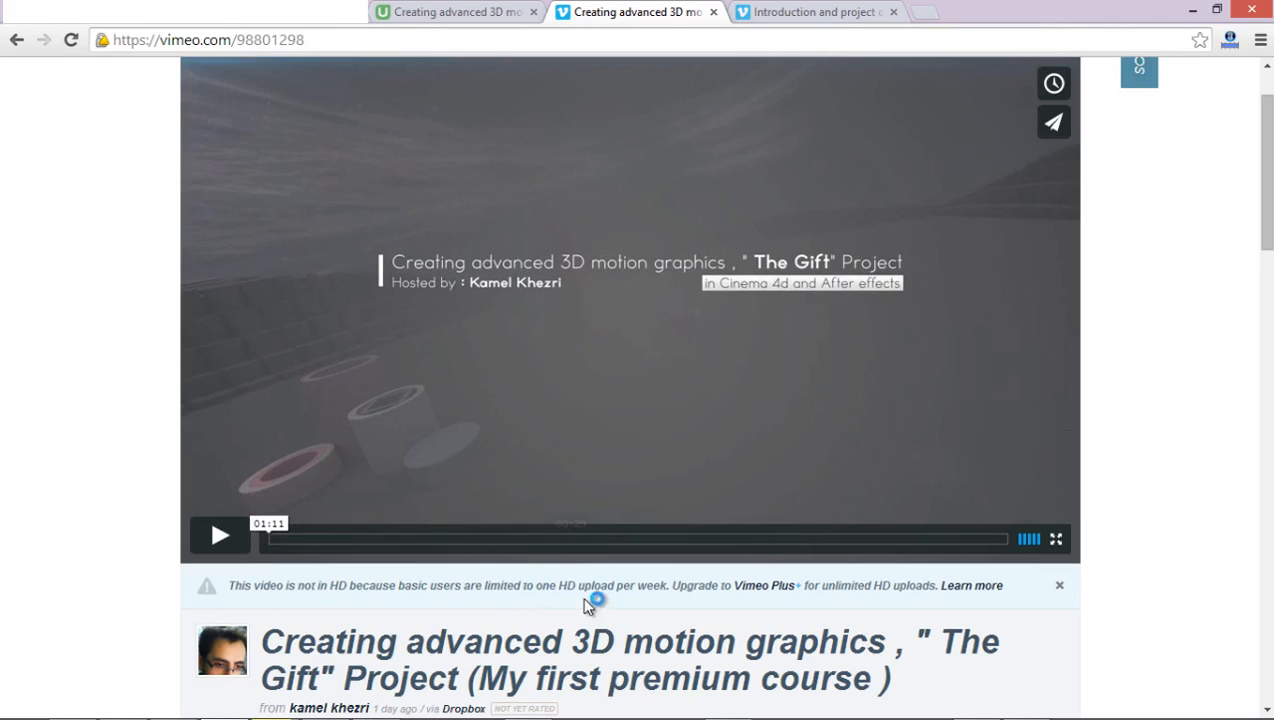
# - Skim the Vimeo promo page, then switch to the Introduction and project overview video
pyautogui.scroll(-3)
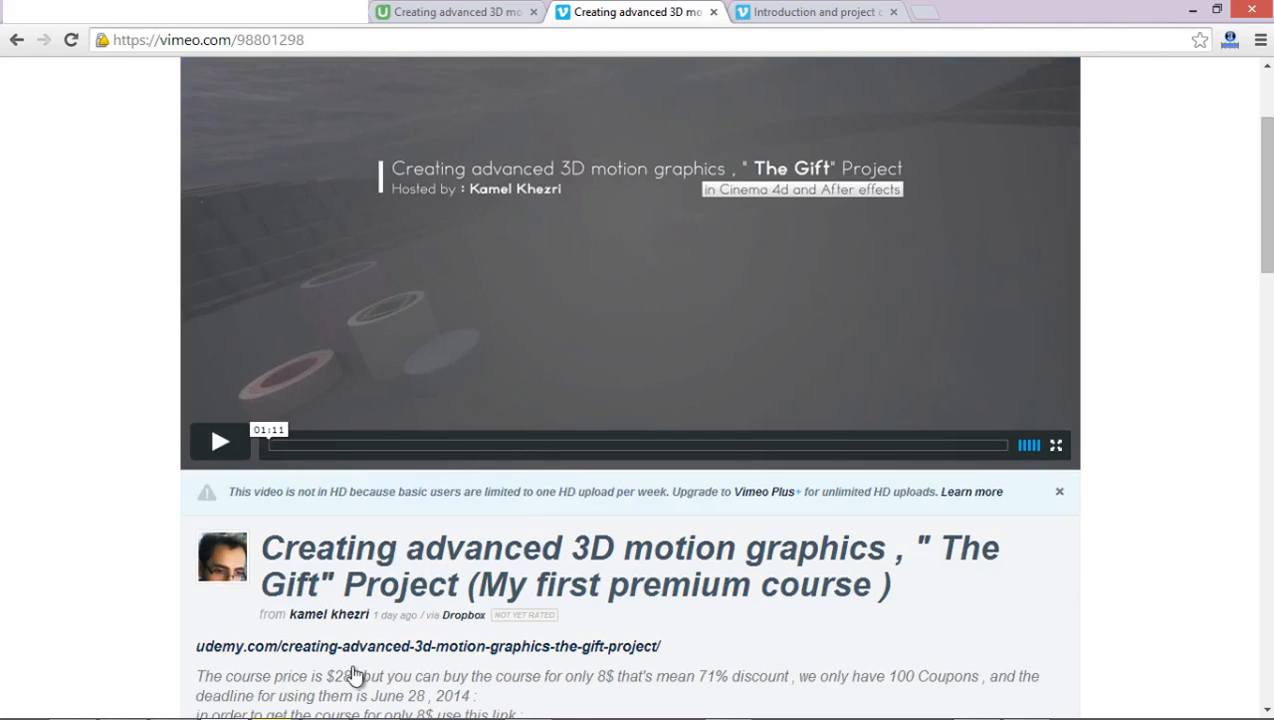
pyautogui.scroll(3)
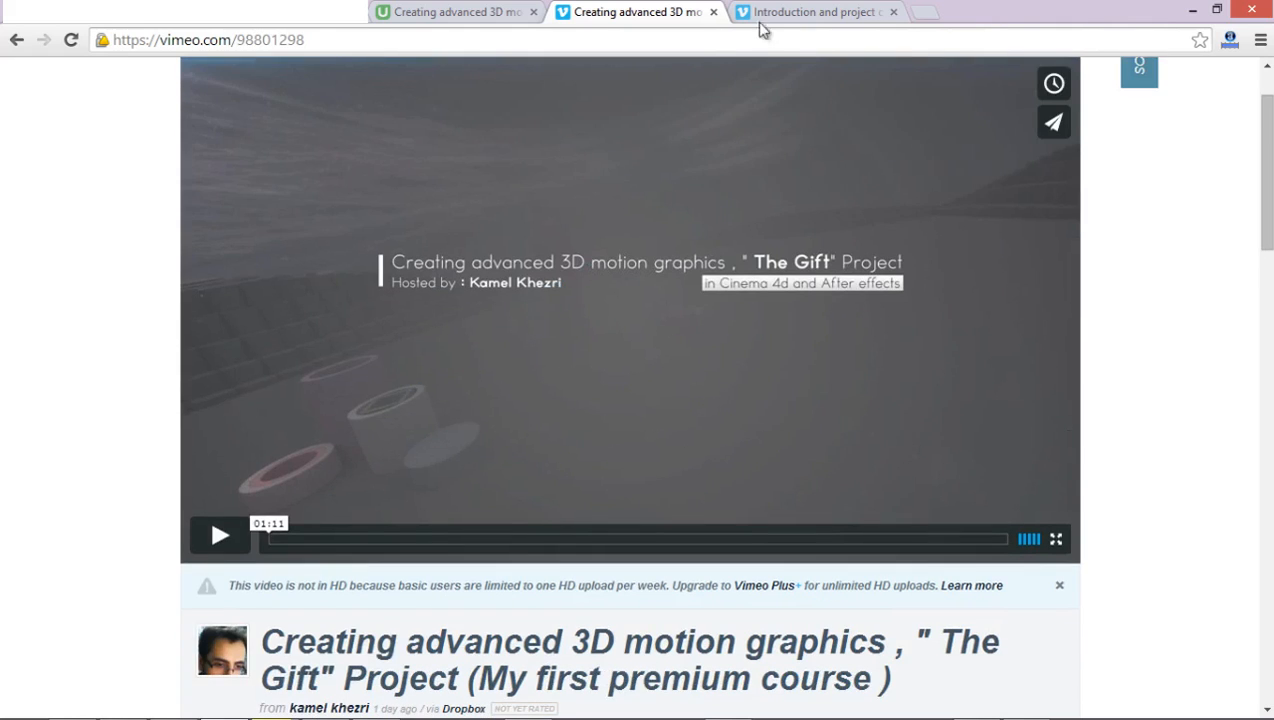
pyautogui.click(812, 12)
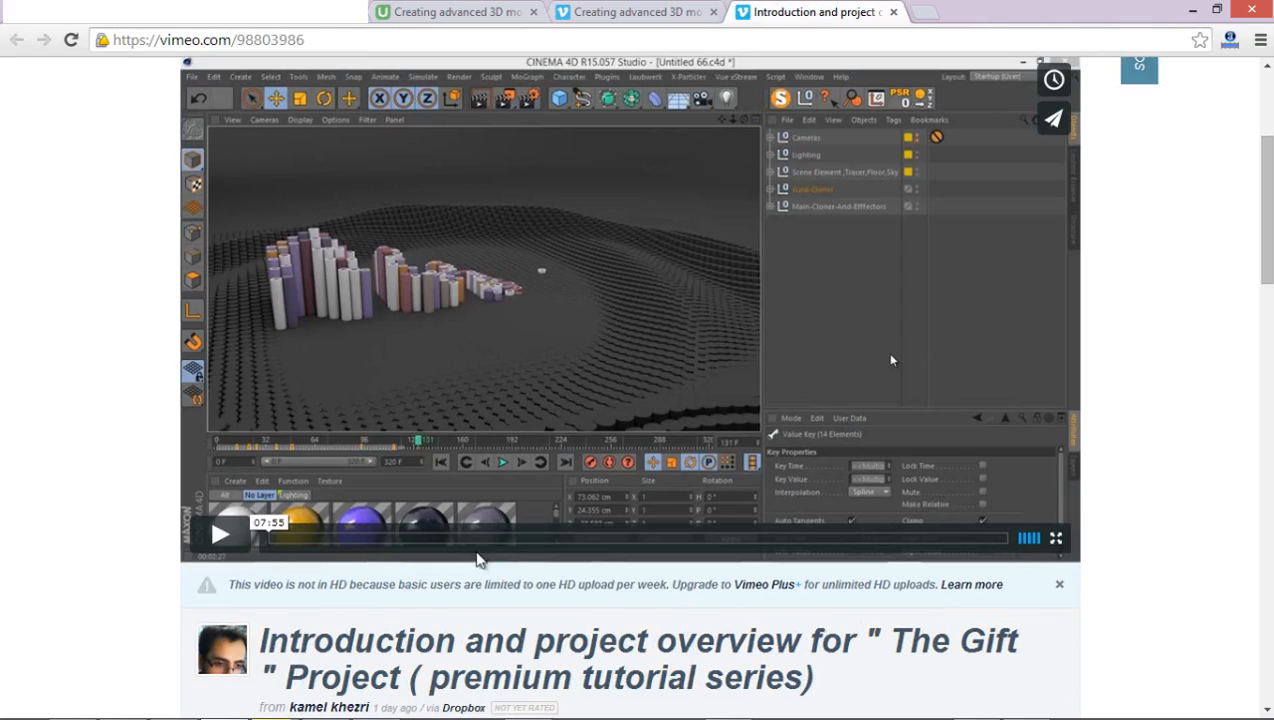
pyautogui.moveTo(550, 216)
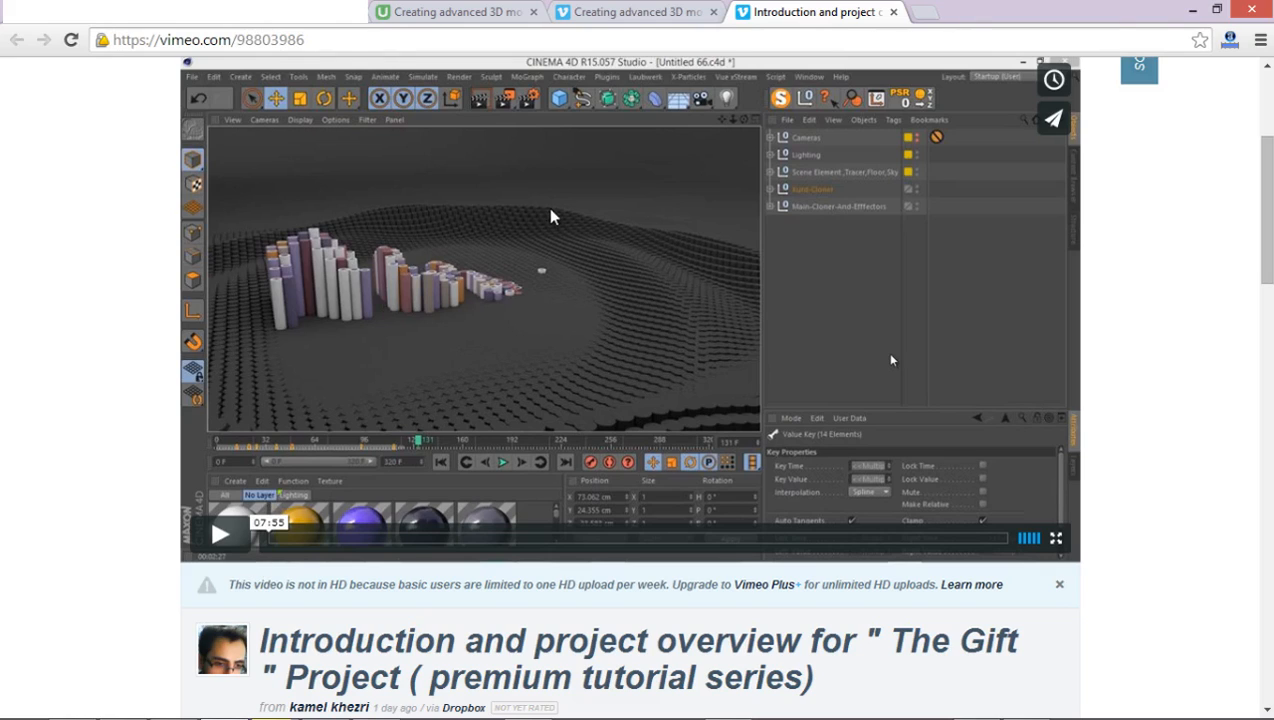
pyautogui.moveTo(548, 264)
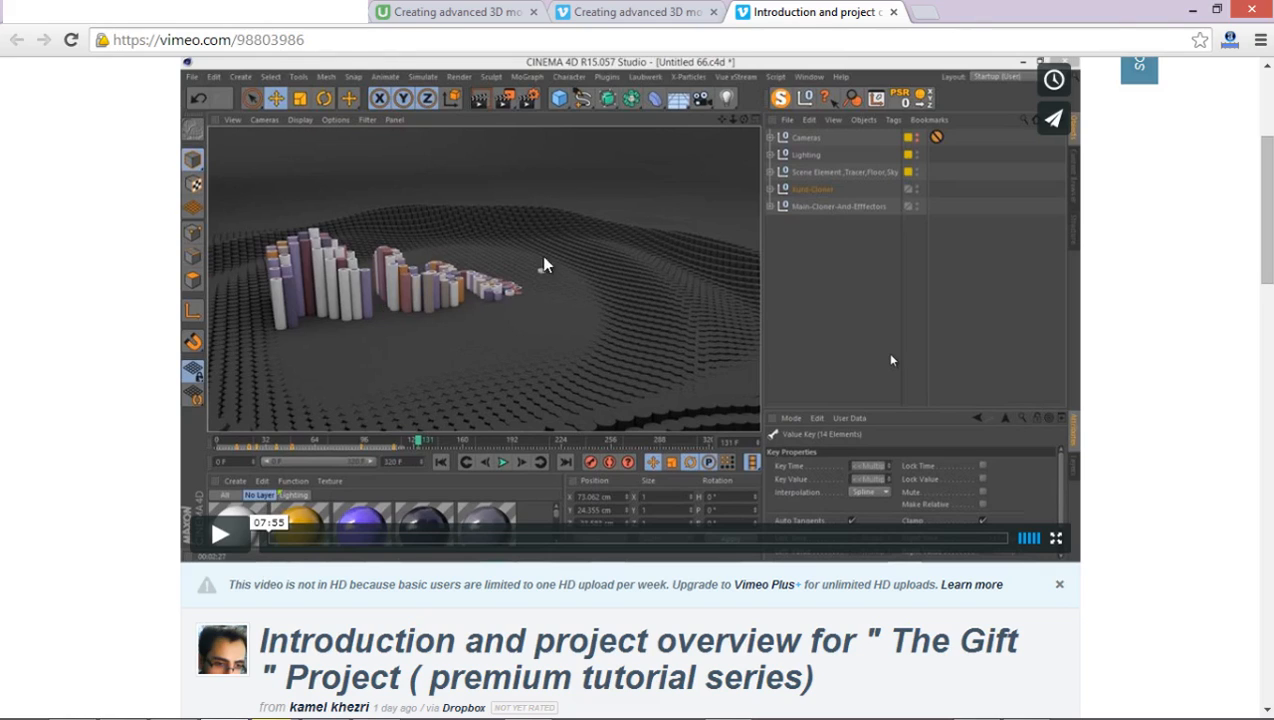